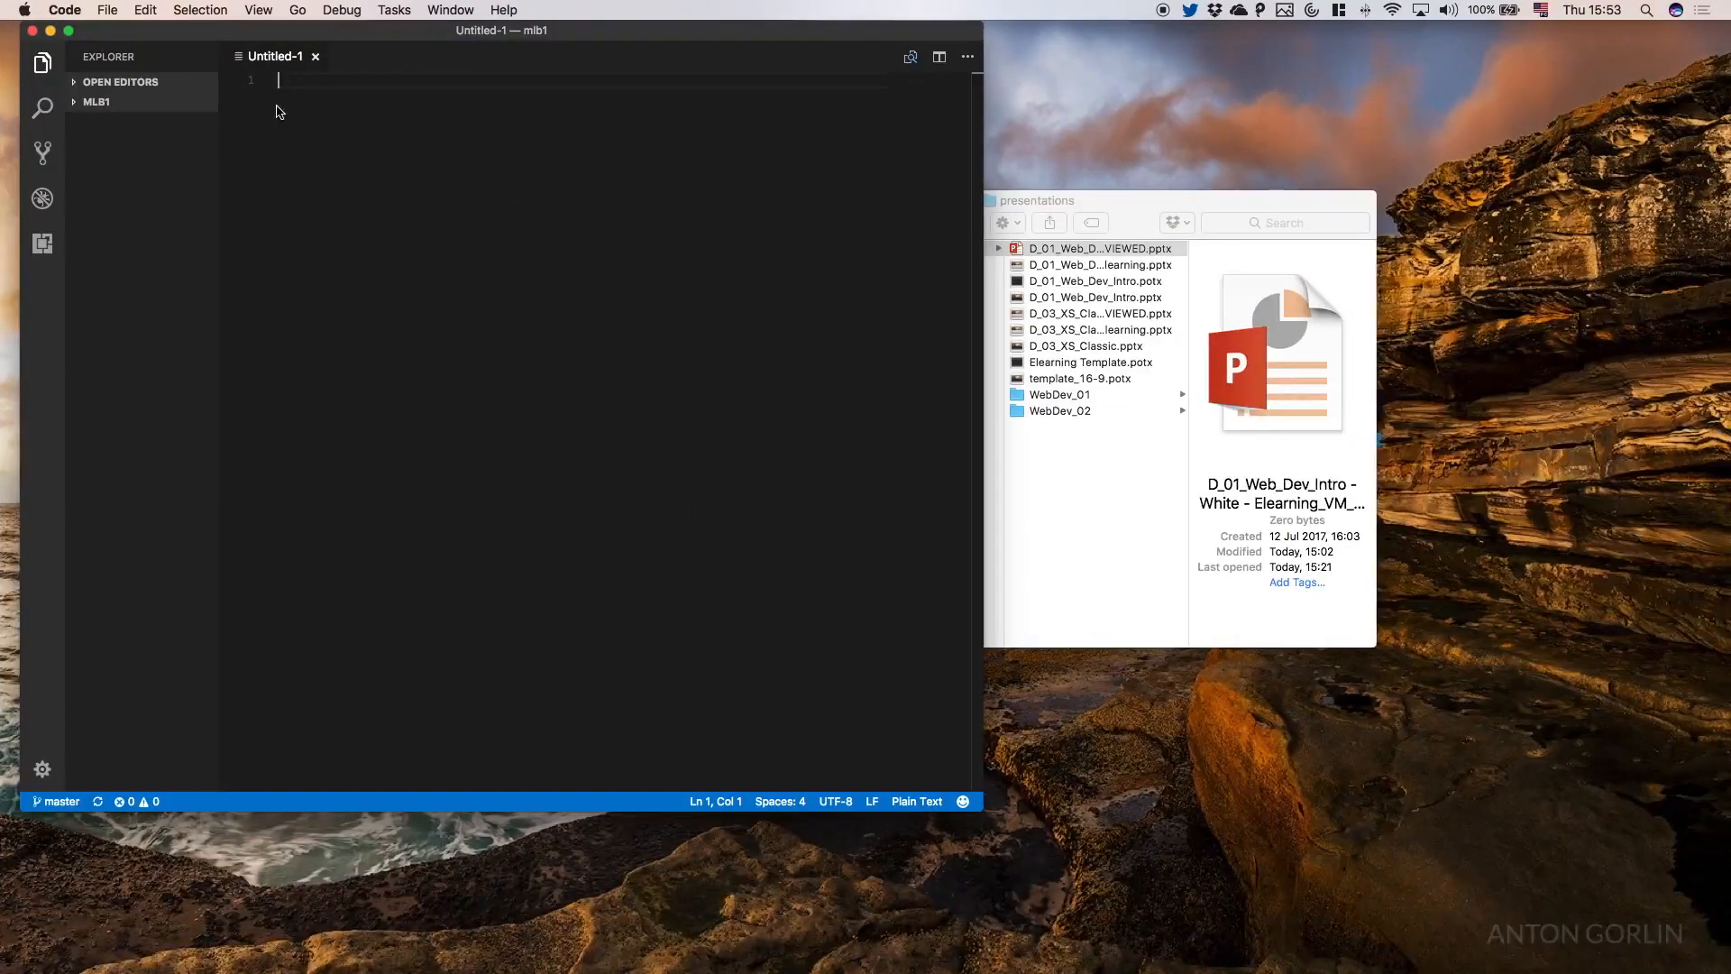
Create a new blank file and start saving it under a name
{"action": "left_click", "coordinate": [107, 11]}
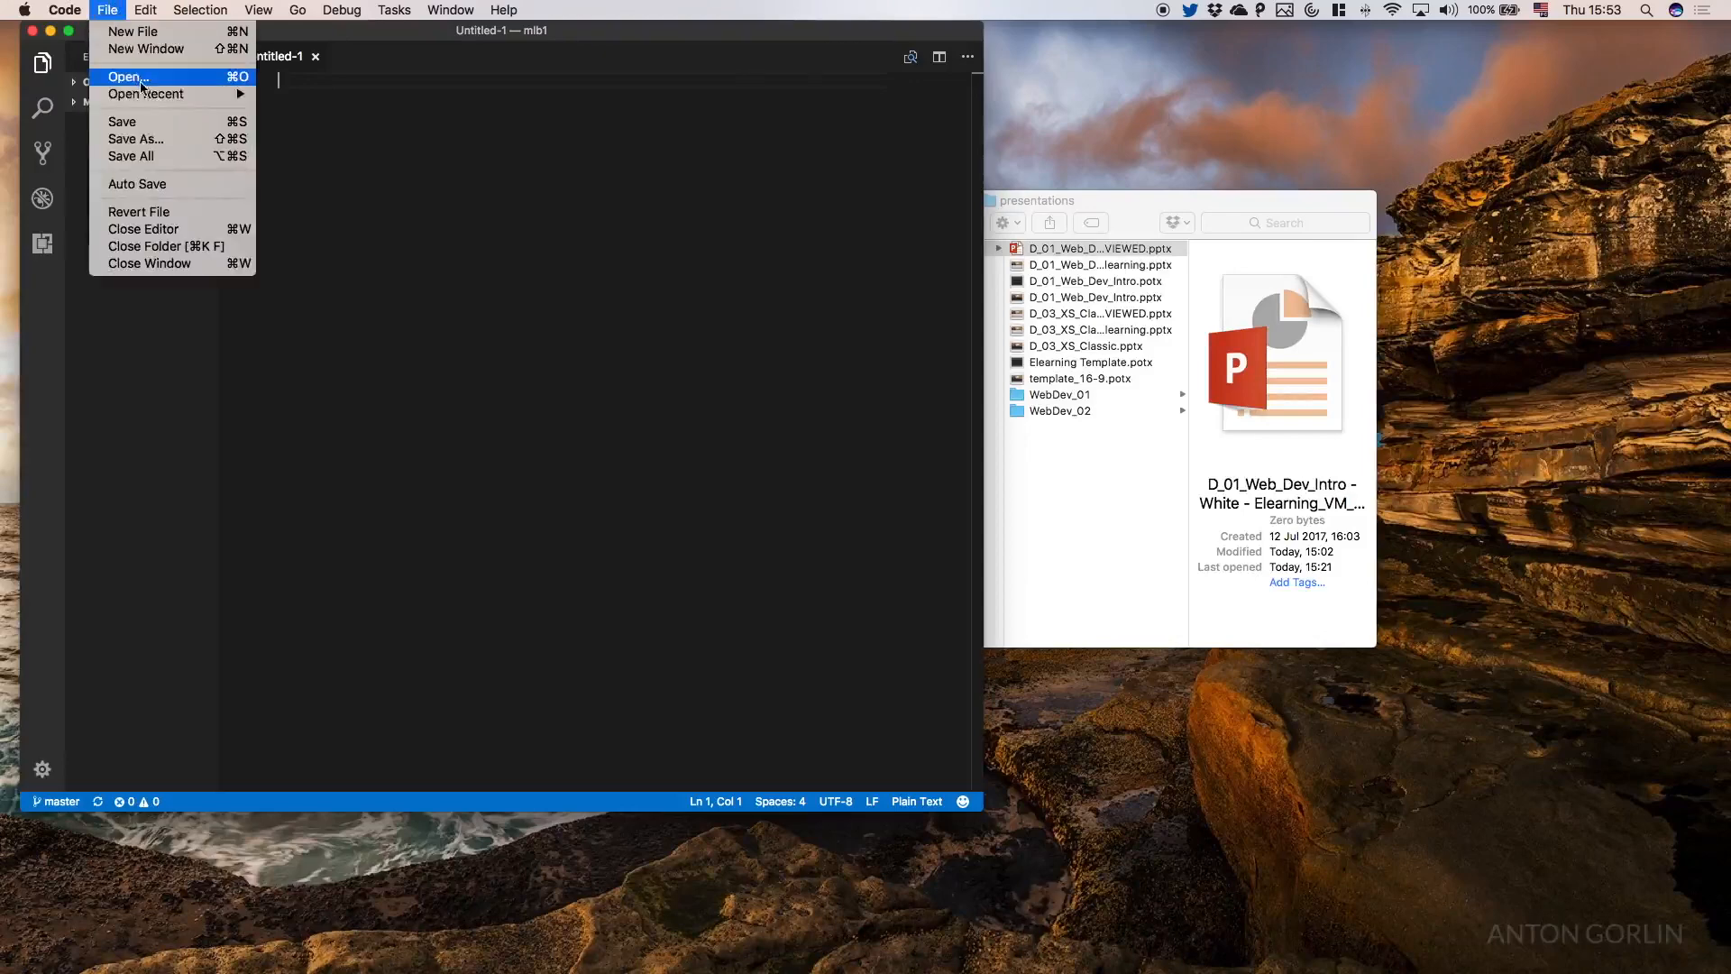
{"action": "left_click", "coordinate": [131, 30]}
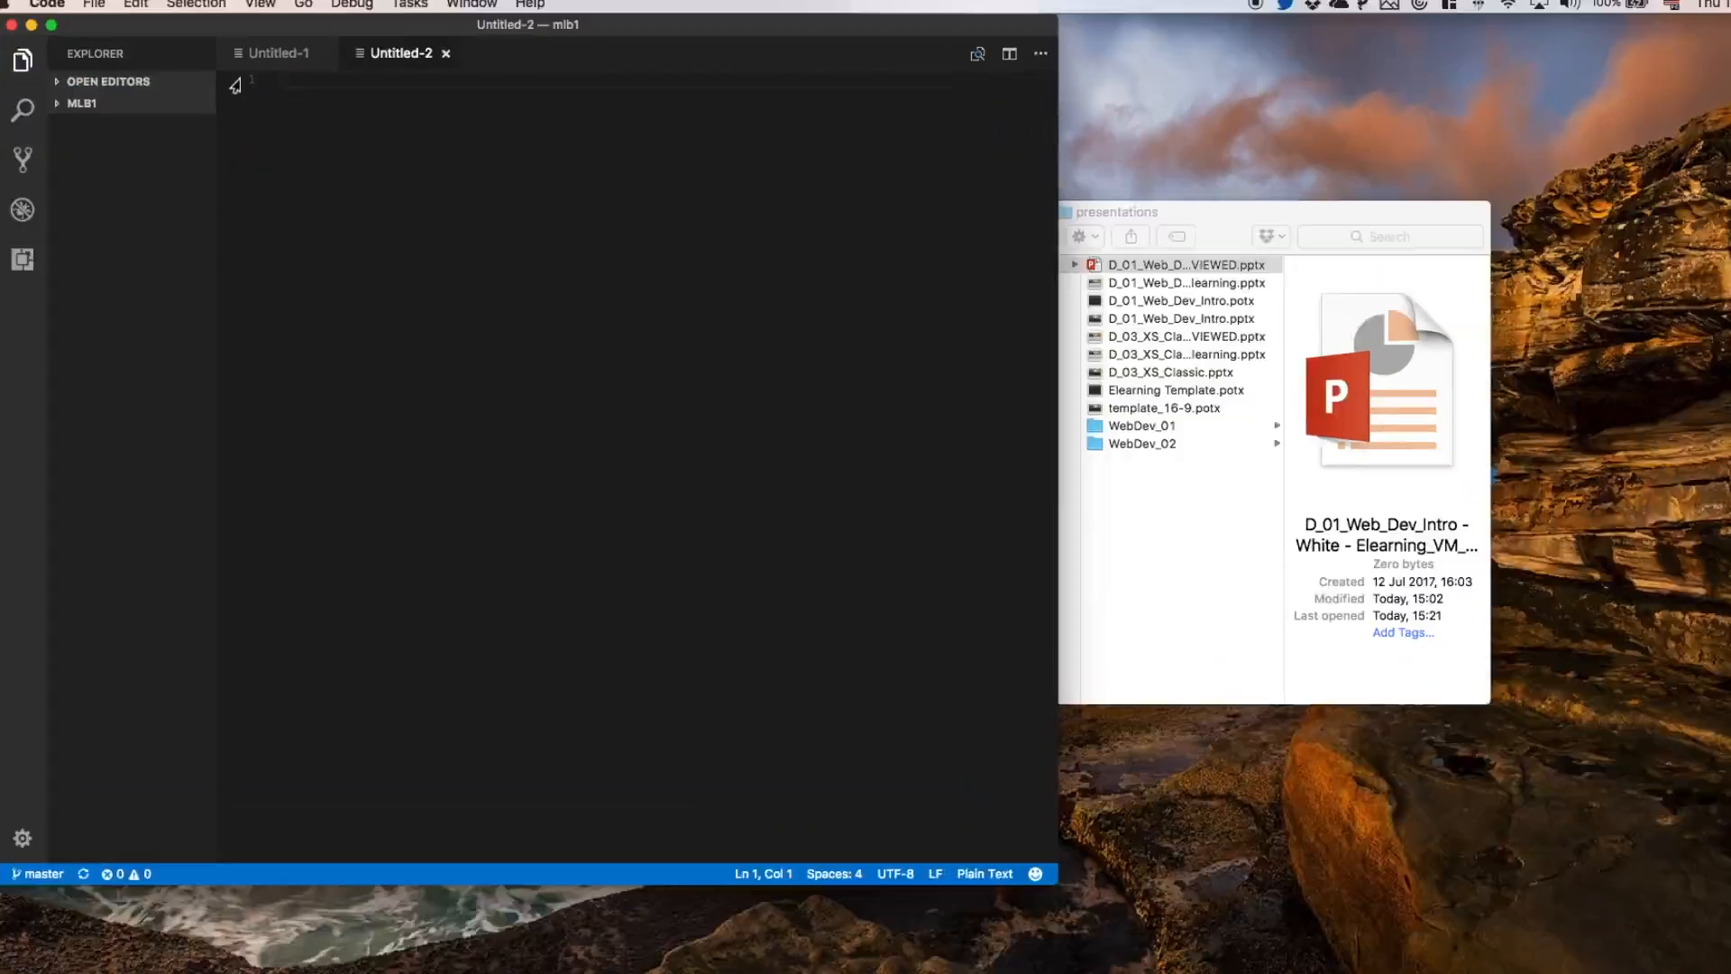
{"action": "left_click", "coordinate": [92, 5]}
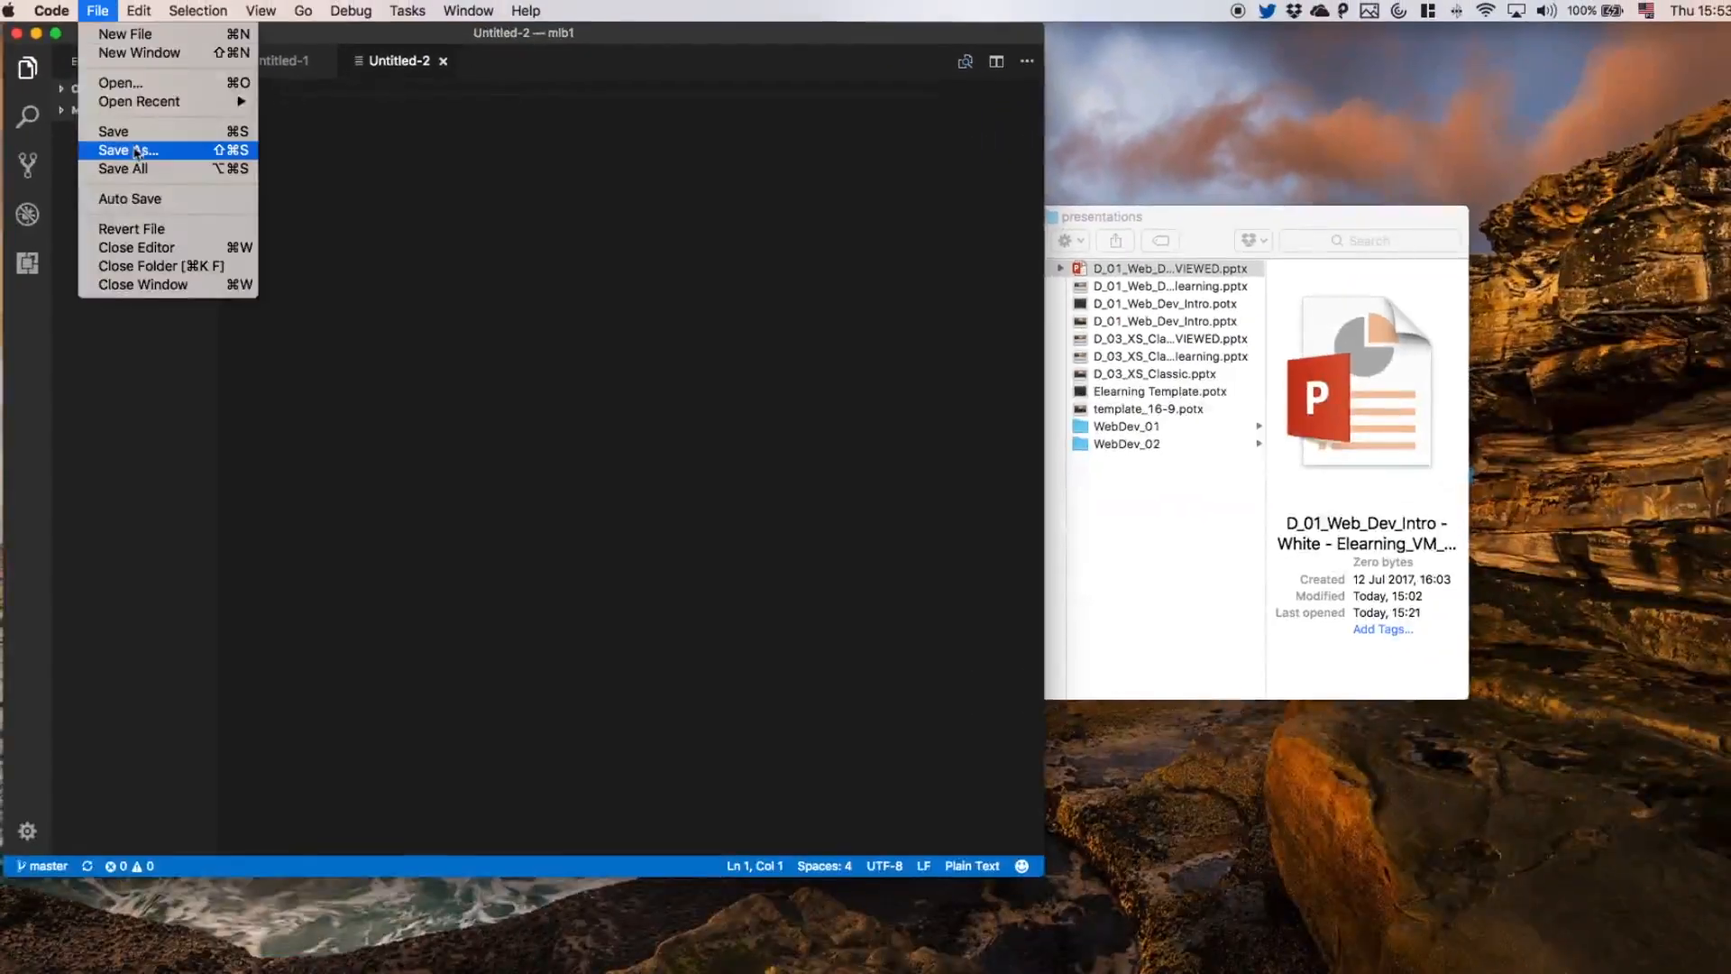
{"action": "left_click", "coordinate": [128, 149]}
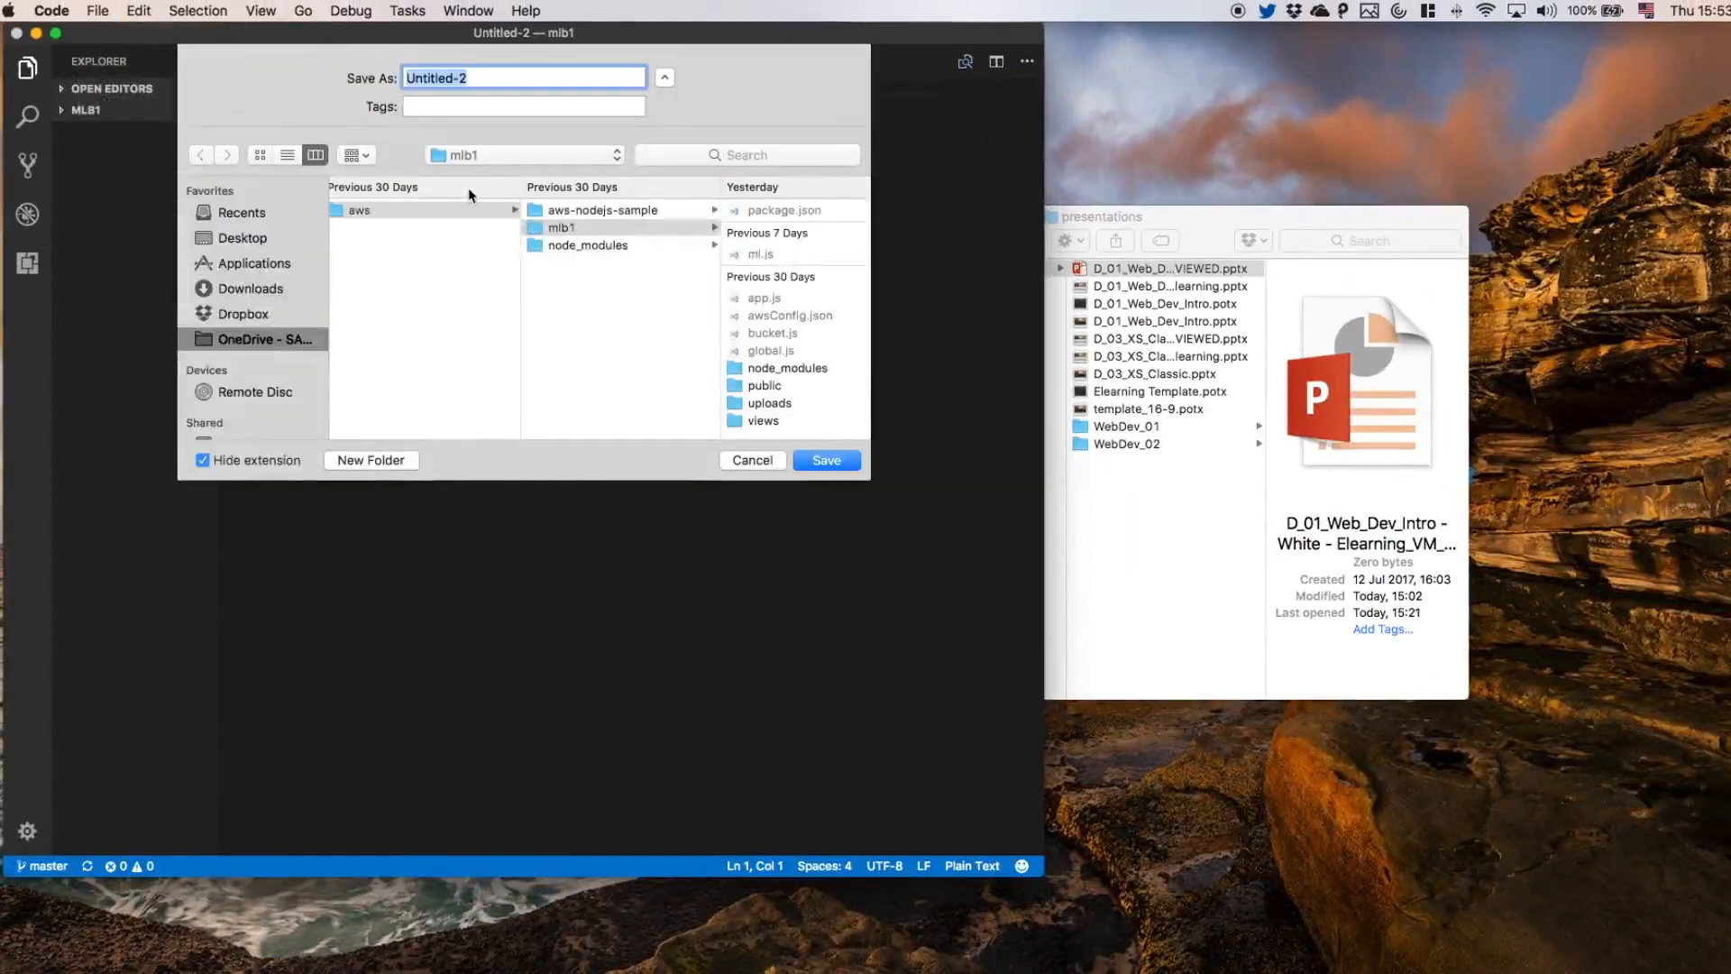
Save the file as test.html in the e-Learning folder on the Desktop
{"action": "left_click", "coordinate": [241, 238]}
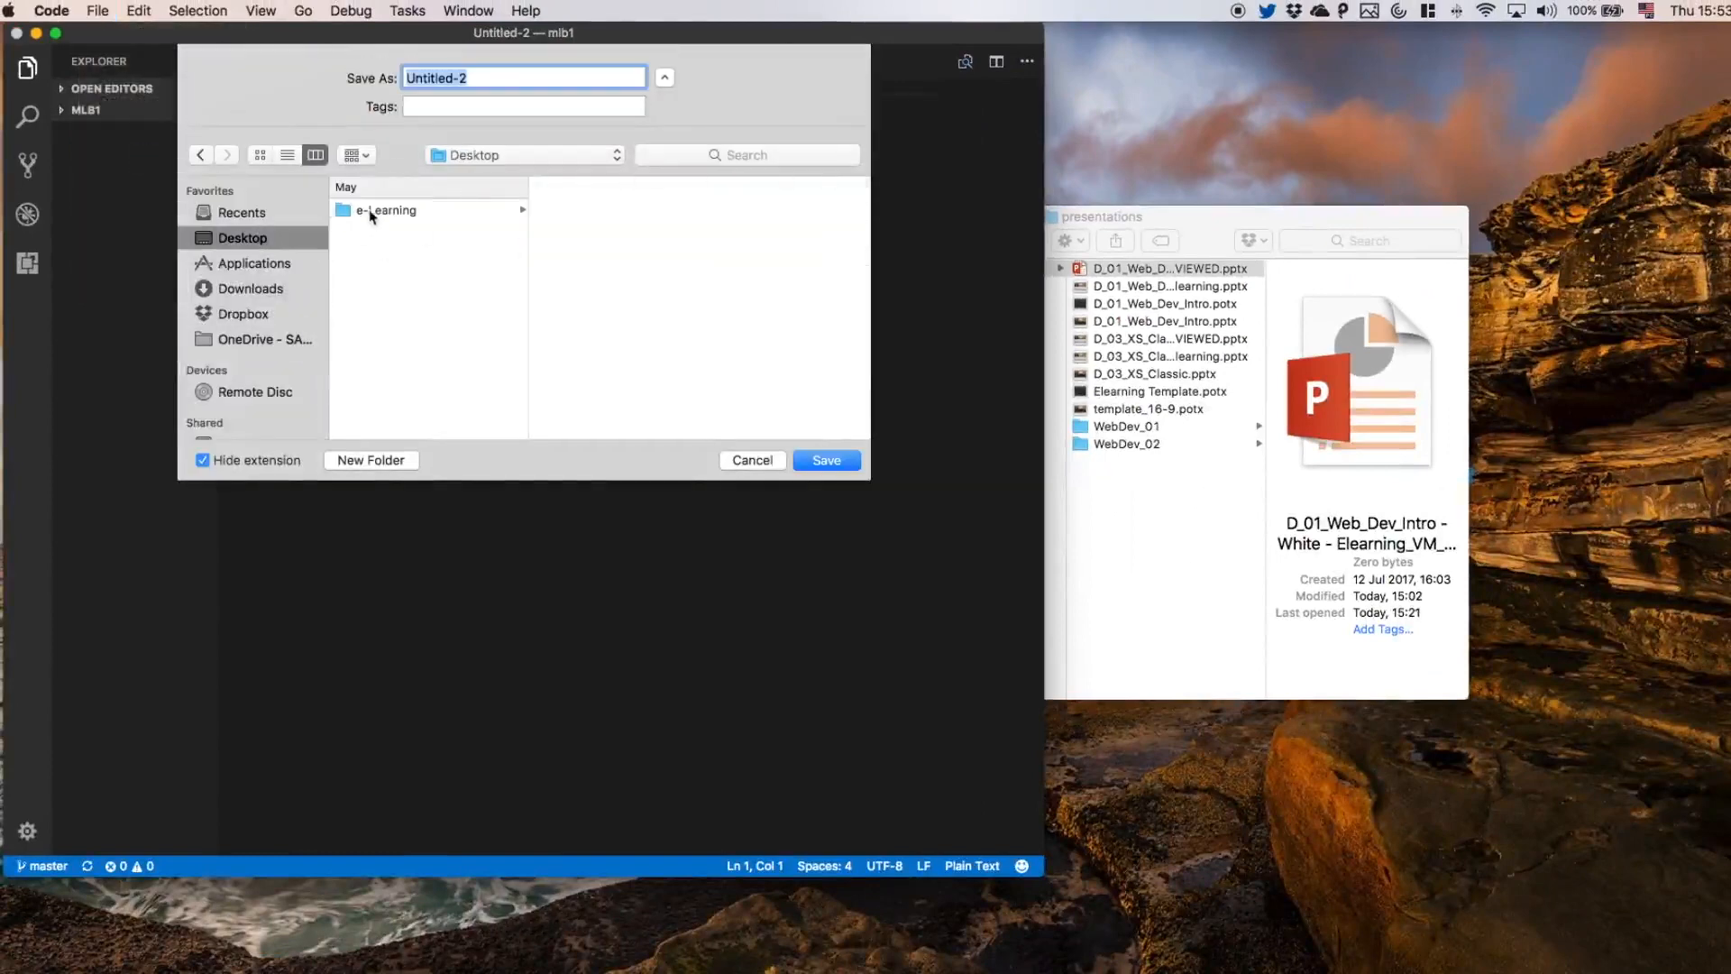
{"action": "left_click", "coordinate": [386, 211]}
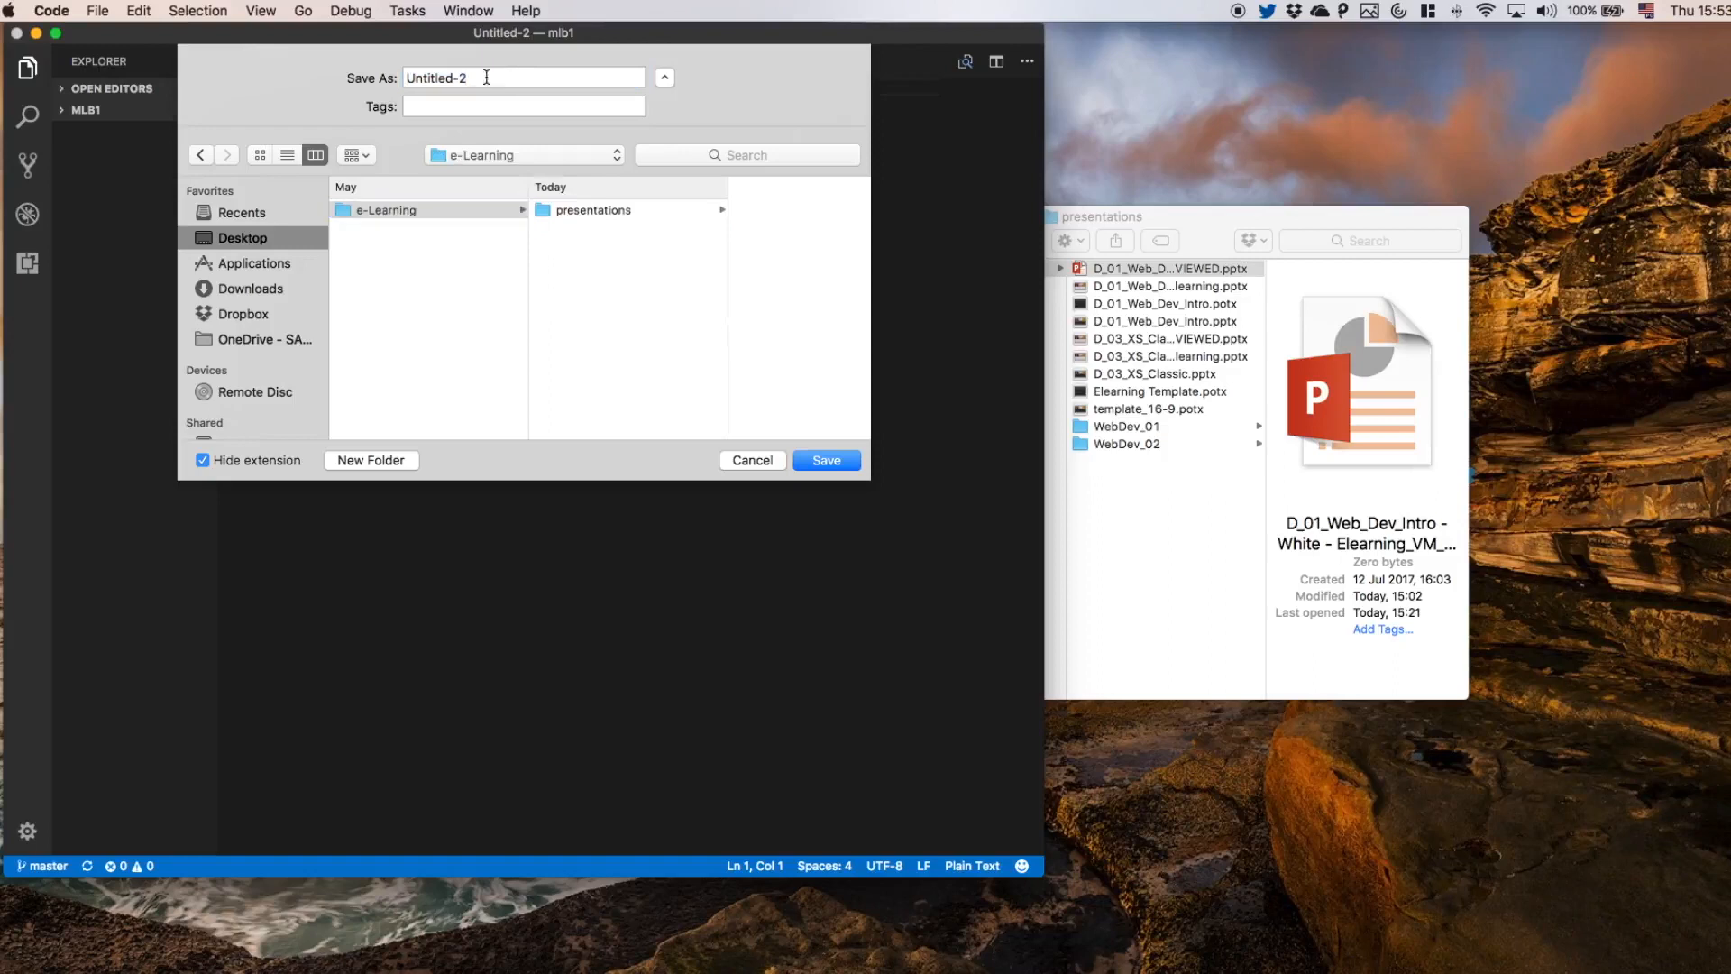
{"action": "type", "text": "TES"}
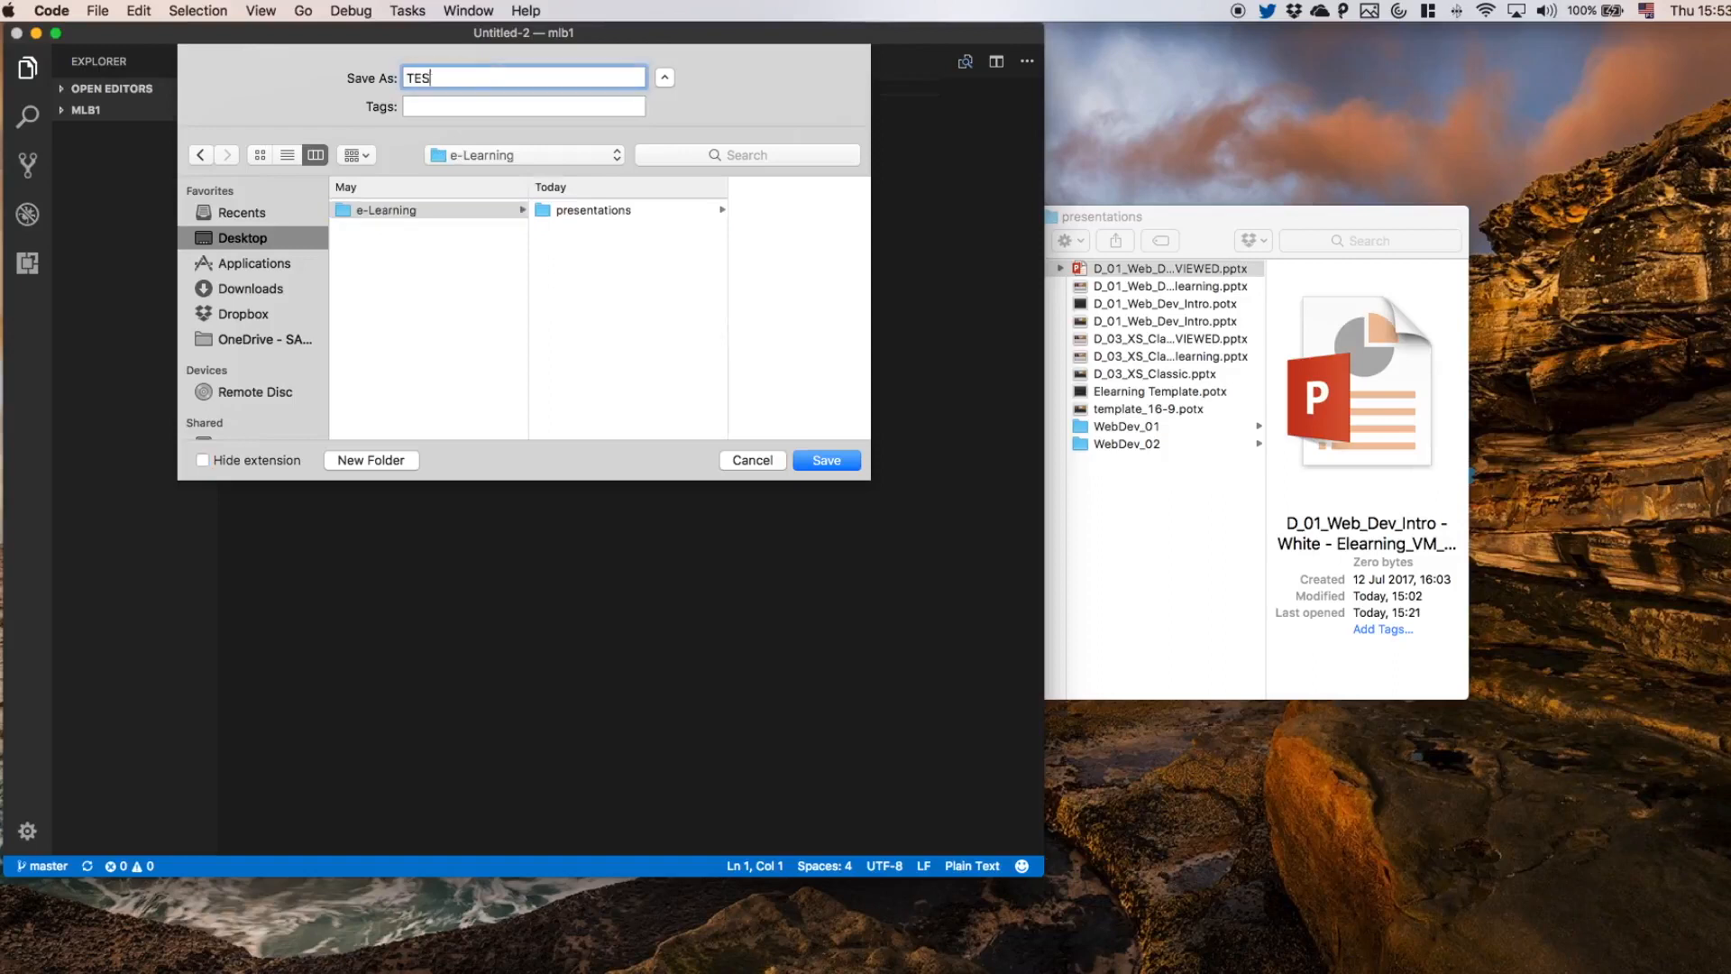
{"action": "type", "text": "te"}
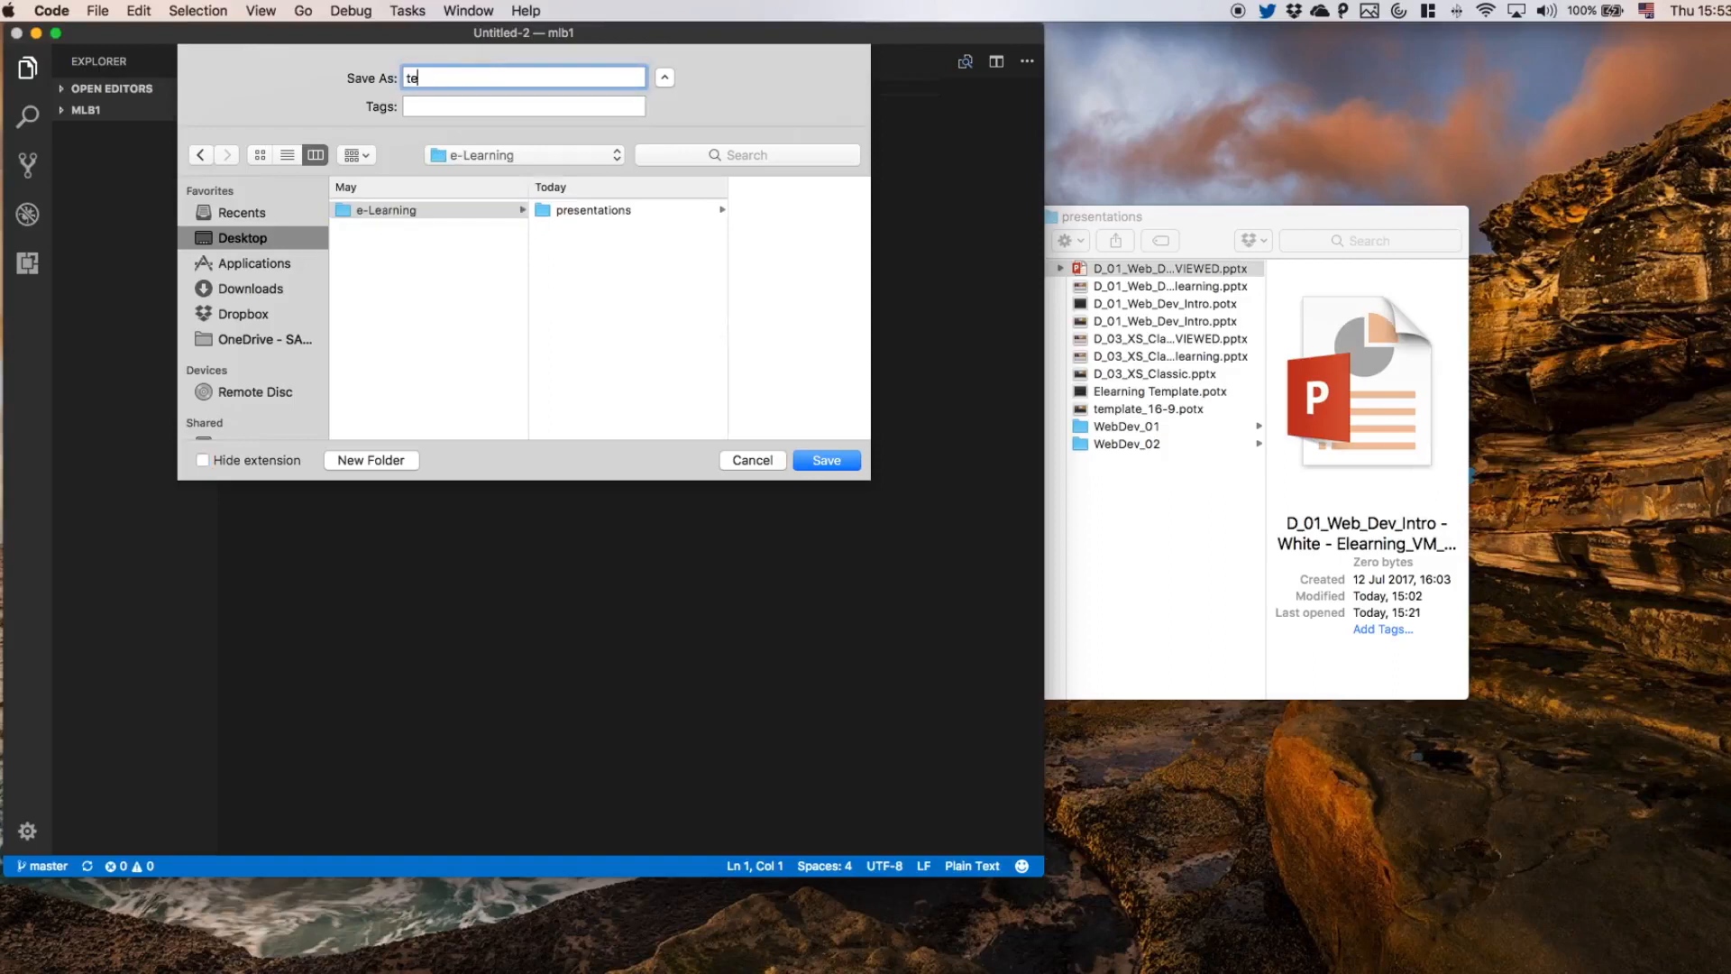
{"action": "left_click", "coordinate": [824, 460]}
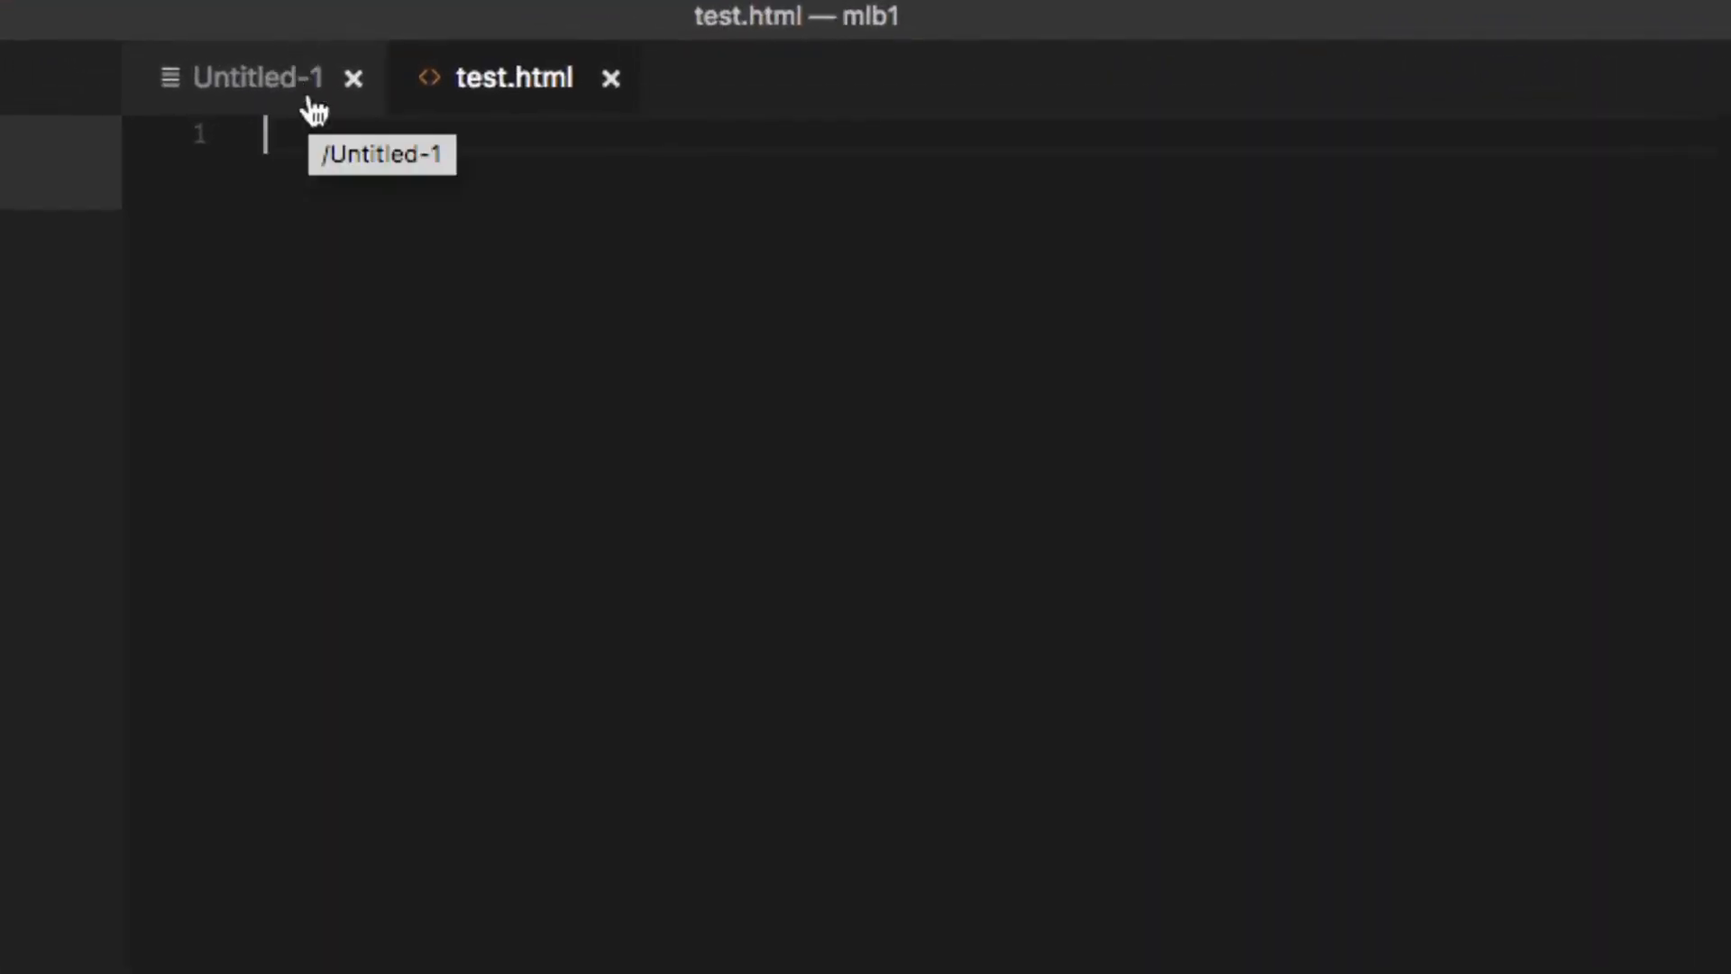
Write the <html>, <head> and <body></body> skeleton tags in test.html
{"action": "type", "text": "<html></html>"}
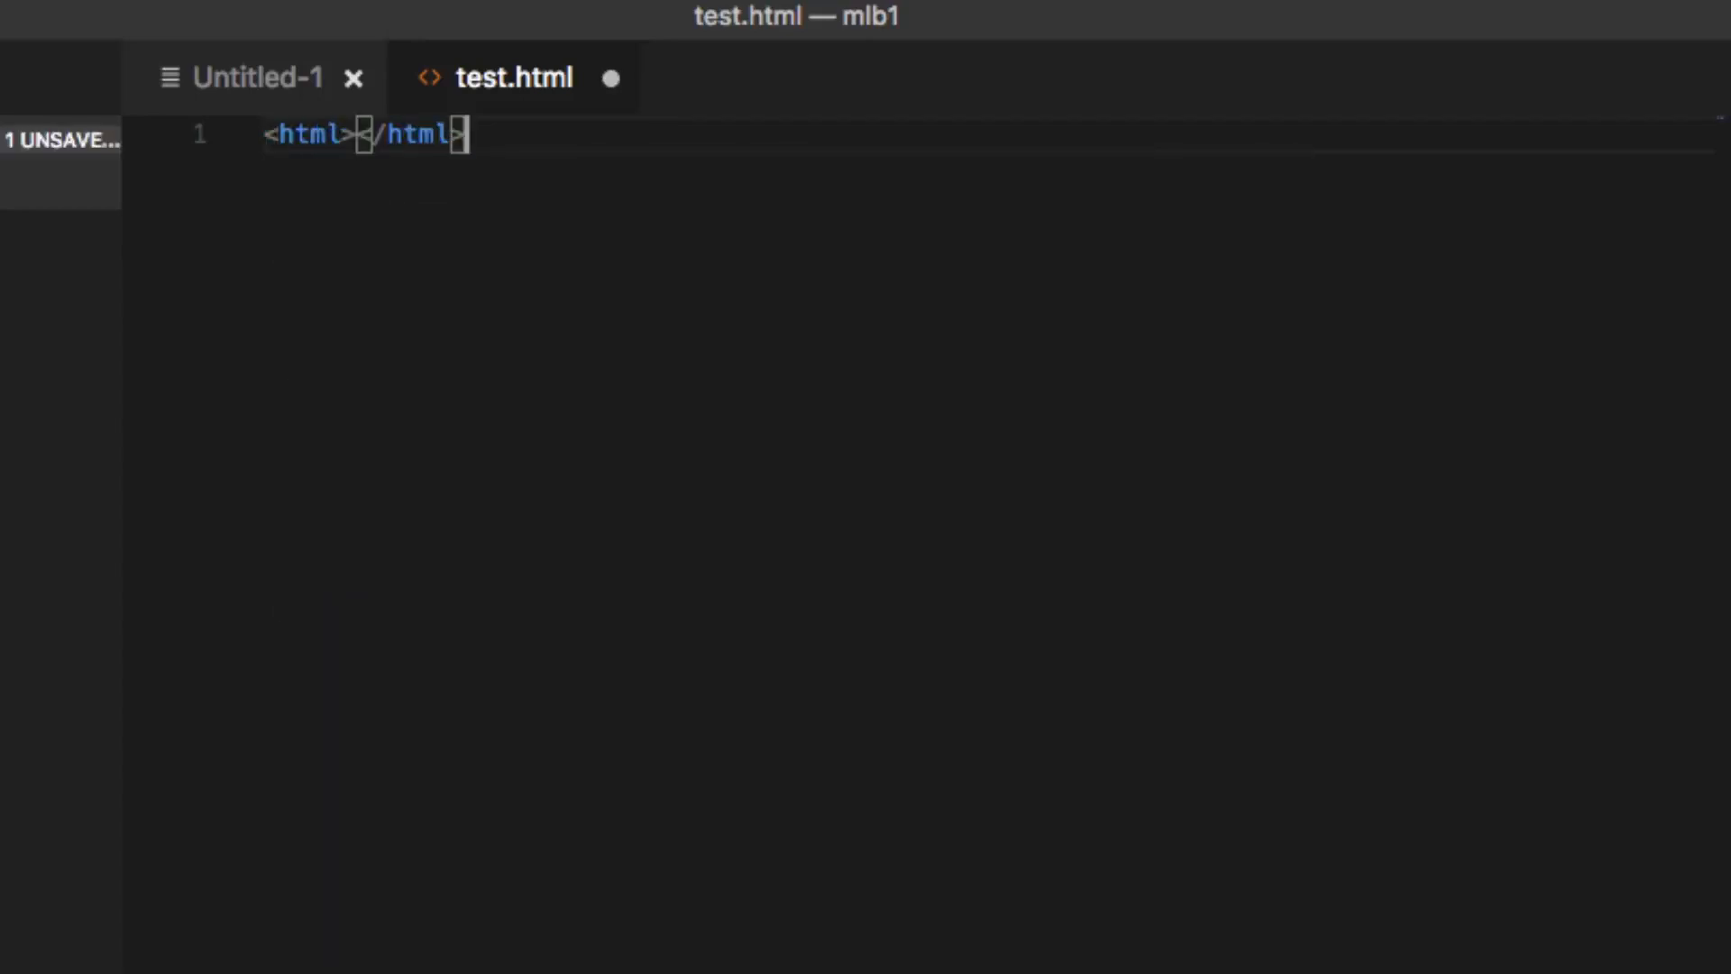
{"action": "mouse_move", "coordinate": [356, 130]}
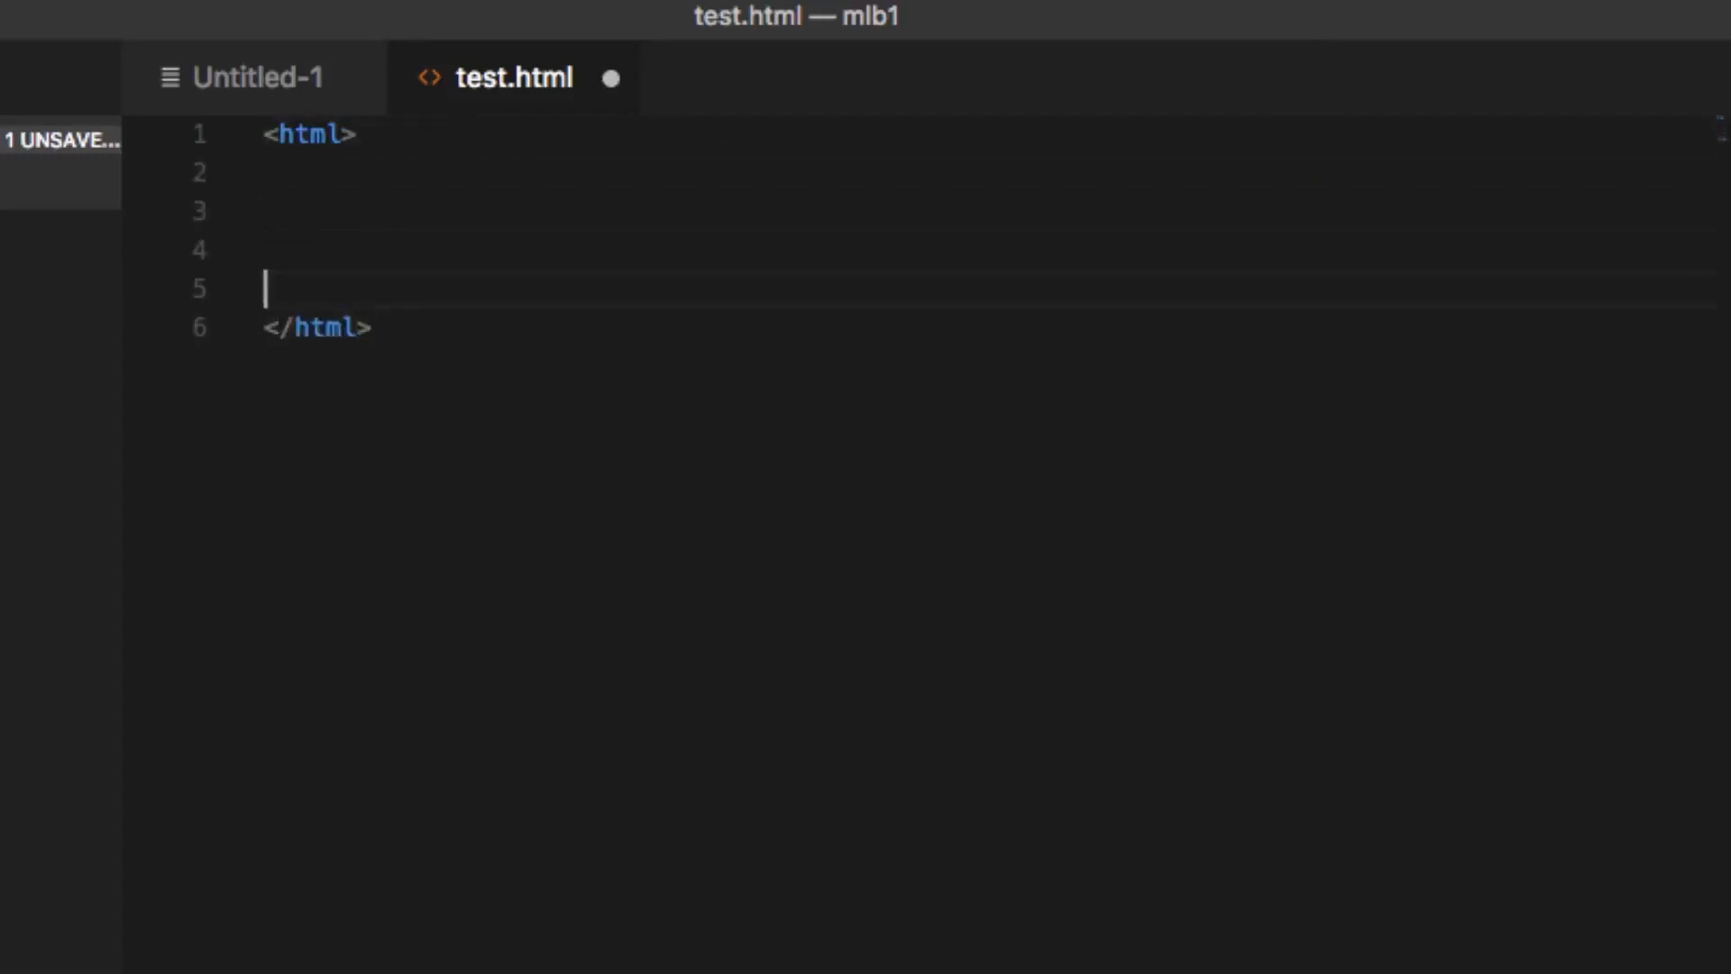
{"action": "type", "text": "<head></head>"}
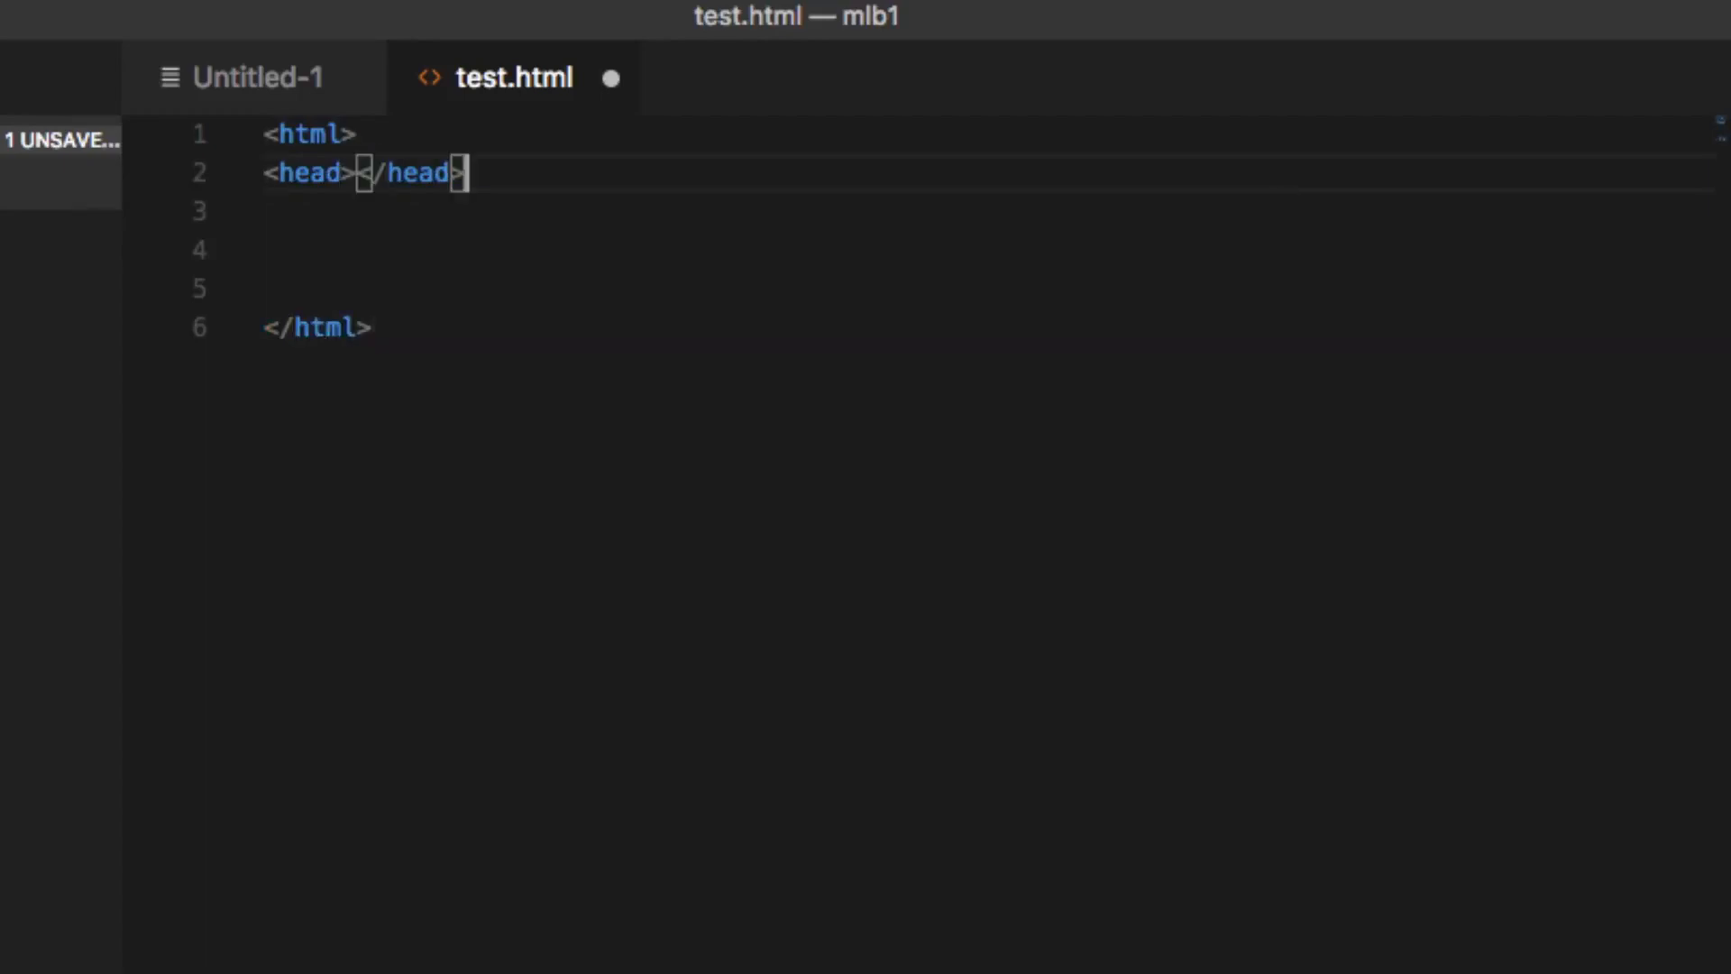
{"action": "key", "text": "Return"}
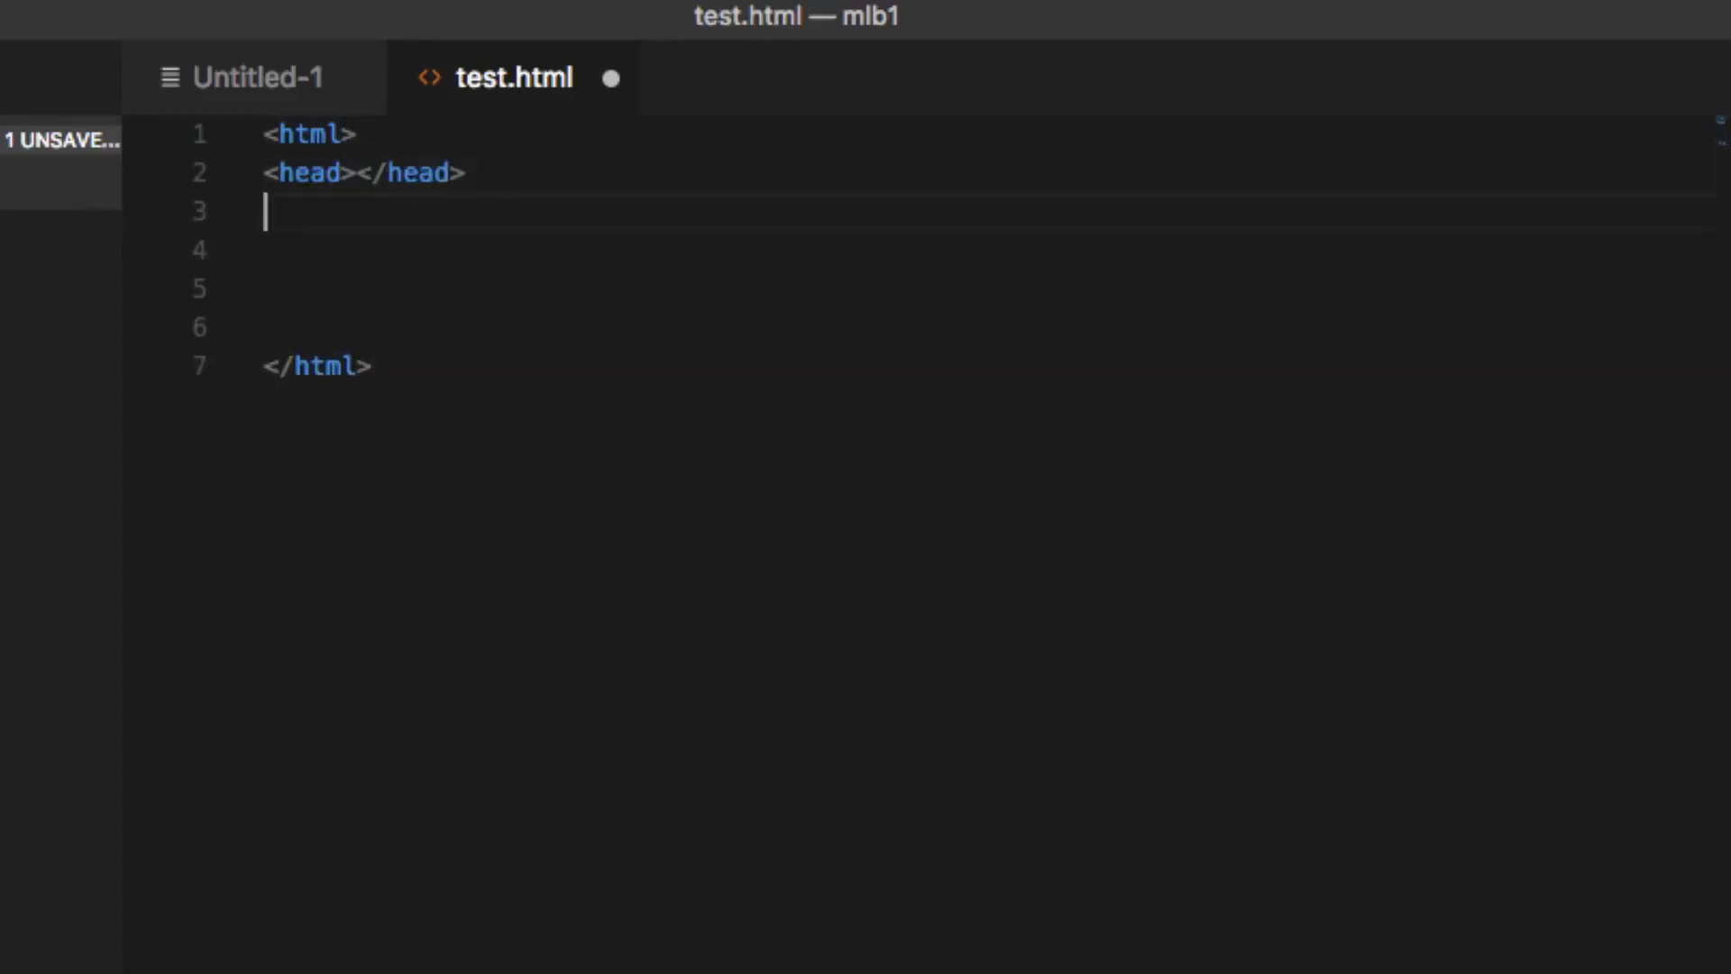
{"action": "type", "text": "<bod"}
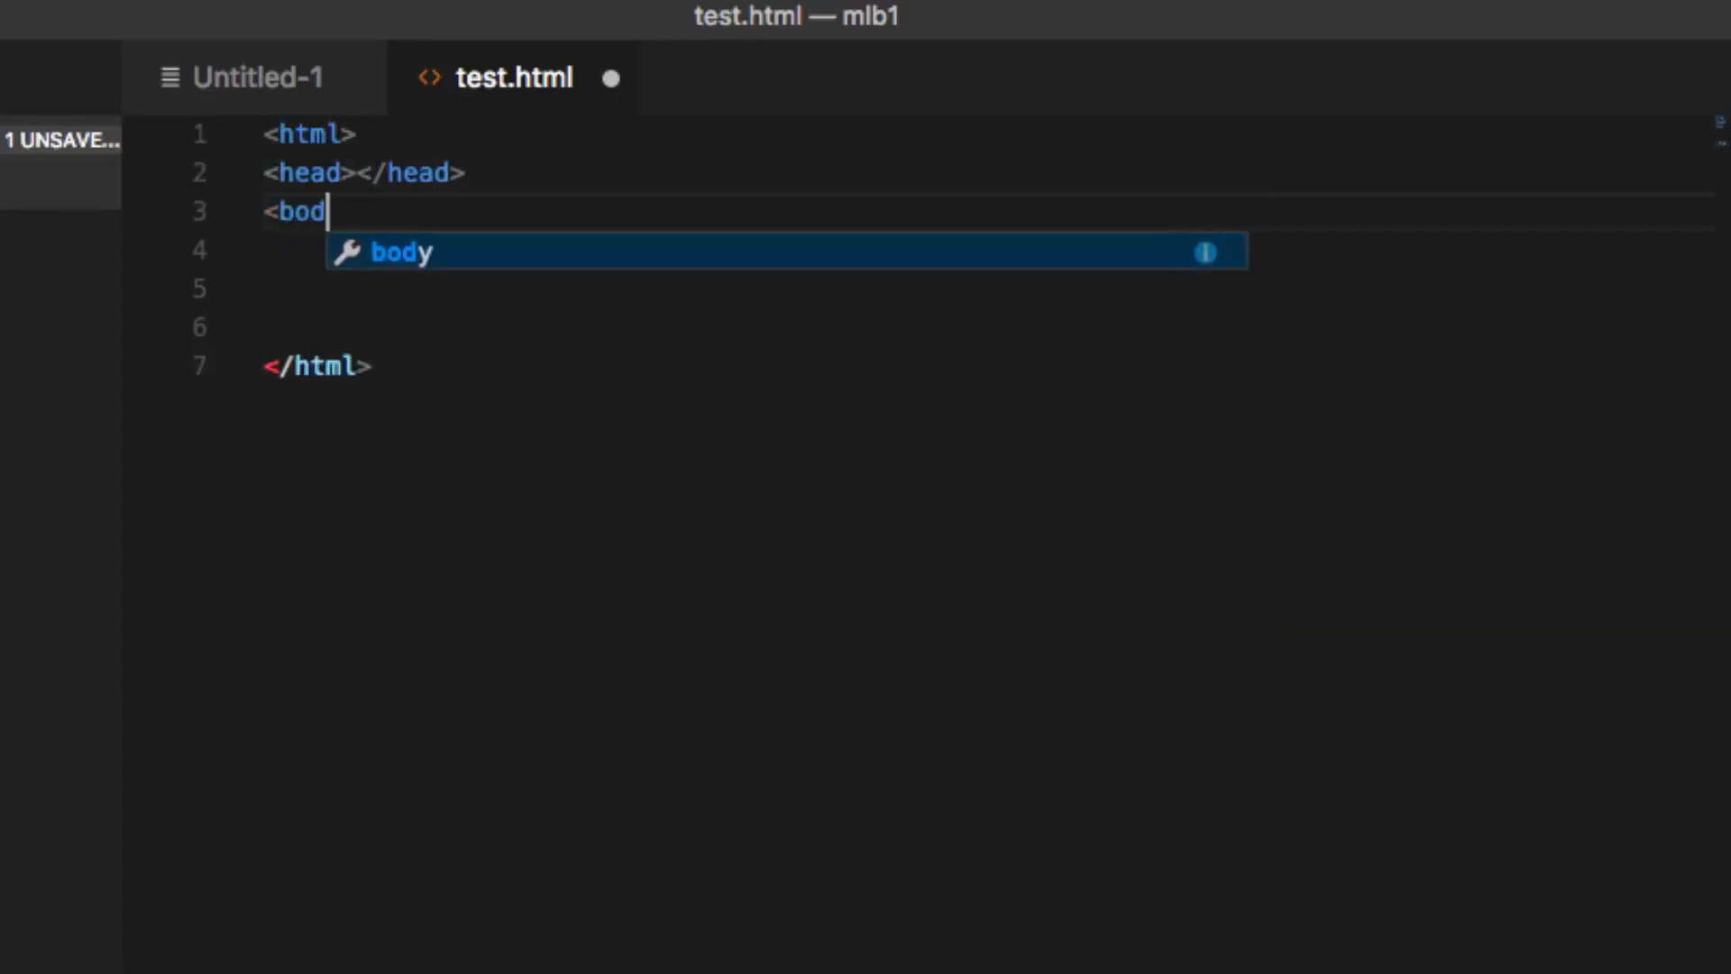
{"action": "type", "text": "y></body>"}
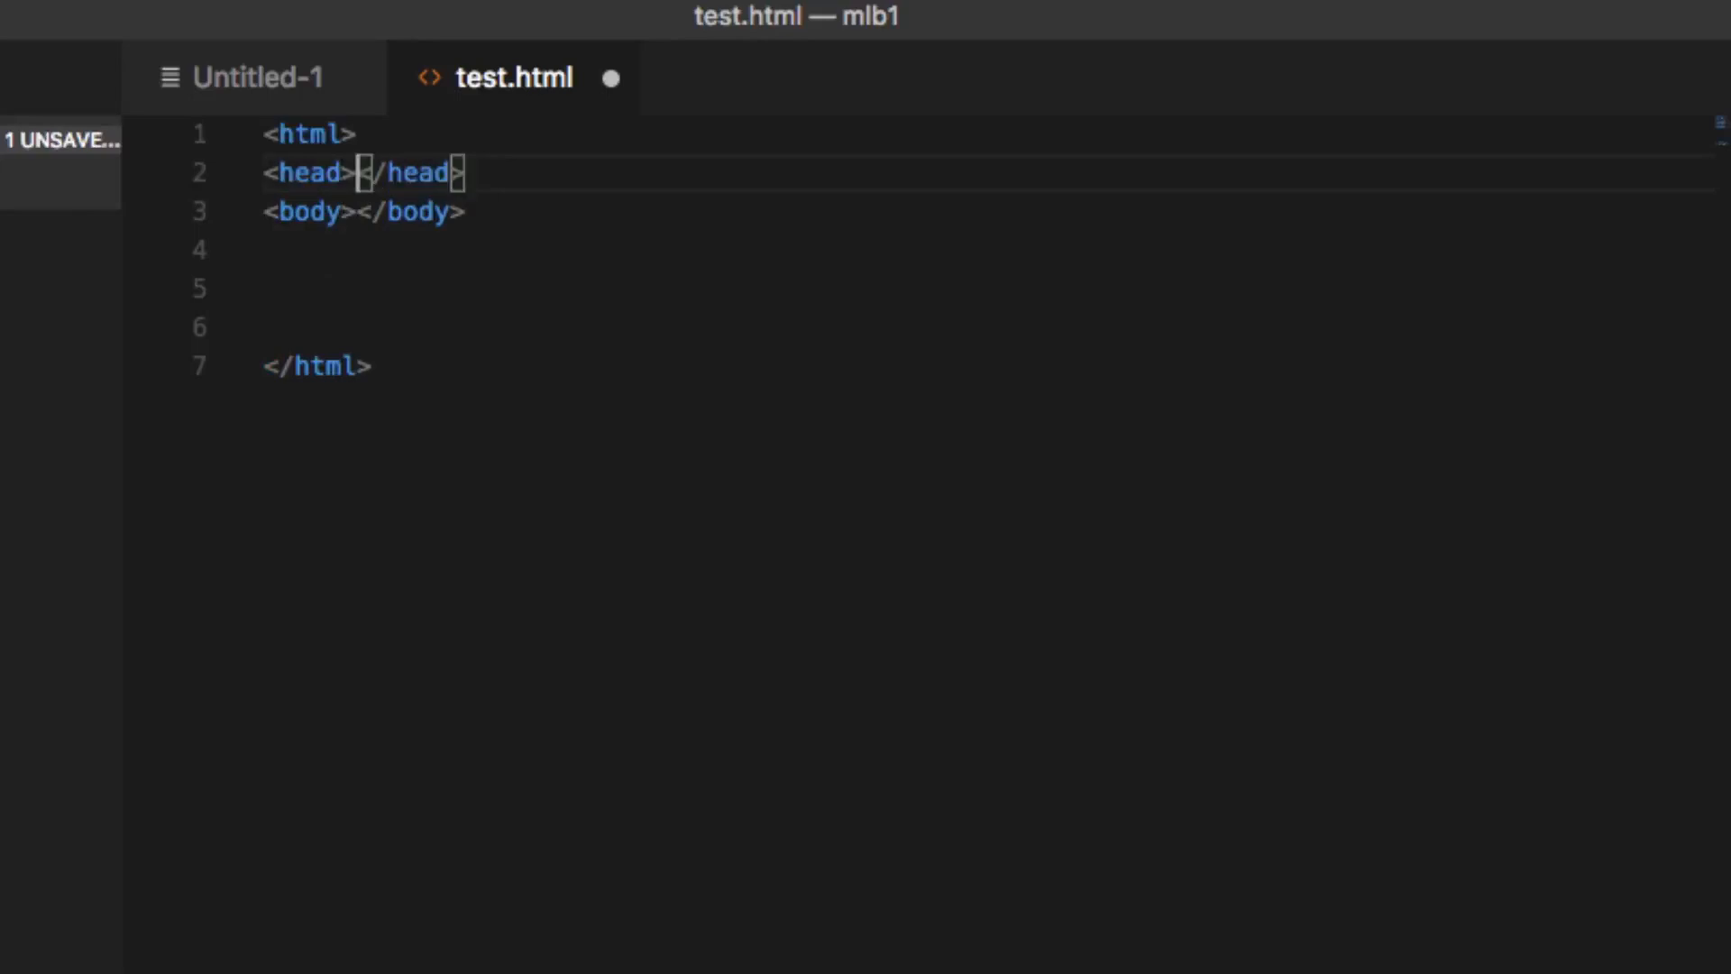
Add the title 'This is my first html' inside the head
{"action": "type", "text": "<"}
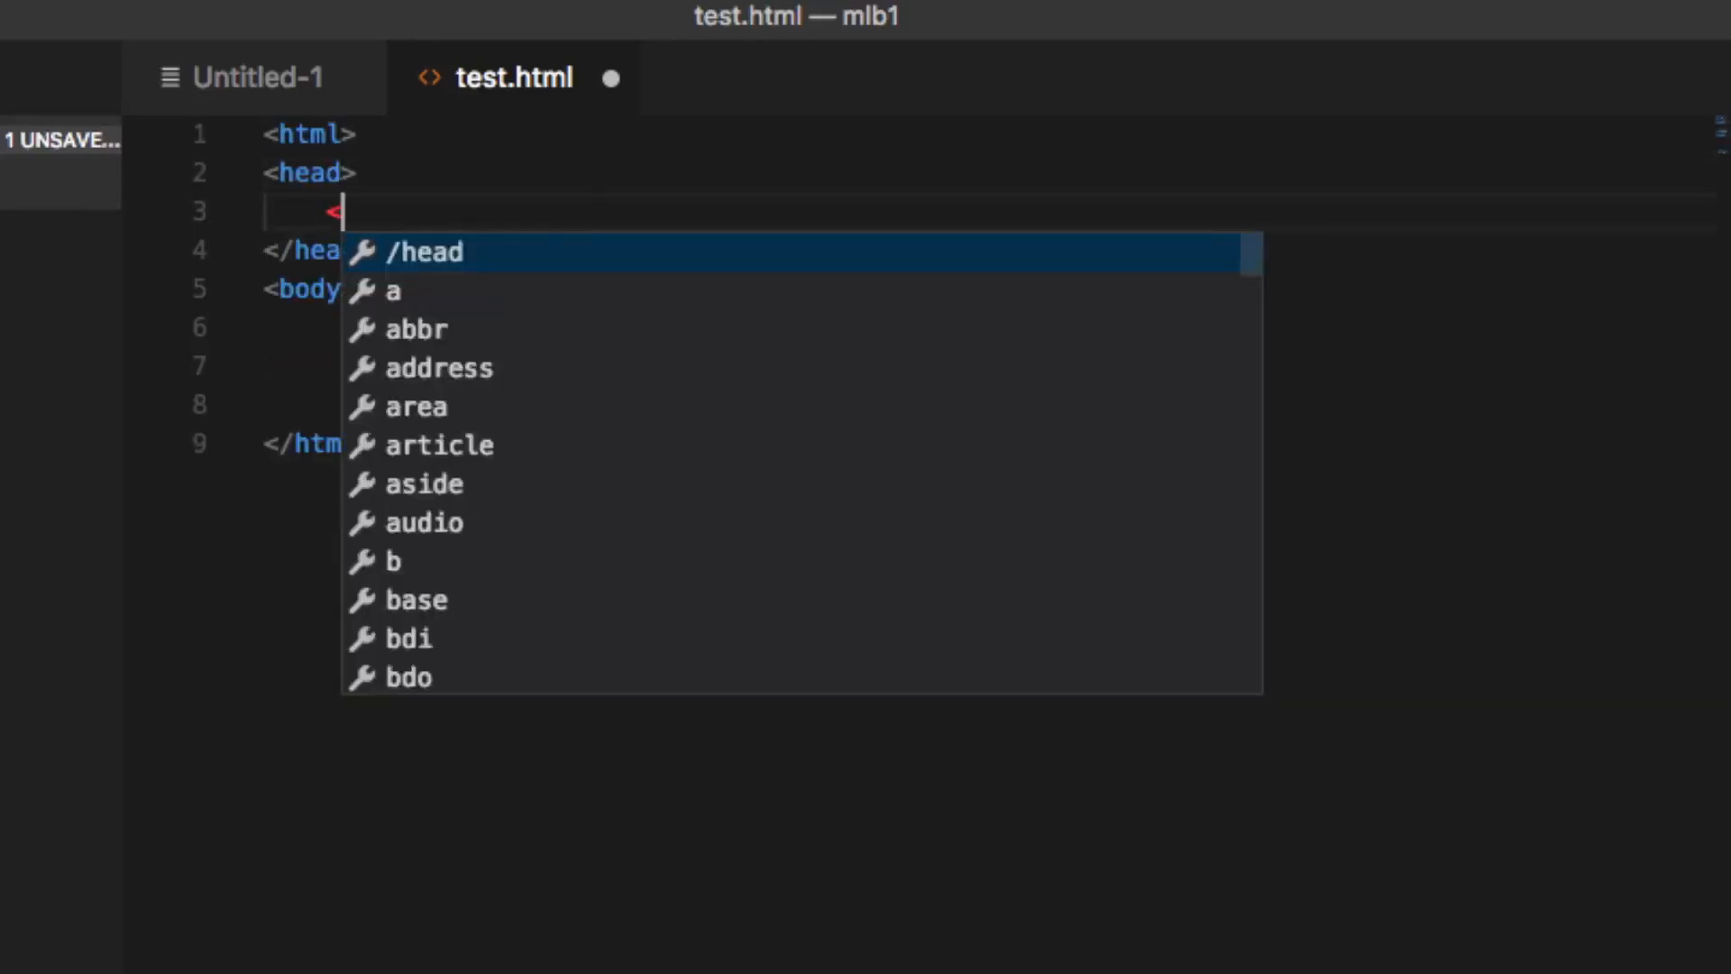
{"action": "type", "text": "title"}
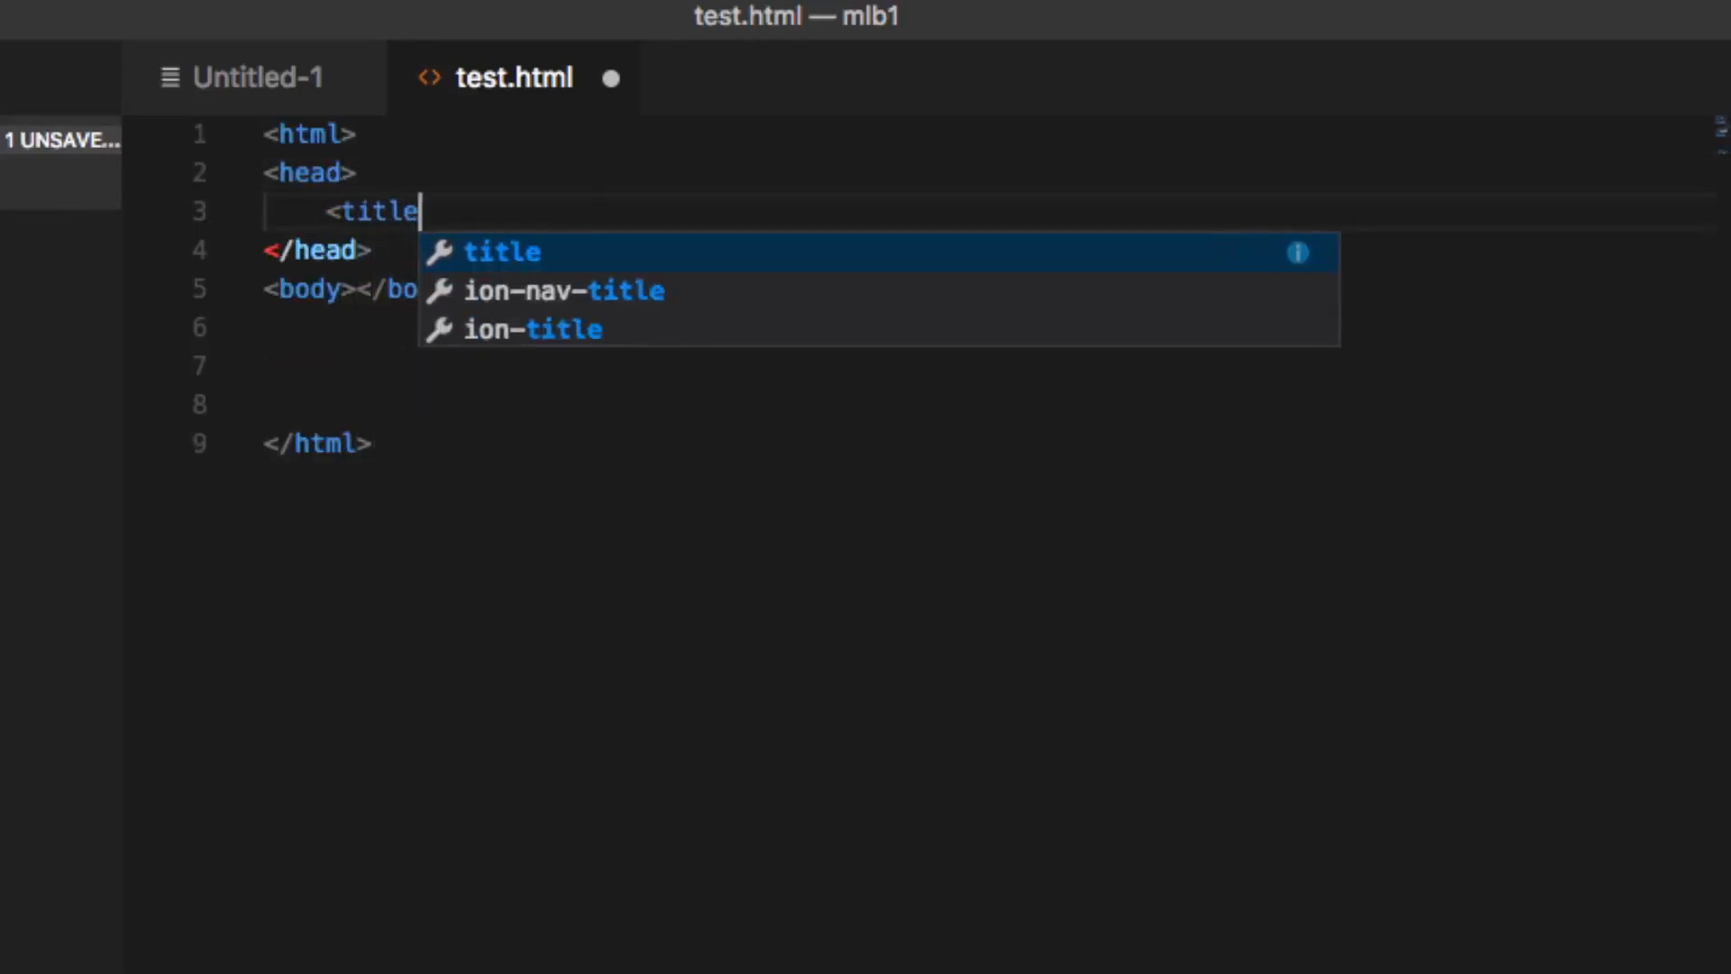
{"action": "type", "text": ">Thi"}
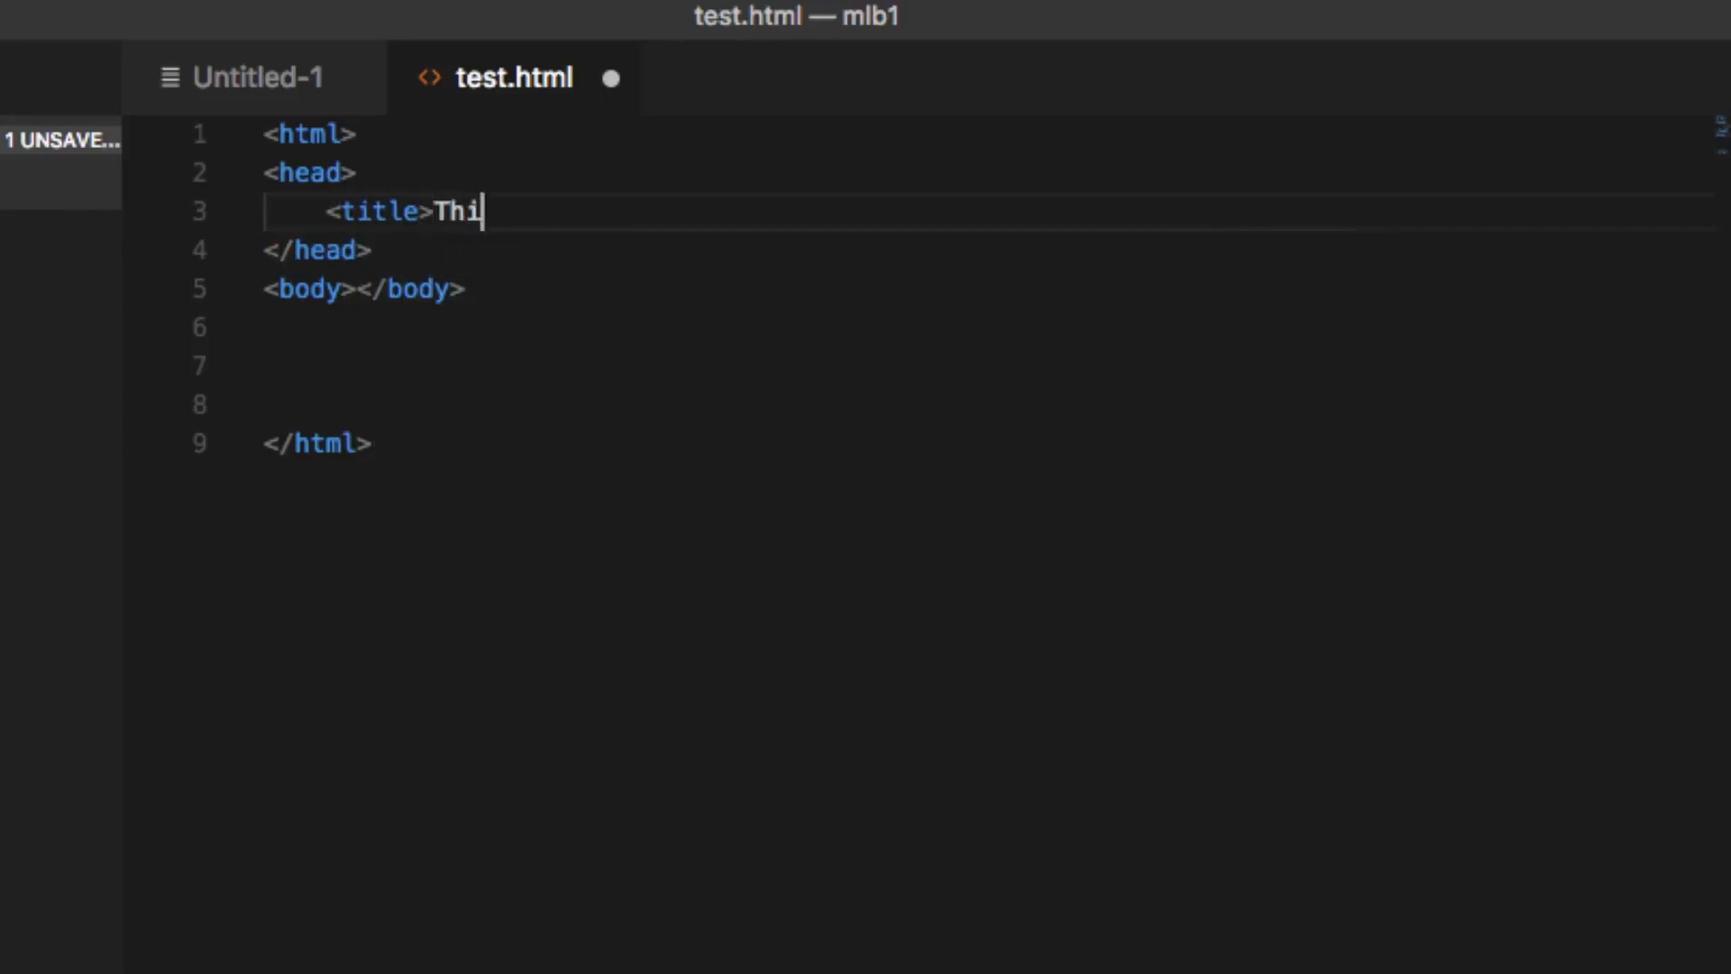
{"action": "type", "text": "s is my f"}
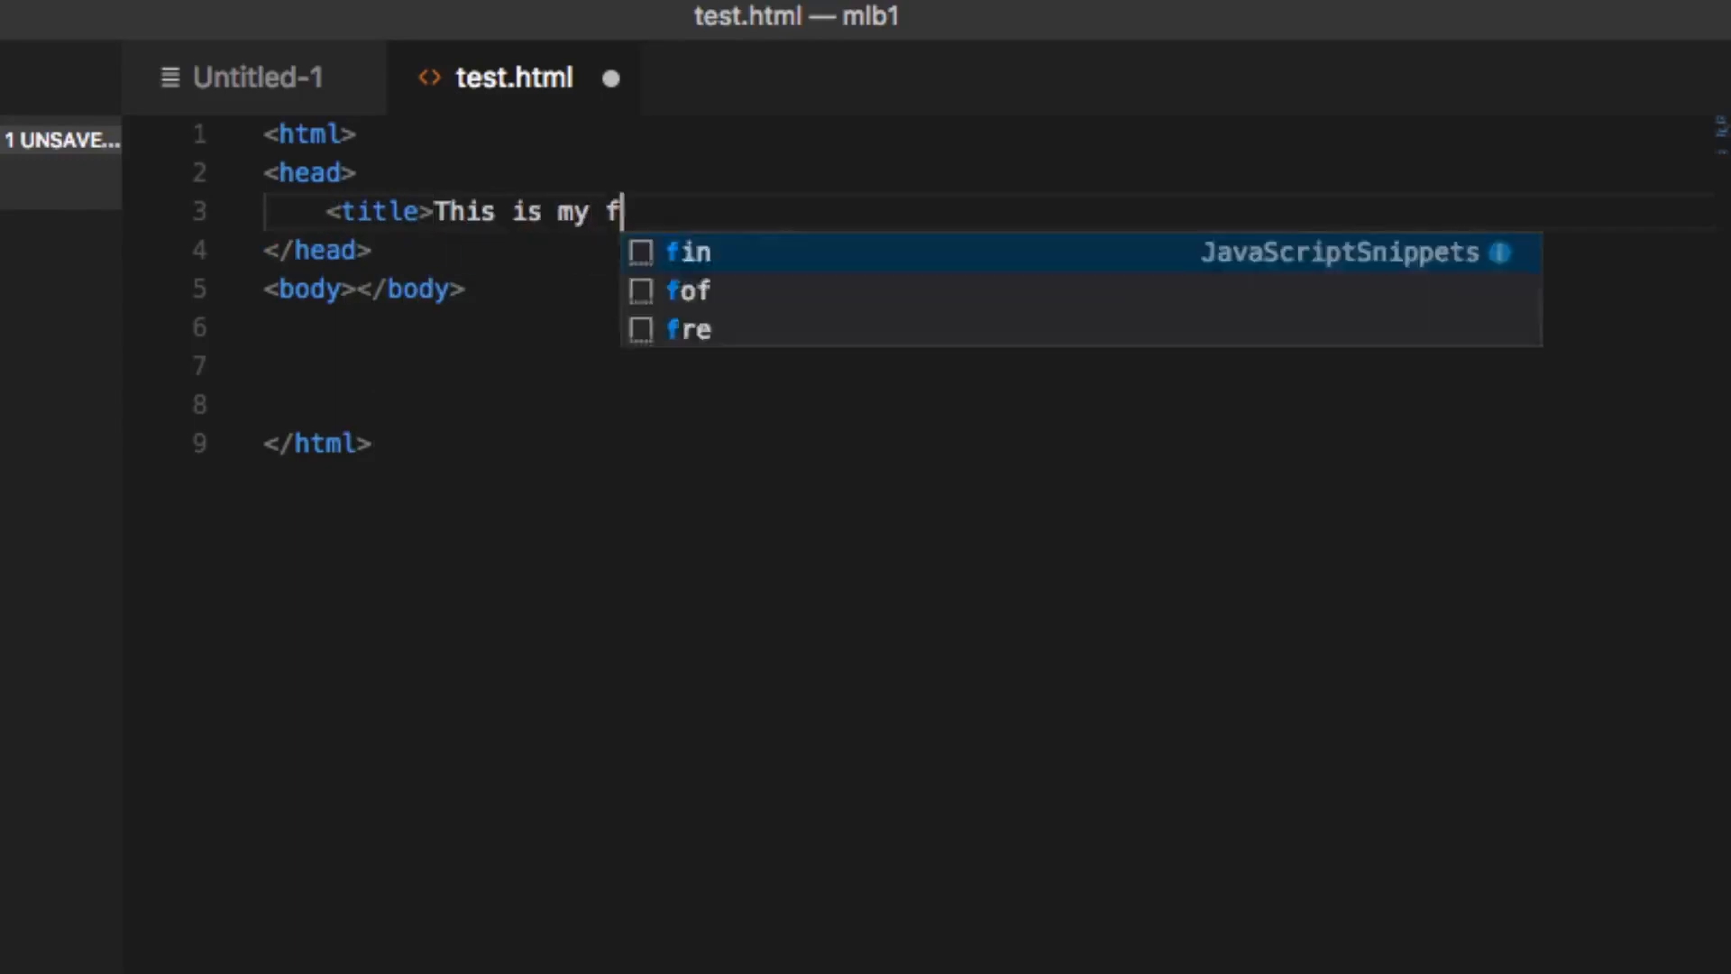
{"action": "type", "text": "irst html"}
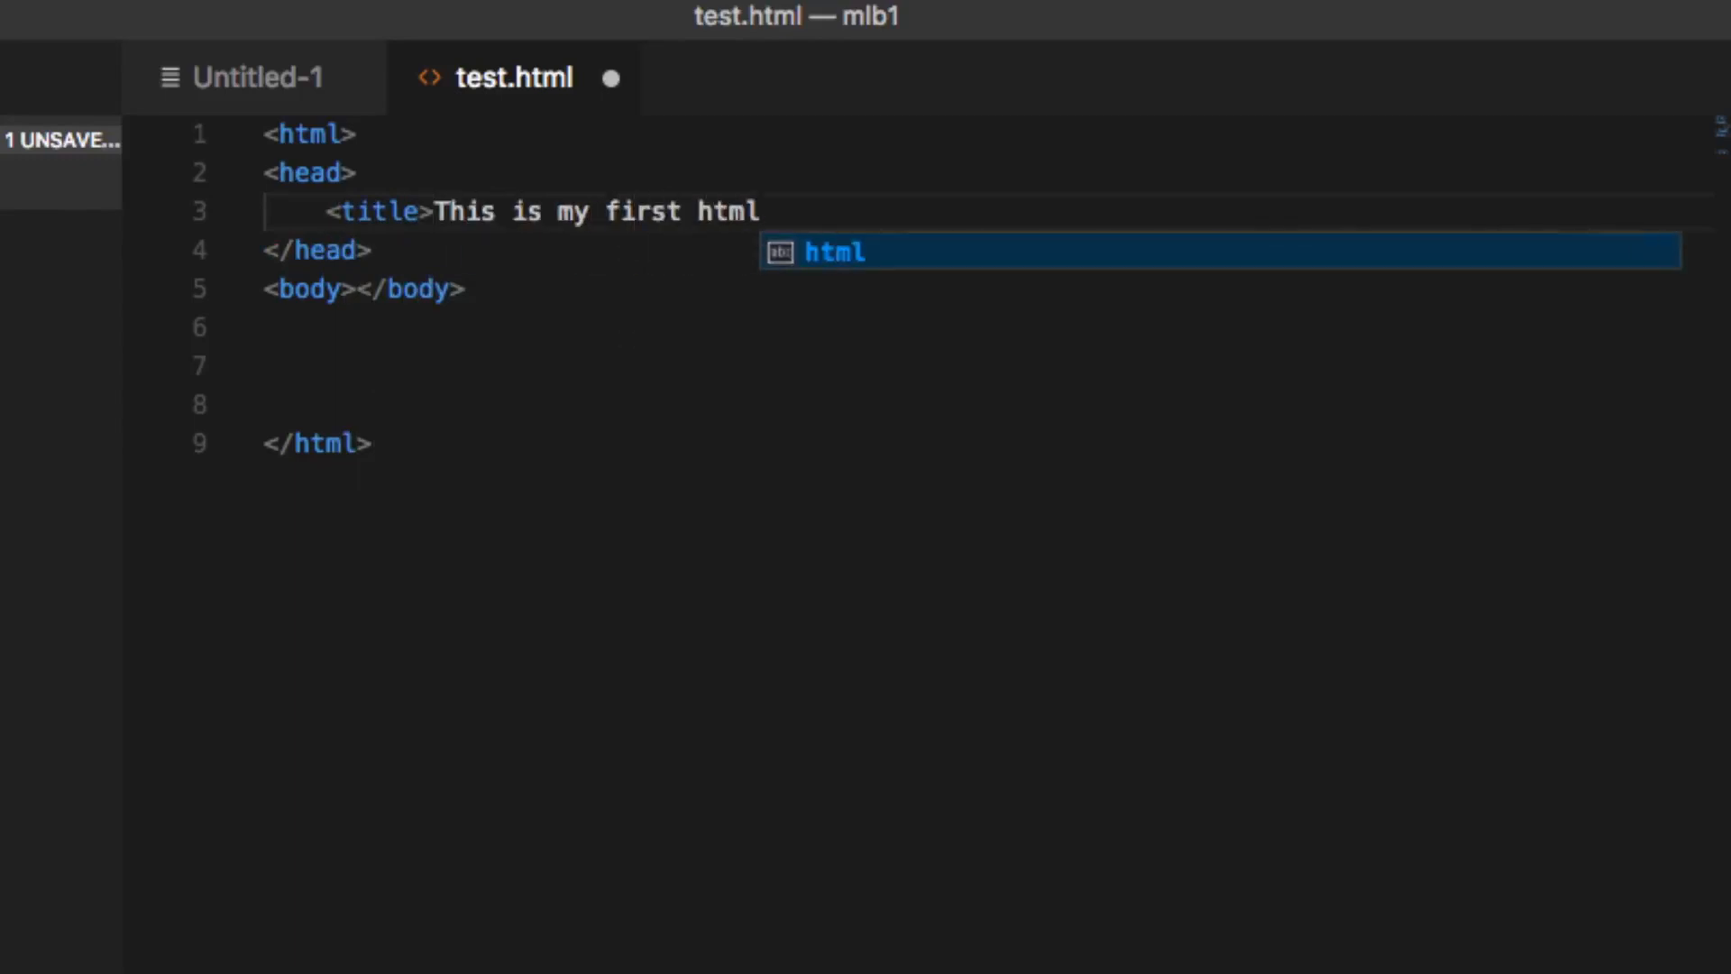
{"action": "type", "text": "</"}
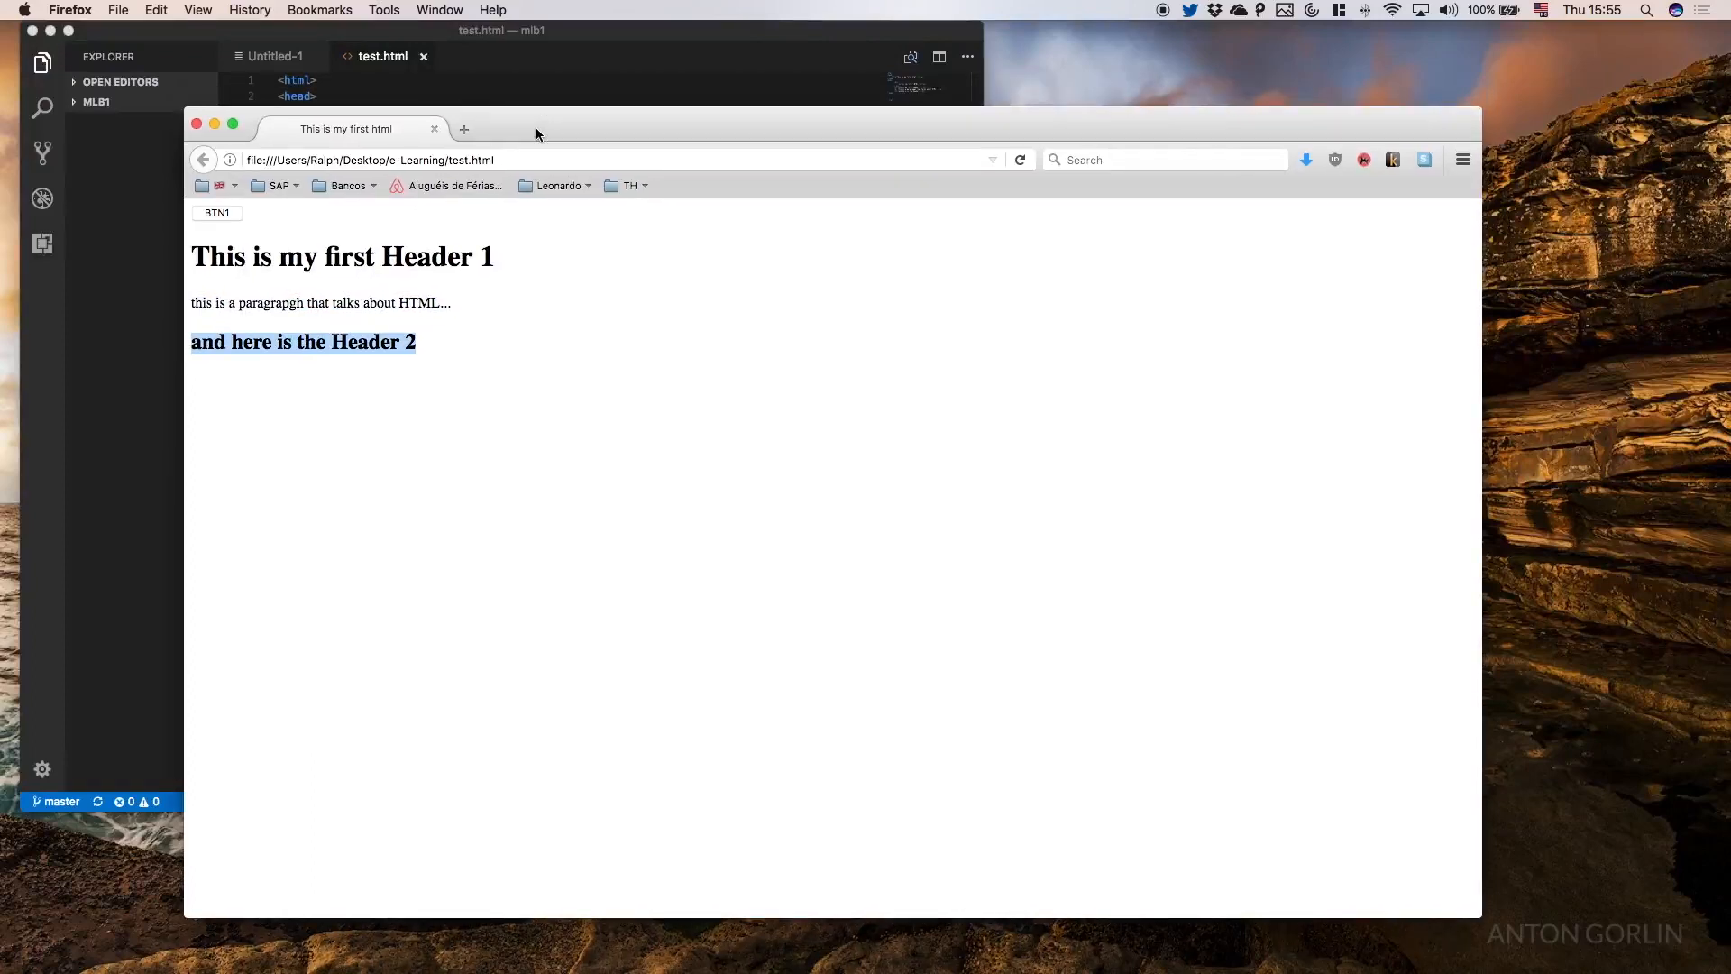
{"action": "mouse_move", "coordinate": [608, 238]}
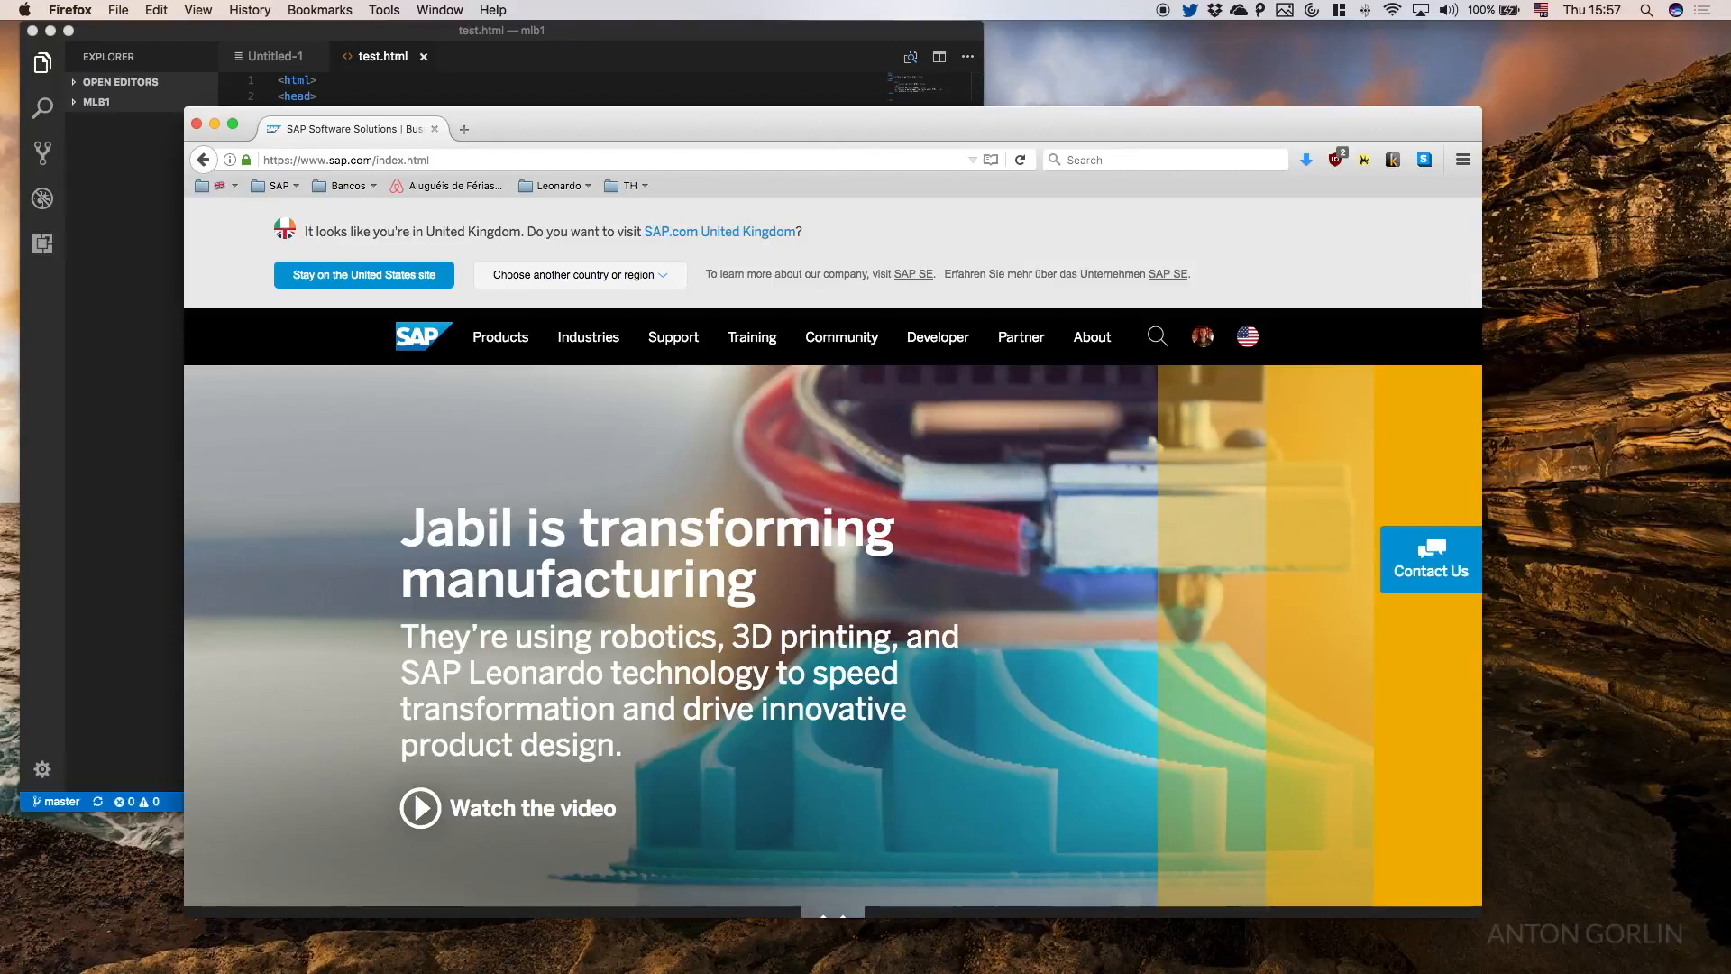
{"action": "scroll", "scroll_direction": "down", "scroll_amount": 3}
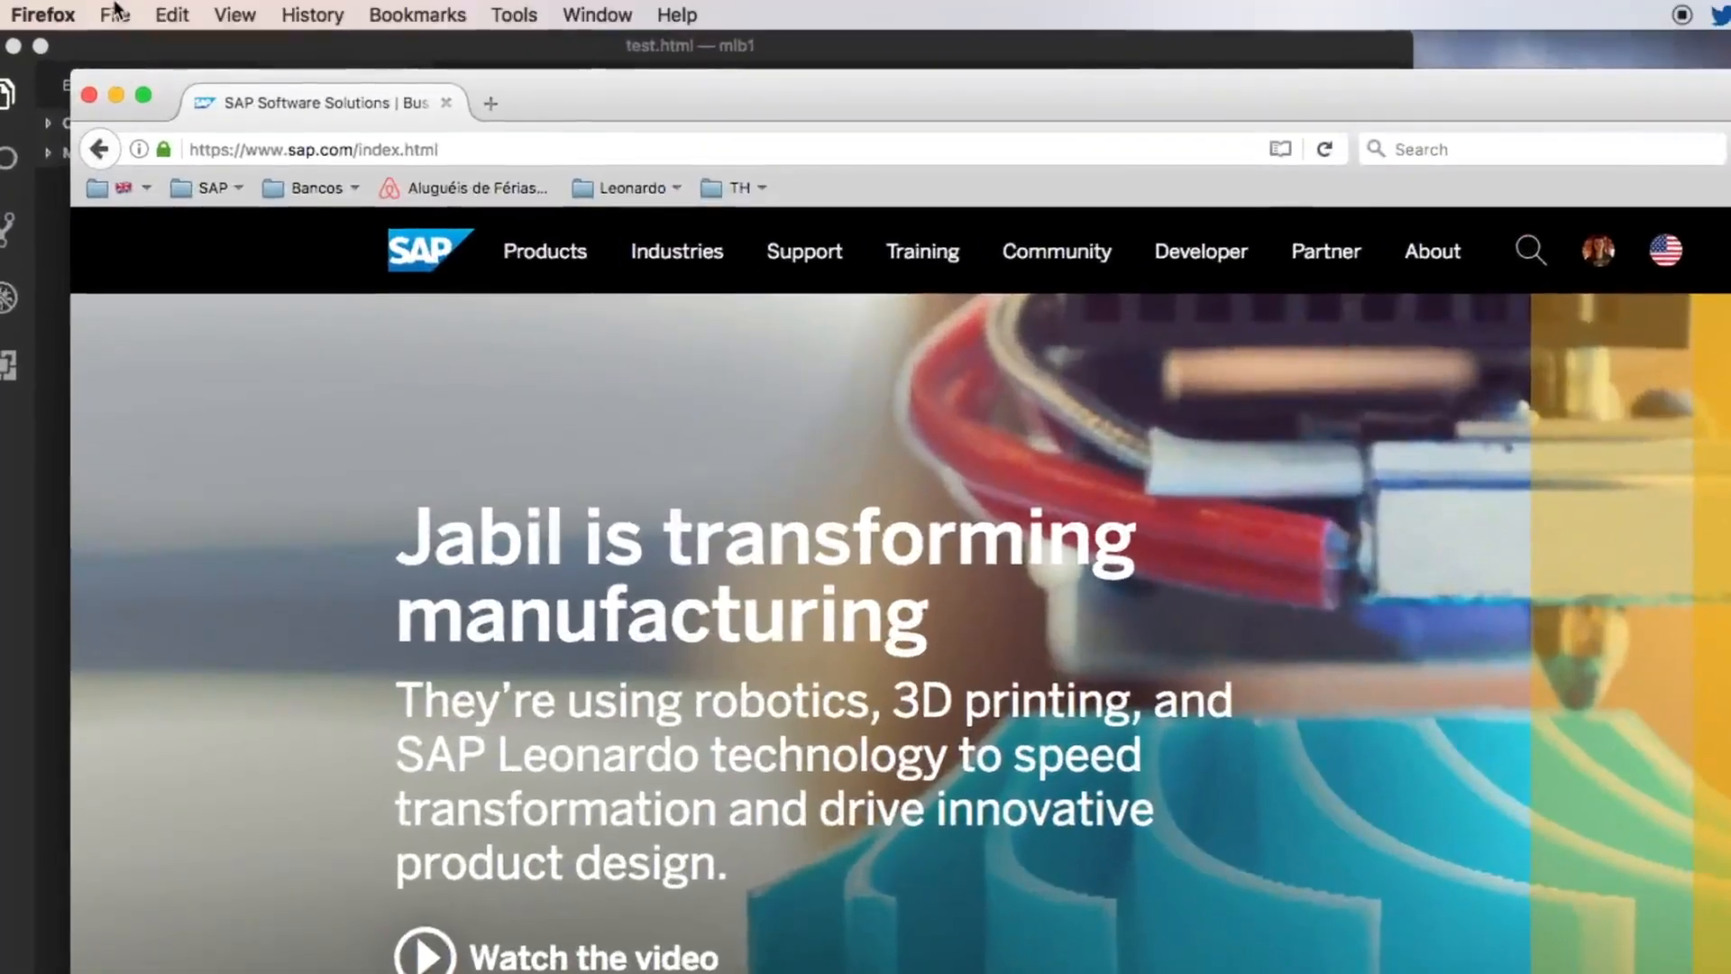
{"action": "left_click", "coordinate": [254, 16]}
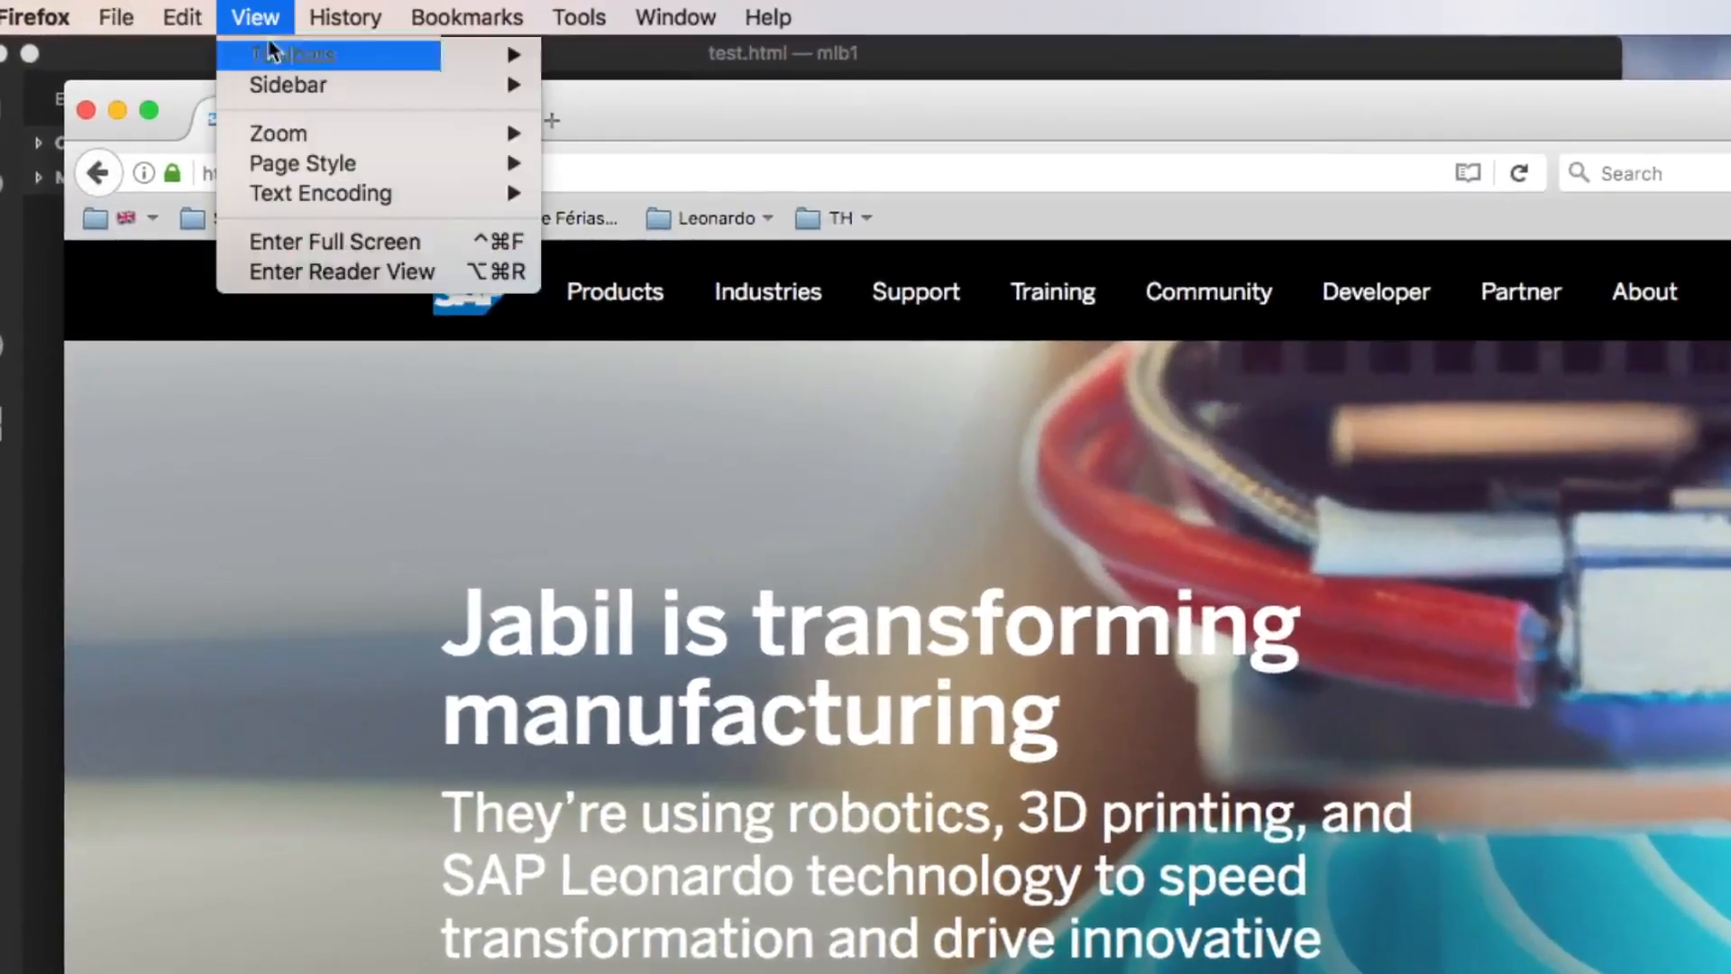
{"action": "mouse_move", "coordinate": [301, 163]}
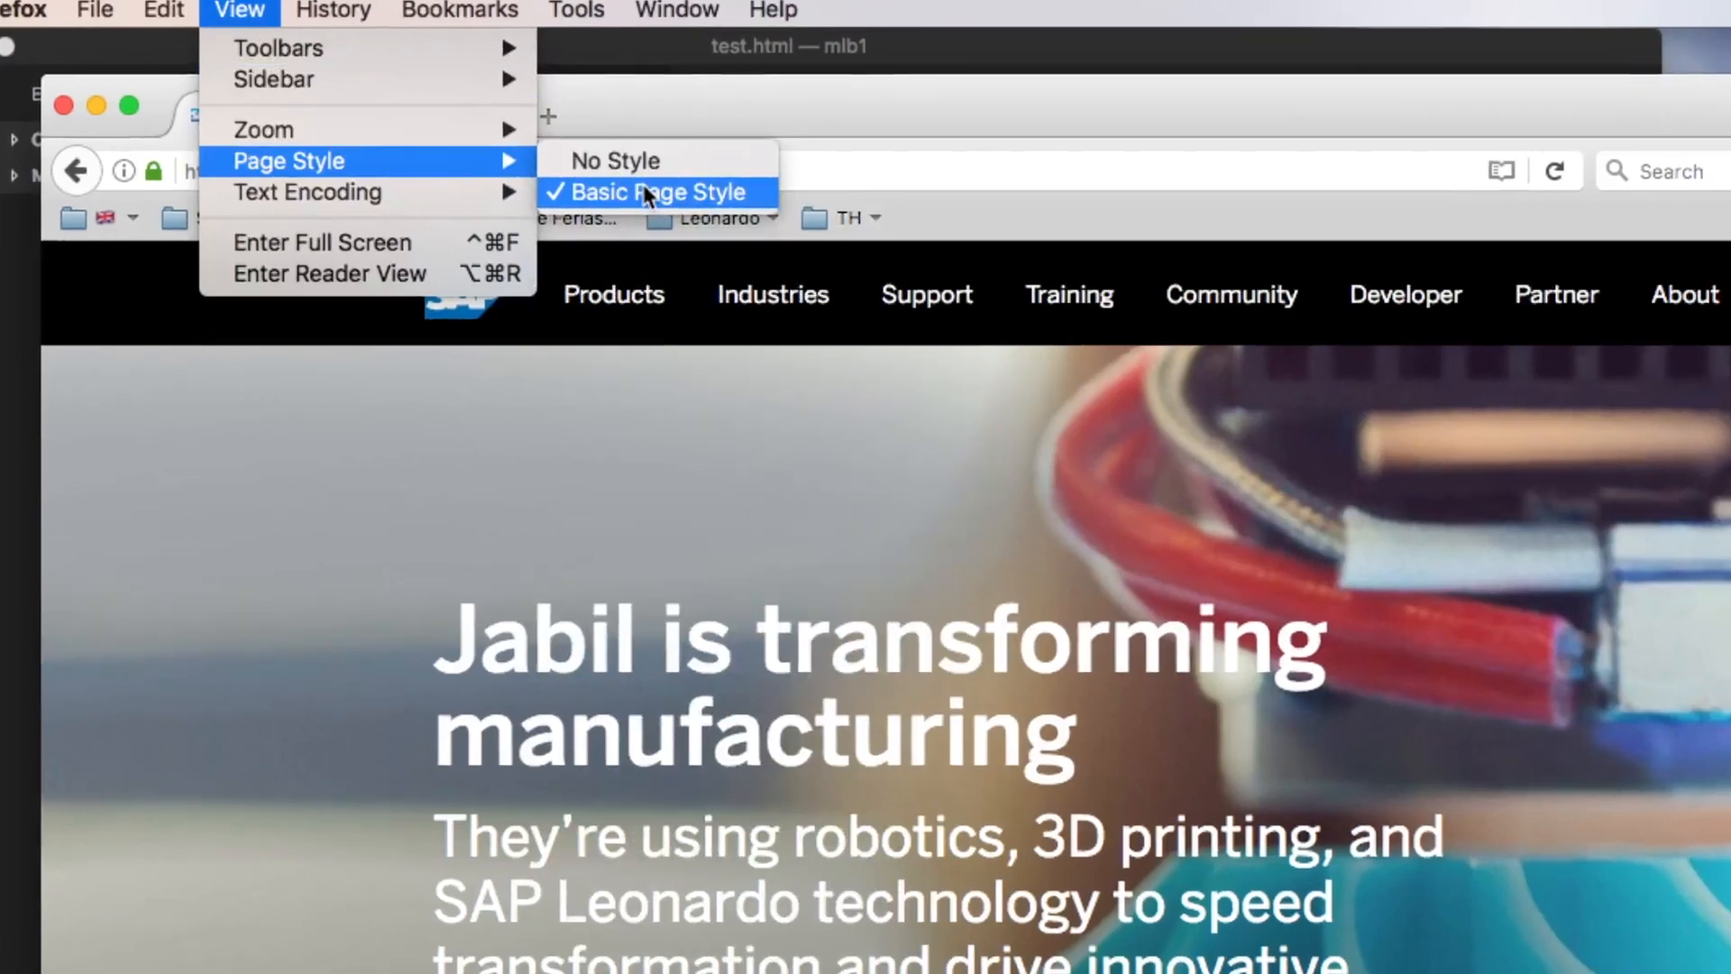
{"action": "mouse_move", "coordinate": [613, 160]}
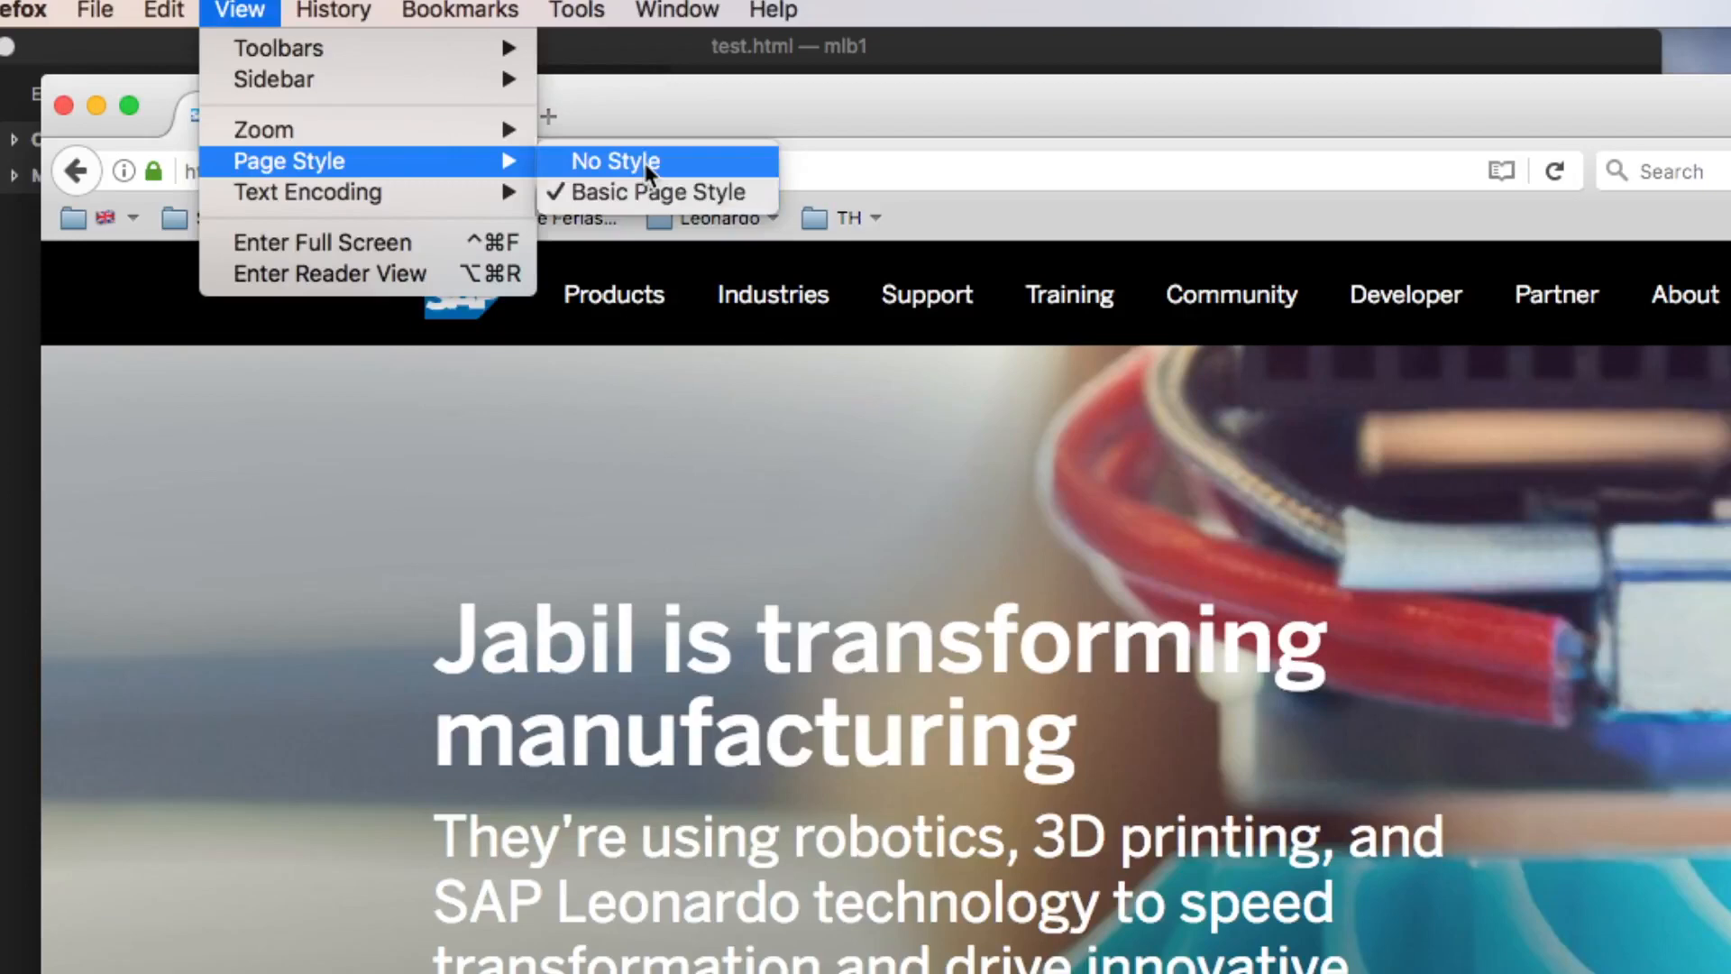
{"action": "left_click", "coordinate": [615, 161]}
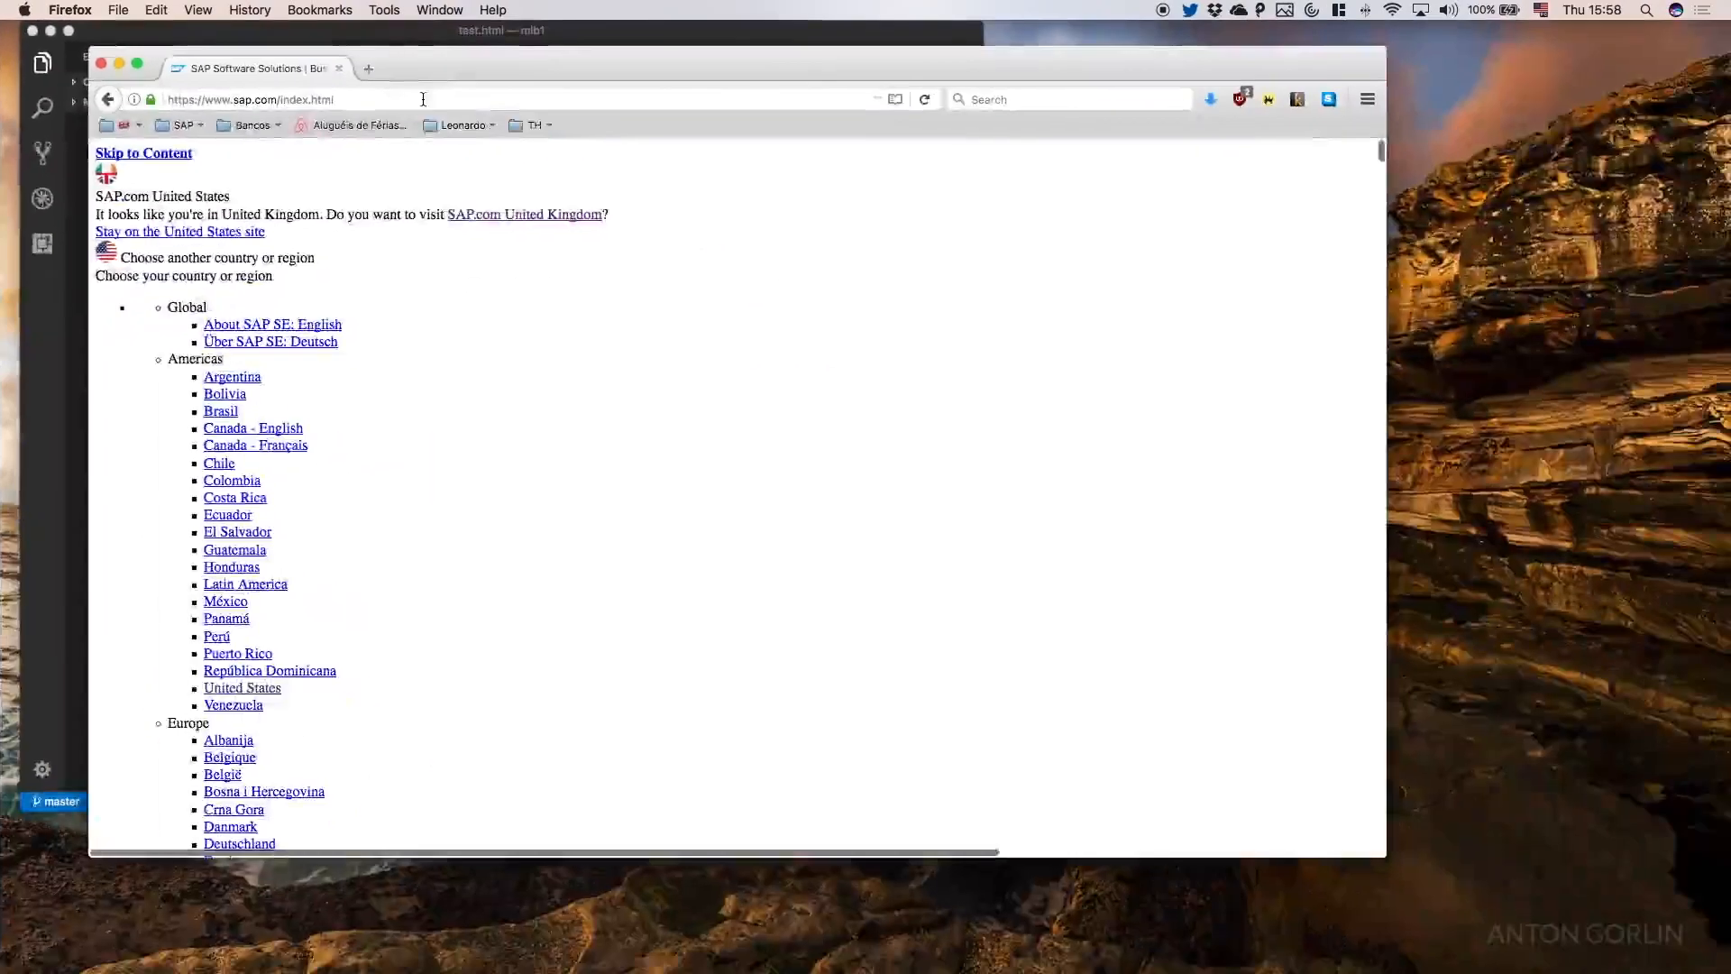
{"action": "left_click", "coordinate": [137, 63]}
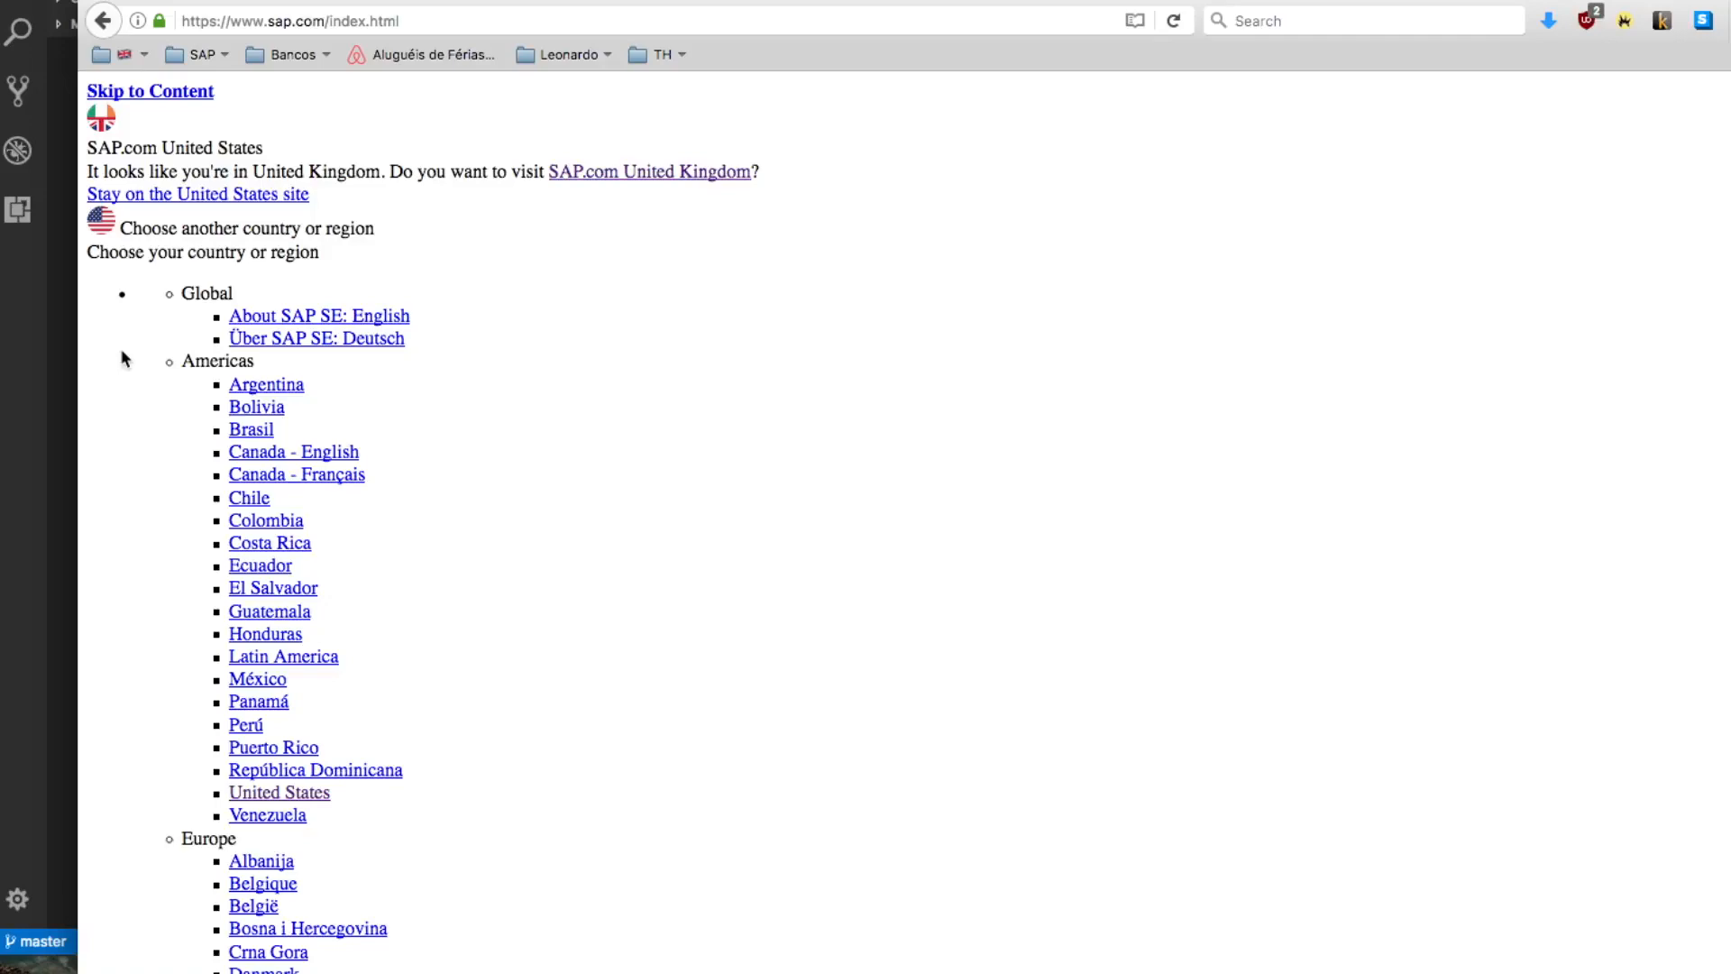
{"action": "mouse_move", "coordinate": [477, 437]}
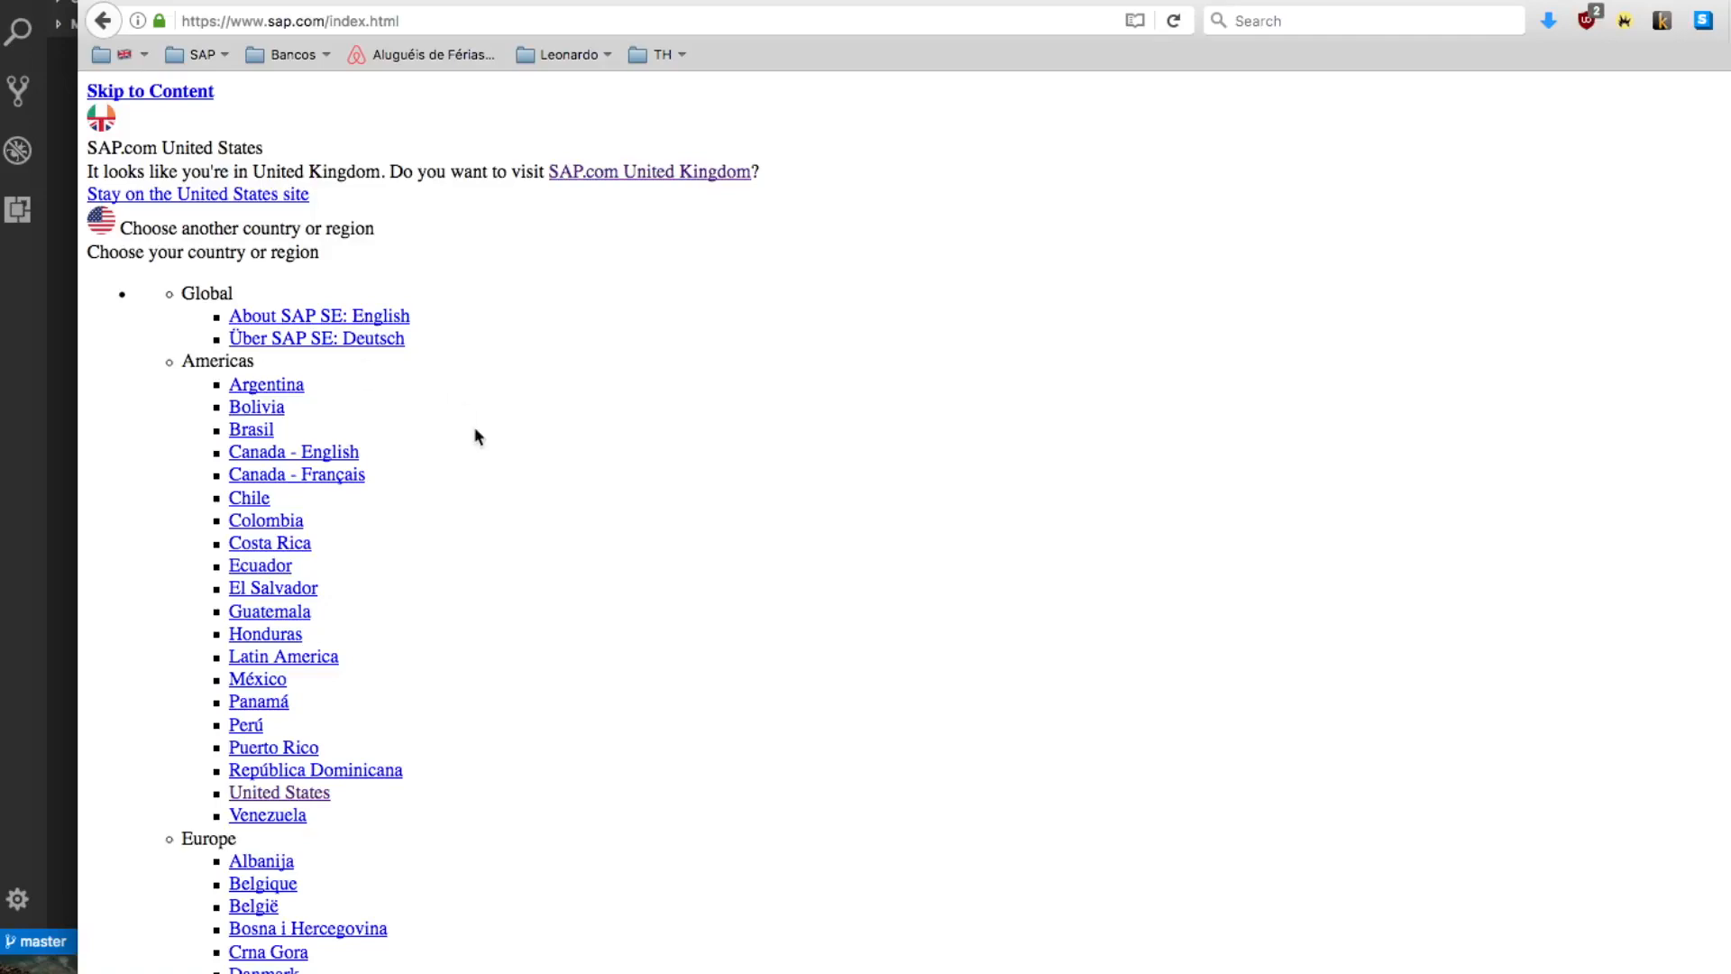
{"action": "scroll", "scroll_direction": "down", "scroll_amount": 3}
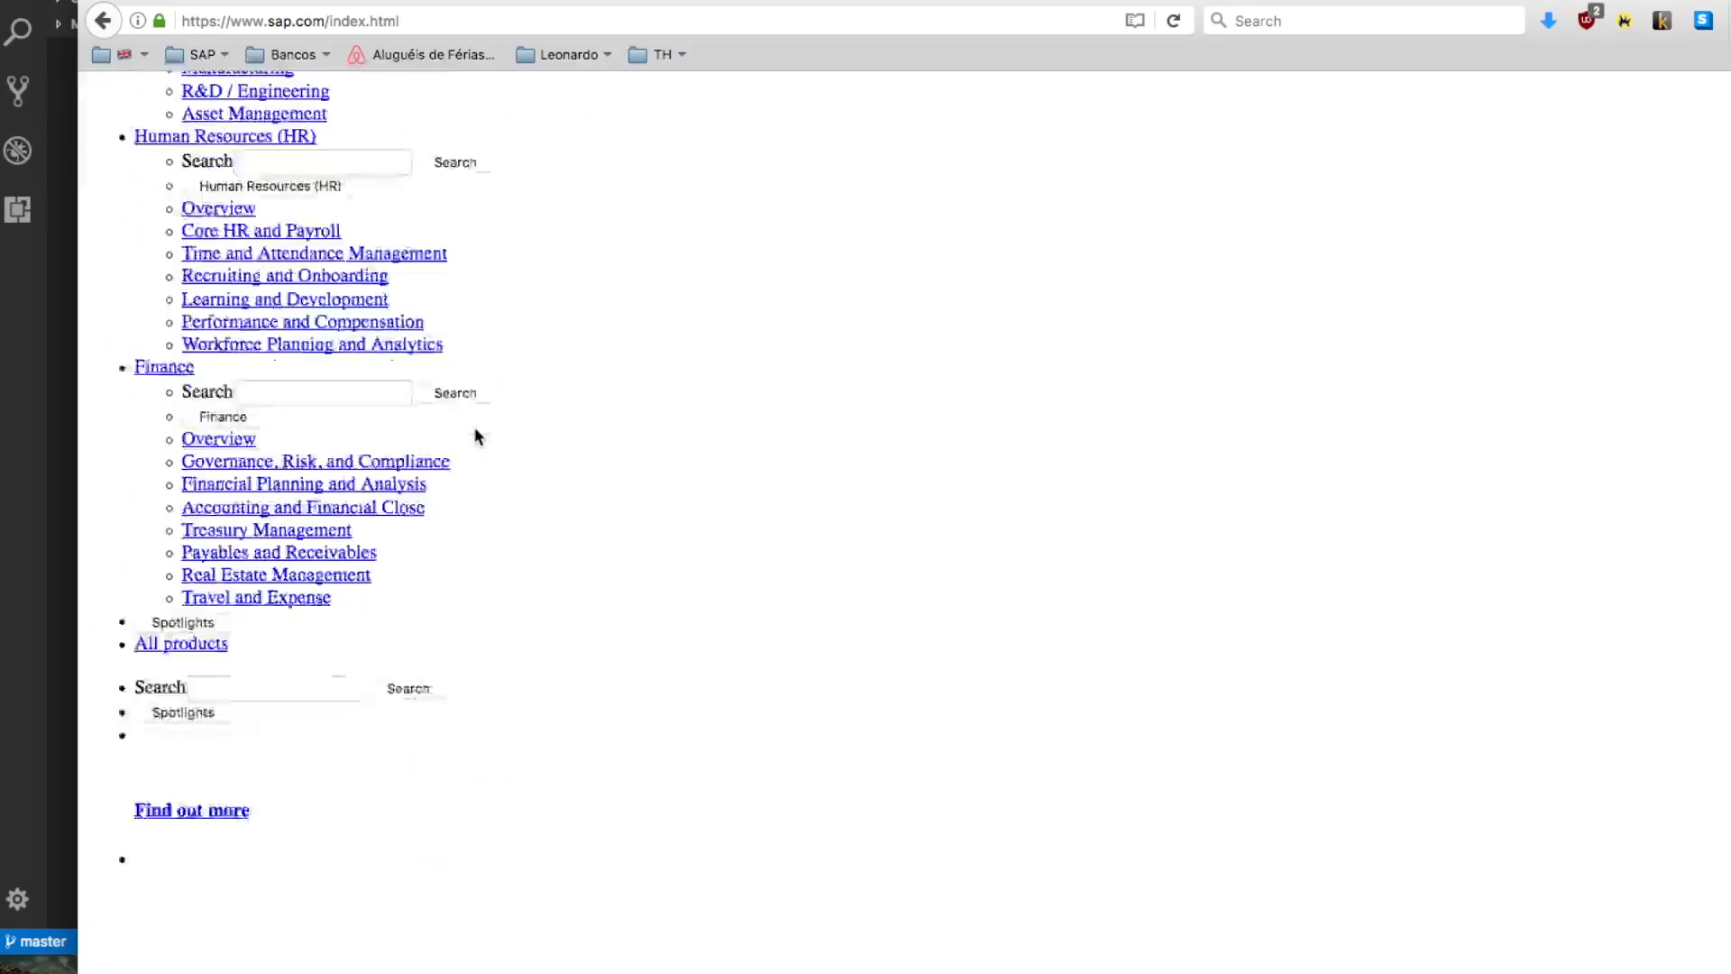
{"action": "scroll", "scroll_direction": "down", "scroll_amount": 3}
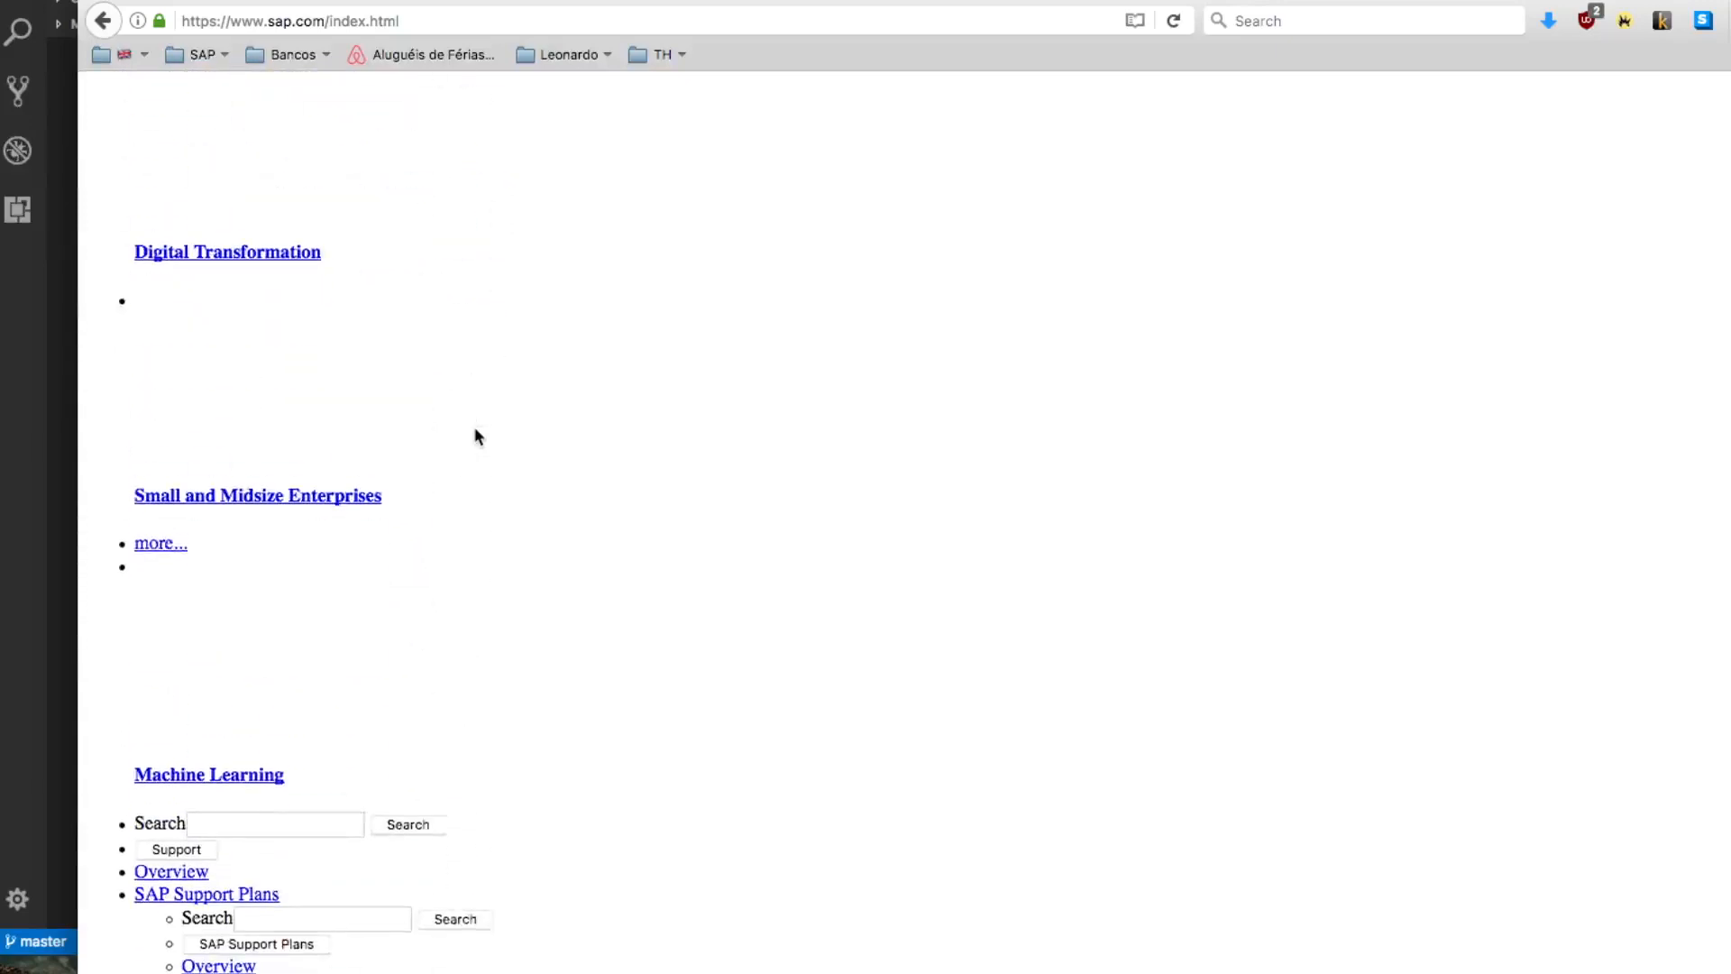
{"action": "scroll", "scroll_direction": "down", "scroll_amount": 3}
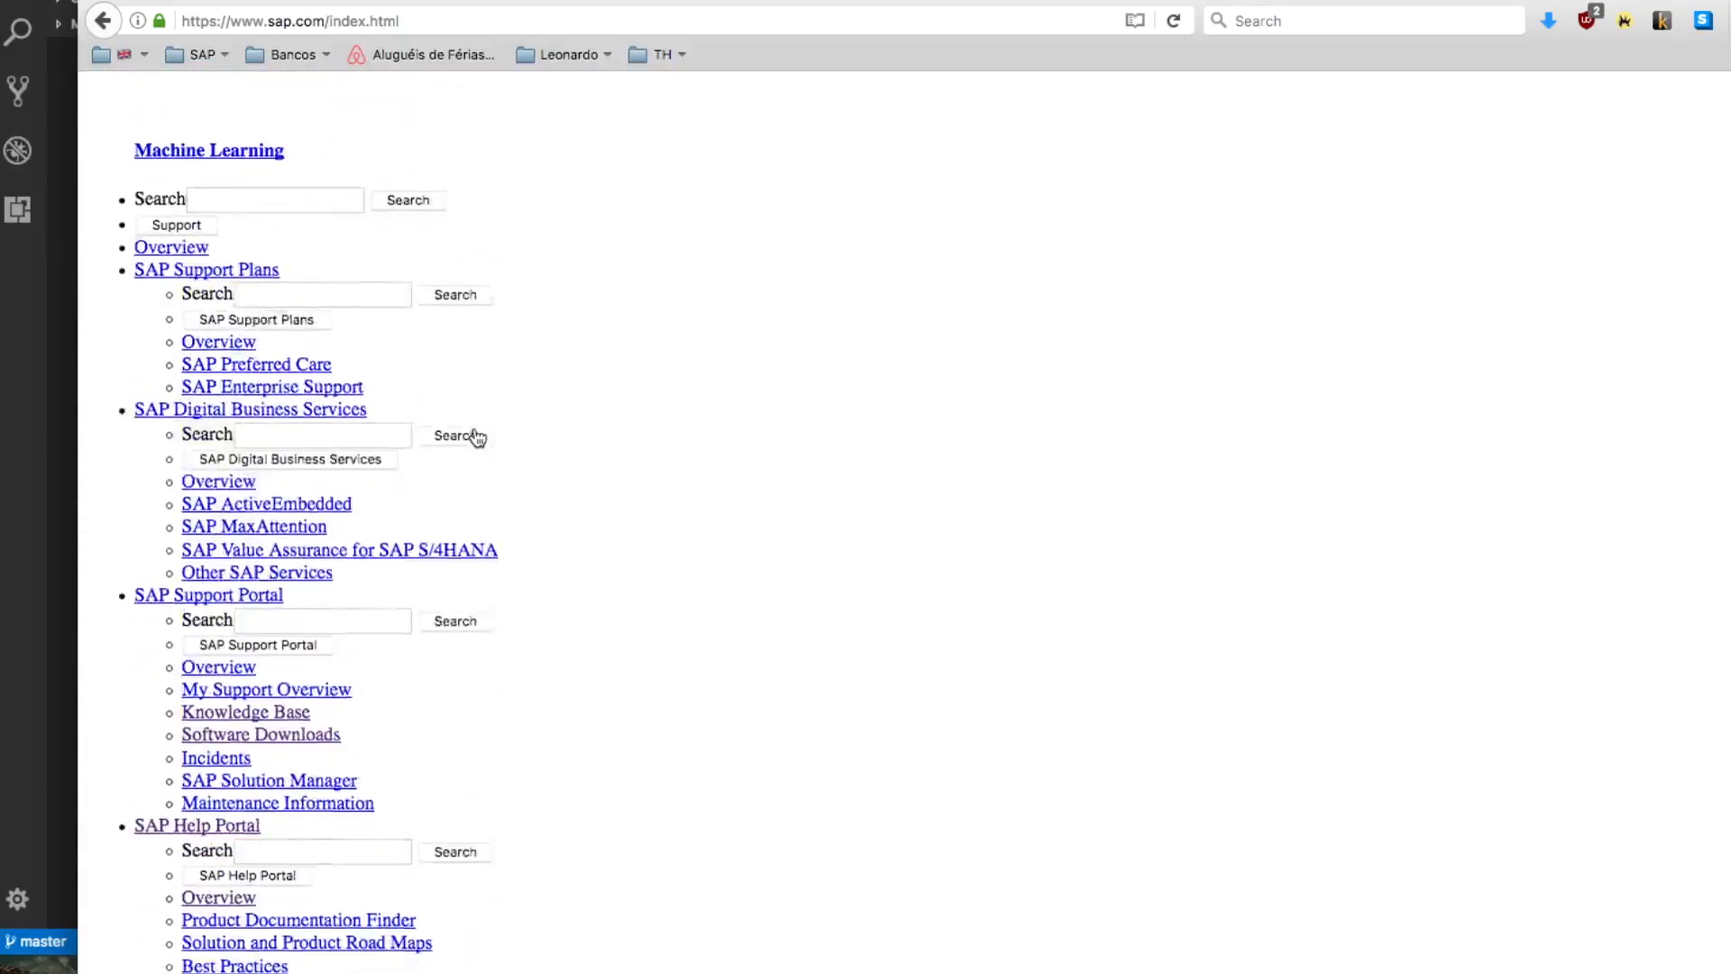
{"action": "scroll", "scroll_direction": "down", "scroll_amount": 3}
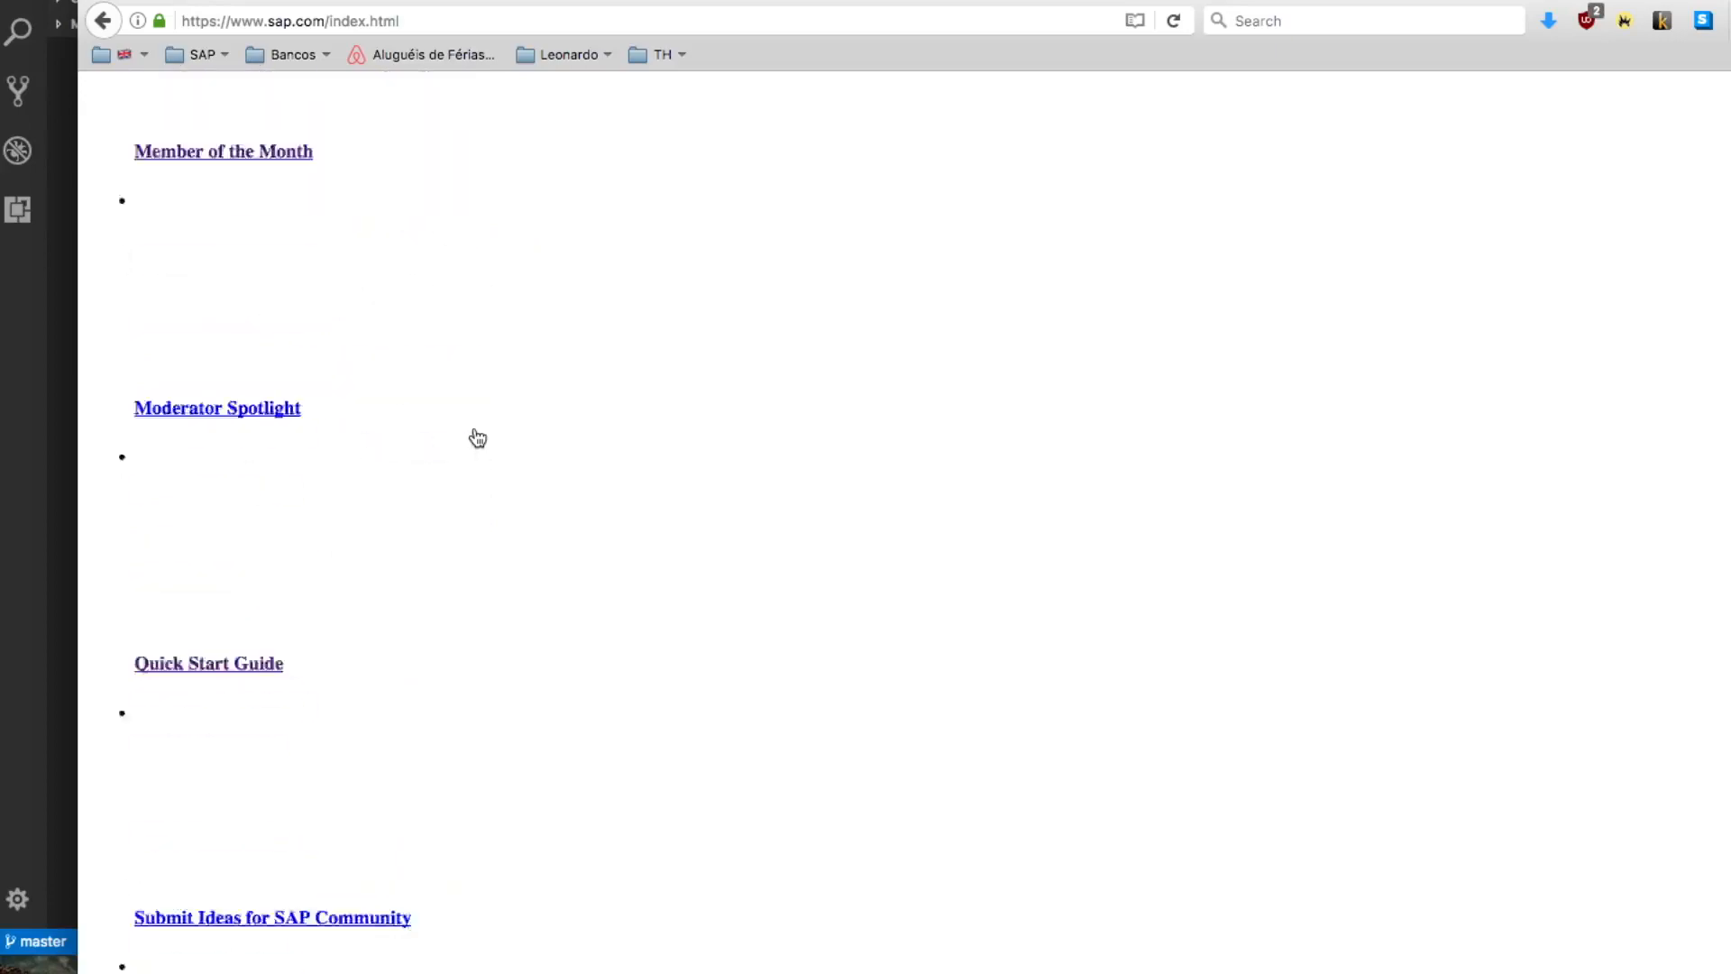
{"action": "scroll", "scroll_direction": "down", "scroll_amount": 3}
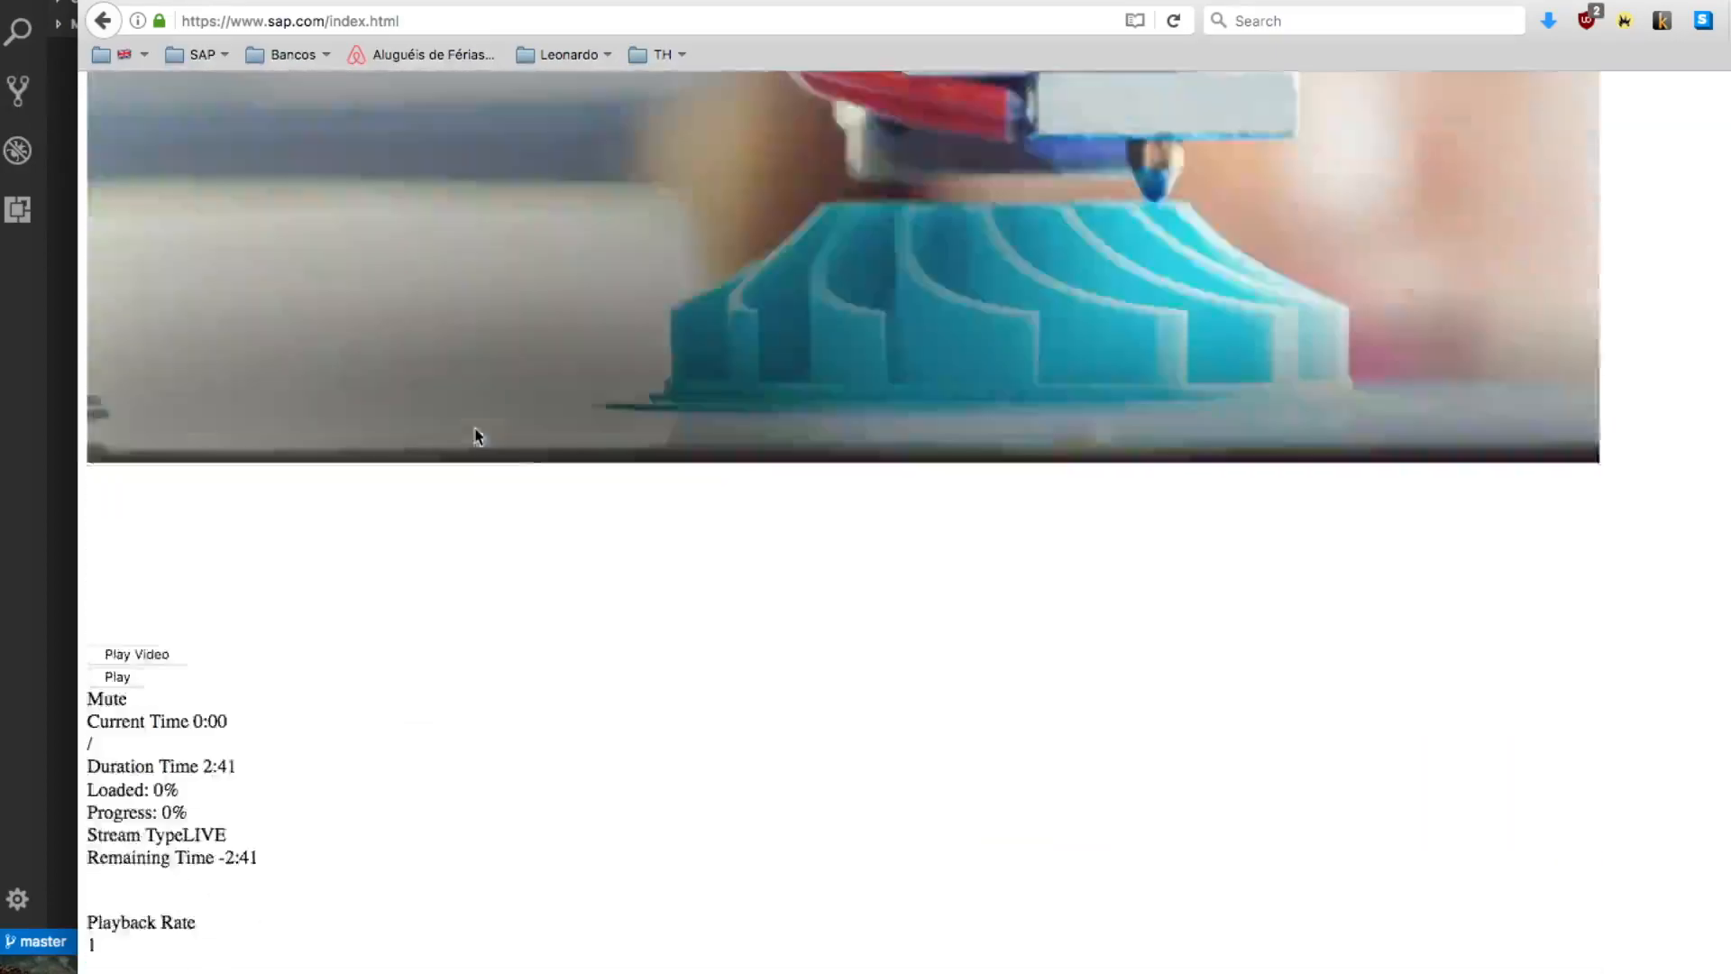
{"action": "scroll", "scroll_direction": "down", "scroll_amount": 3}
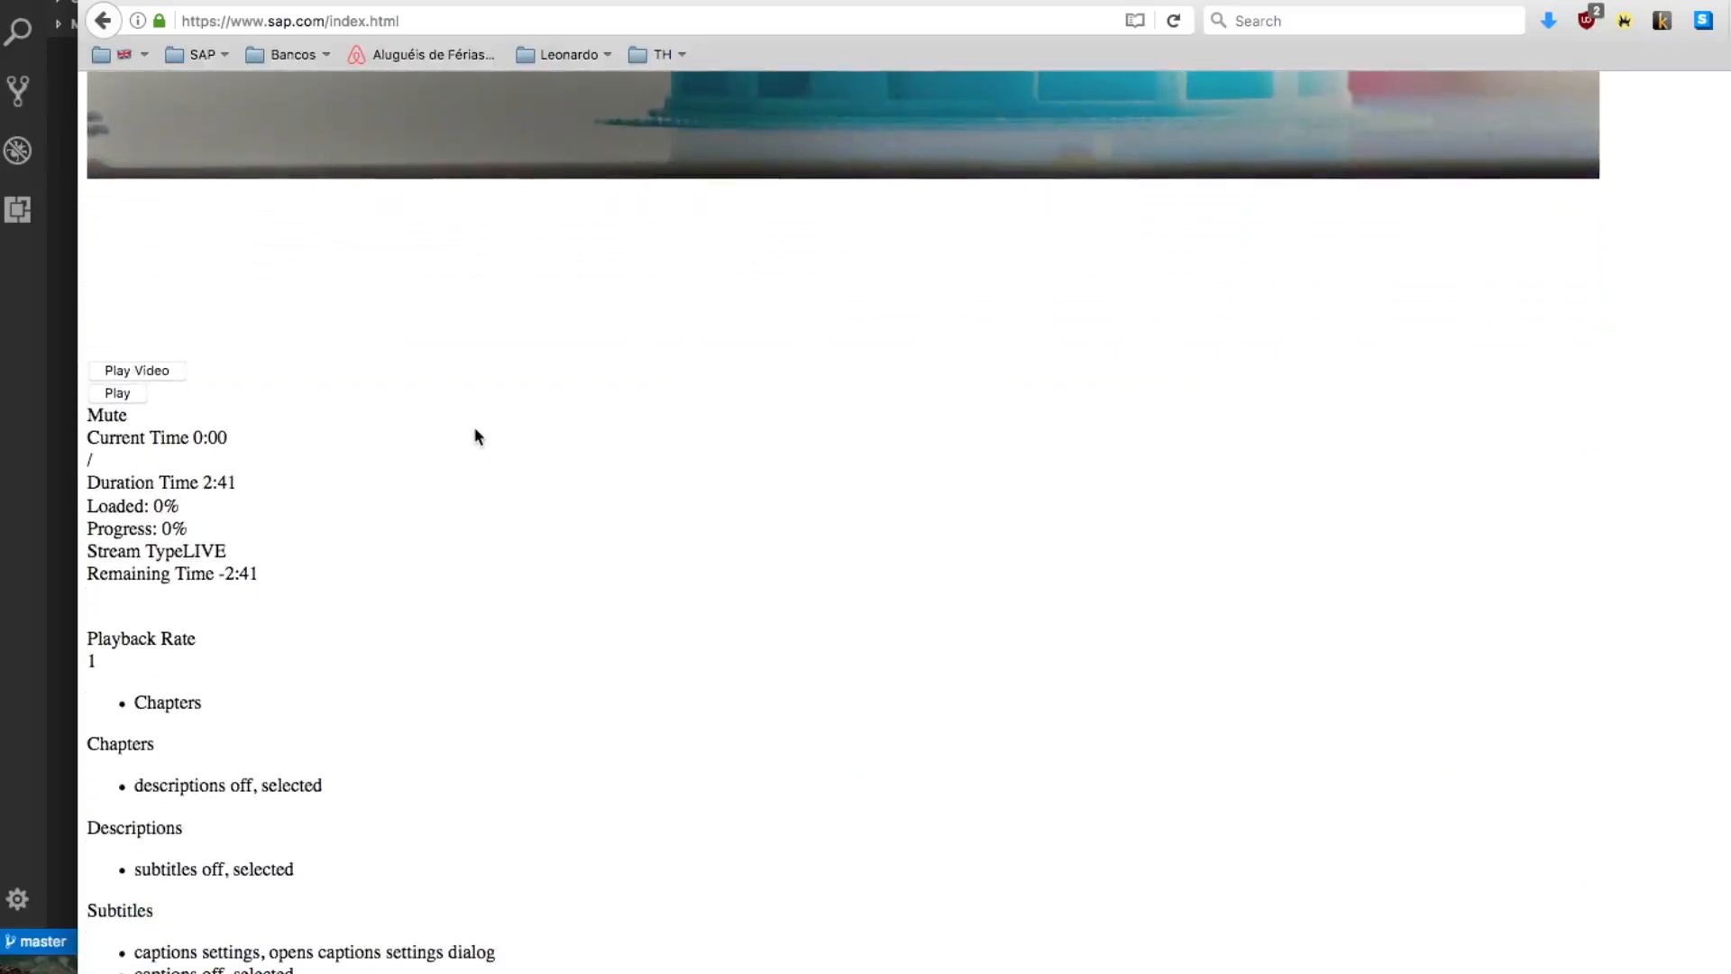
{"action": "scroll", "scroll_direction": "down", "scroll_amount": 3}
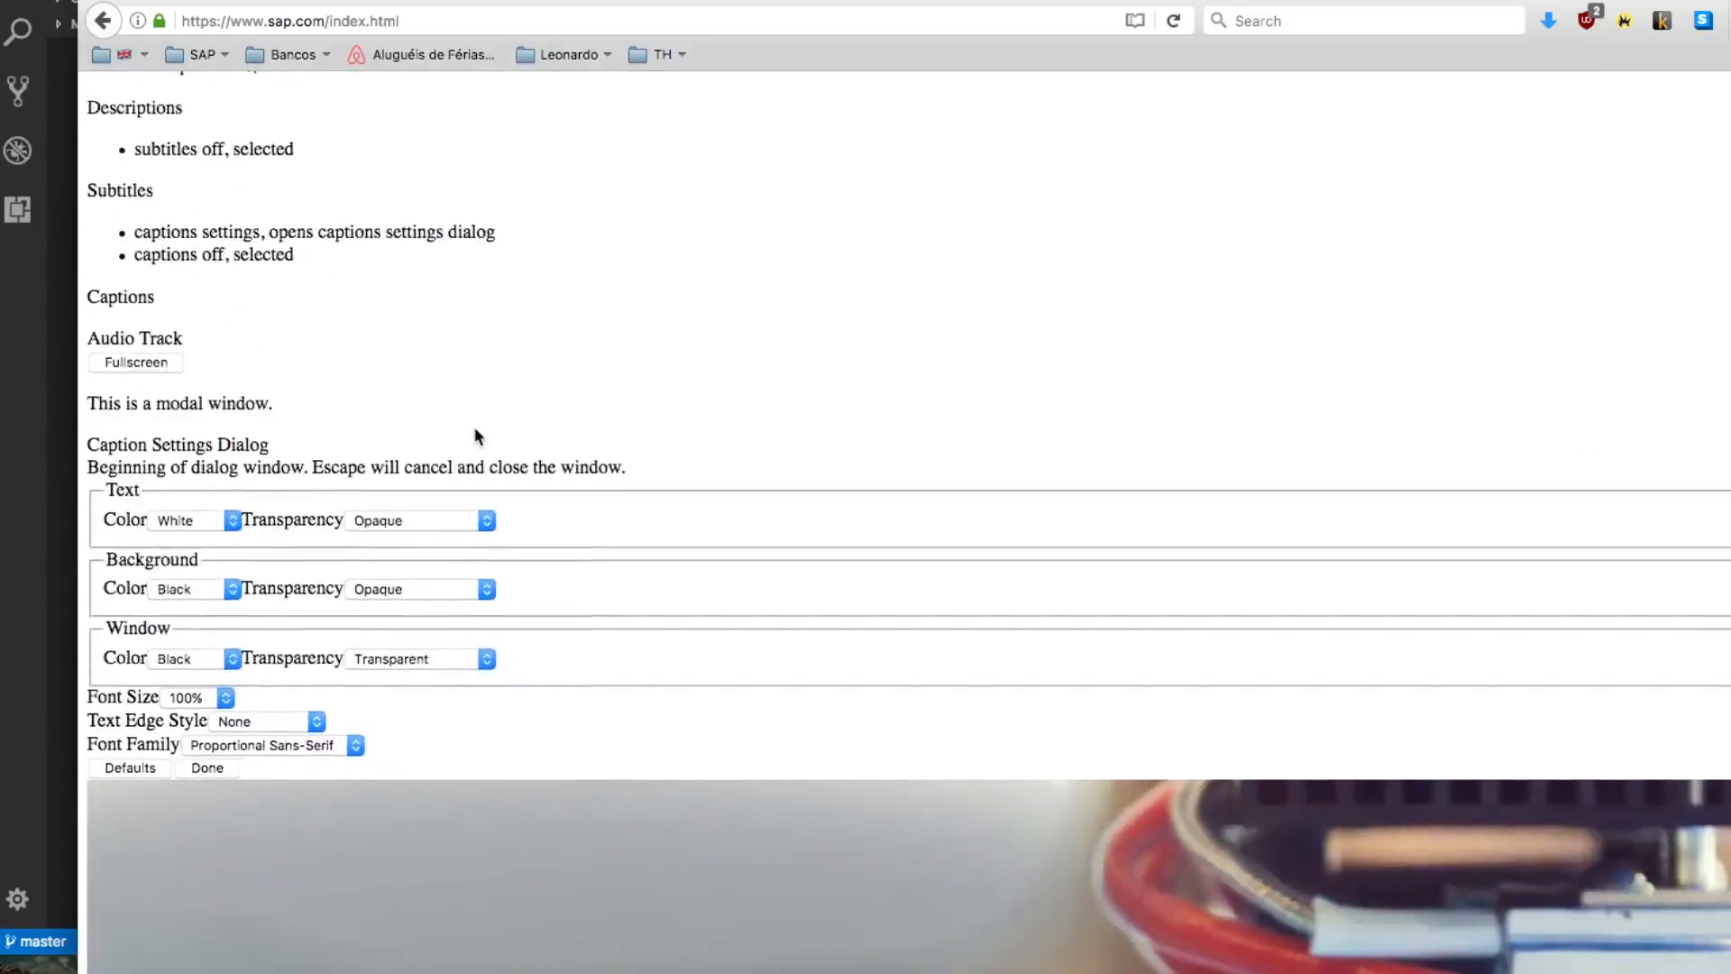
{"action": "left_click", "coordinate": [205, 768]}
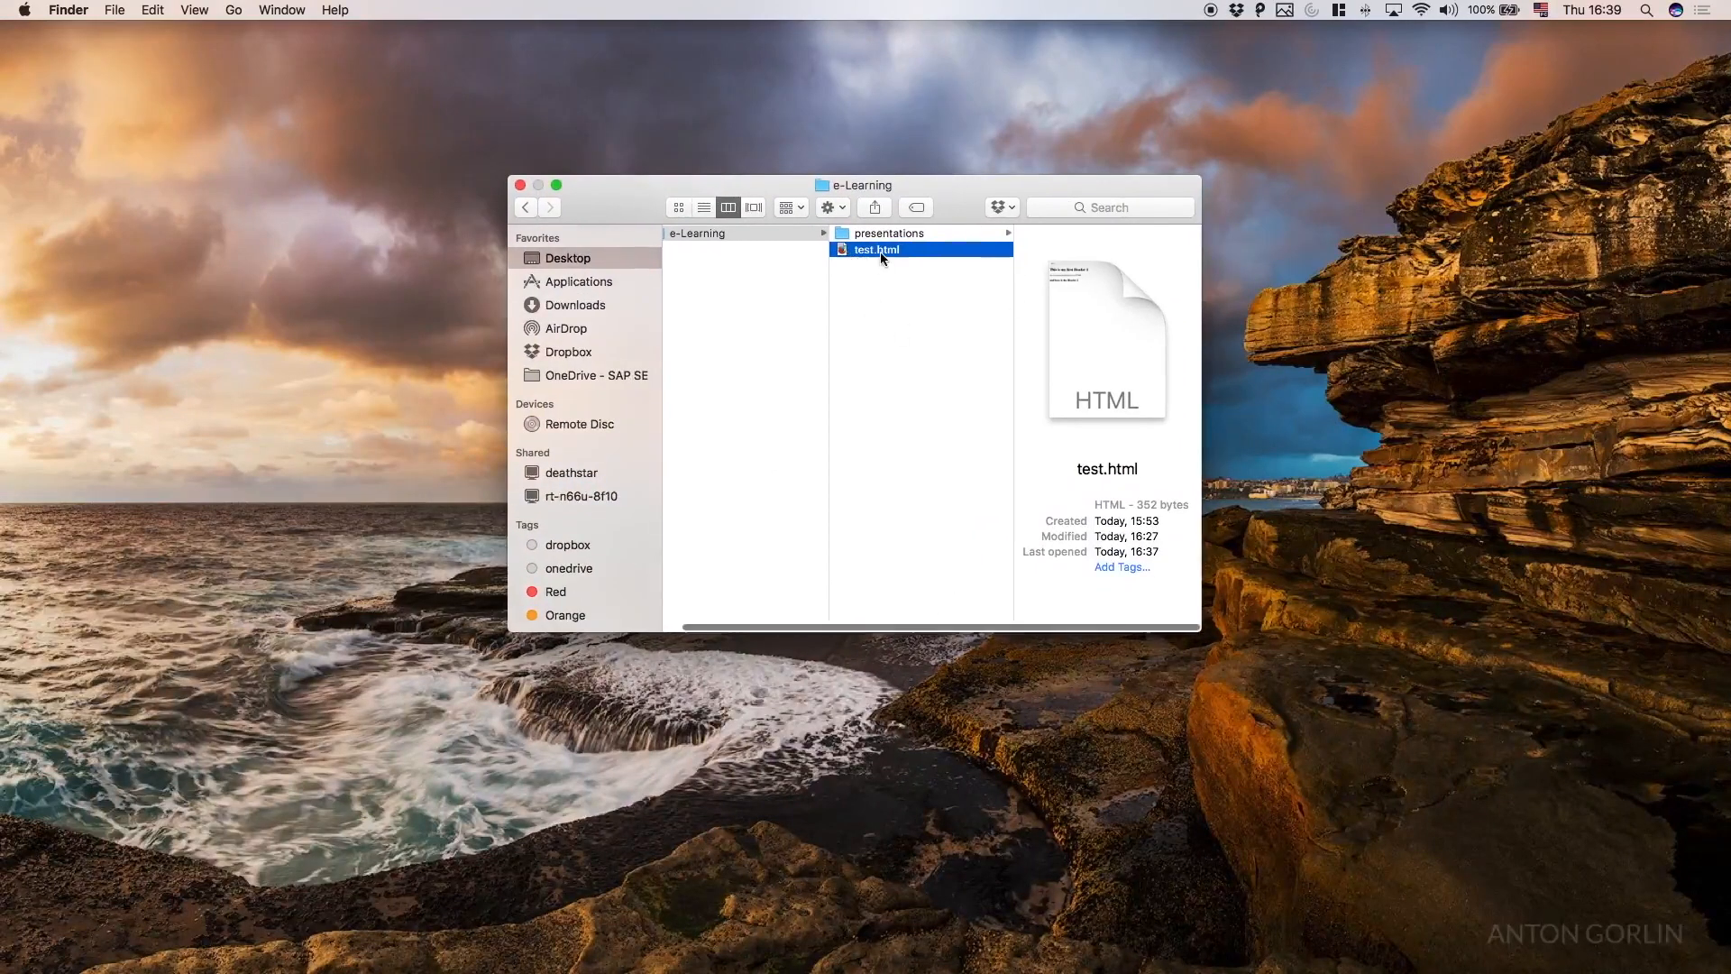
Open test.html from Finder in Visual Studio Code via Open With
{"action": "right_click", "coordinate": [875, 249]}
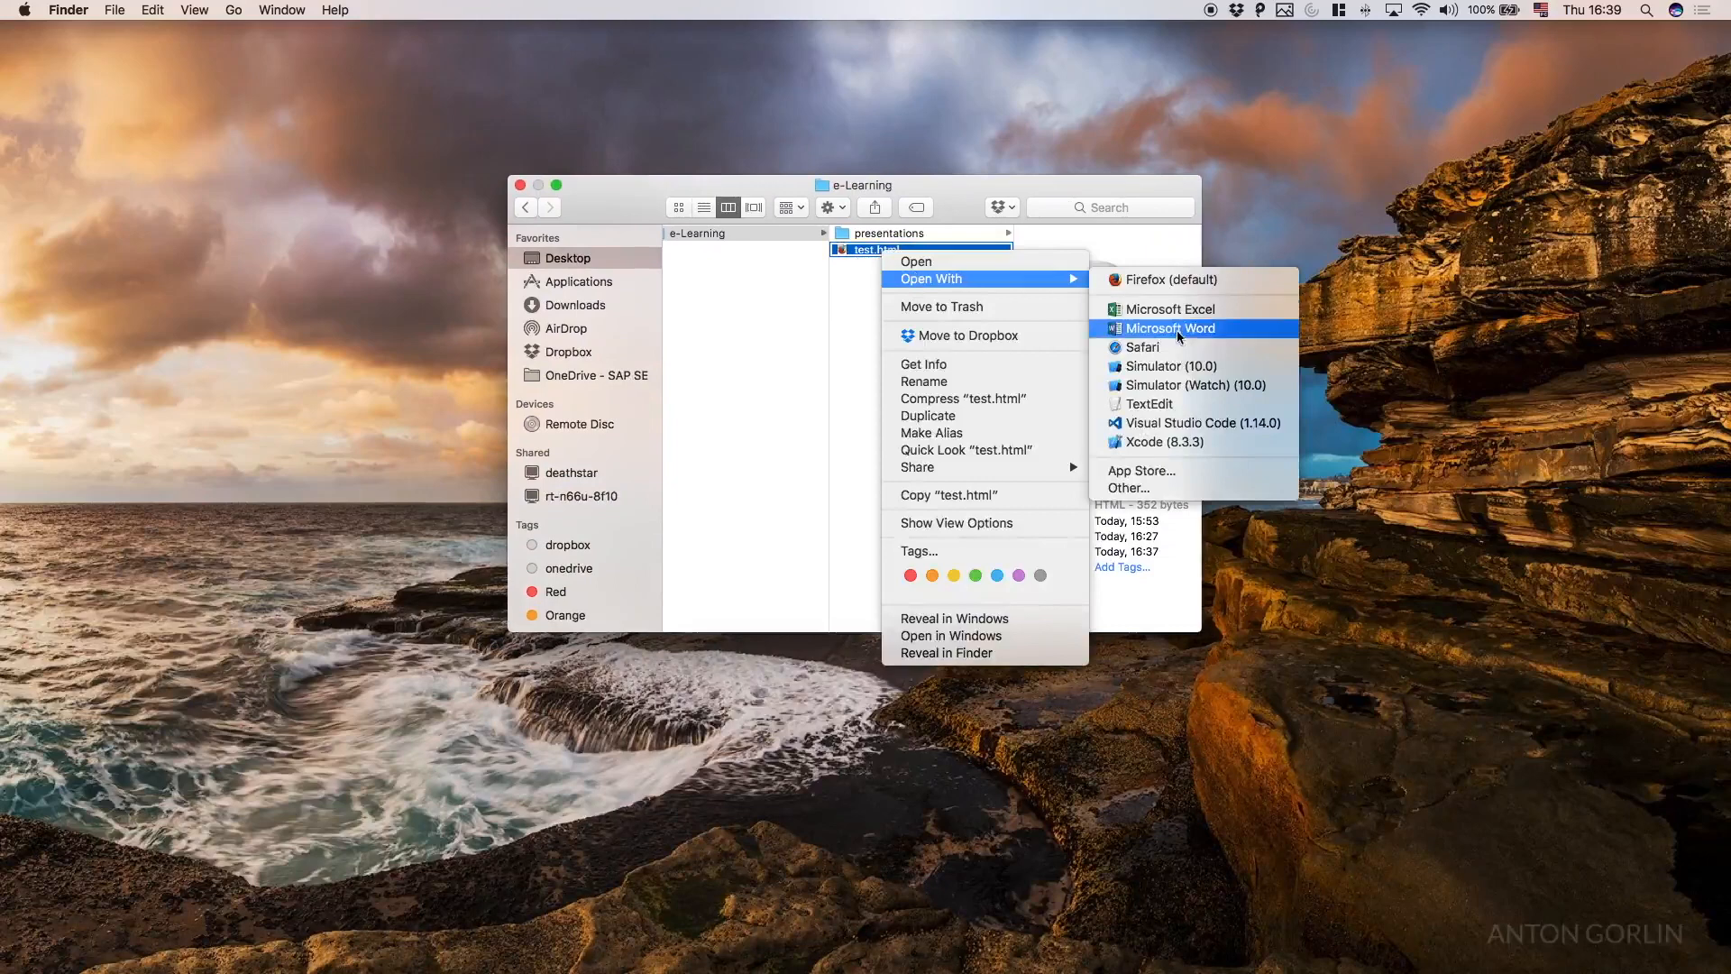
{"action": "left_click", "coordinate": [1198, 422]}
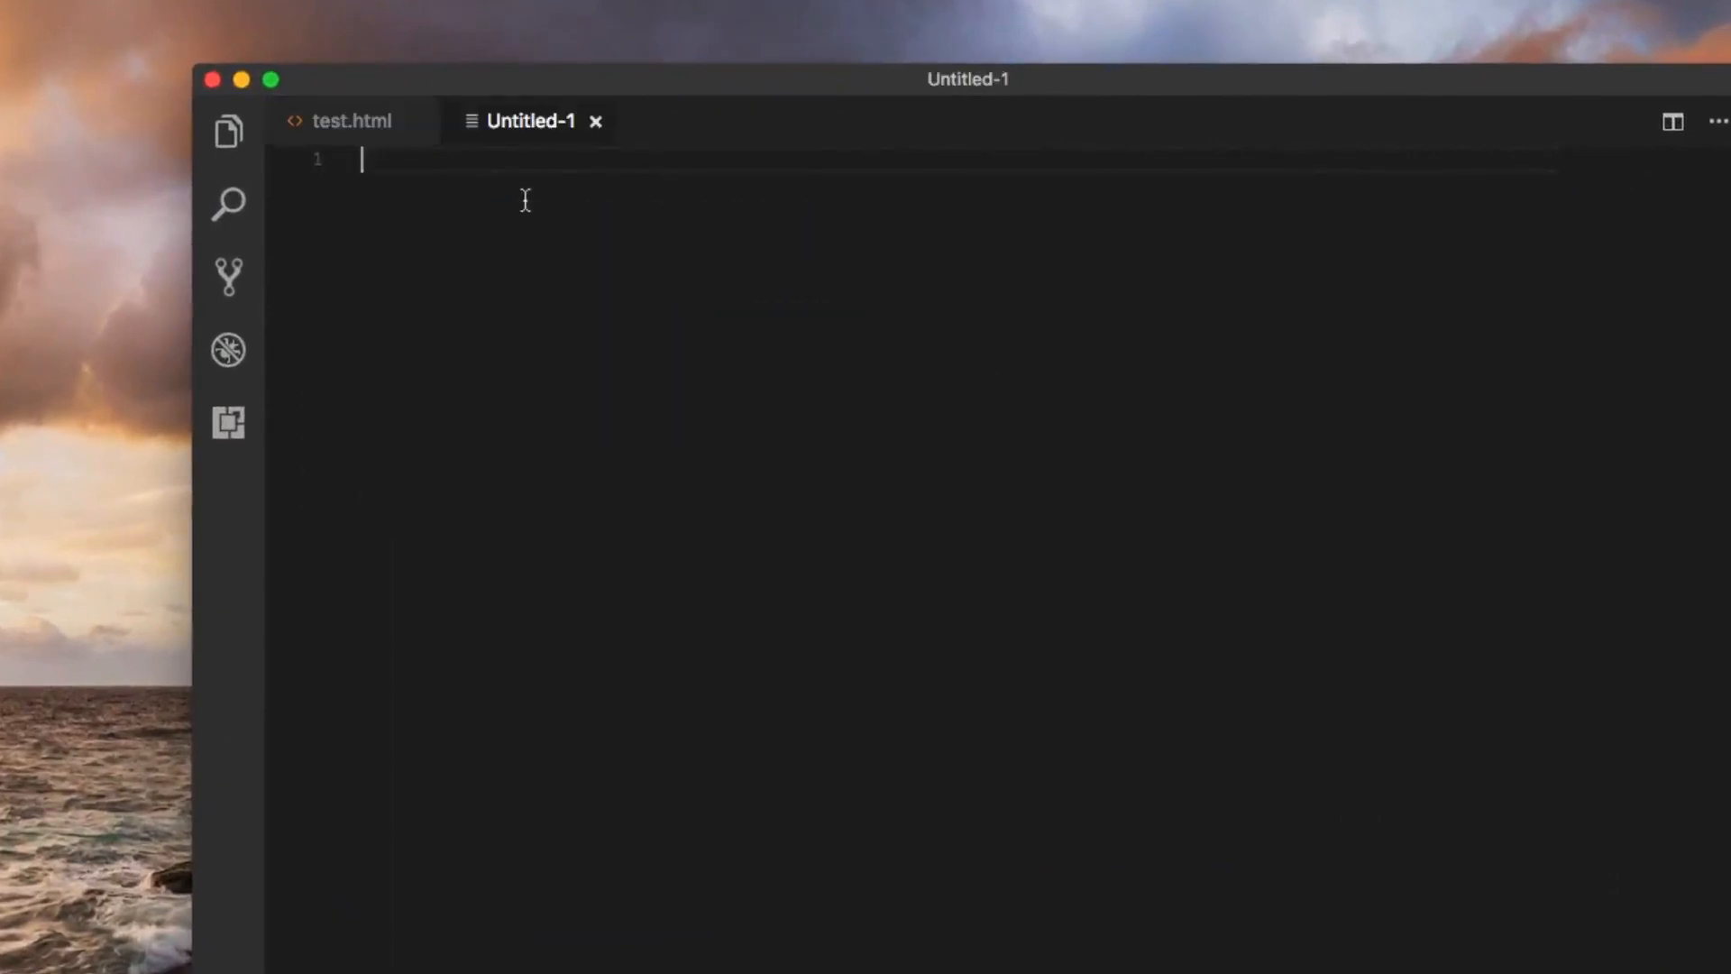
Begin saving the blank file into a new js folder inside Desktop > e-Learning
{"action": "key", "text": "cmd+s"}
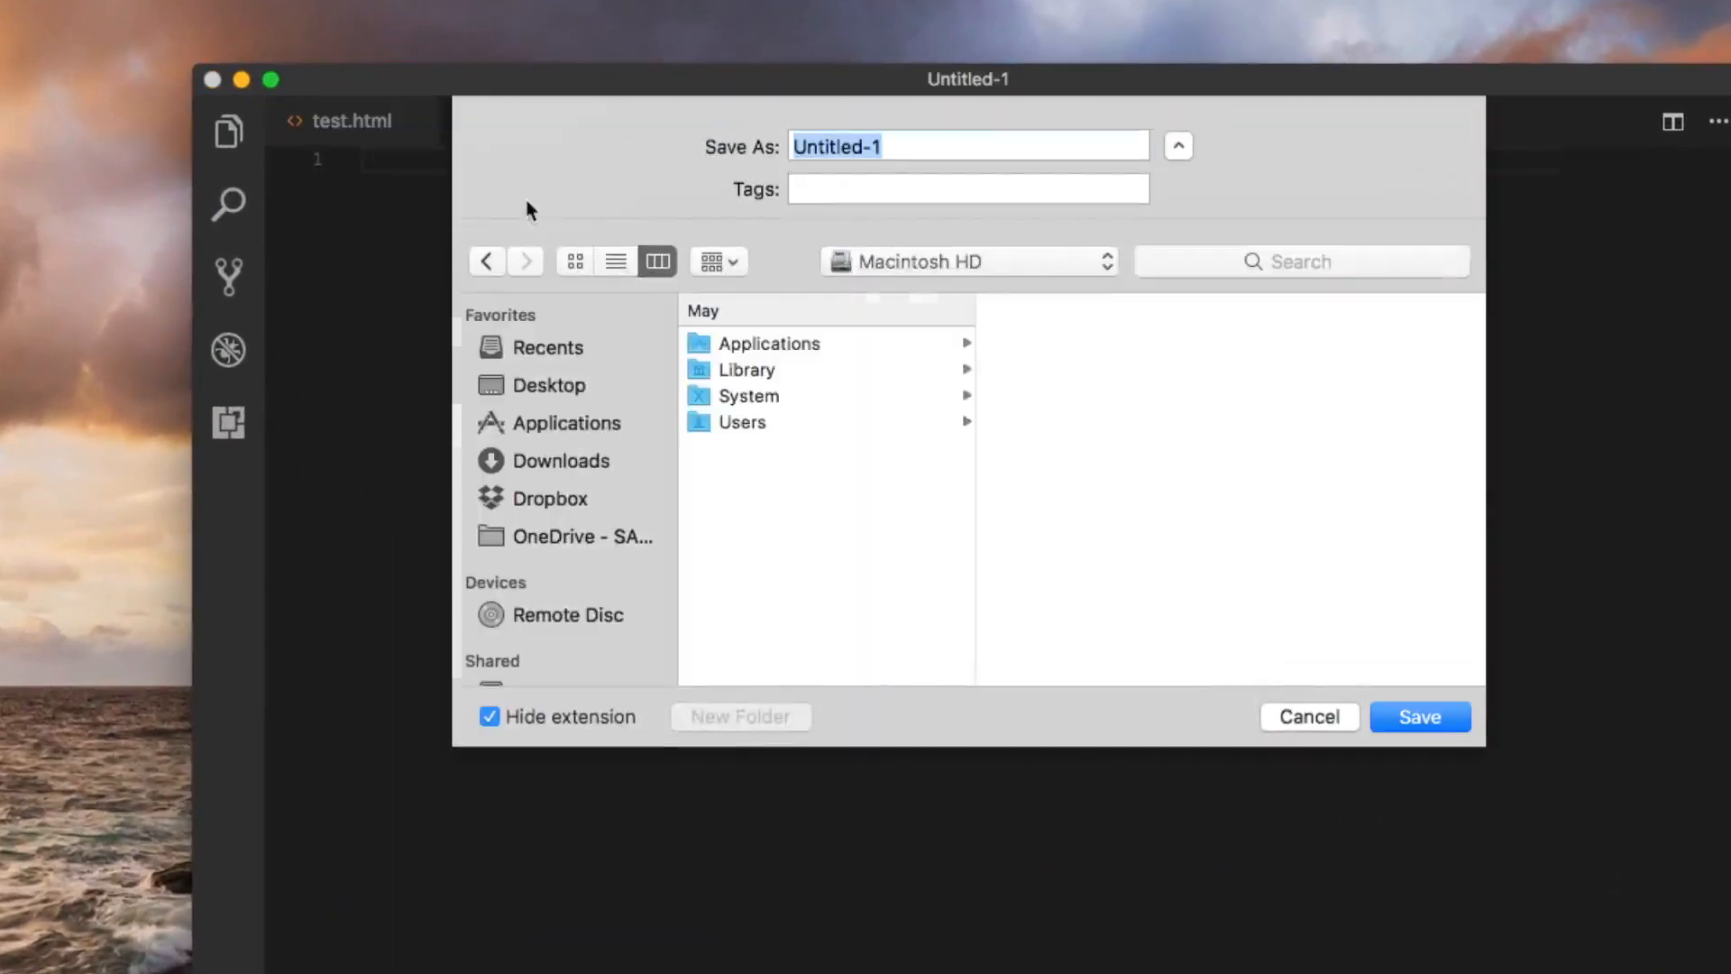
{"action": "left_click", "coordinate": [548, 384]}
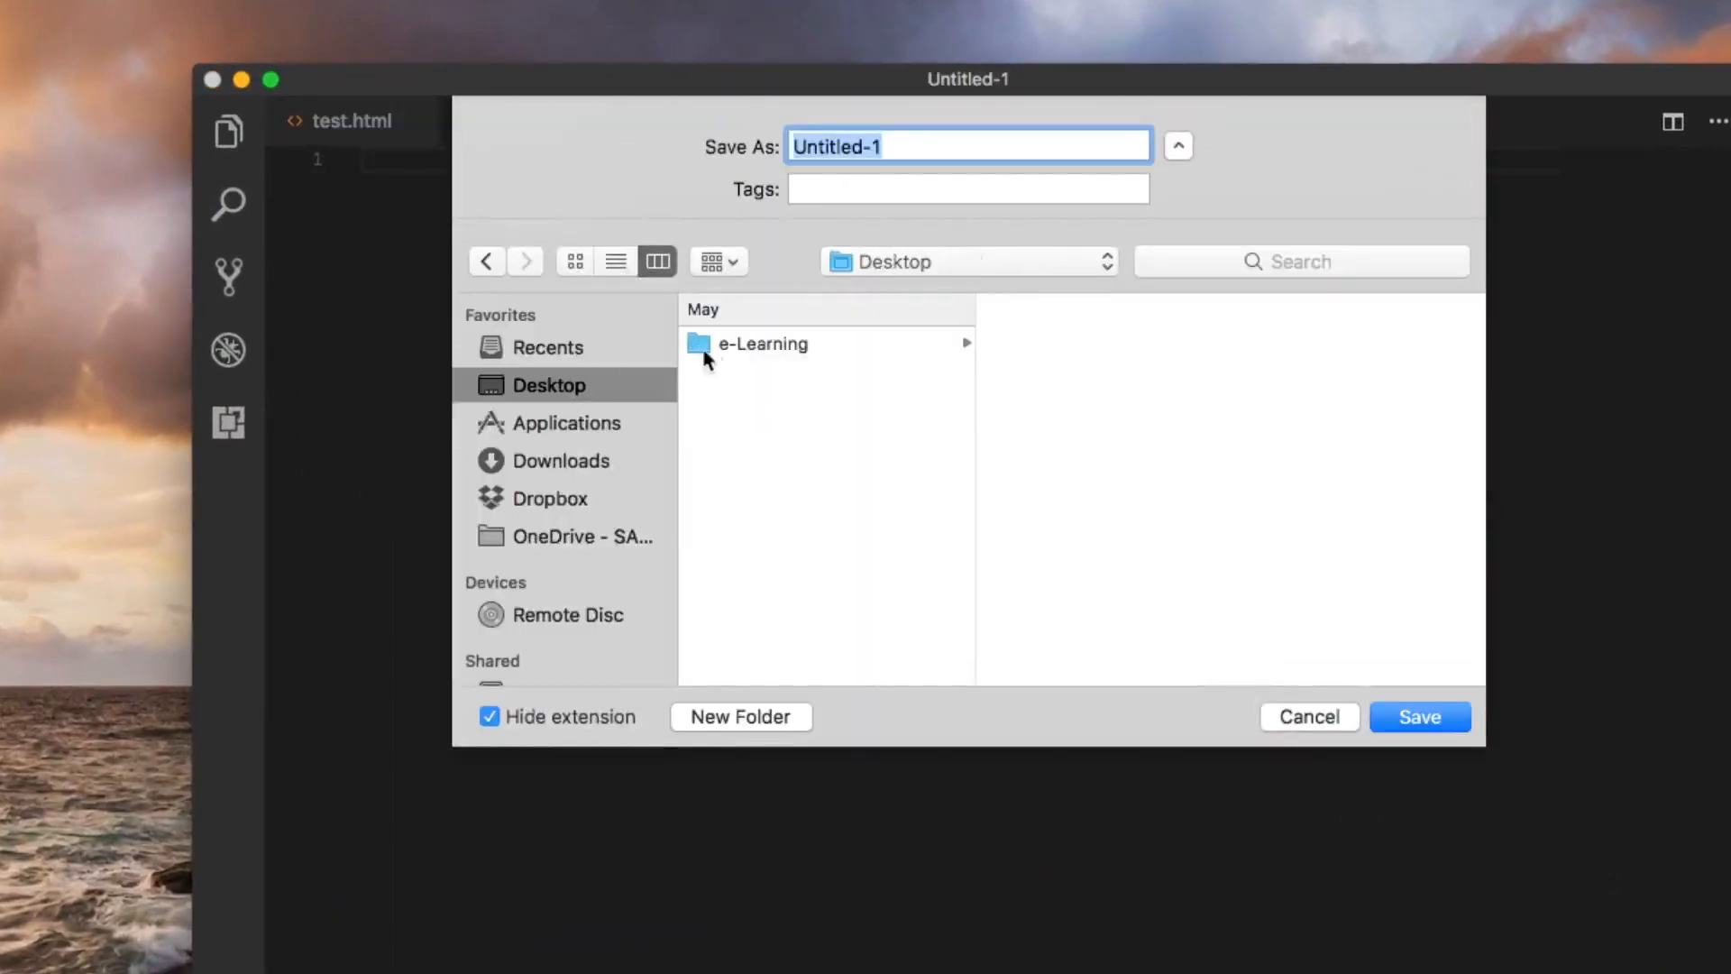
{"action": "left_click", "coordinate": [761, 343]}
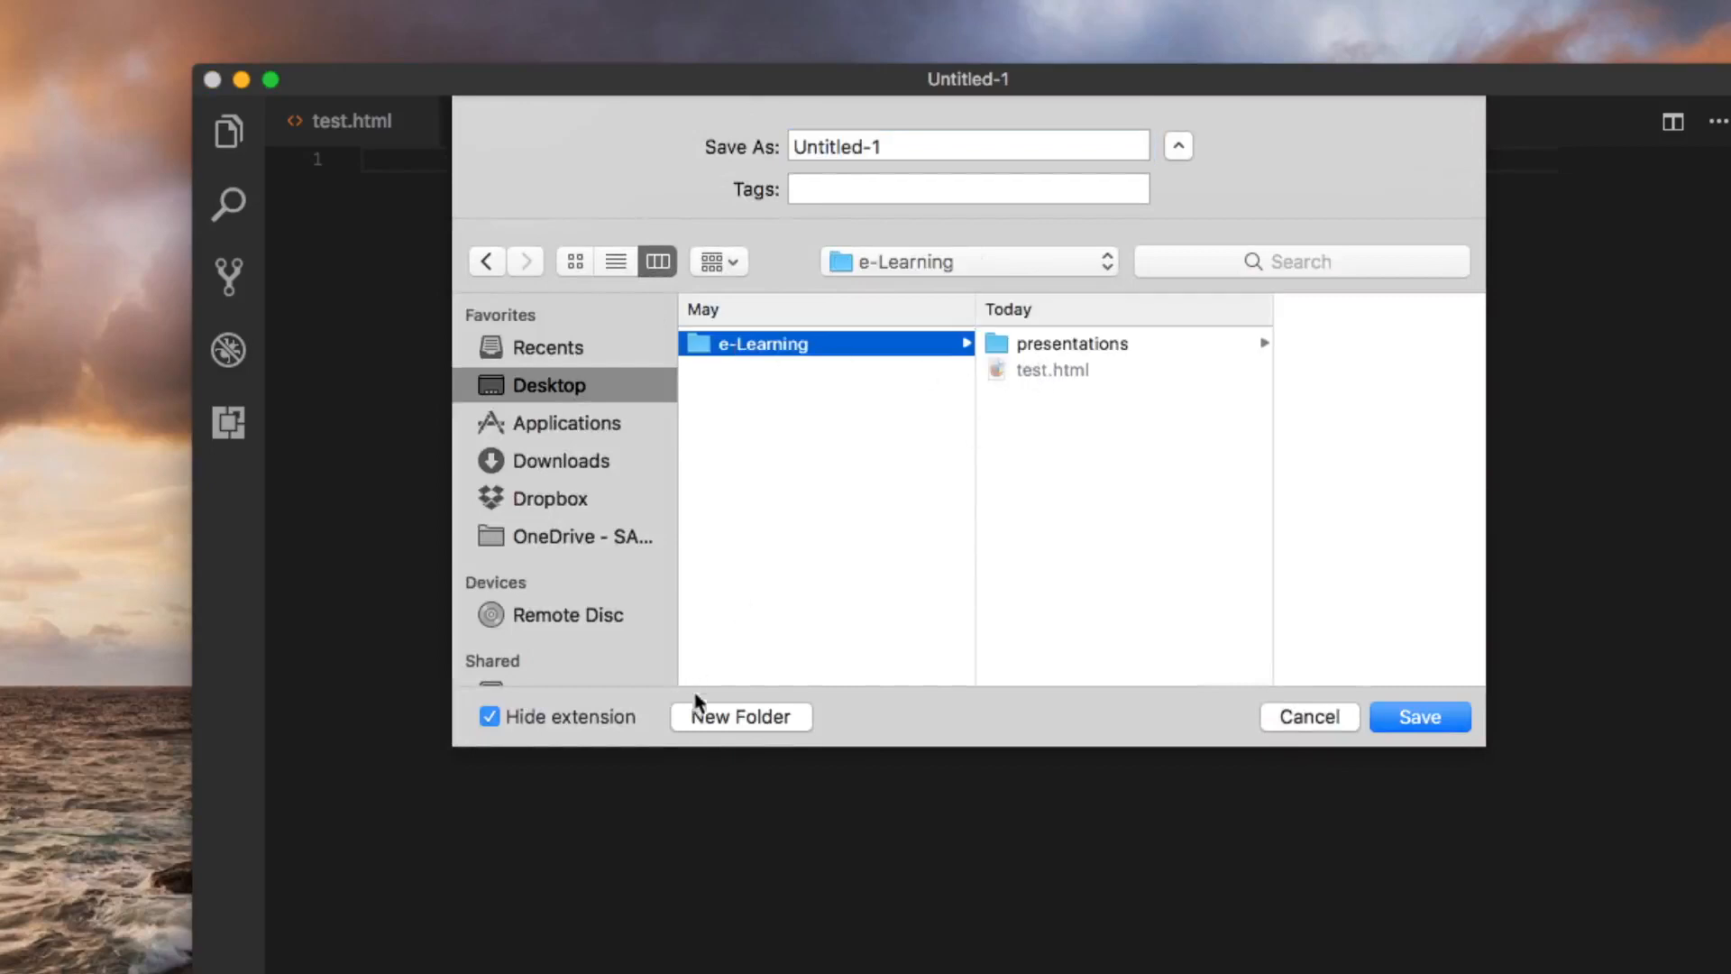
{"action": "mouse_move", "coordinate": [738, 722]}
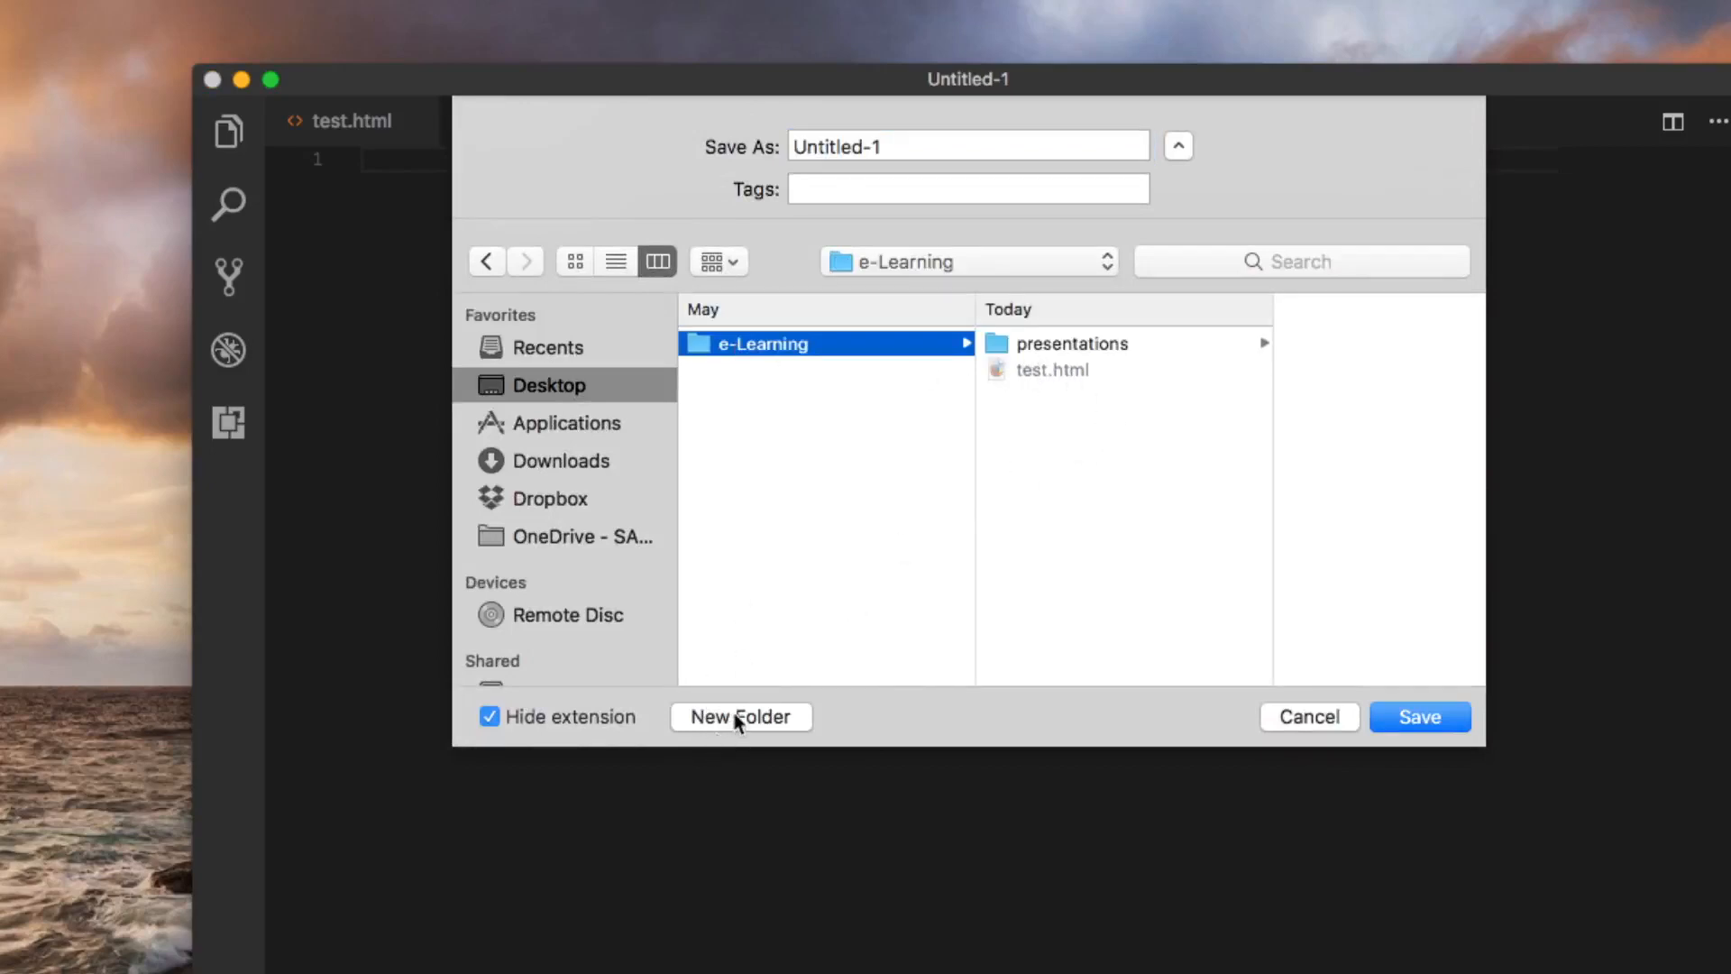
{"action": "left_click", "coordinate": [741, 716]}
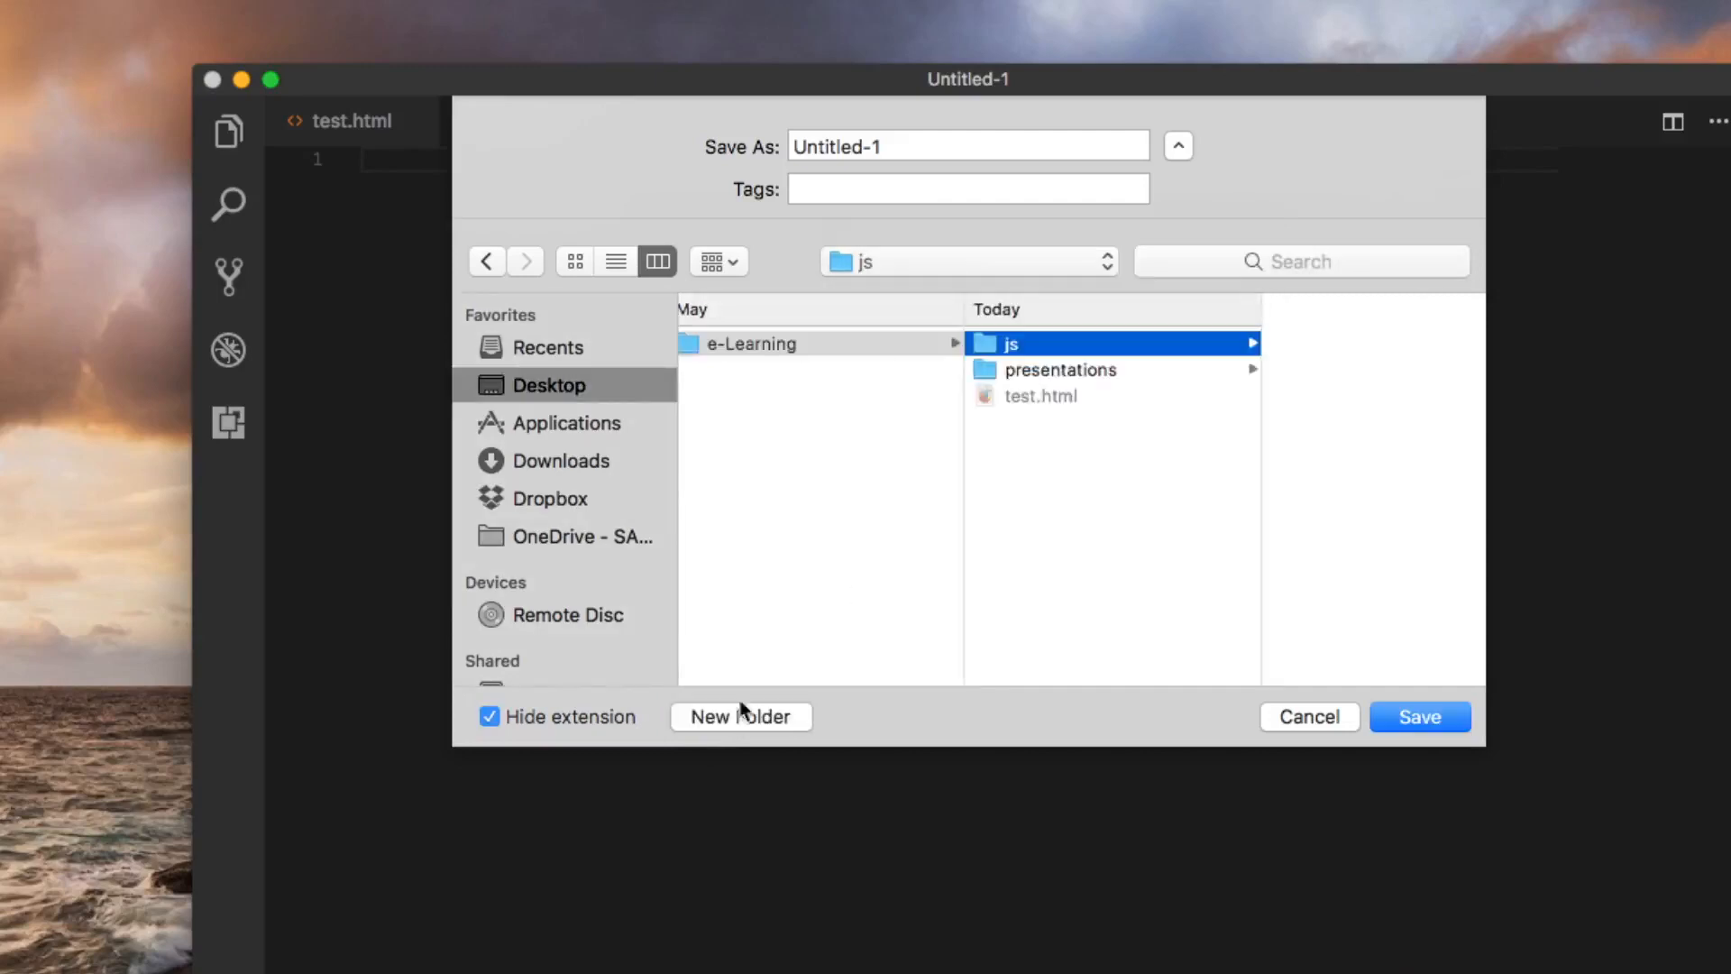
Name the file sample.js and save it in the js folder
{"action": "left_click", "coordinate": [969, 146]}
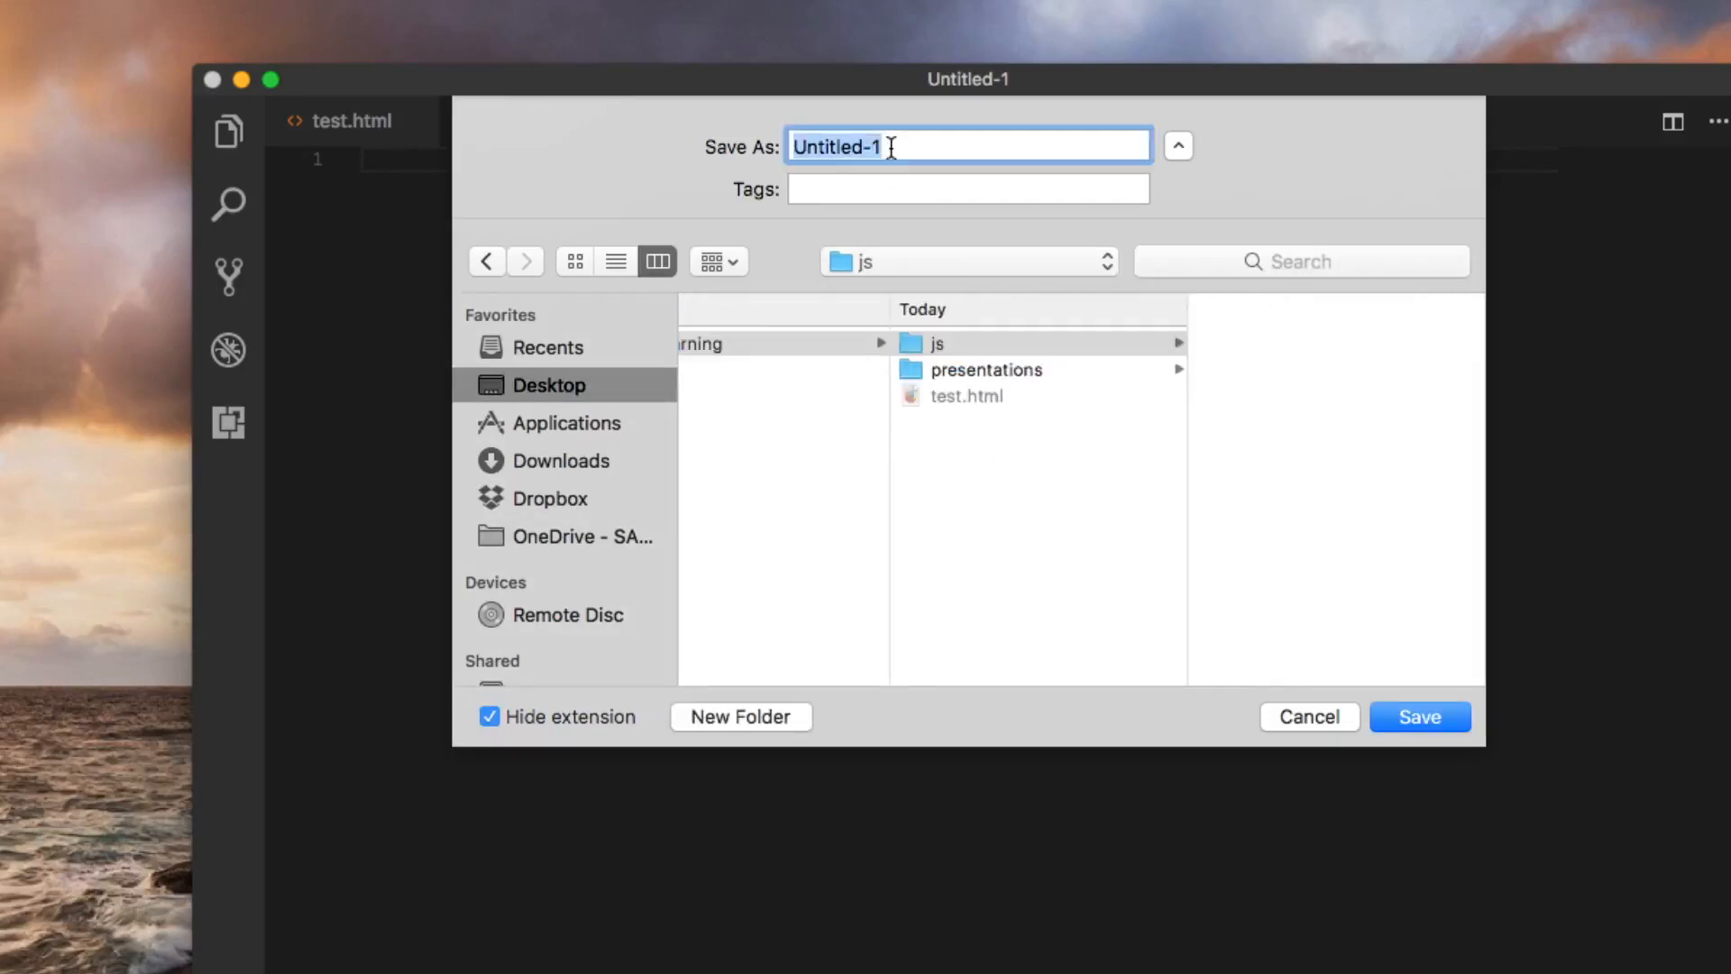
{"action": "type", "text": "sample"}
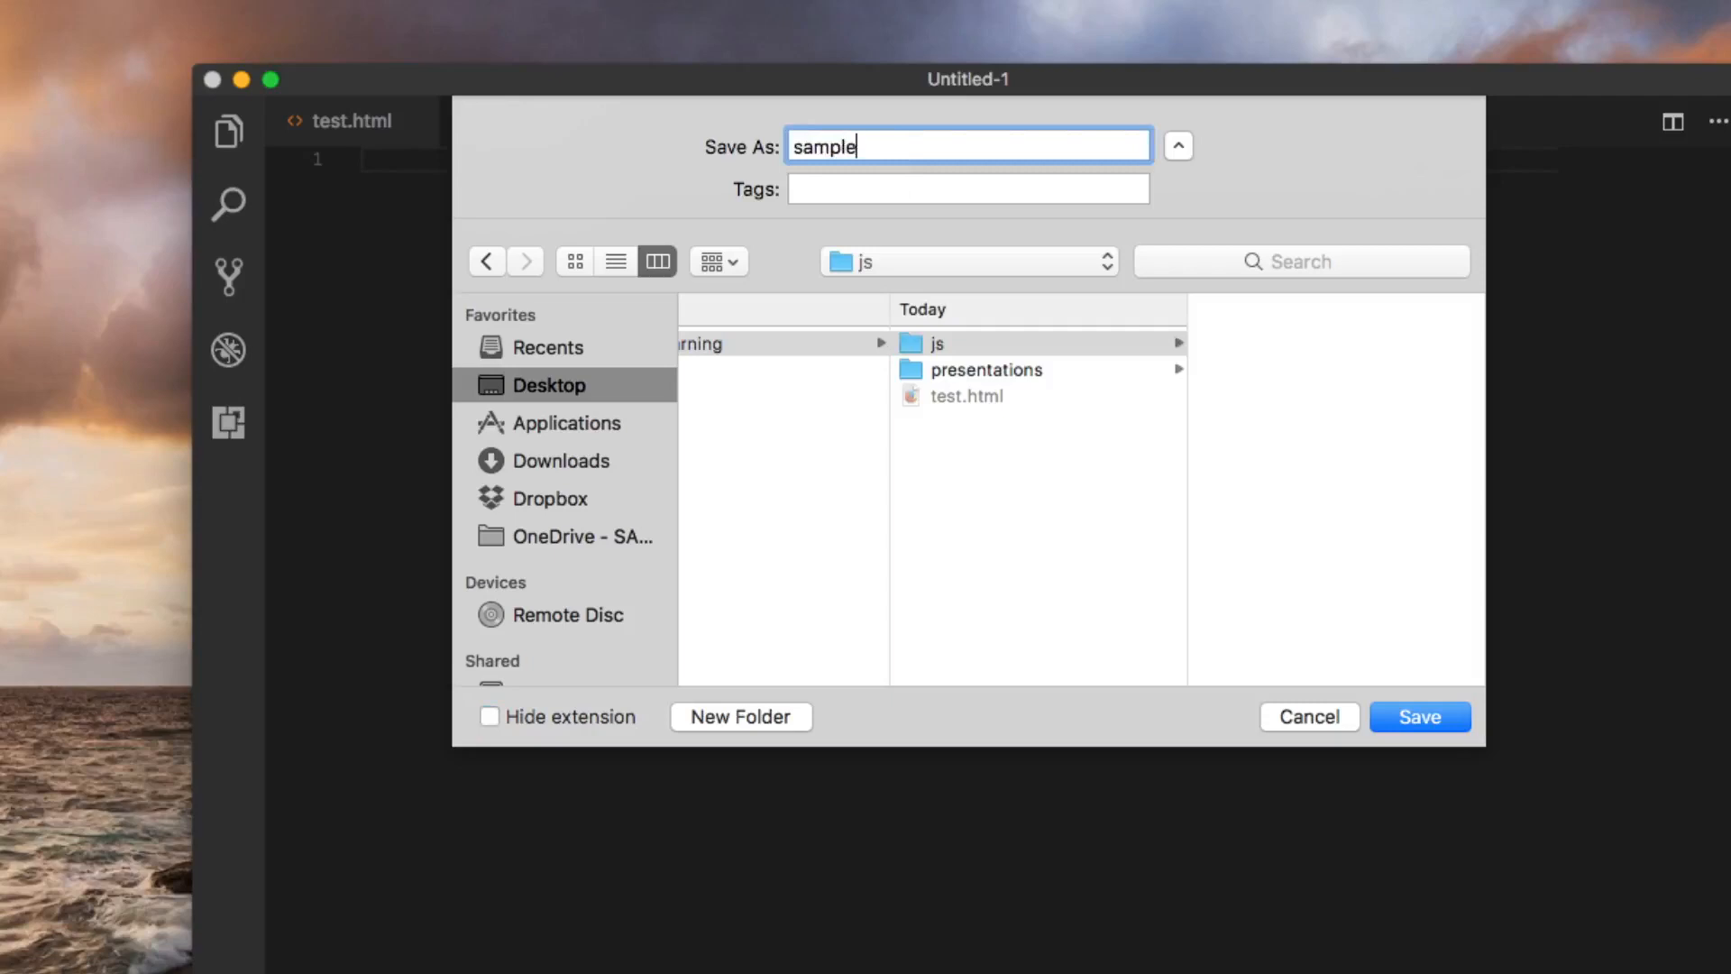
{"action": "type", "text": ".js"}
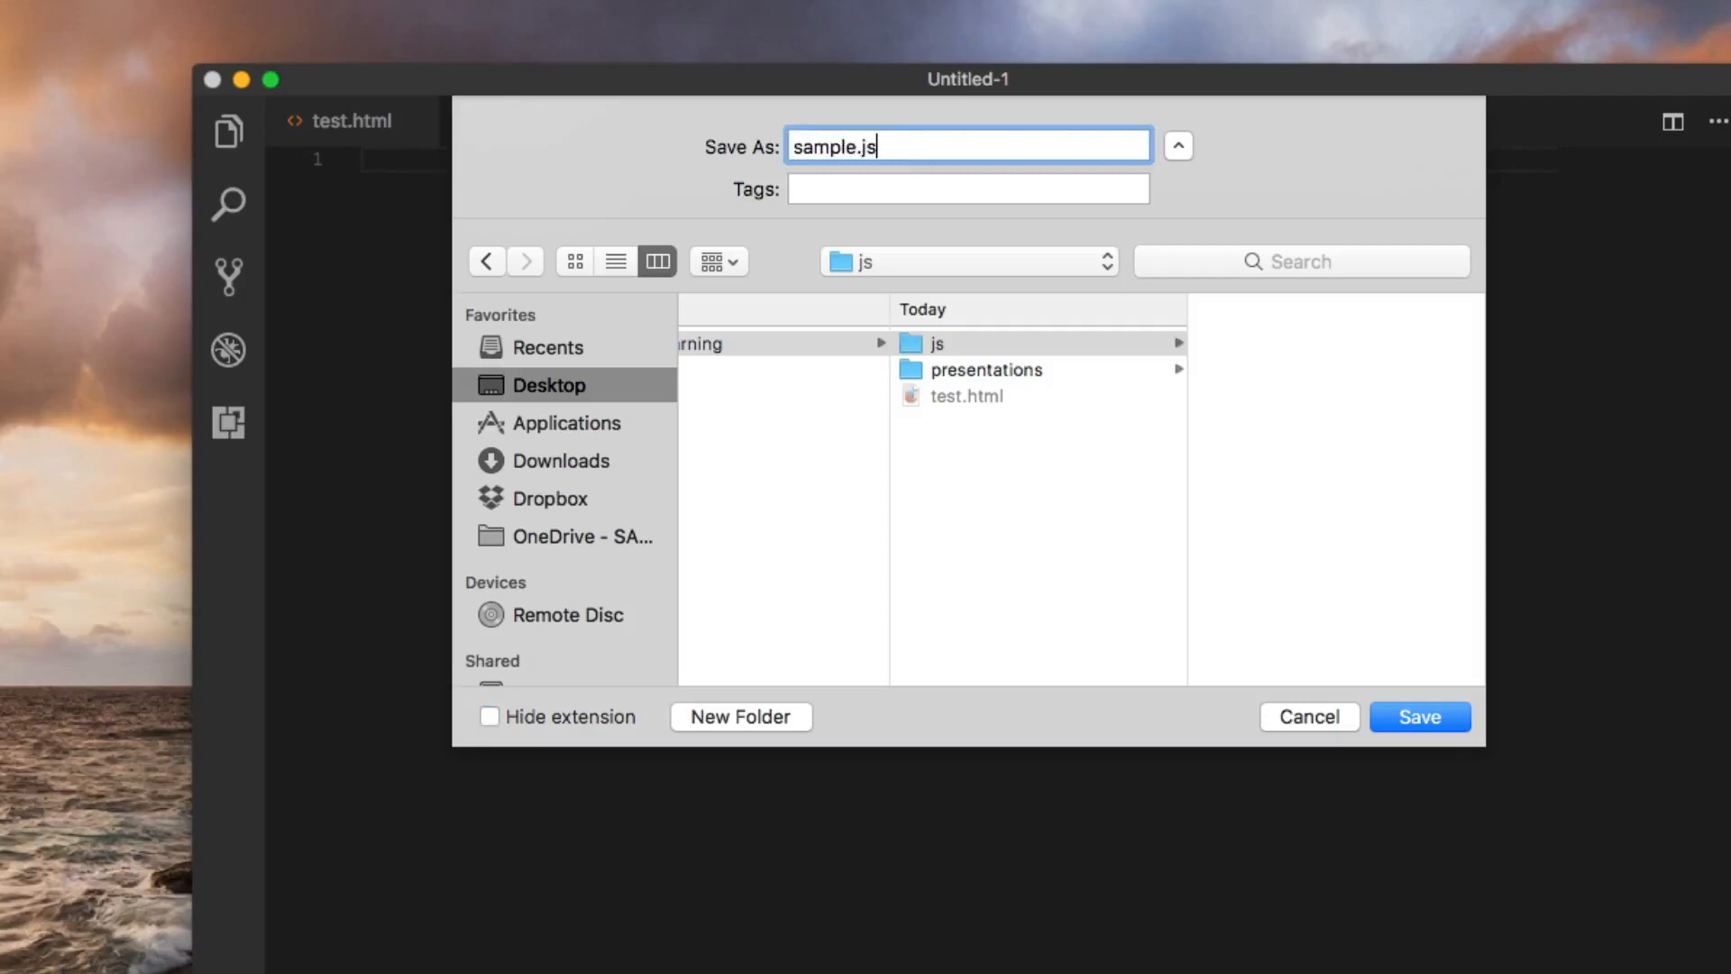
{"action": "left_click", "coordinate": [1419, 716]}
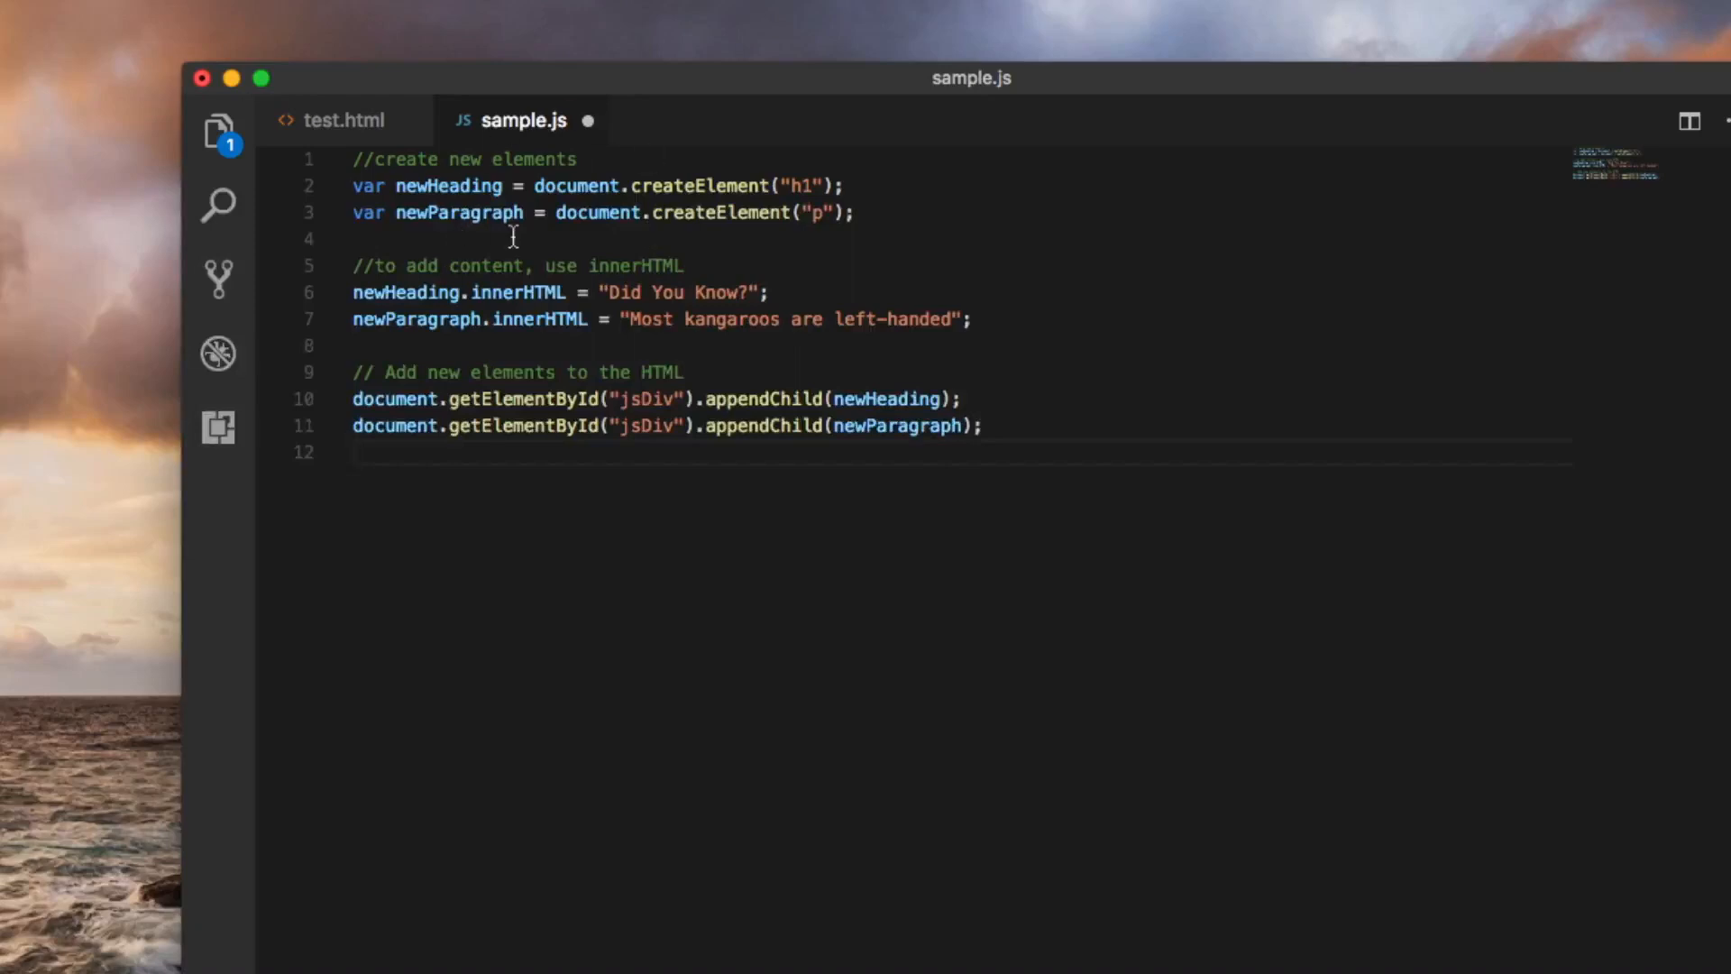
{"action": "mouse_move", "coordinate": [639, 184]}
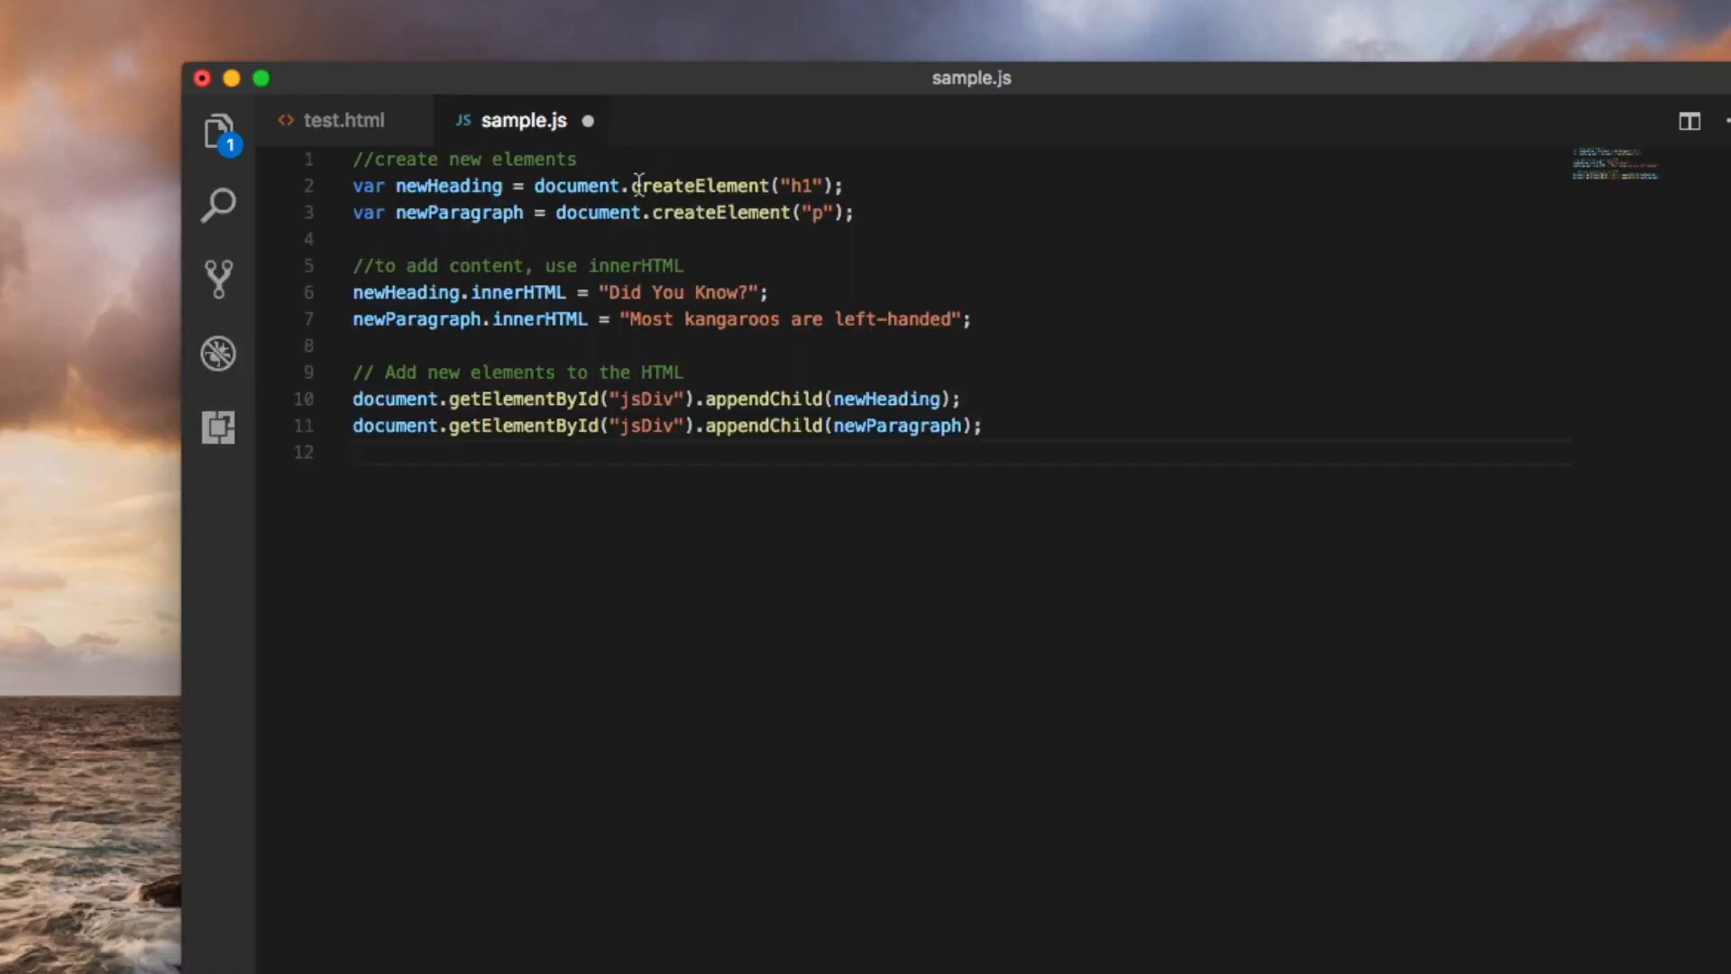
{"action": "mouse_move", "coordinate": [525, 219]}
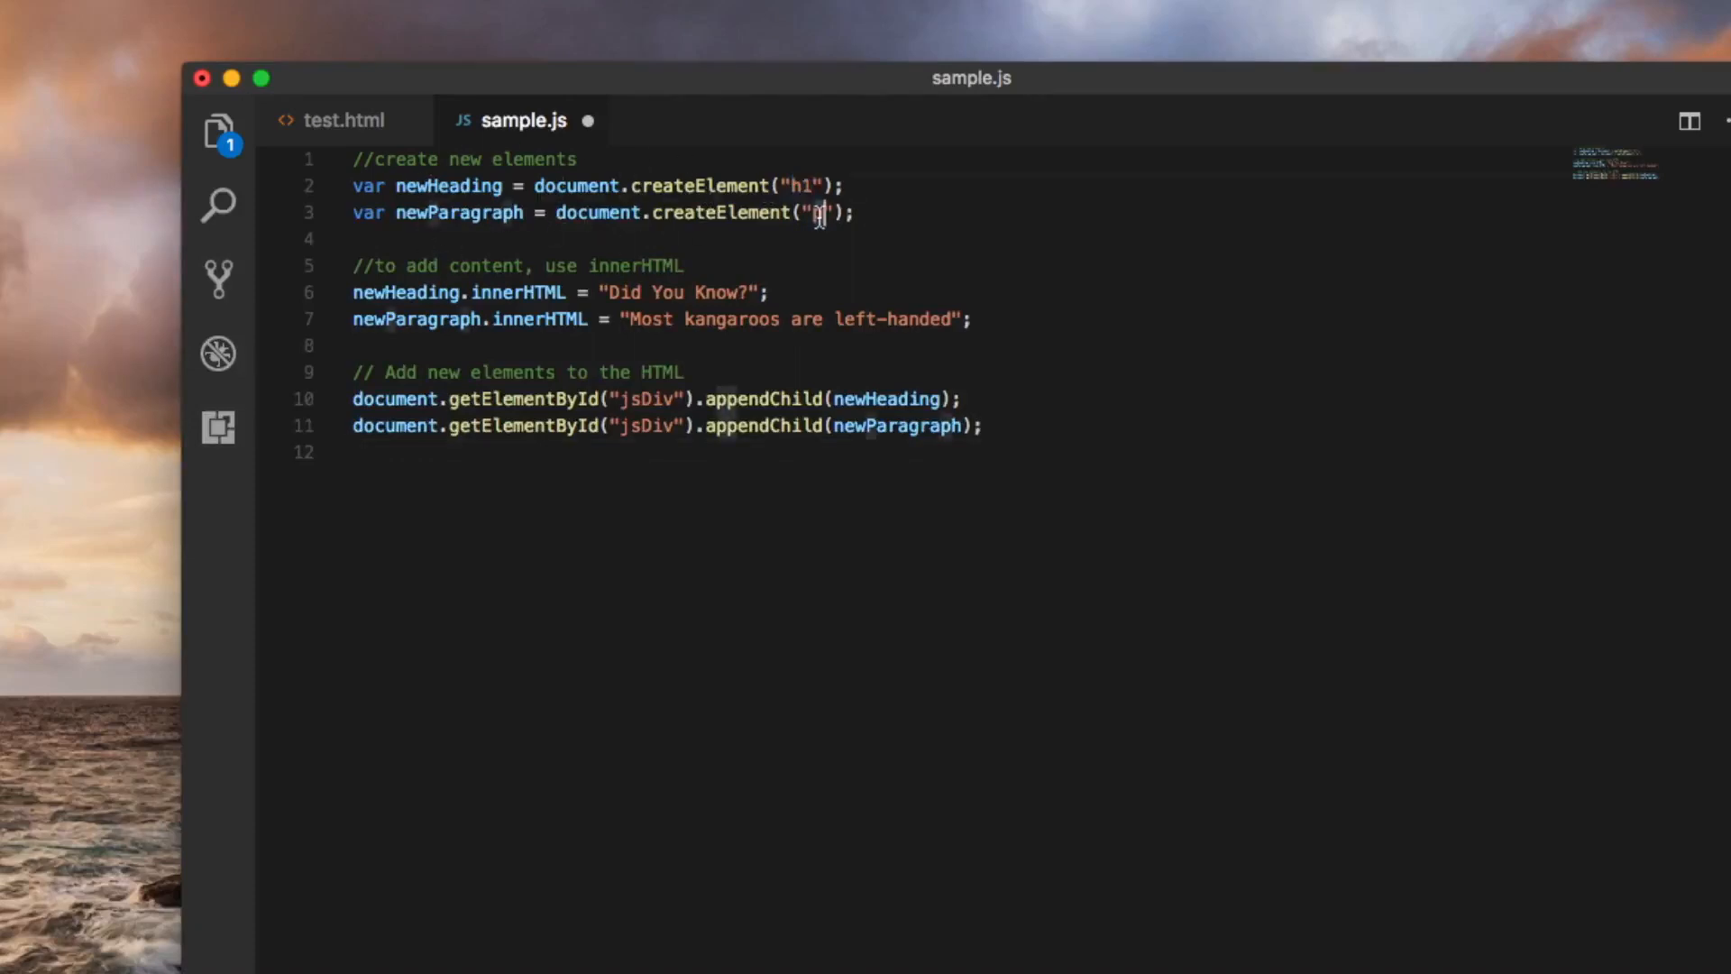
Correct the paragraph element's tag name to "p" in sample.js
{"action": "type", "text": "p"}
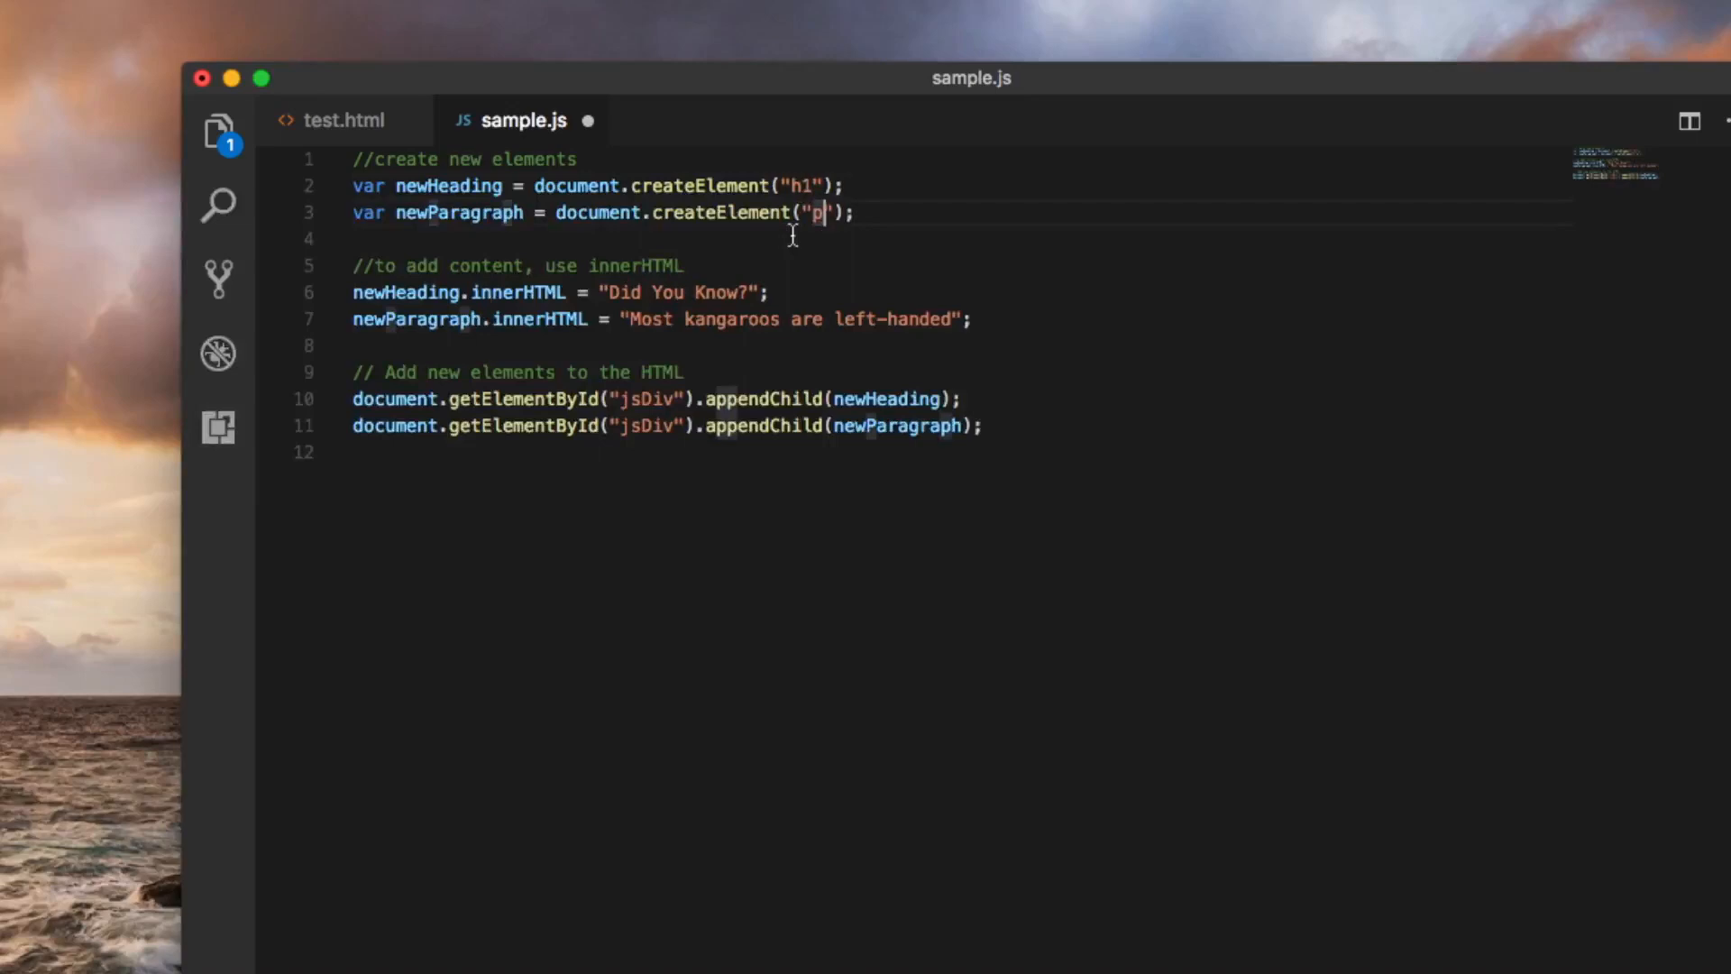
{"action": "mouse_move", "coordinate": [572, 406]}
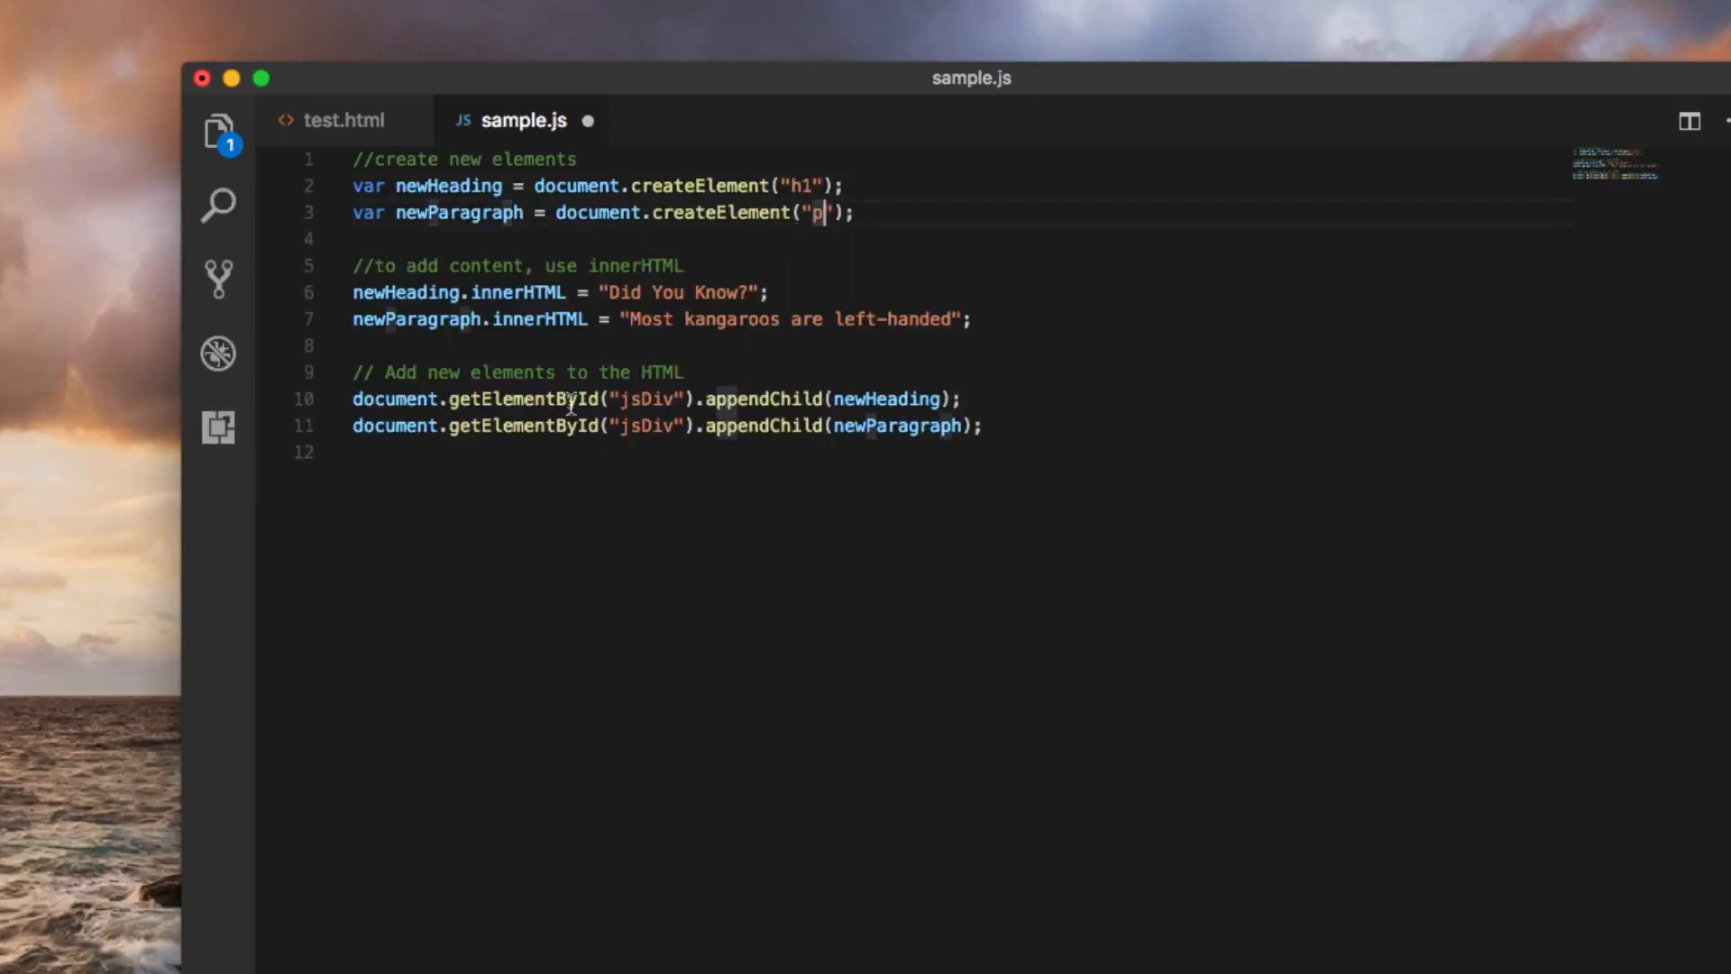
{"action": "mouse_move", "coordinate": [269, 303]}
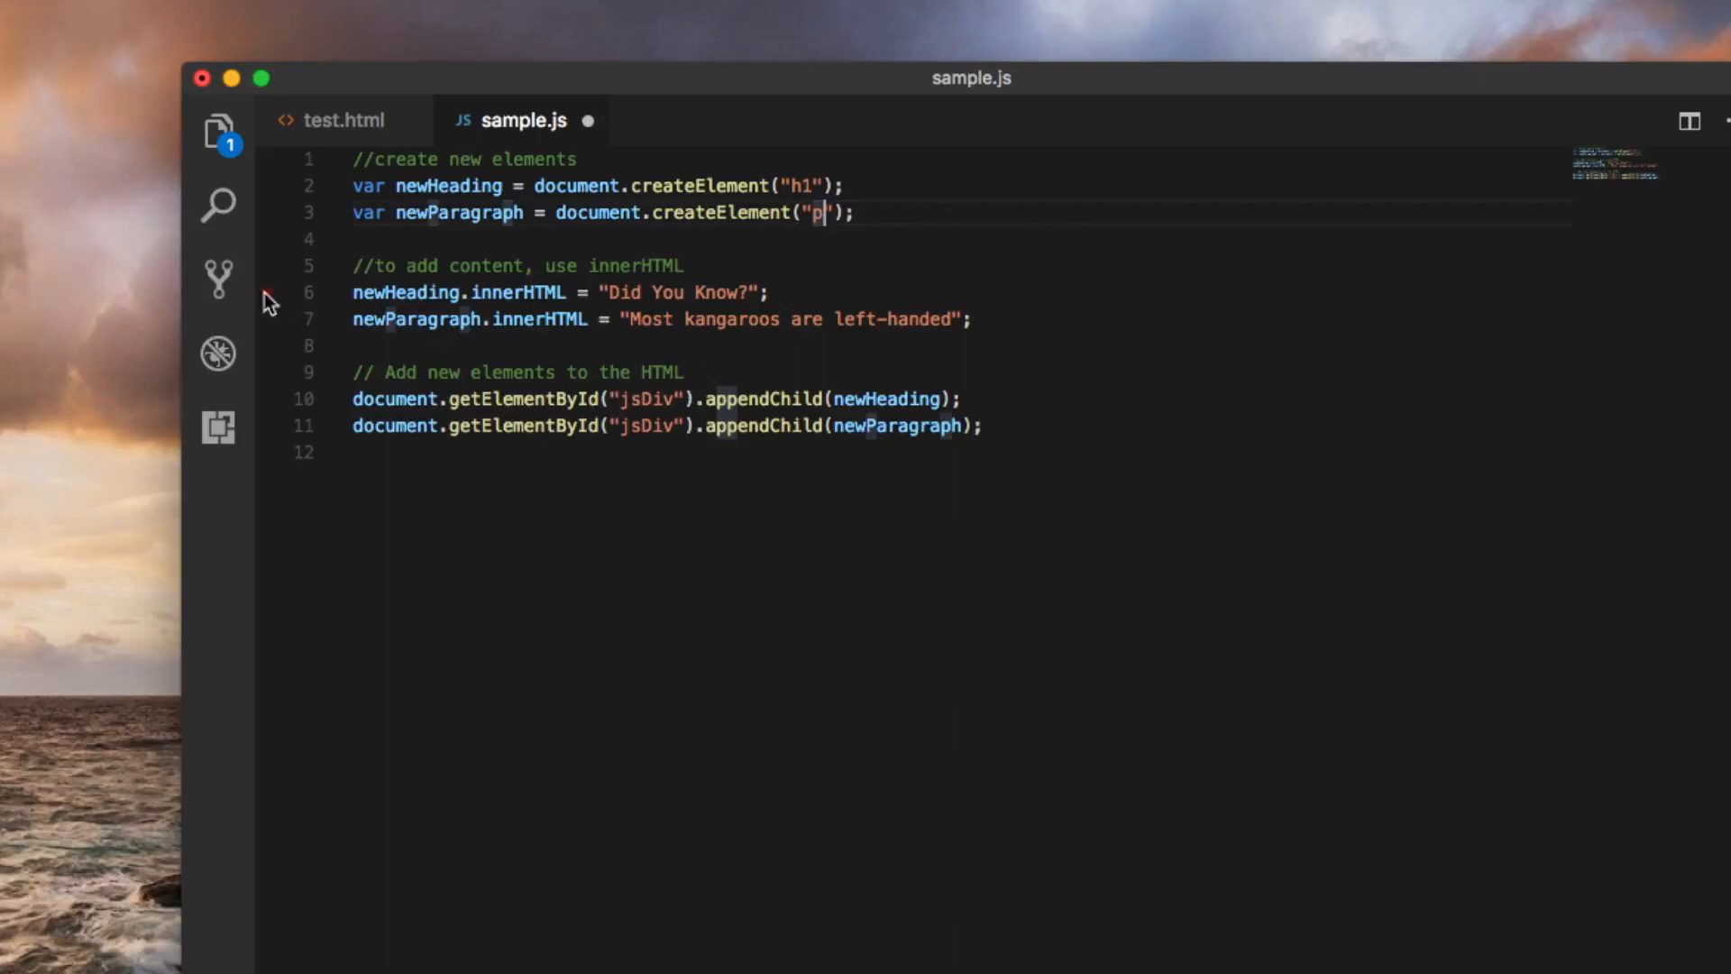
{"action": "mouse_move", "coordinate": [586, 449]}
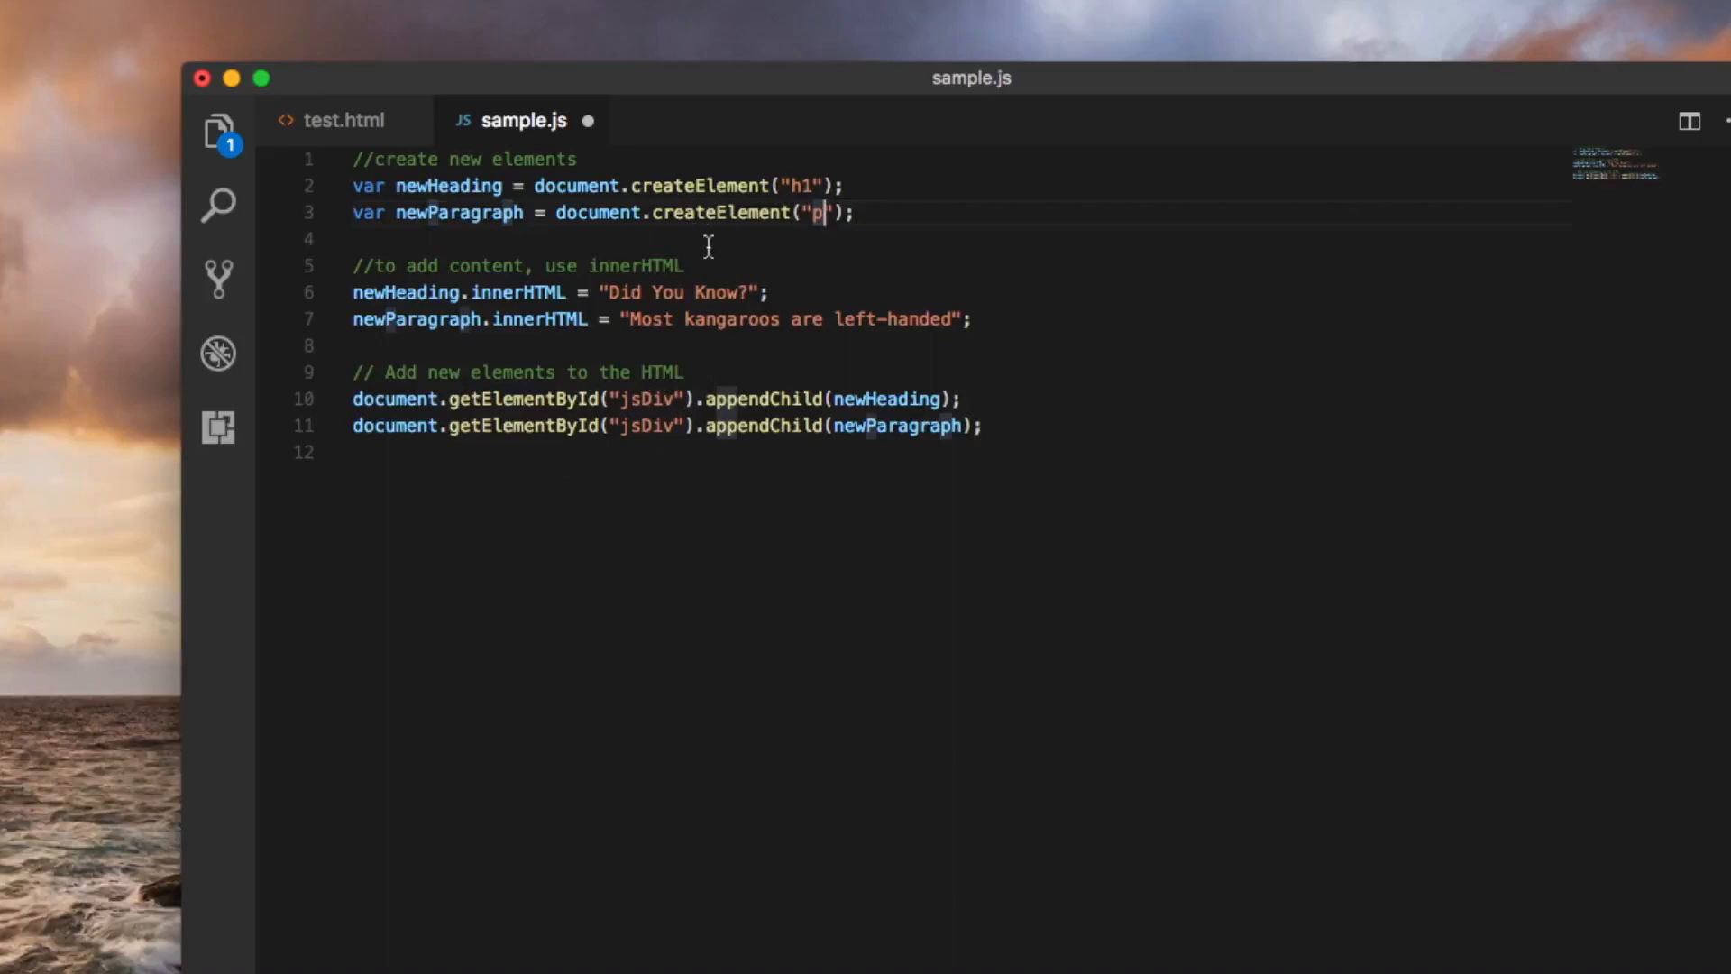
{"action": "mouse_move", "coordinate": [352, 157]}
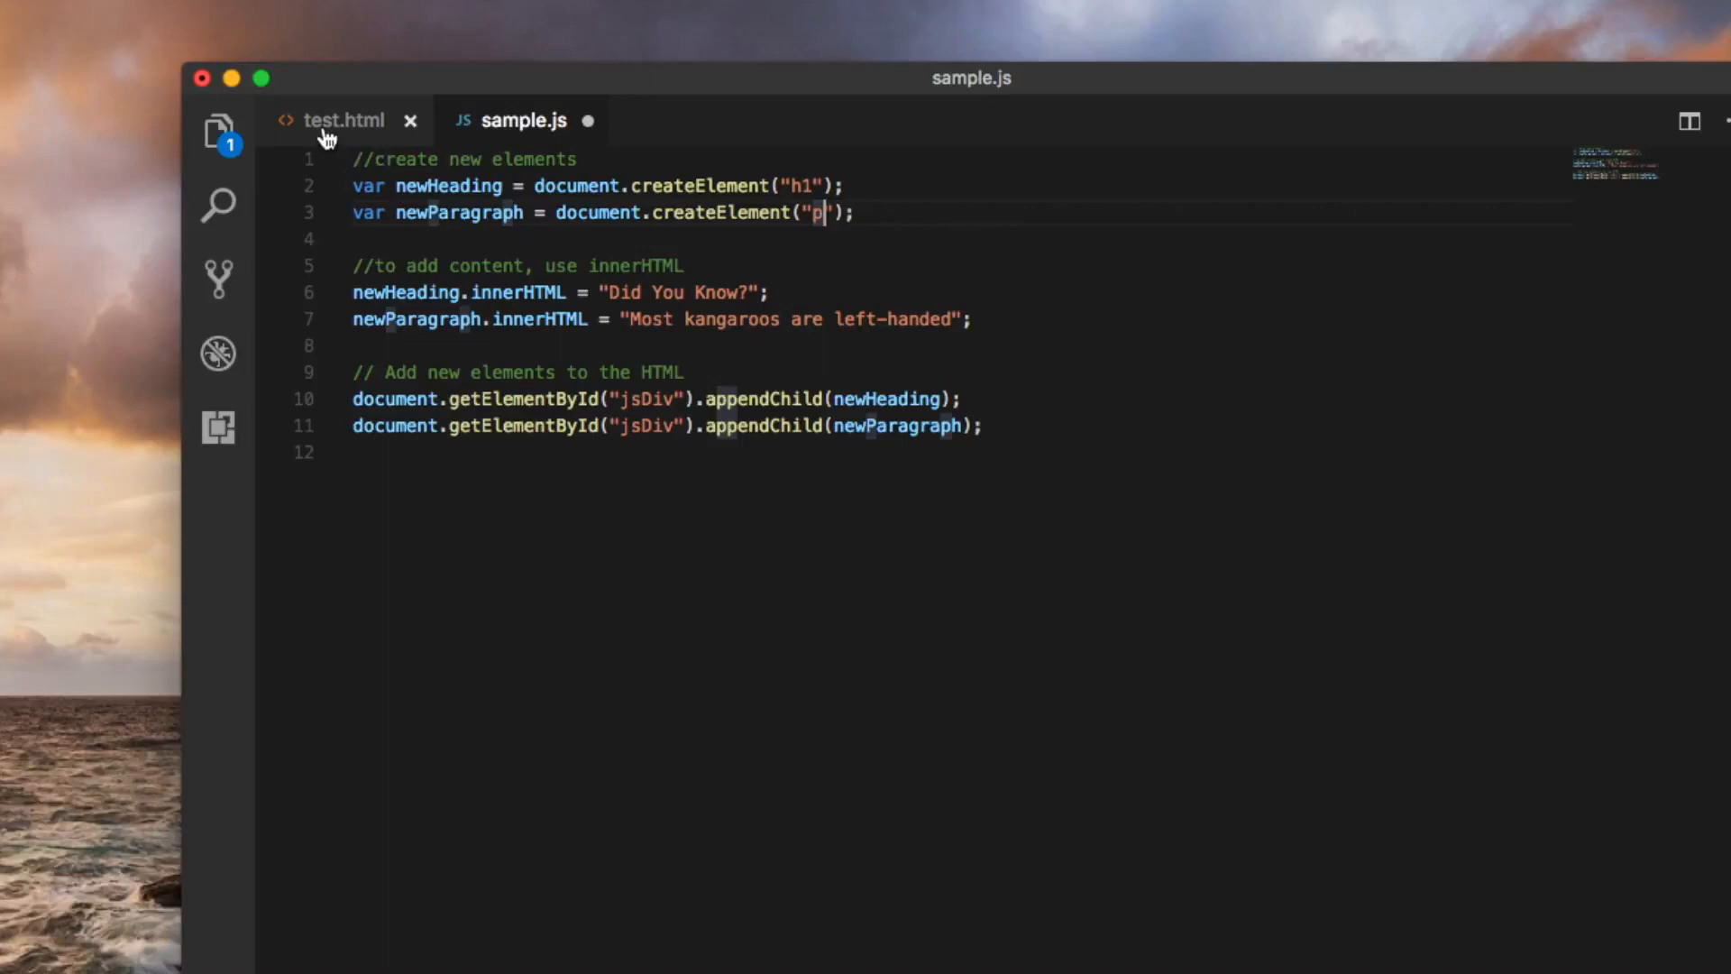
Write <div id="jsDiv" below the Header 2 line in test.html
{"action": "left_click", "coordinate": [343, 119]}
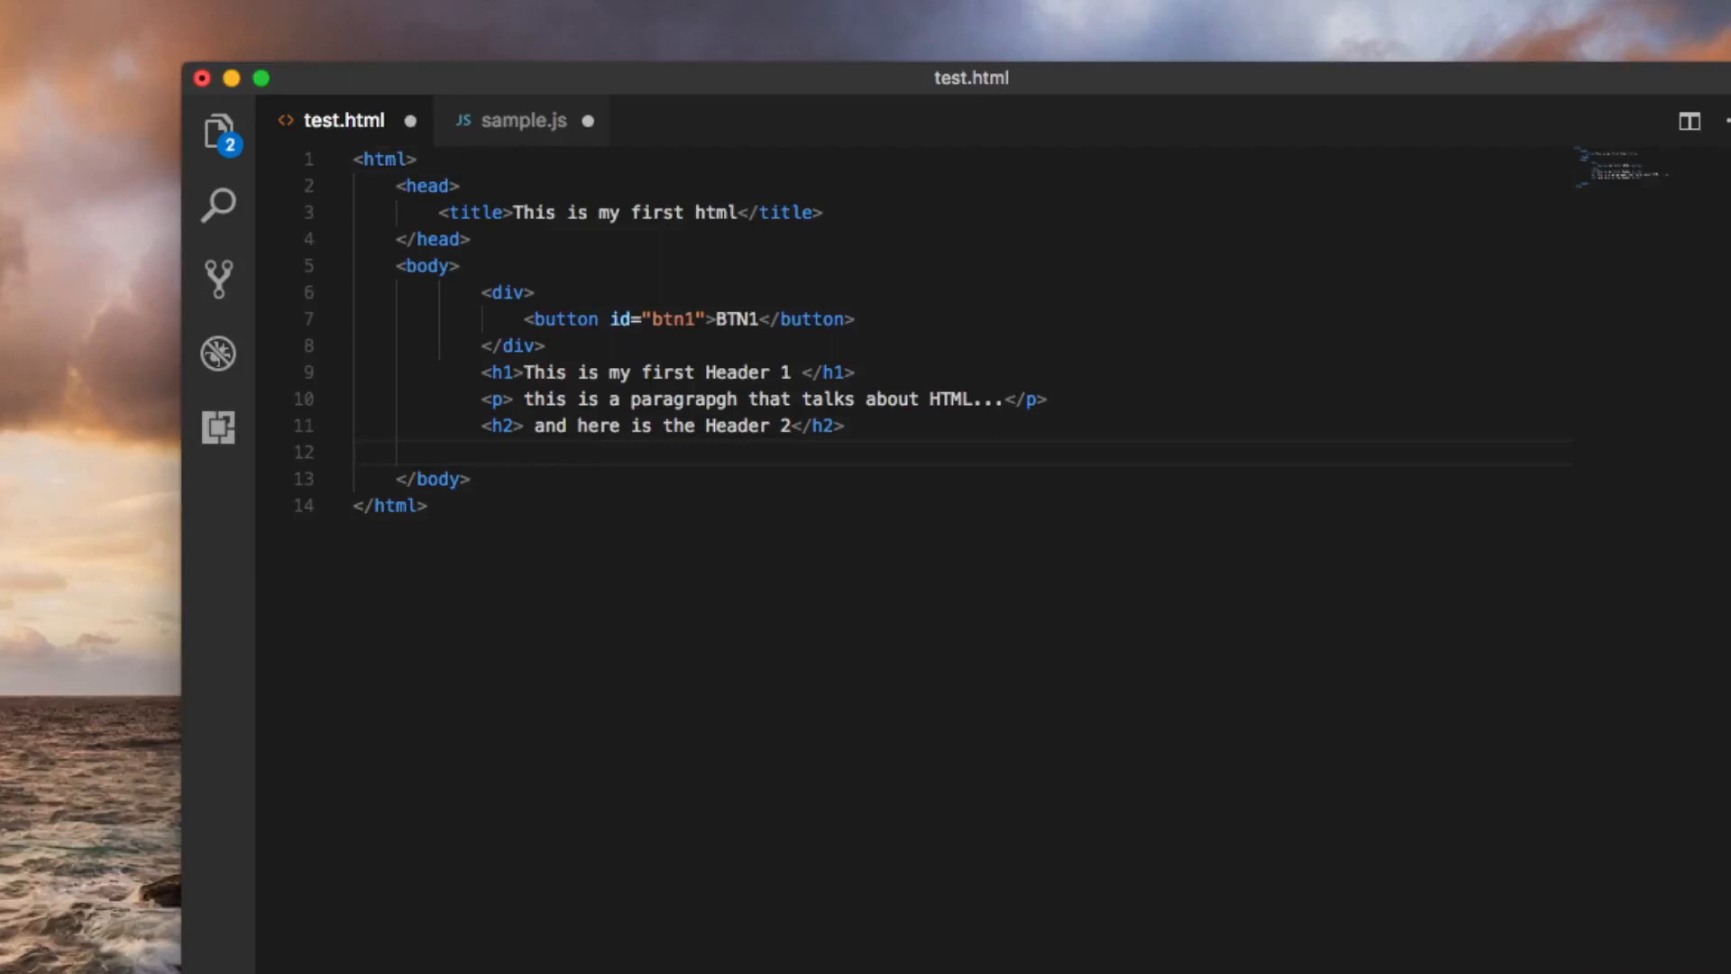
{"action": "type", "text": "<di"}
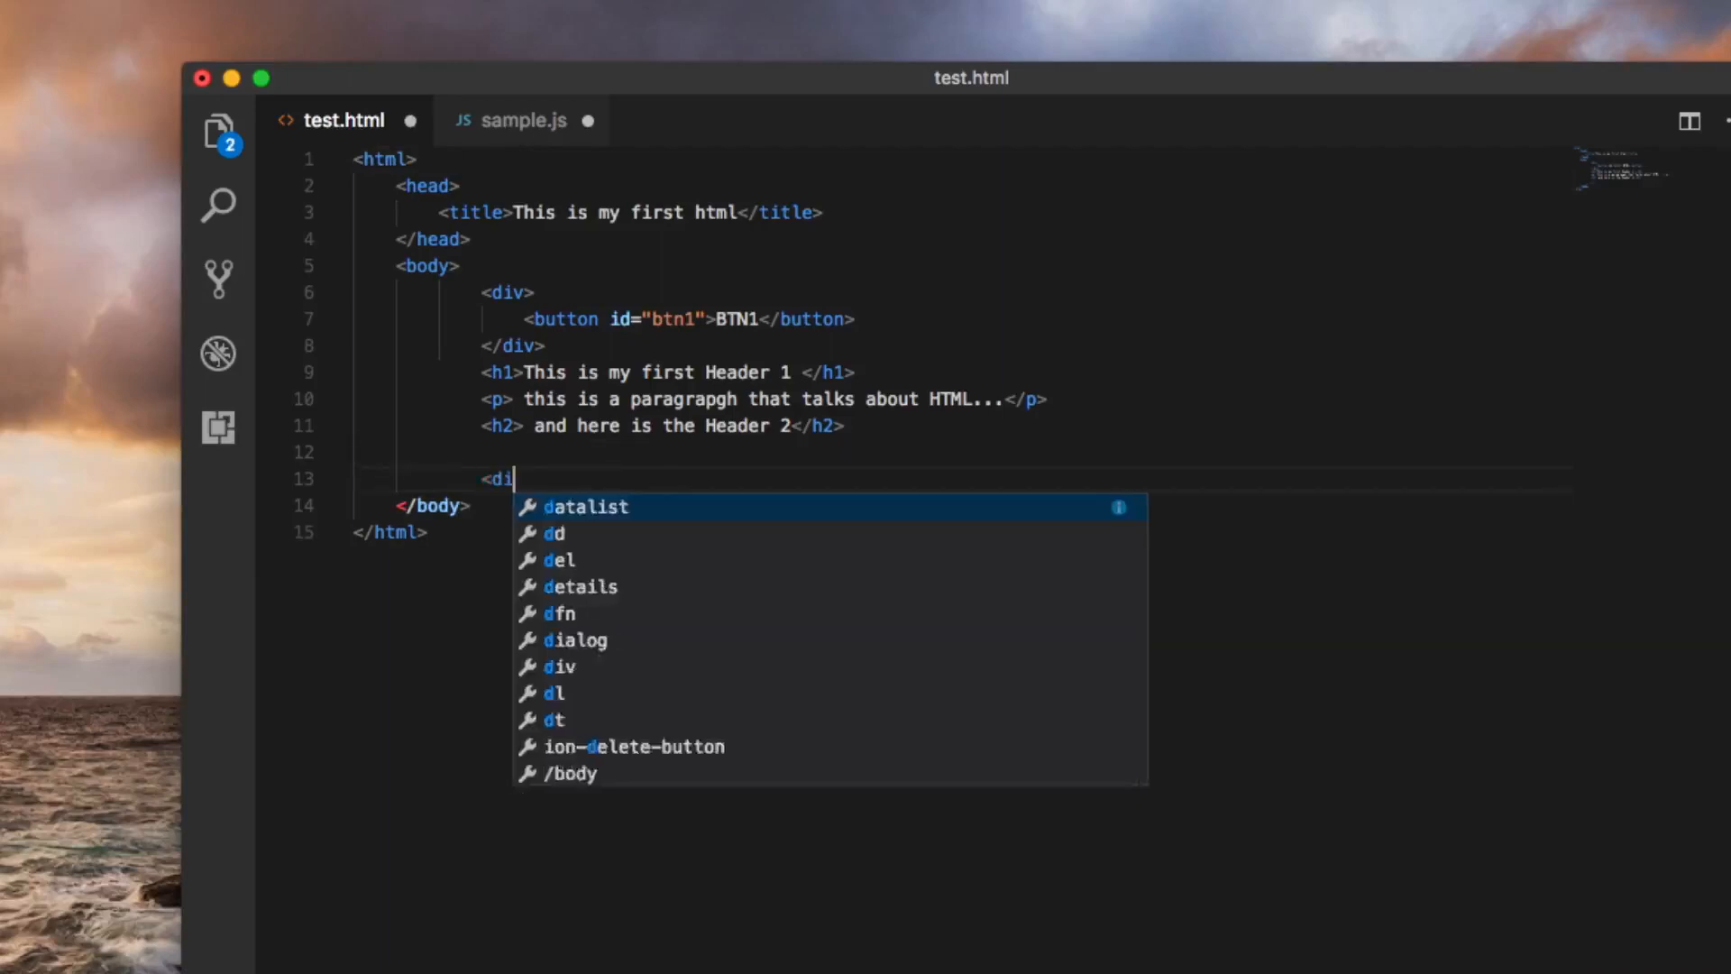
{"action": "type", "text": "v i"}
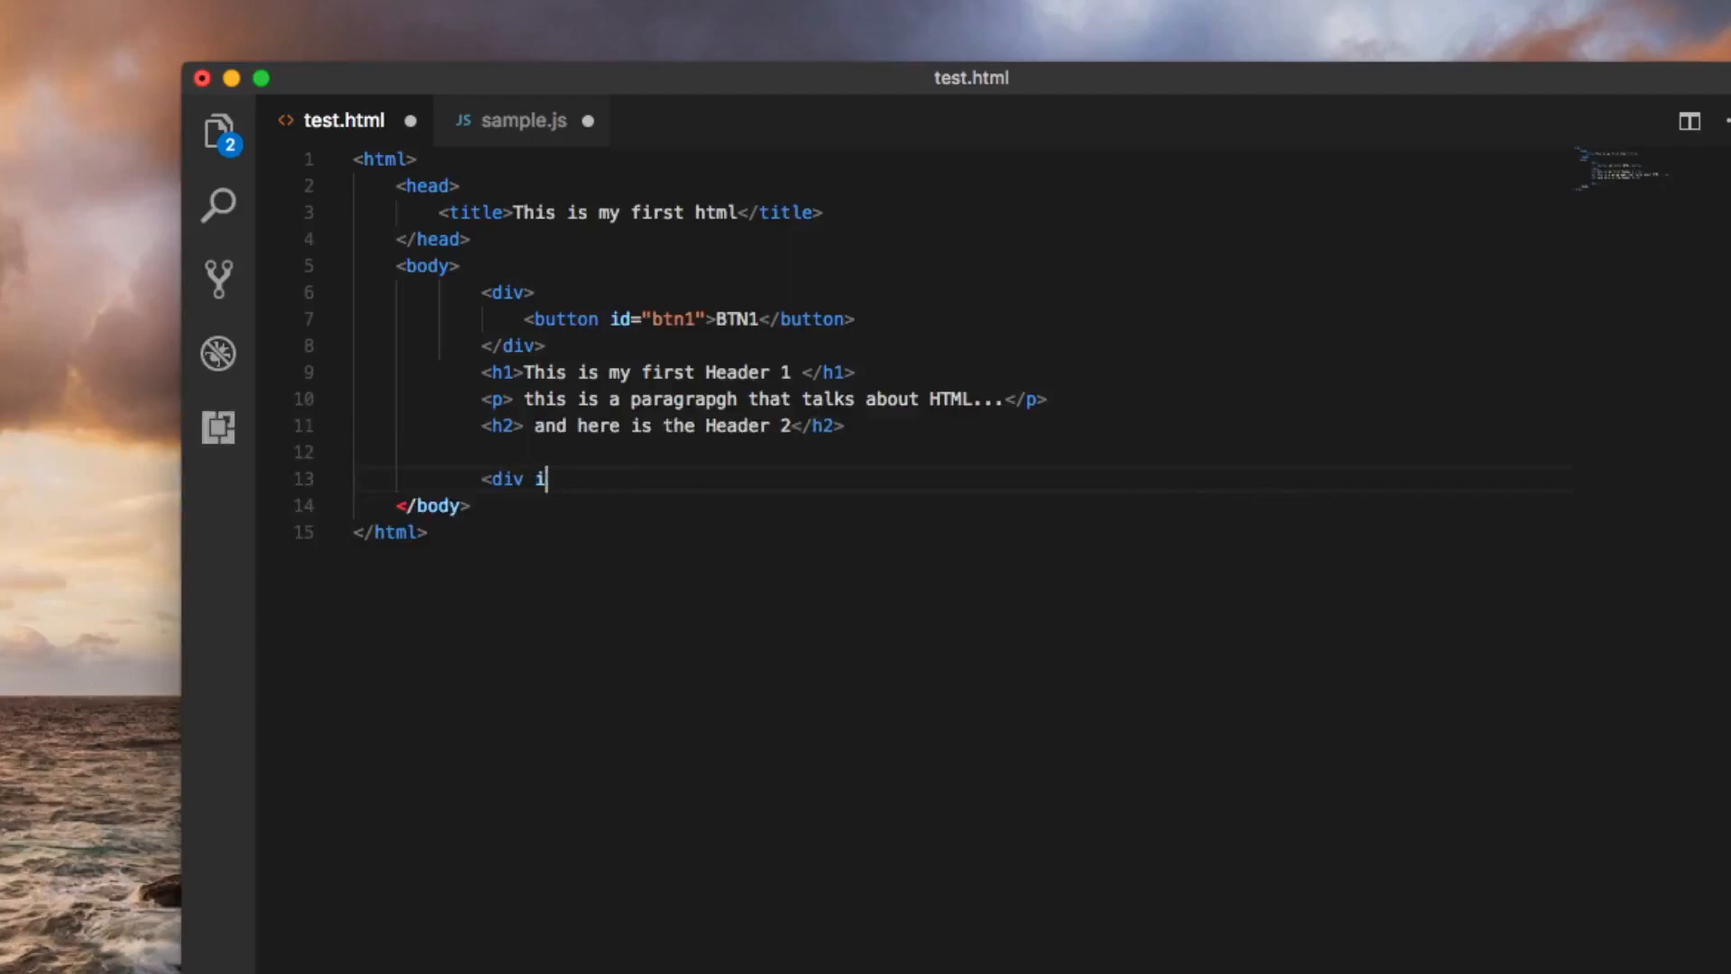
{"action": "type", "text": "d=\"j"}
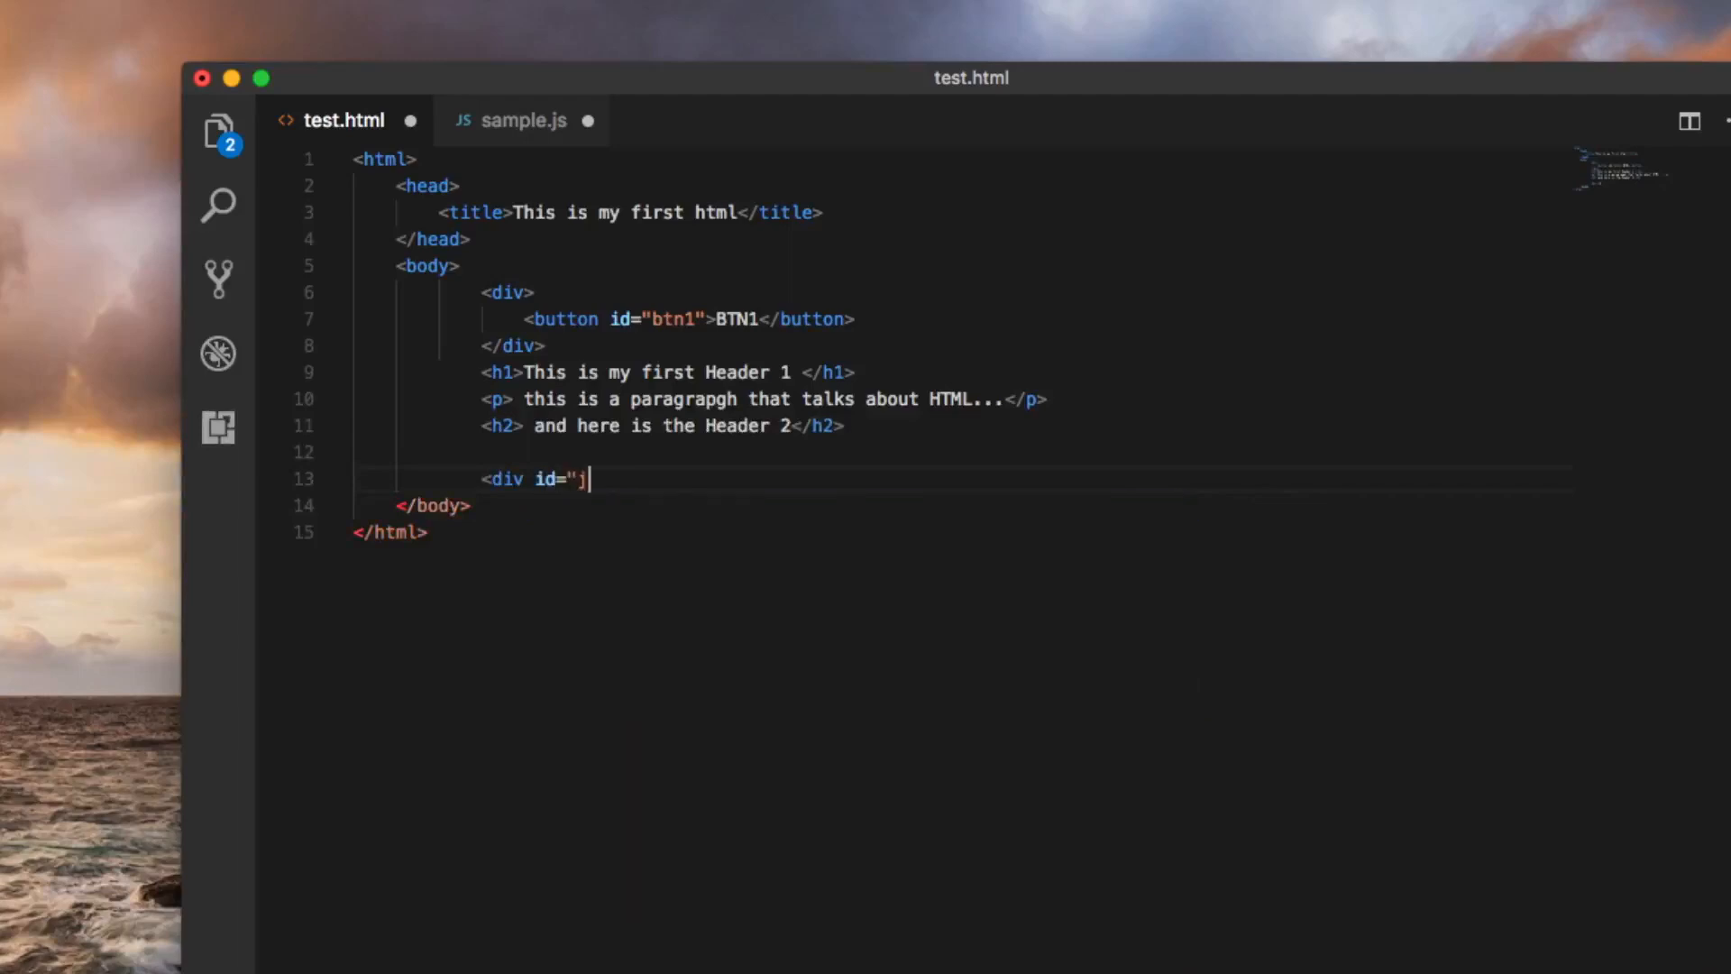
{"action": "type", "text": "sDiv\""}
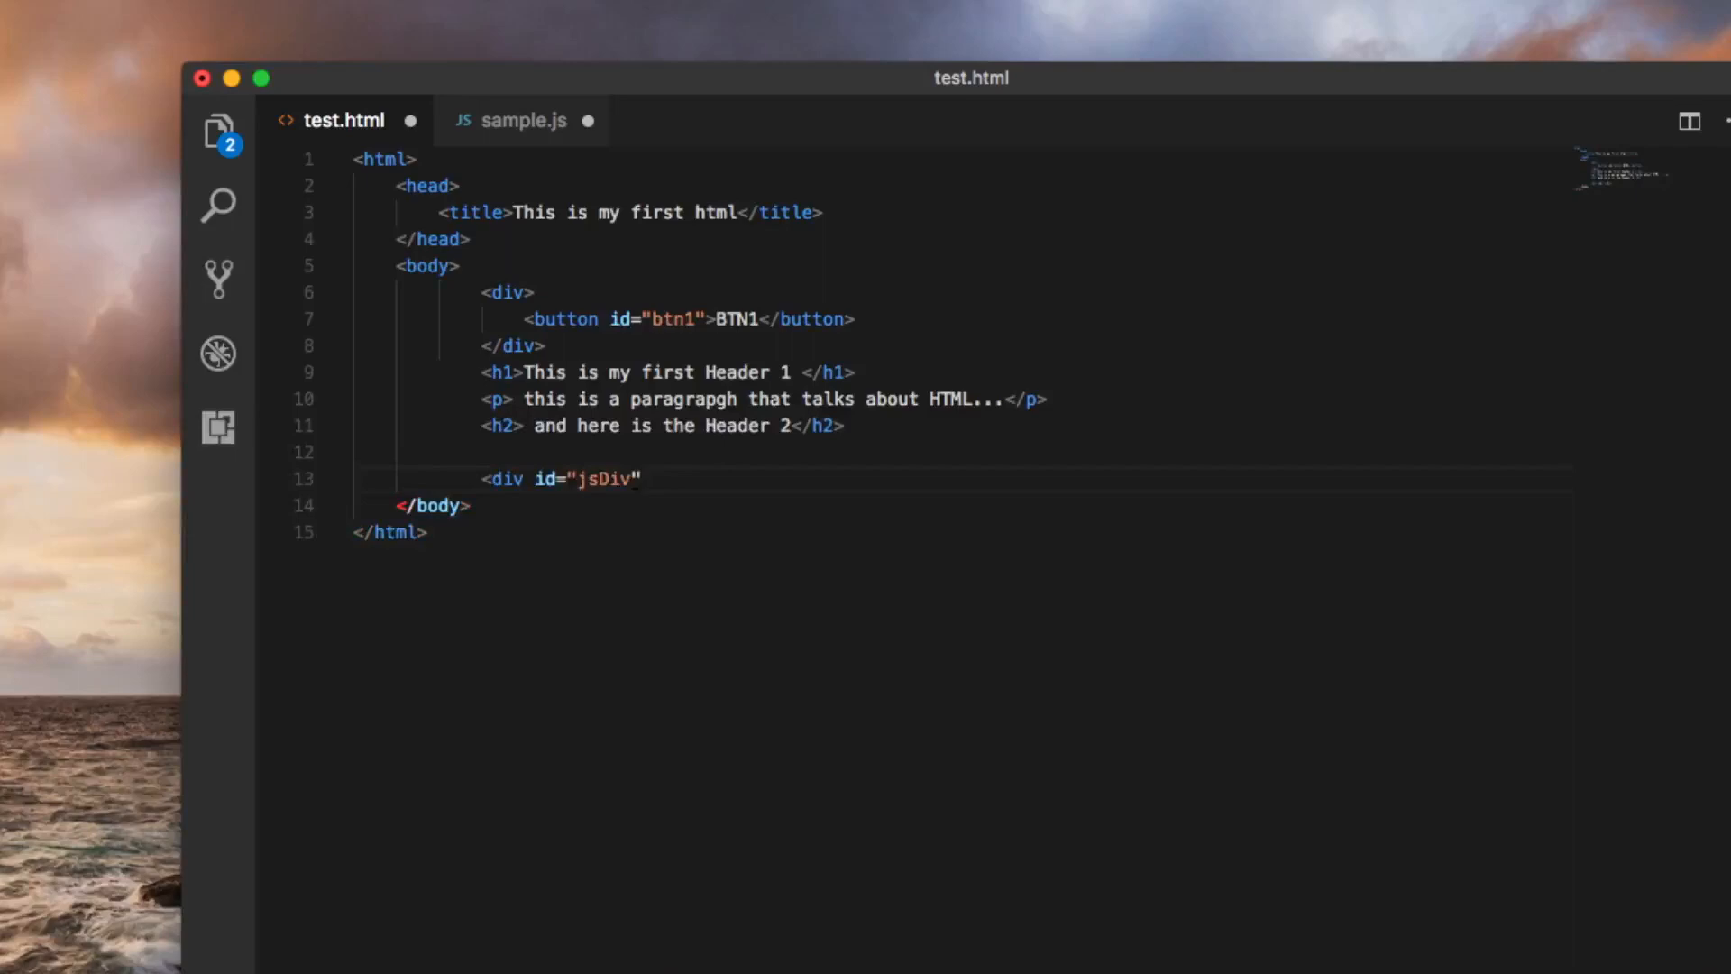
Close the jsDiv div tag so it becomes an empty element
{"action": "left_click", "coordinate": [527, 121]}
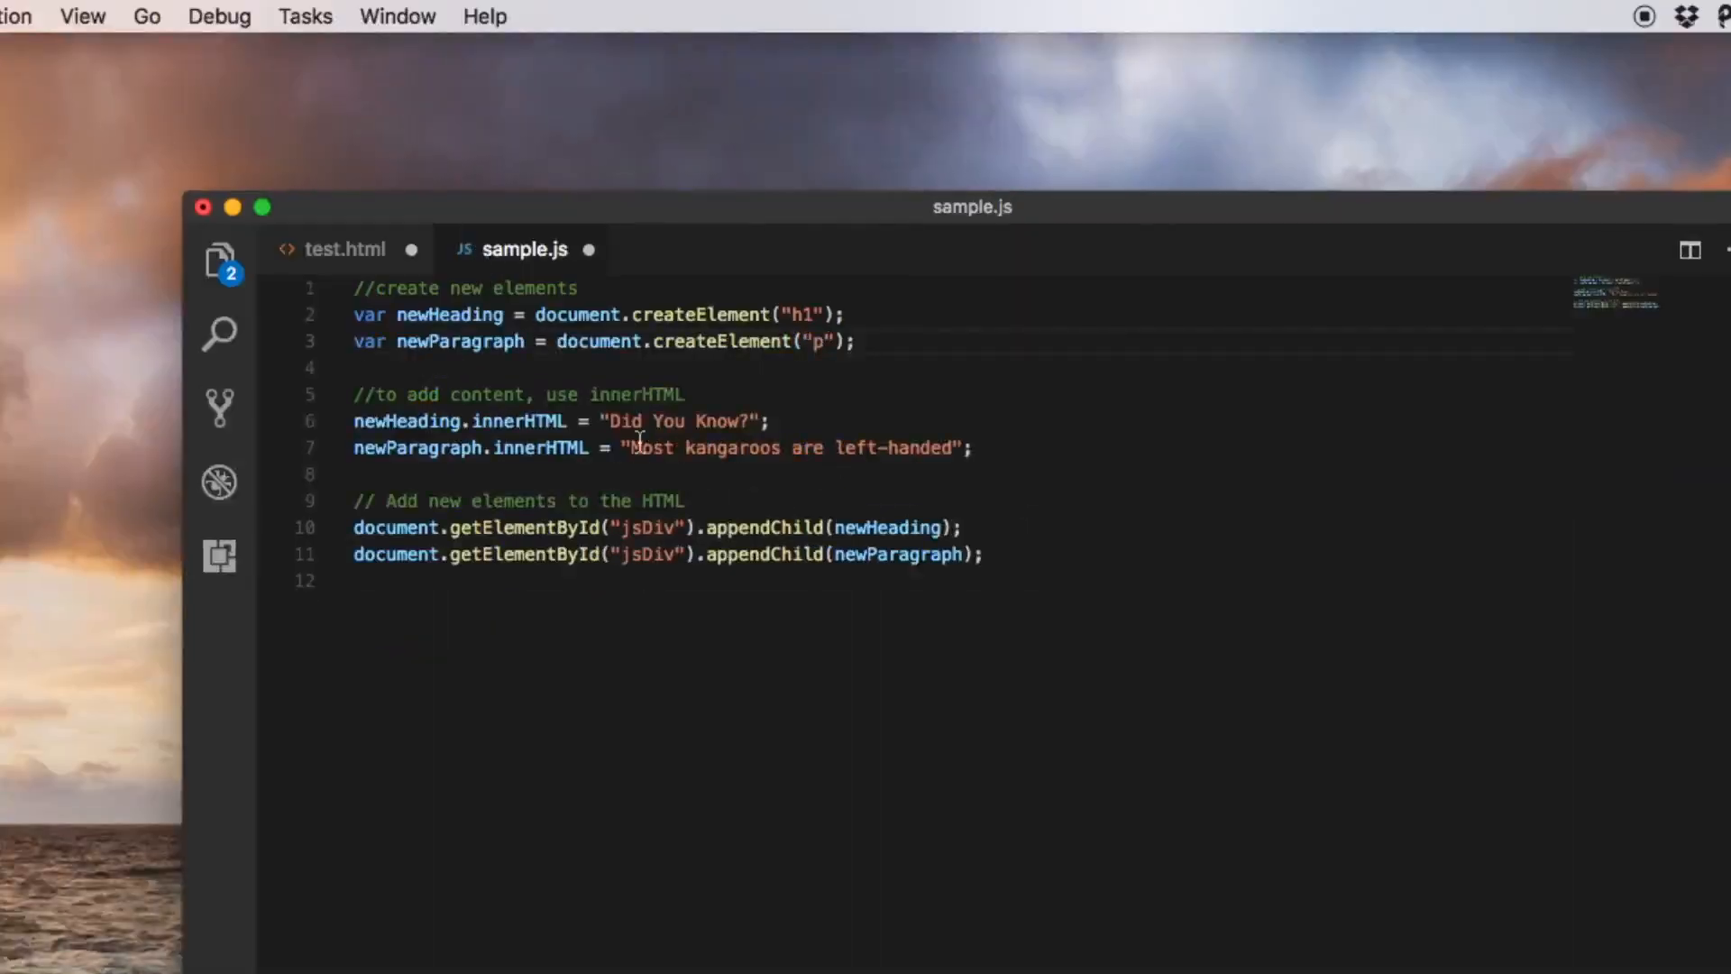
{"action": "left_click", "coordinate": [347, 249]}
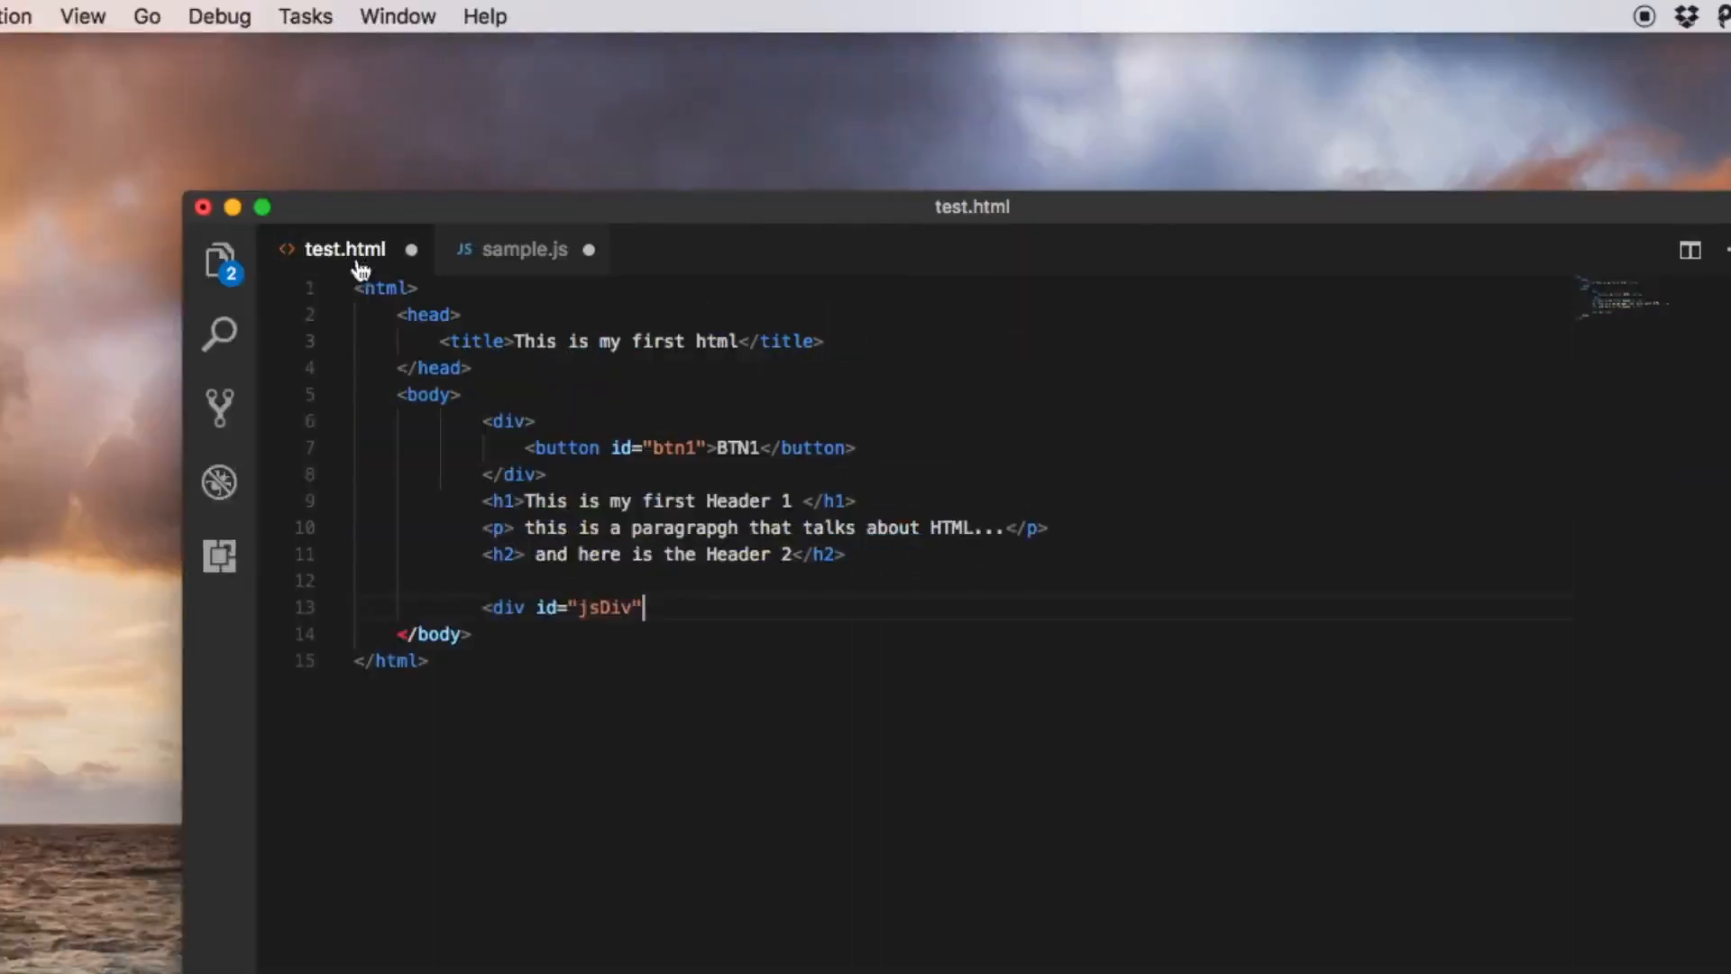
{"action": "type", "text": ">"}
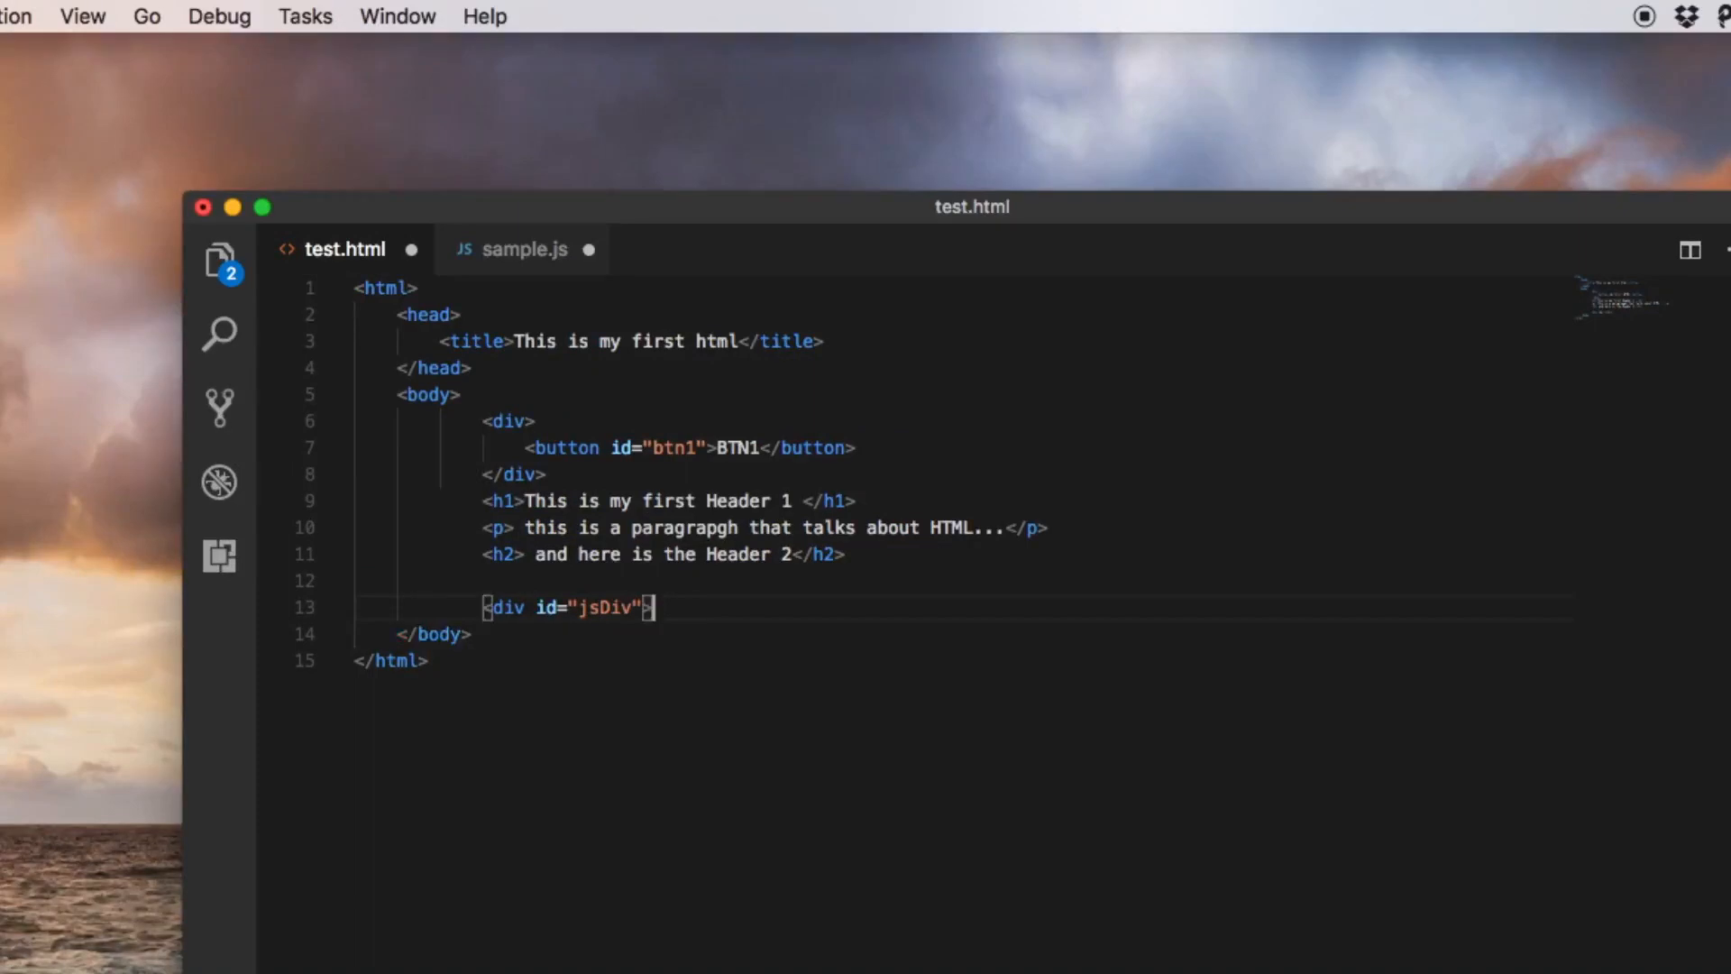
{"action": "type", "text": "</div>"}
{"action": "type", "text": "<script type=\"text/javascript\" src=\"js/sample.js\"></script>"}
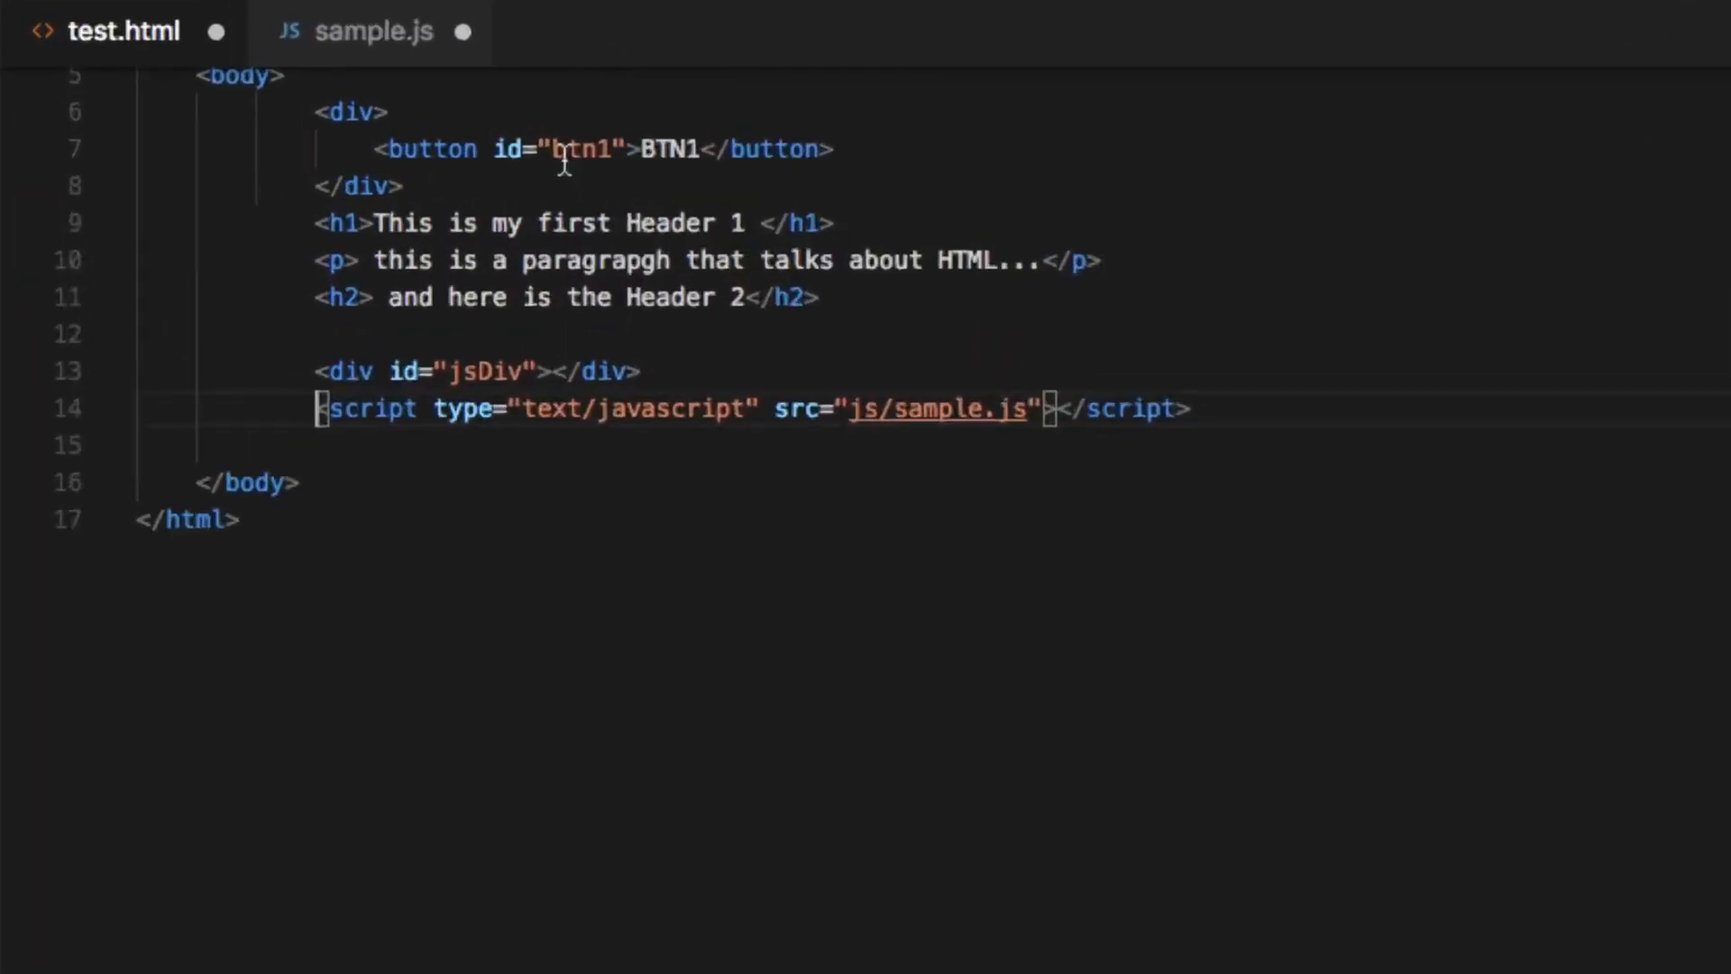
Add the script tag loading js/sample.js after the jsDiv and save test.html
{"action": "double_click", "coordinate": [375, 568]}
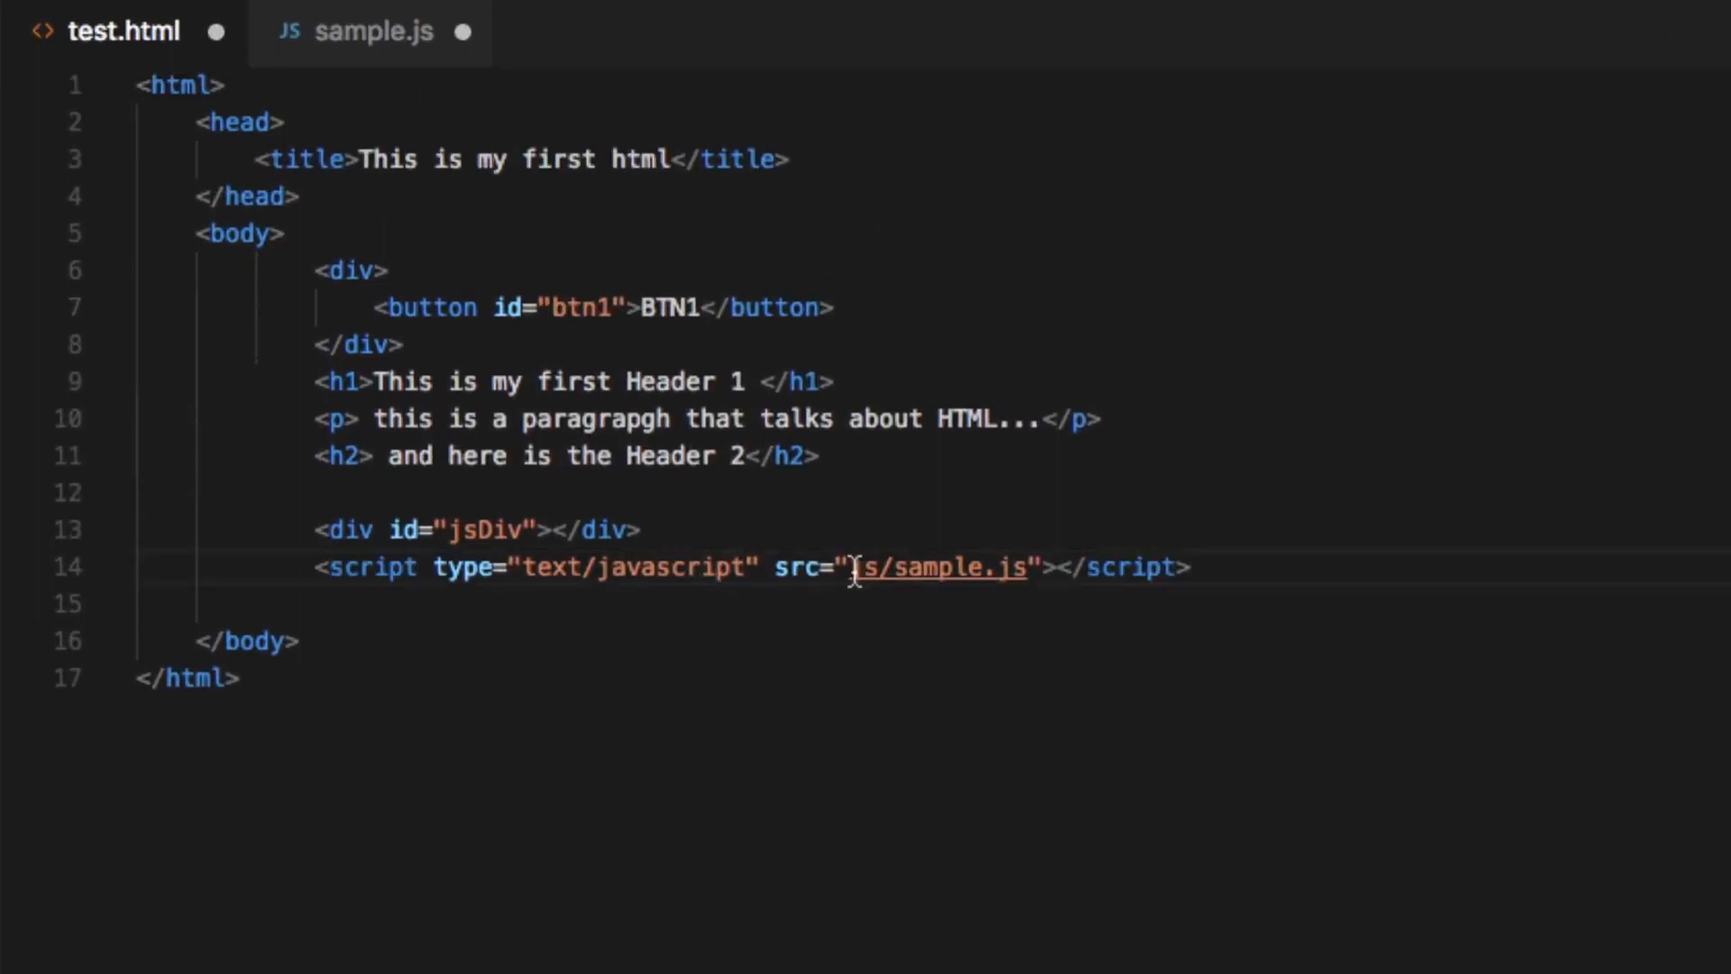
{"action": "mouse_move", "coordinate": [833, 567]}
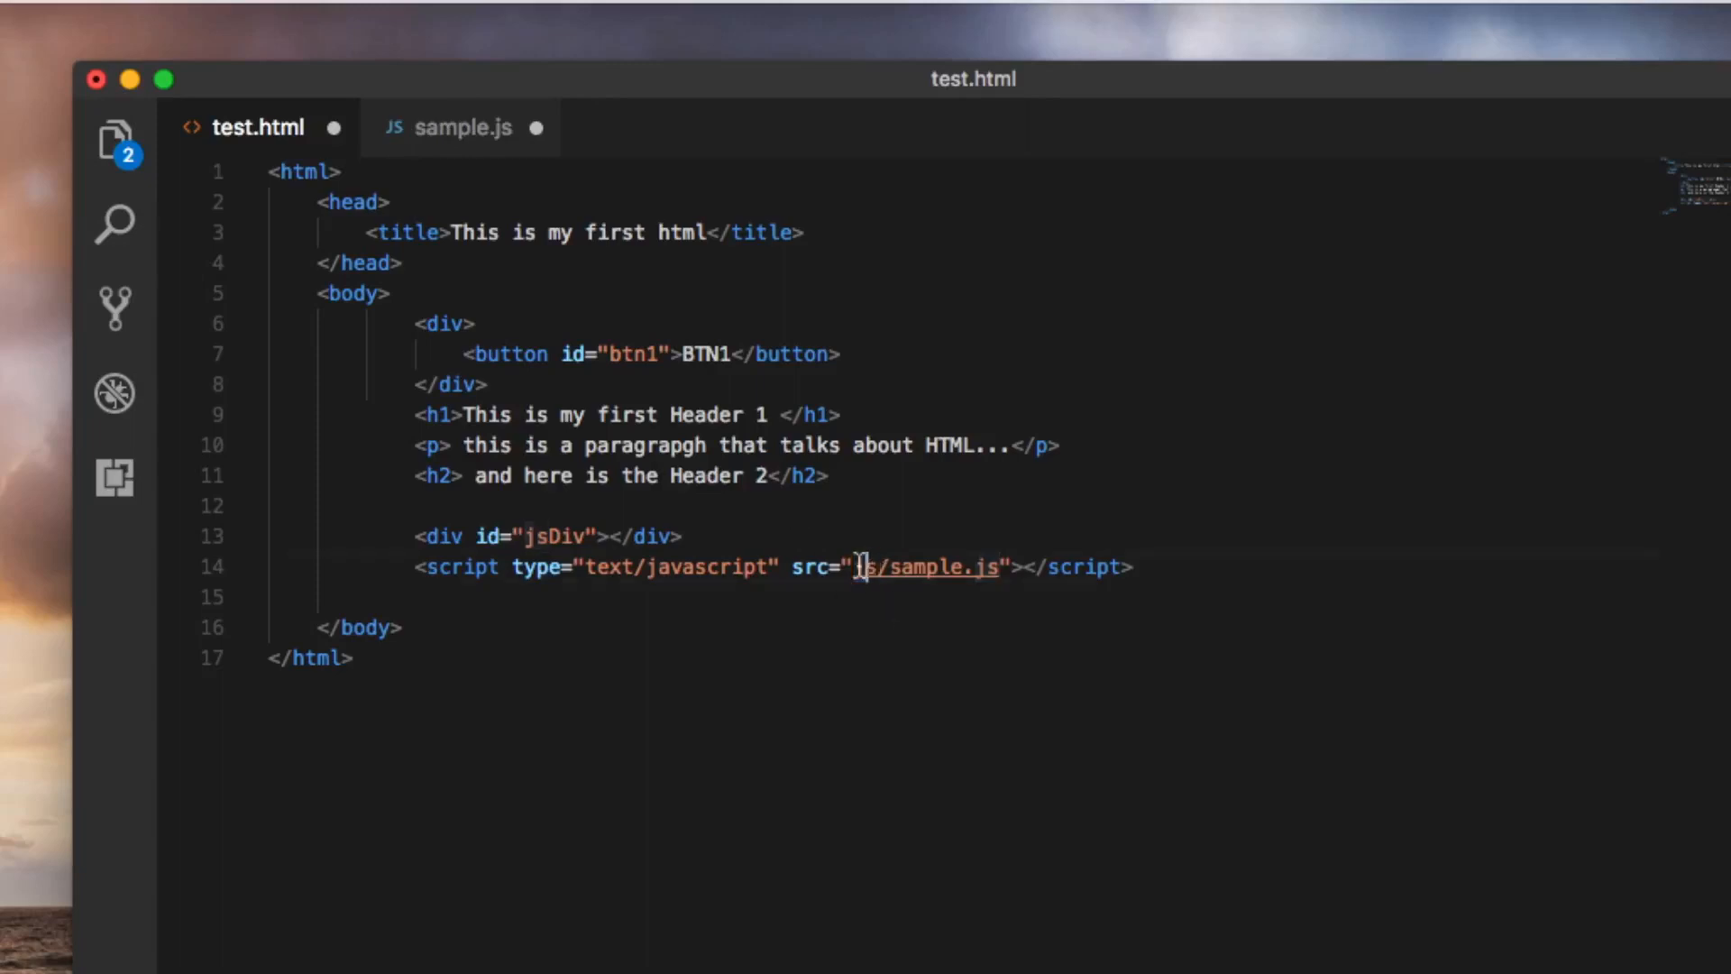
{"action": "double_click", "coordinate": [907, 567]}
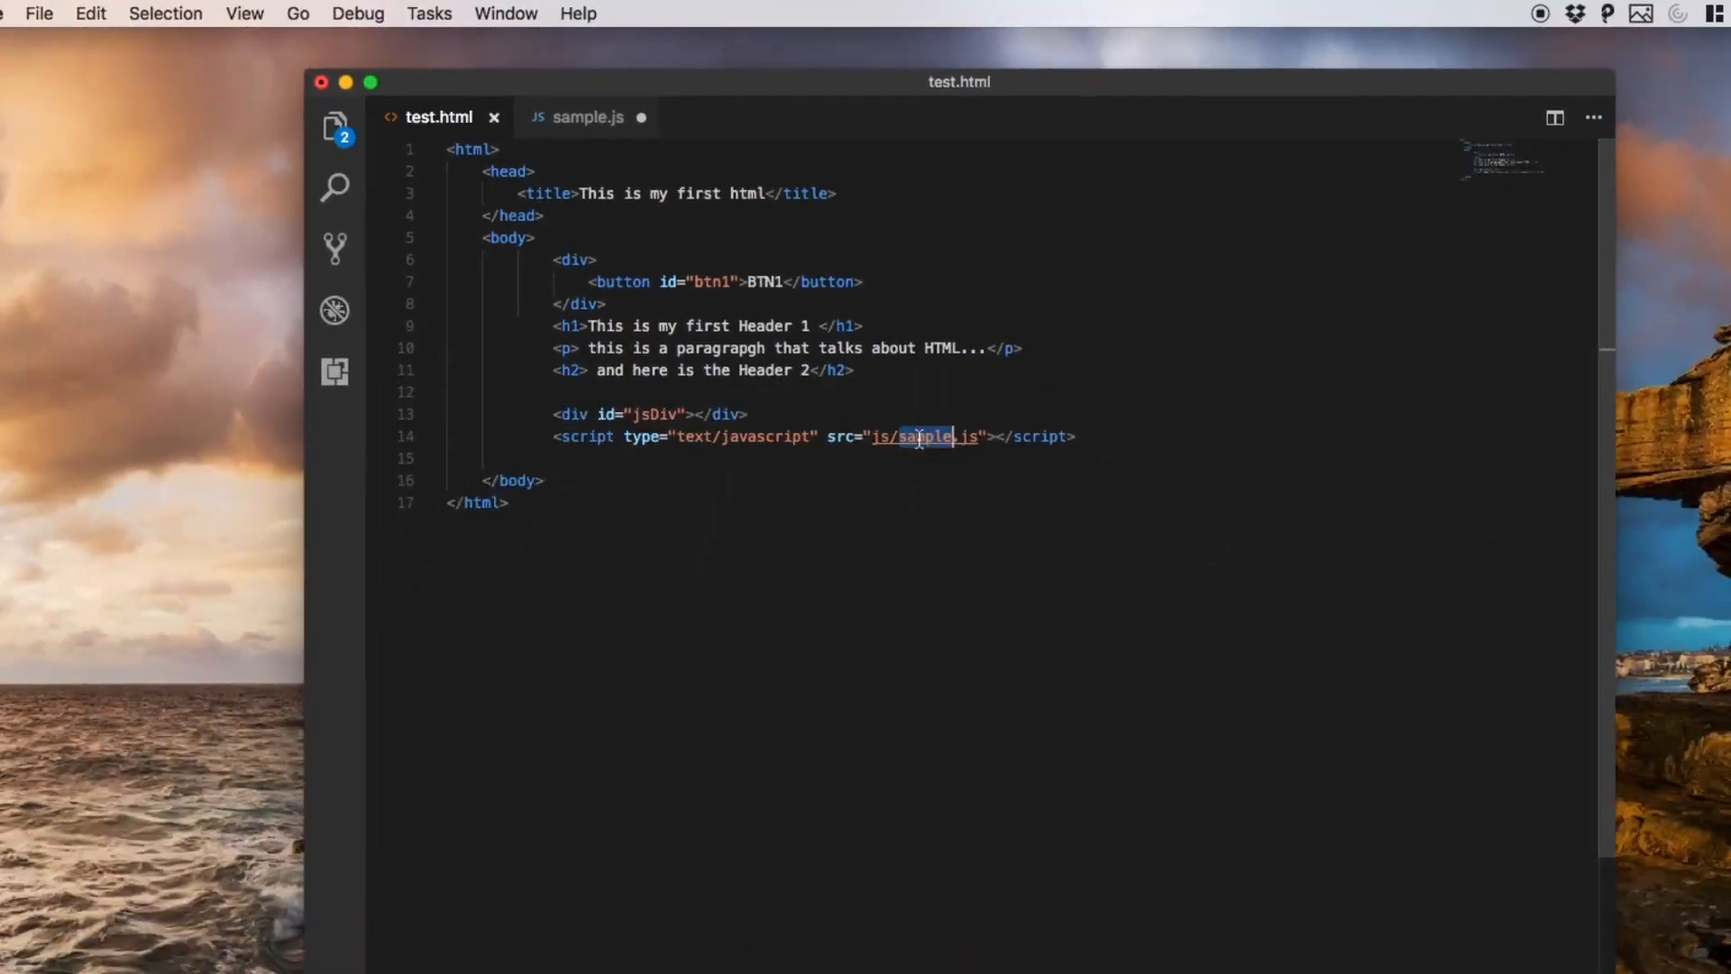
{"action": "left_click", "coordinate": [590, 118]}
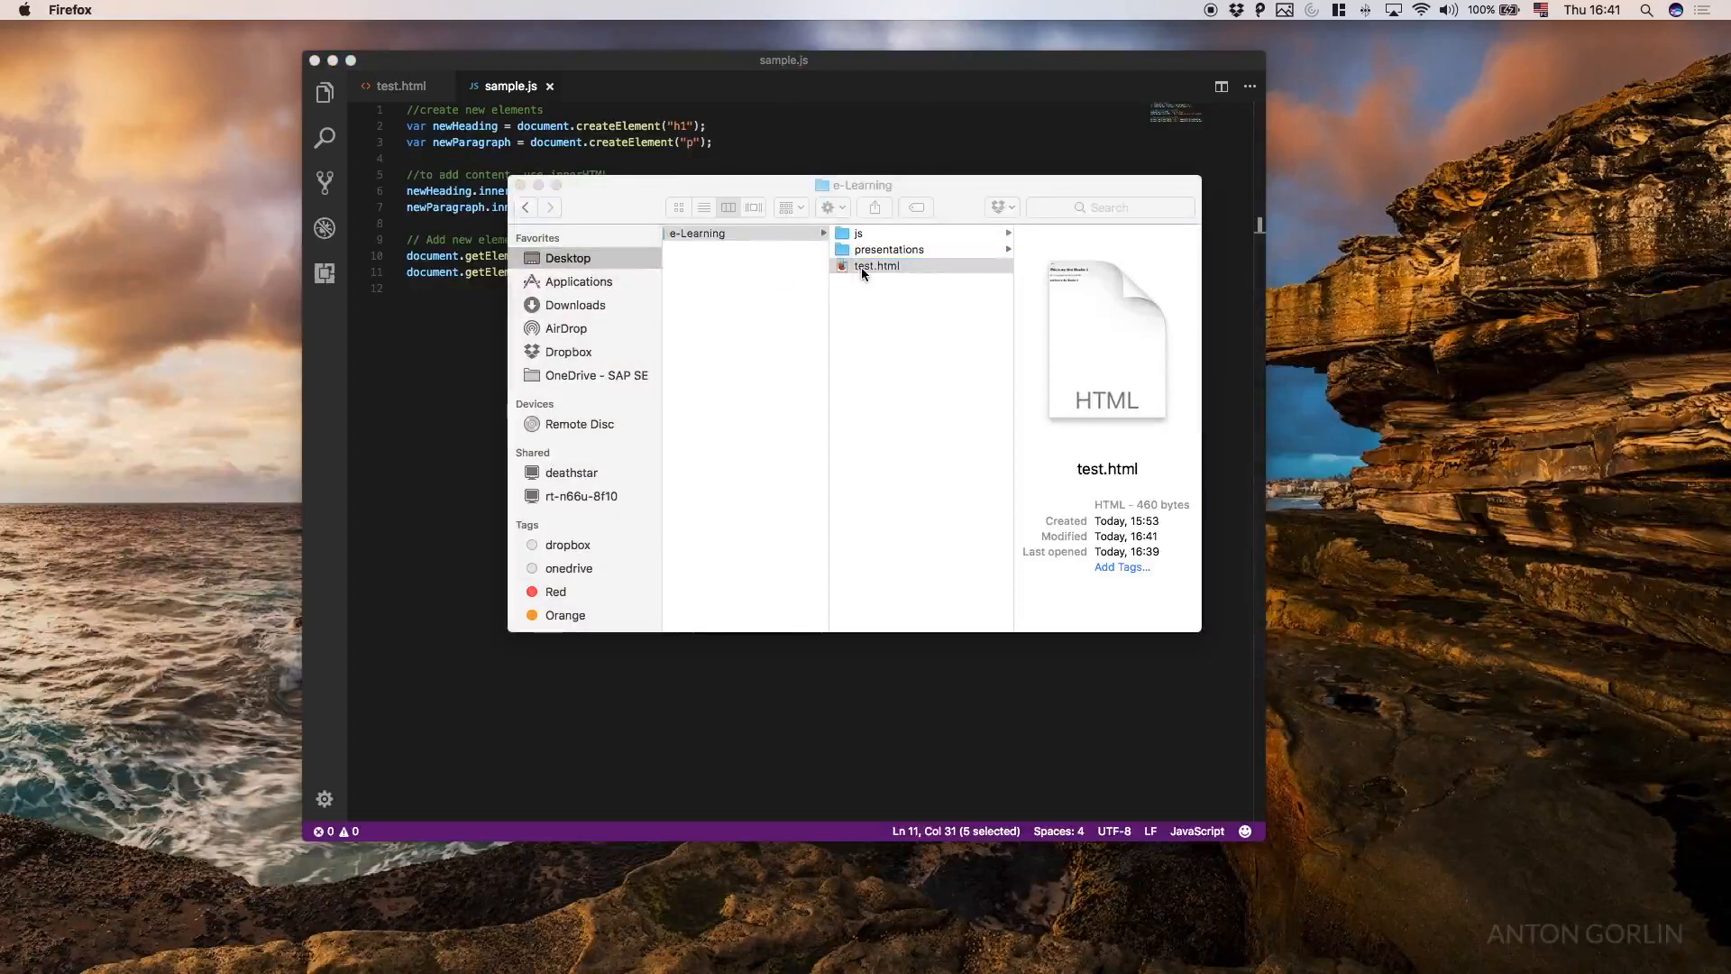
Open test.html in Firefox and select the 'Most kangaroos are left-handed' sentence
{"action": "double_click", "coordinate": [876, 267]}
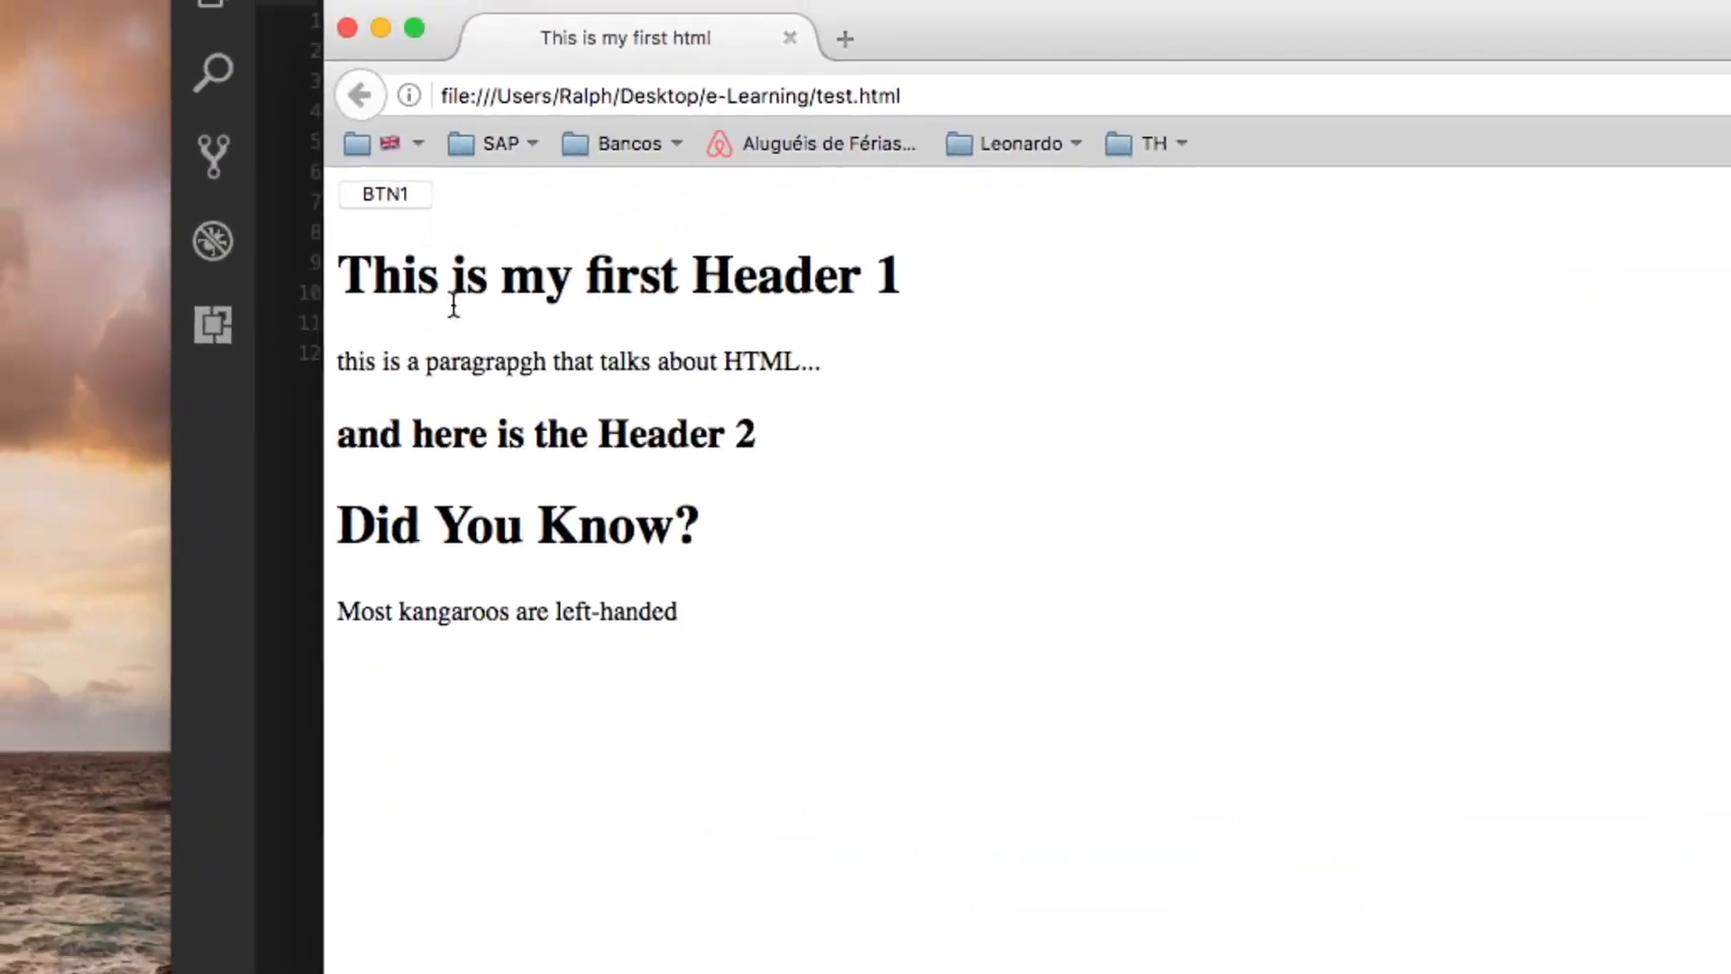
{"action": "double_click", "coordinate": [517, 525]}
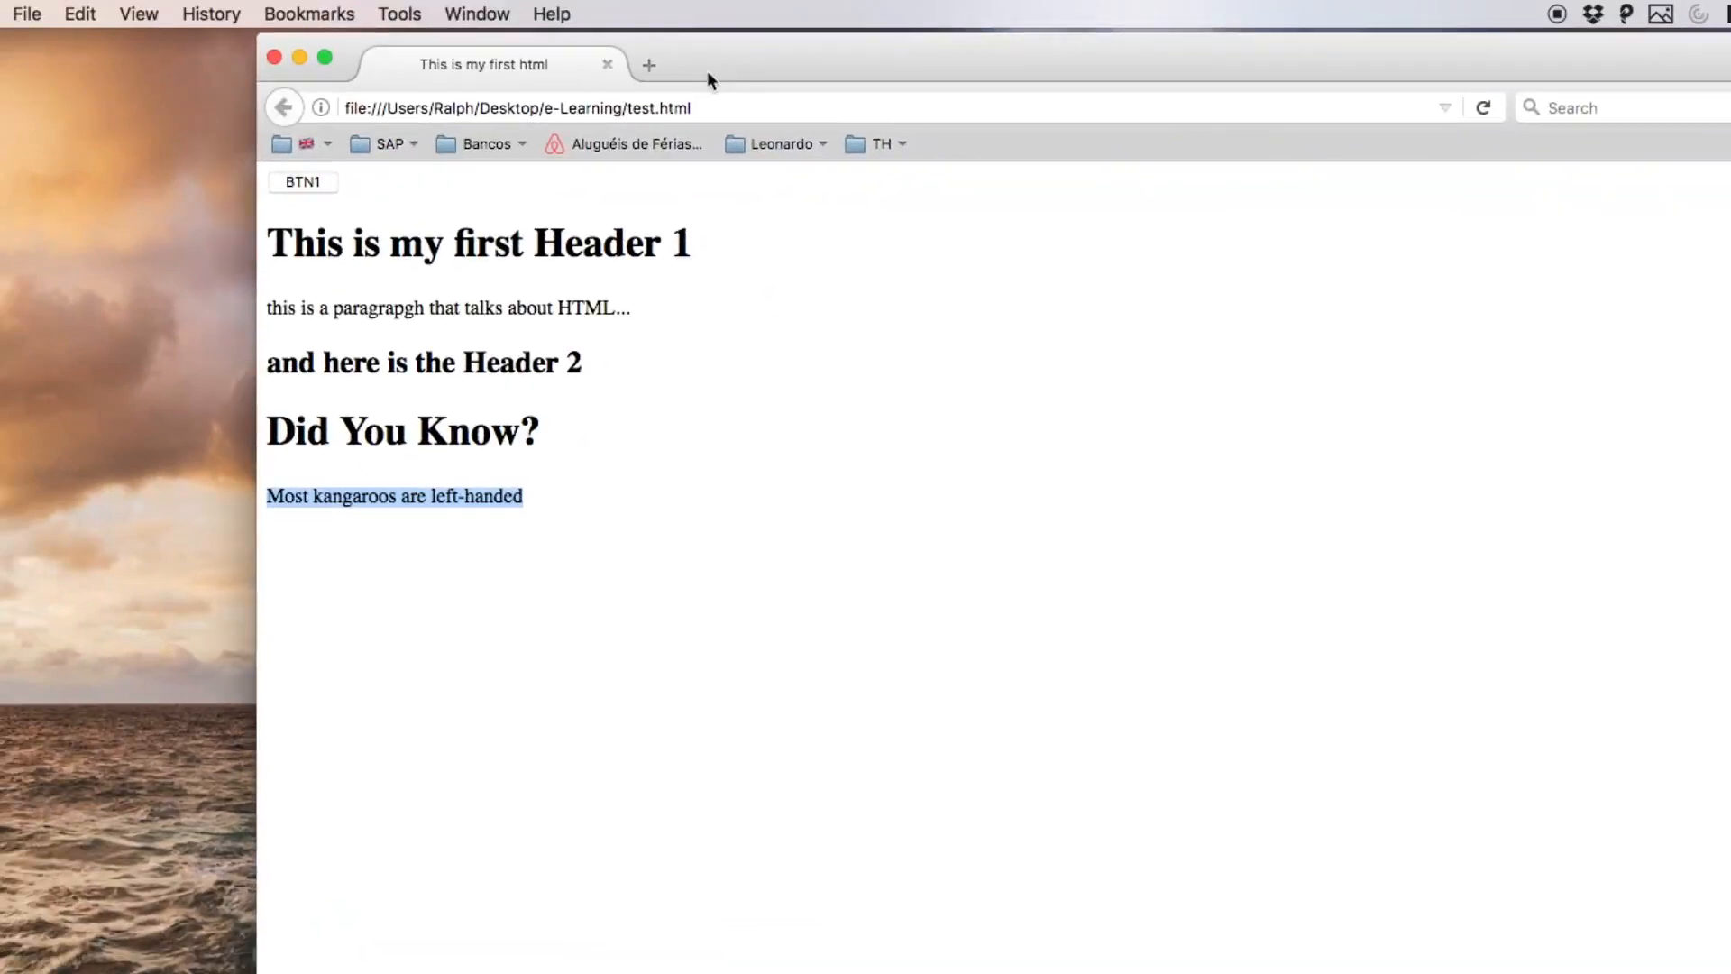
{"action": "mouse_move", "coordinate": [950, 520]}
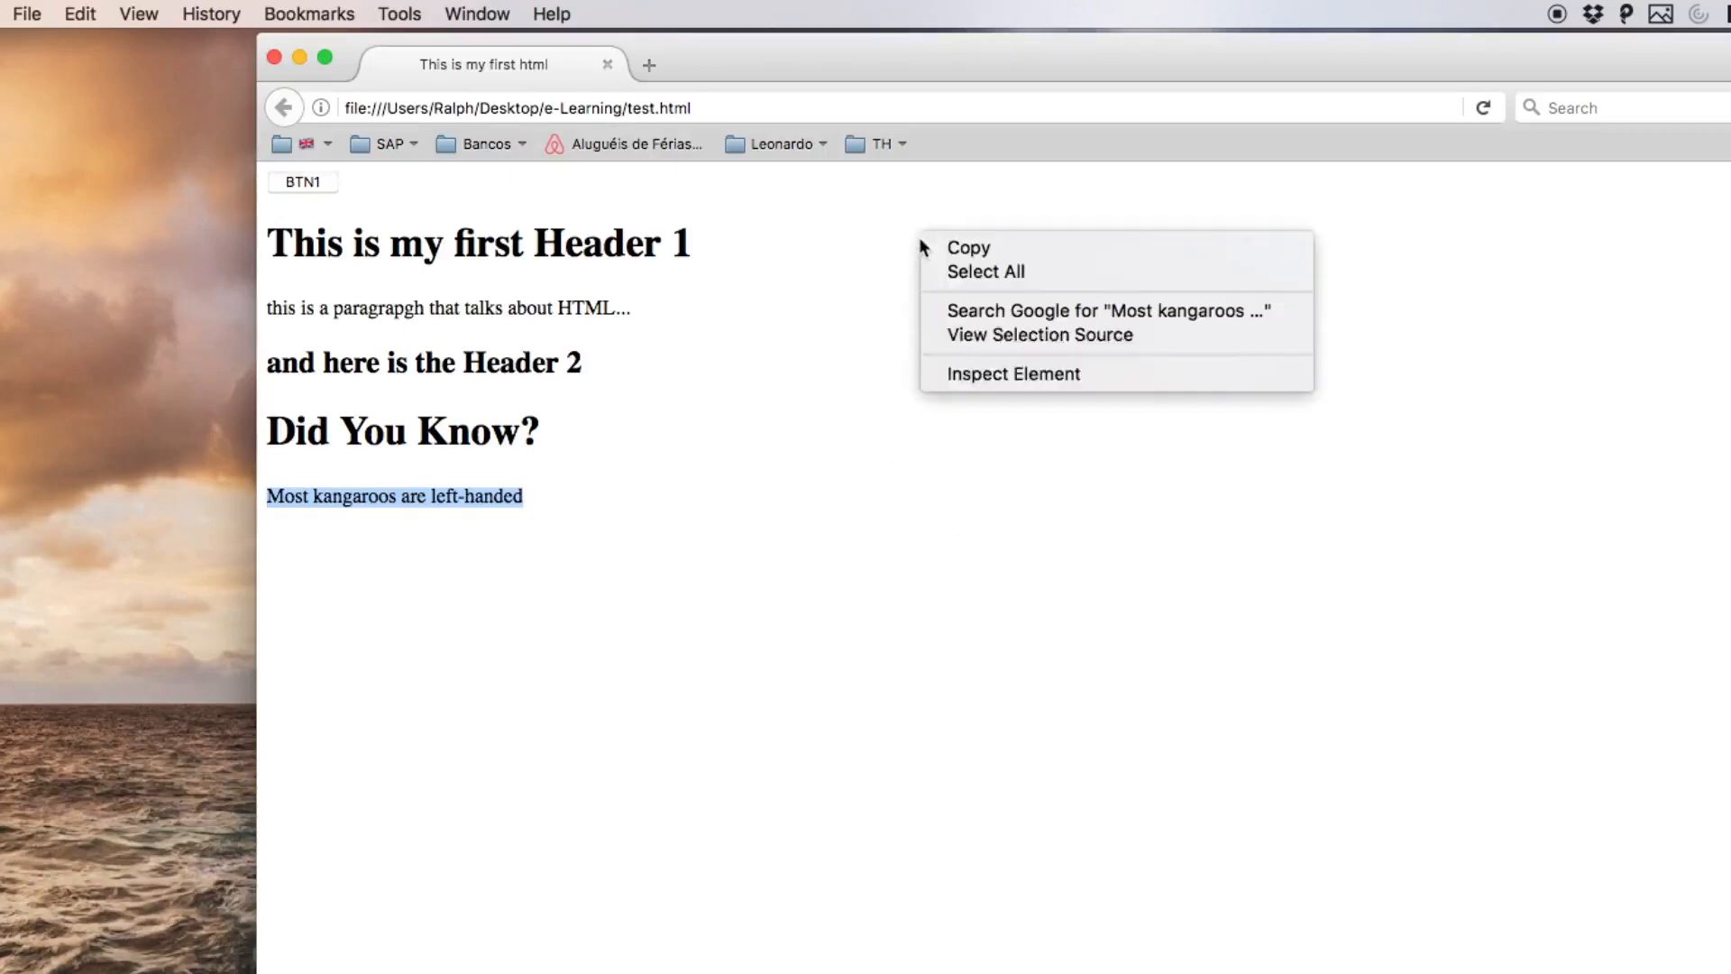
Open sample.js in Firefox's Debugger and set a breakpoint on line 2
{"action": "left_click", "coordinate": [1012, 373]}
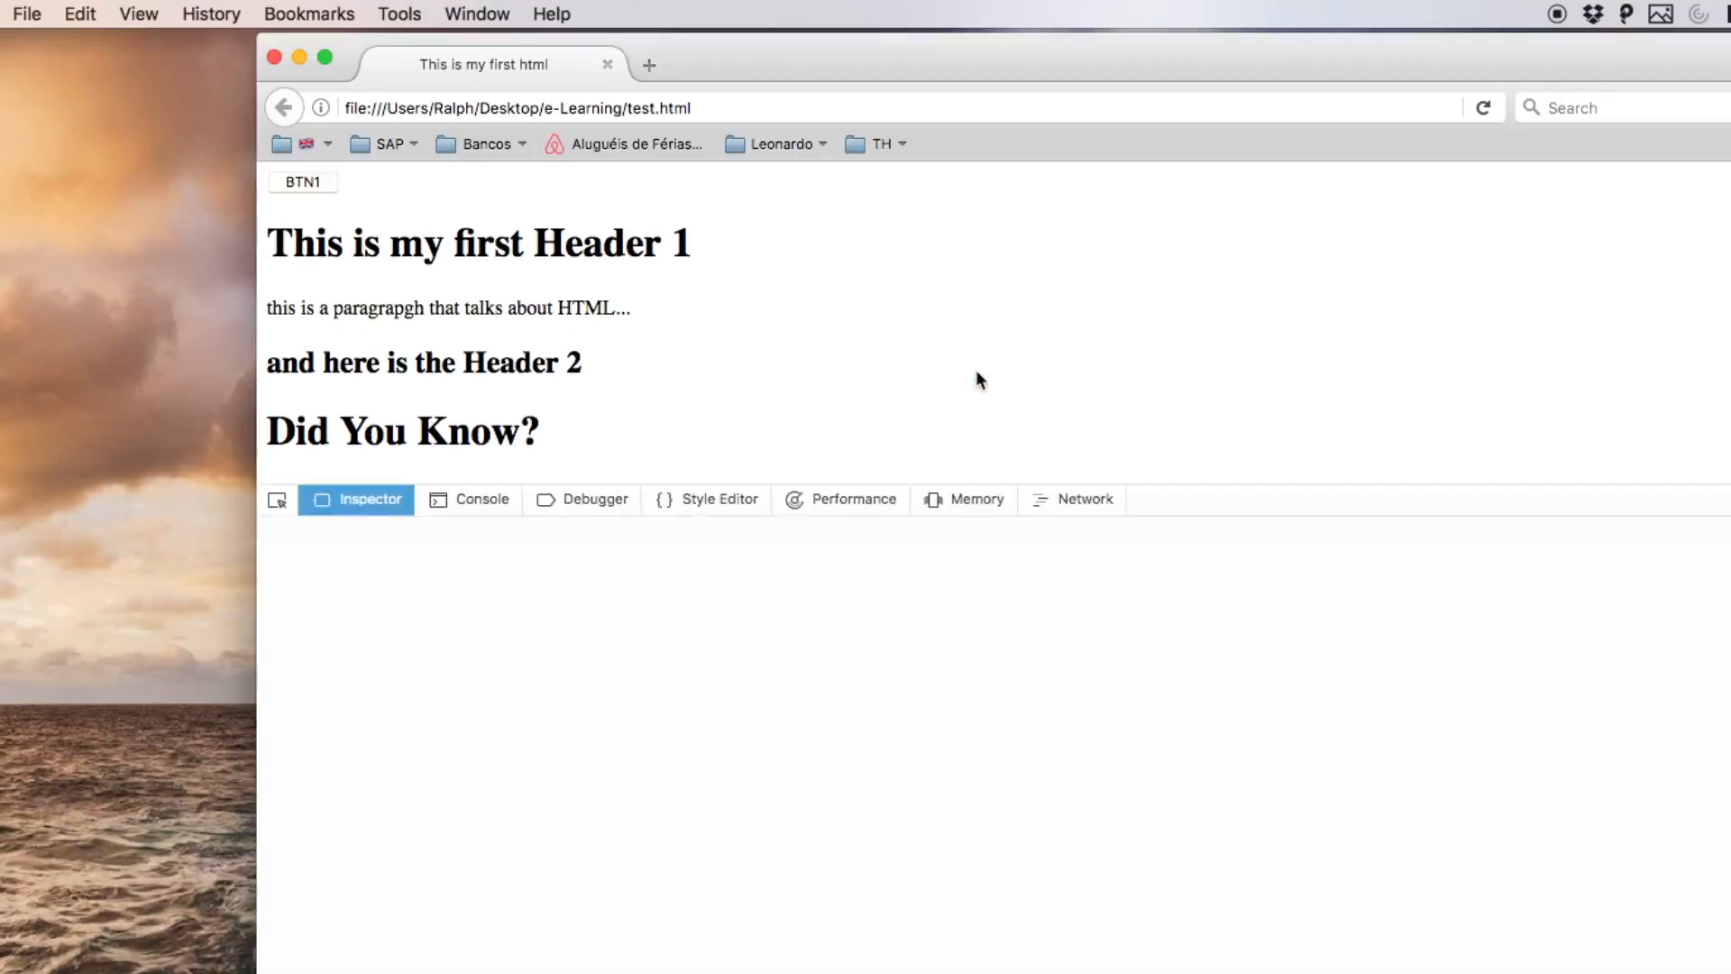
{"action": "left_click", "coordinate": [591, 499]}
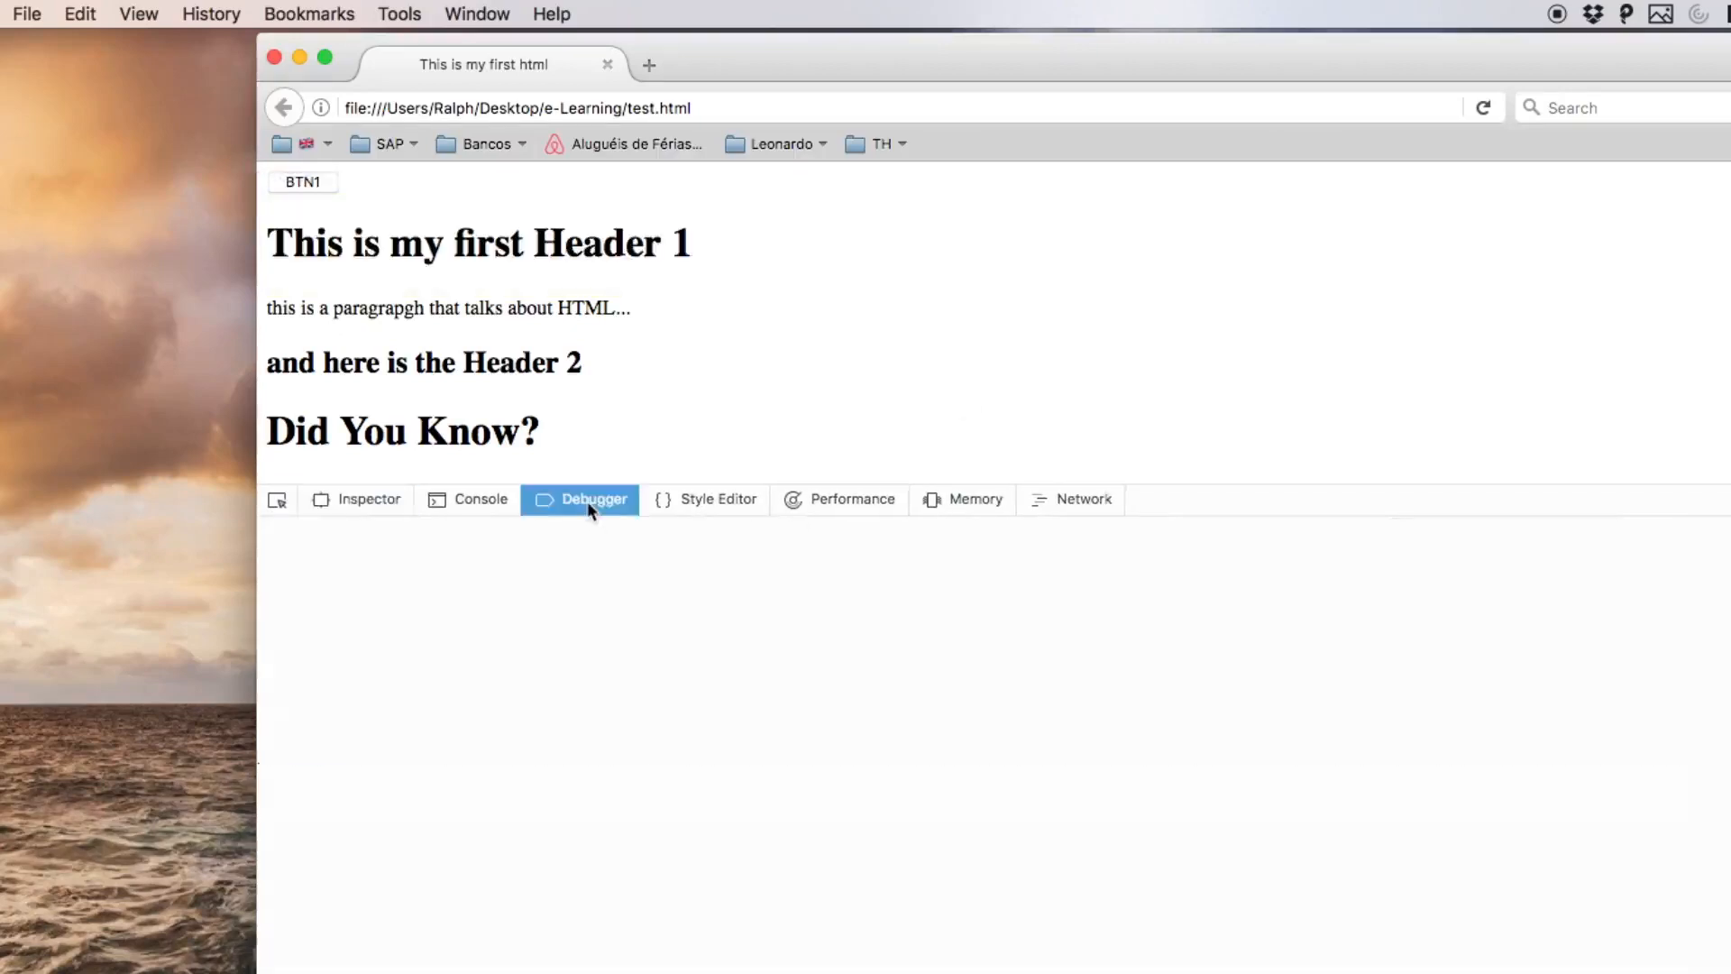
{"action": "left_click", "coordinate": [593, 499]}
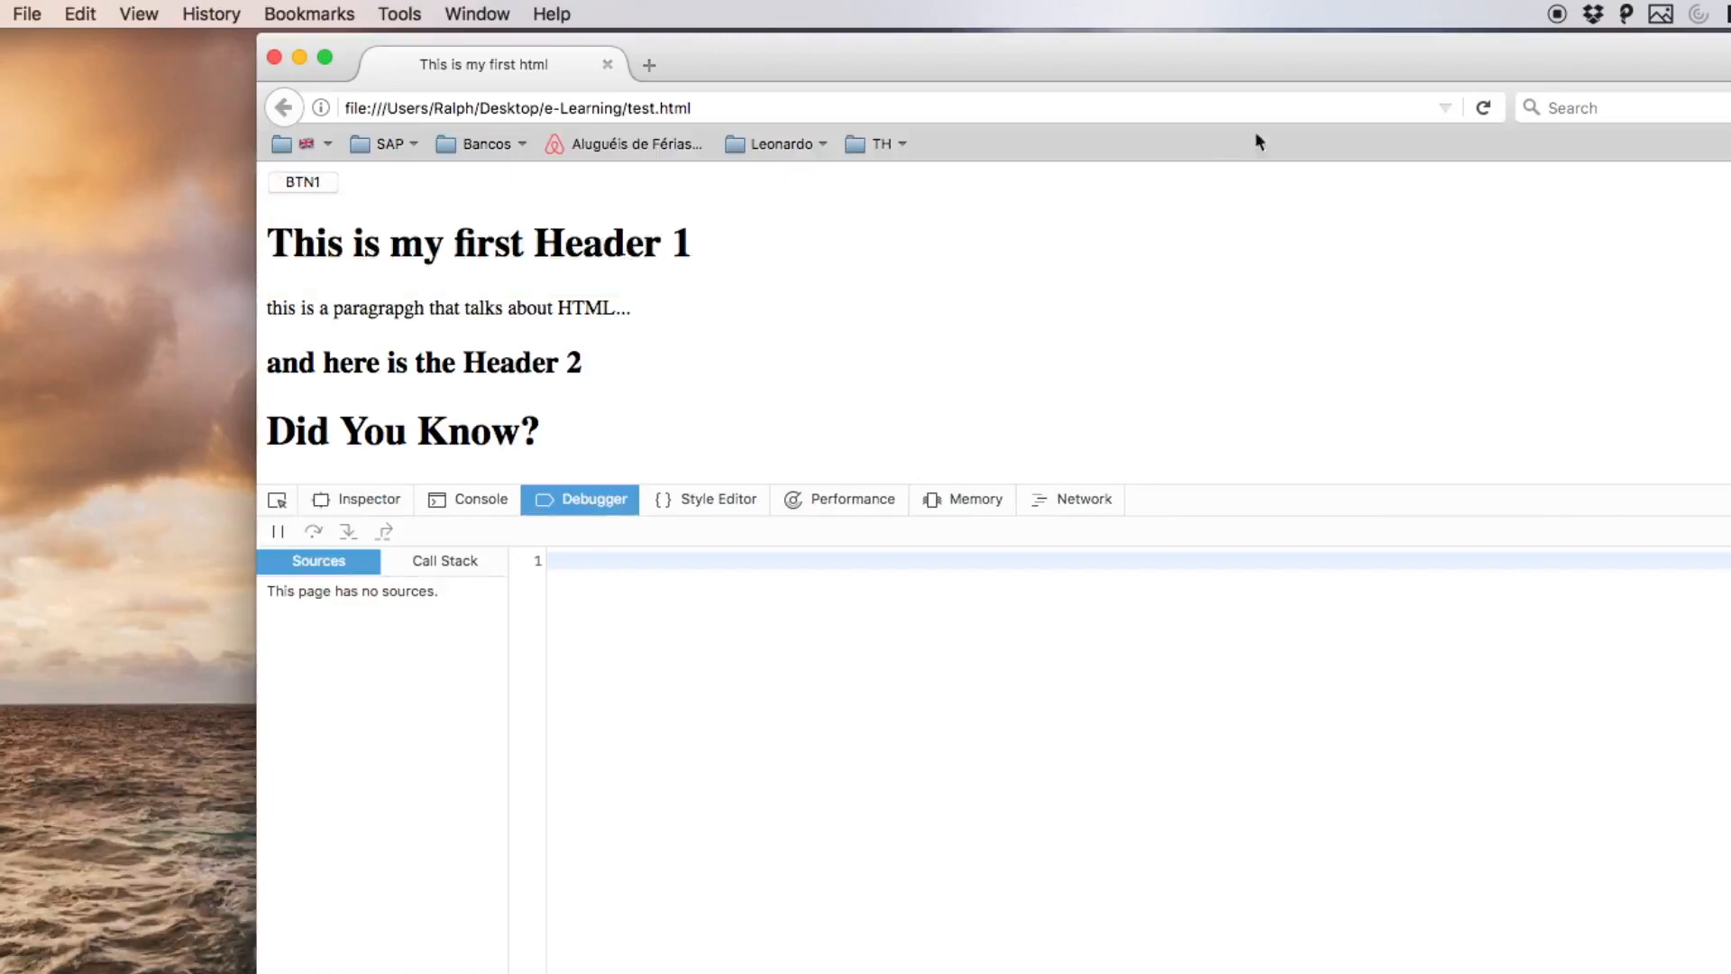
{"action": "left_click", "coordinate": [312, 622]}
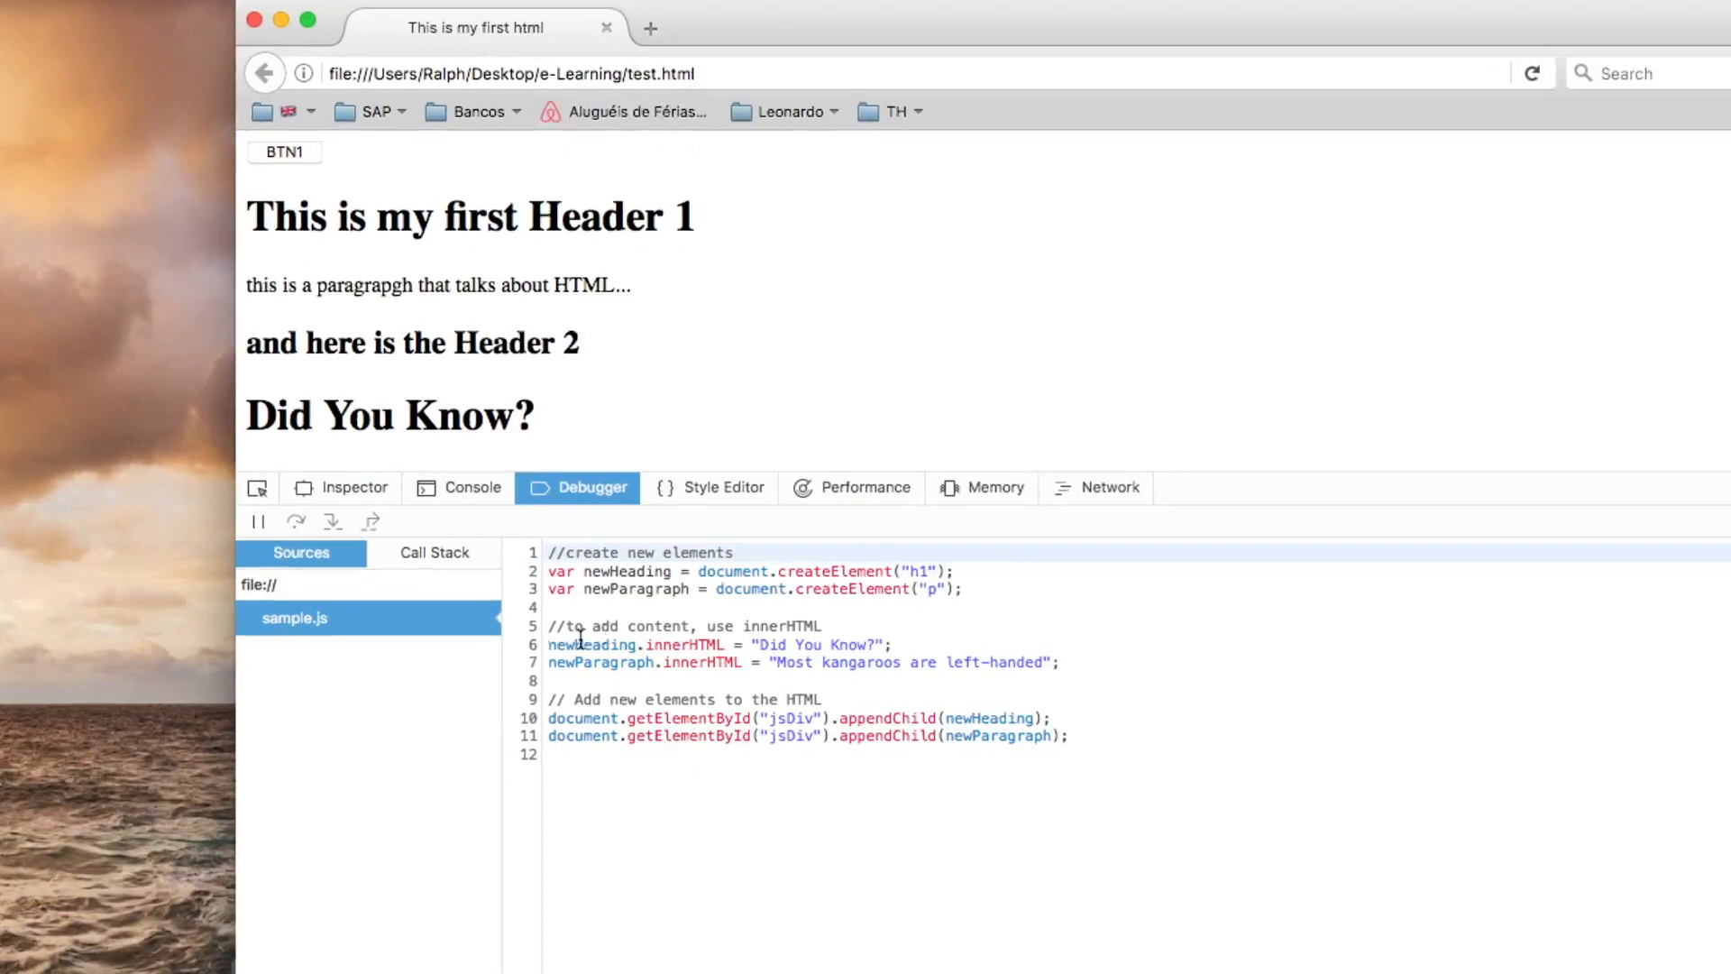
{"action": "left_click", "coordinate": [530, 572]}
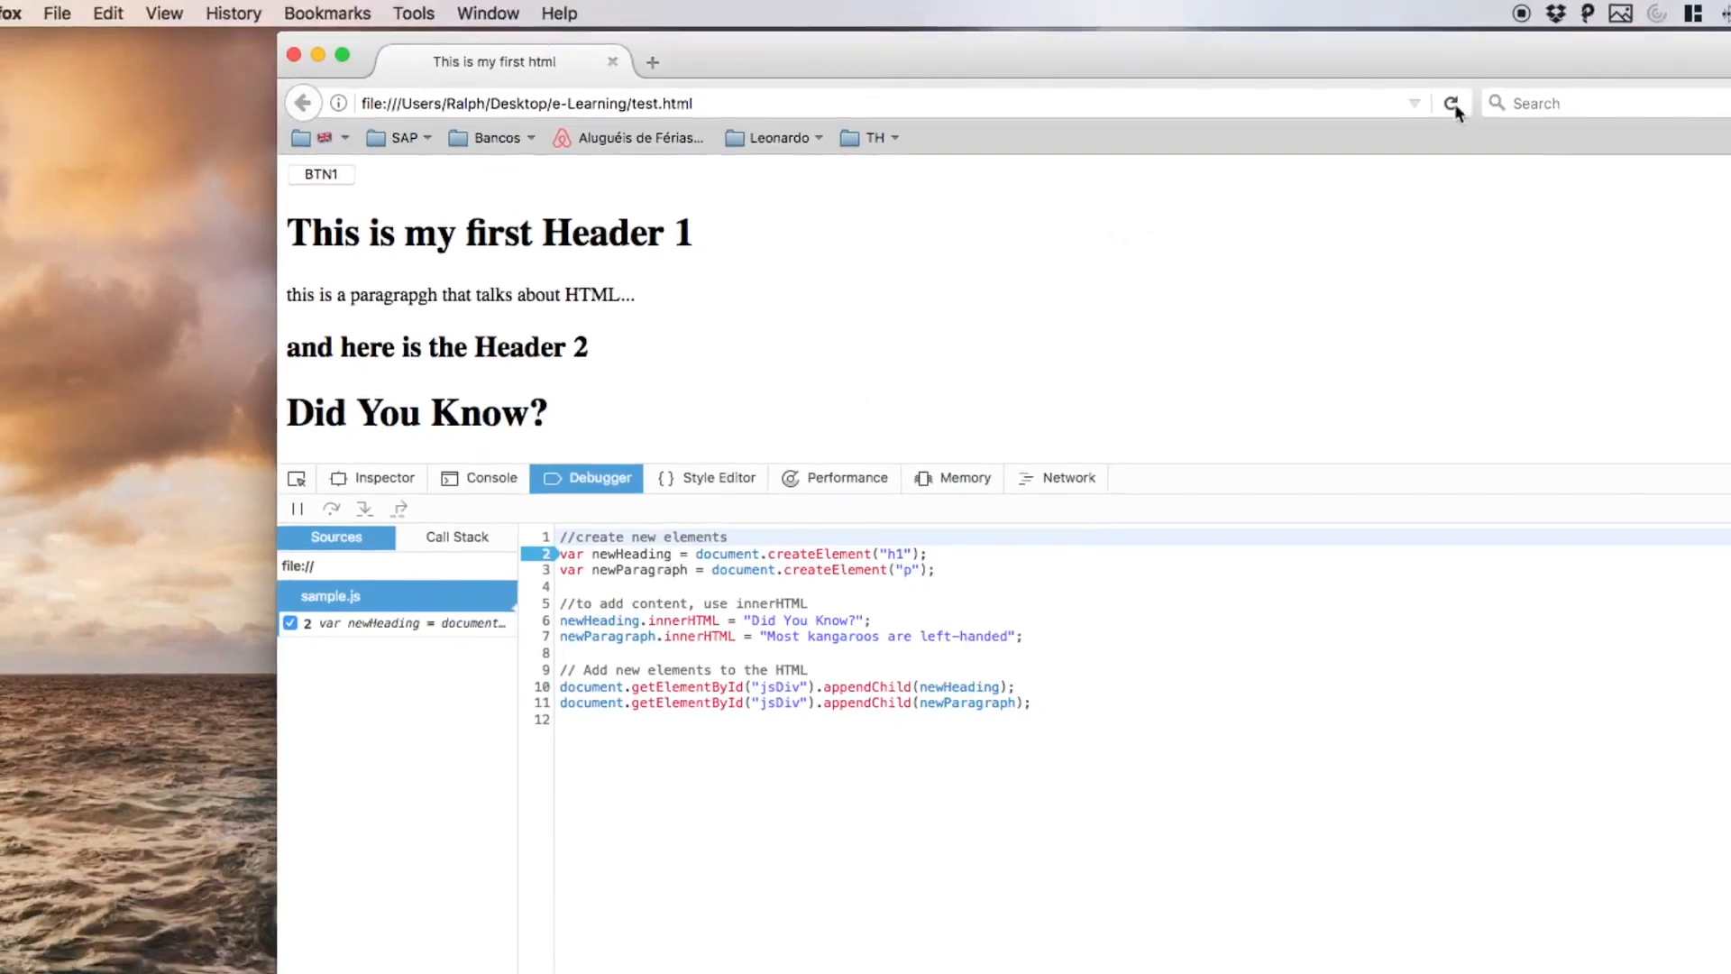
Reload to hit the breakpoint and step through creating, filling and appending the heading and paragraph
{"action": "left_click", "coordinate": [1454, 103]}
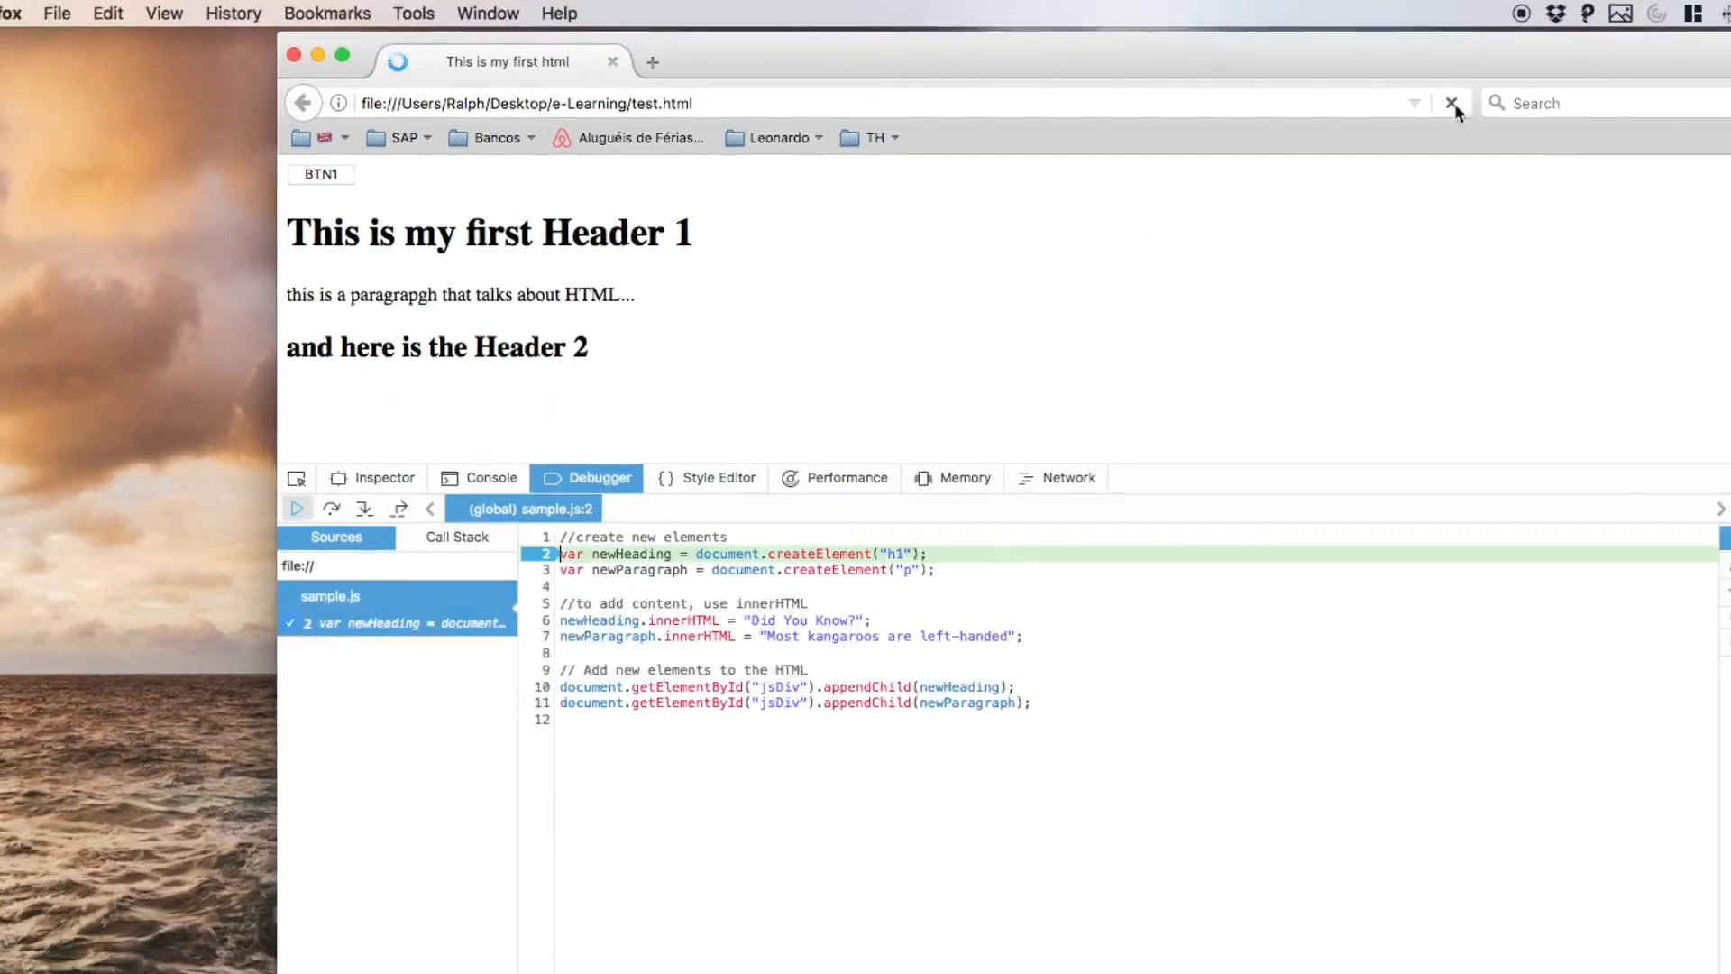
{"action": "mouse_move", "coordinate": [651, 16]}
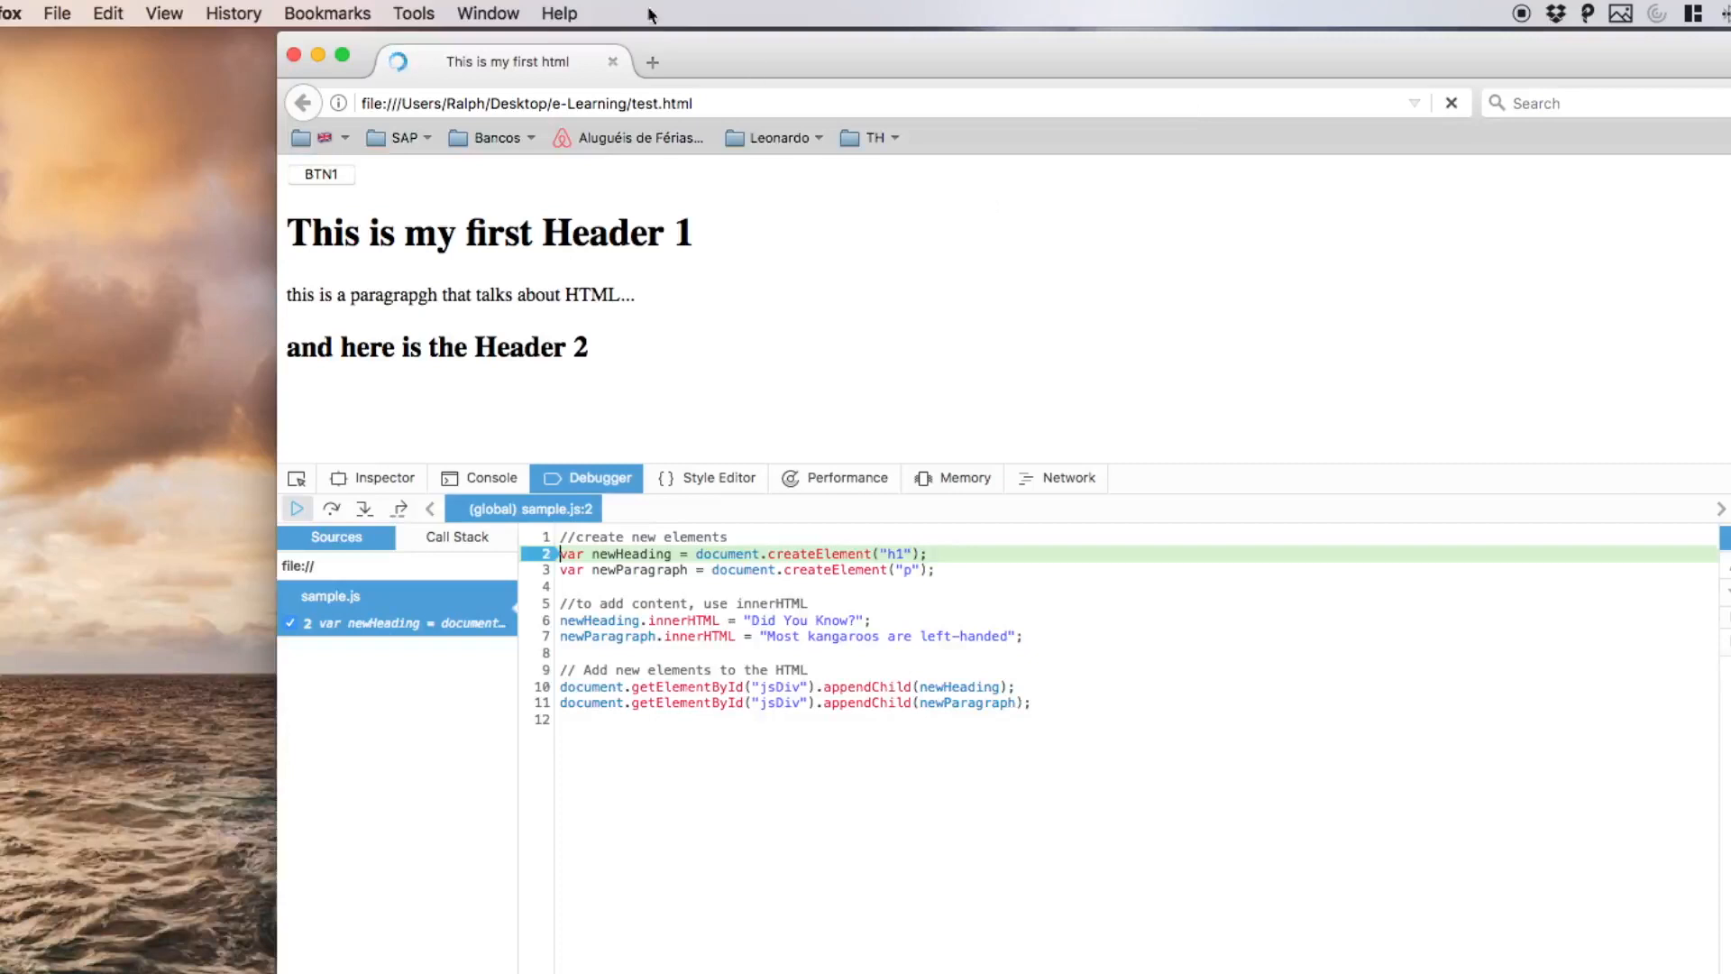
{"action": "mouse_move", "coordinate": [388, 332]}
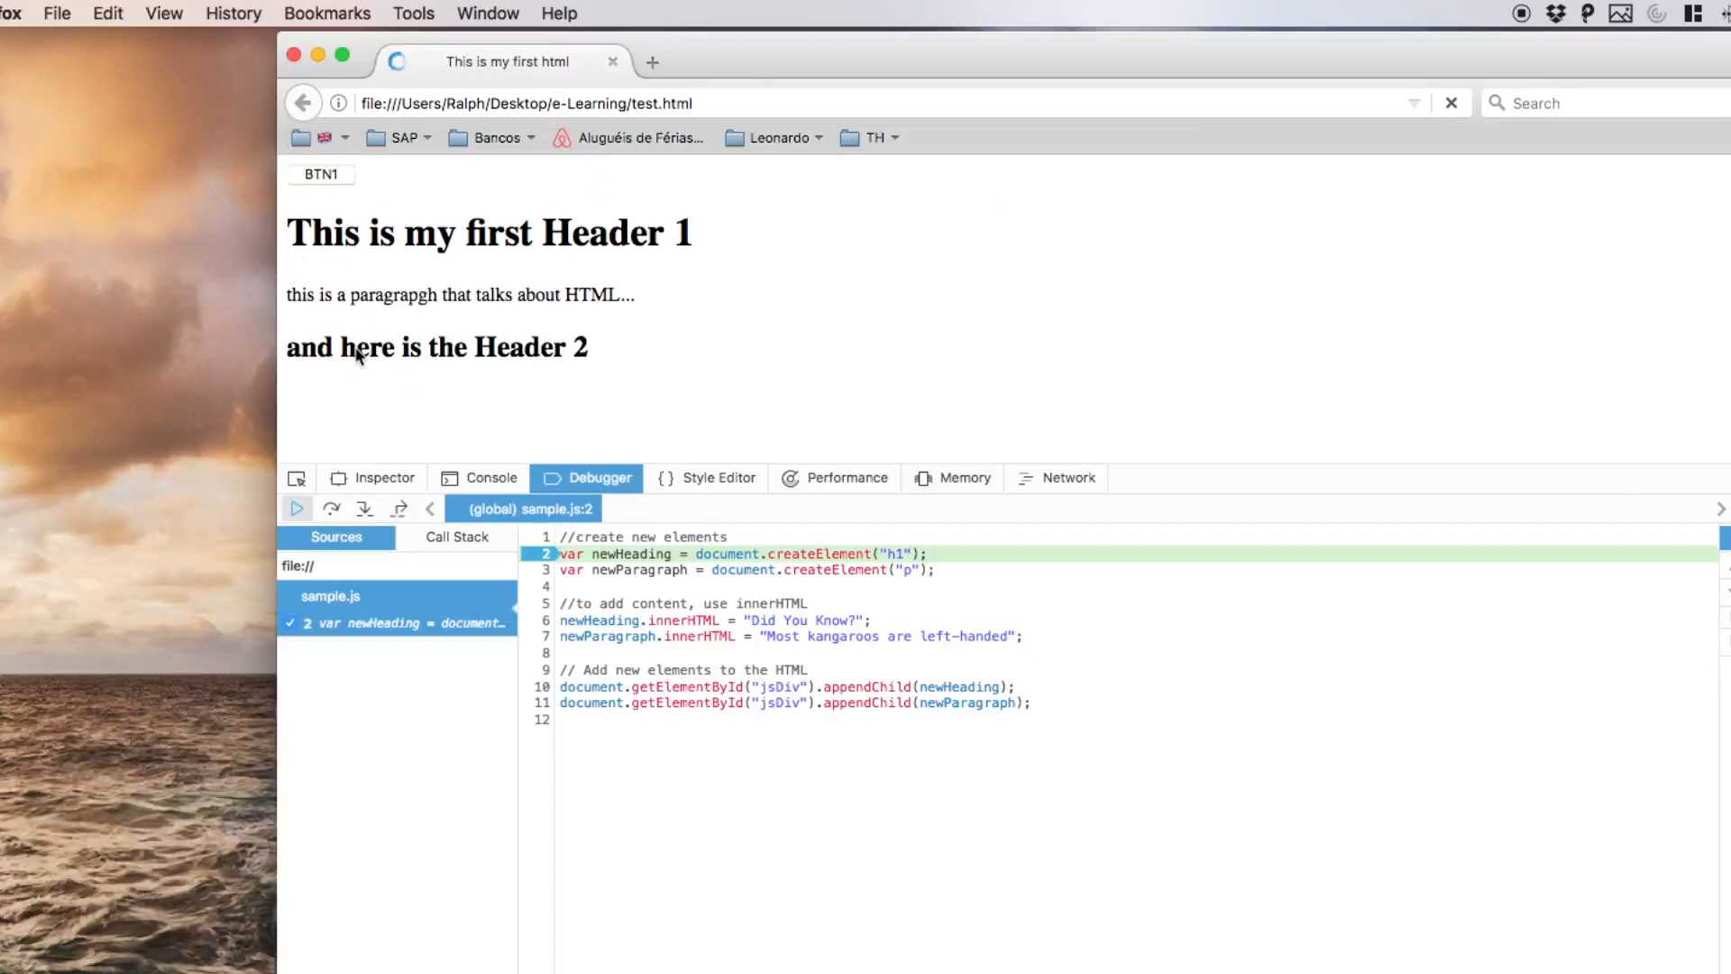
{"action": "mouse_move", "coordinate": [416, 209]}
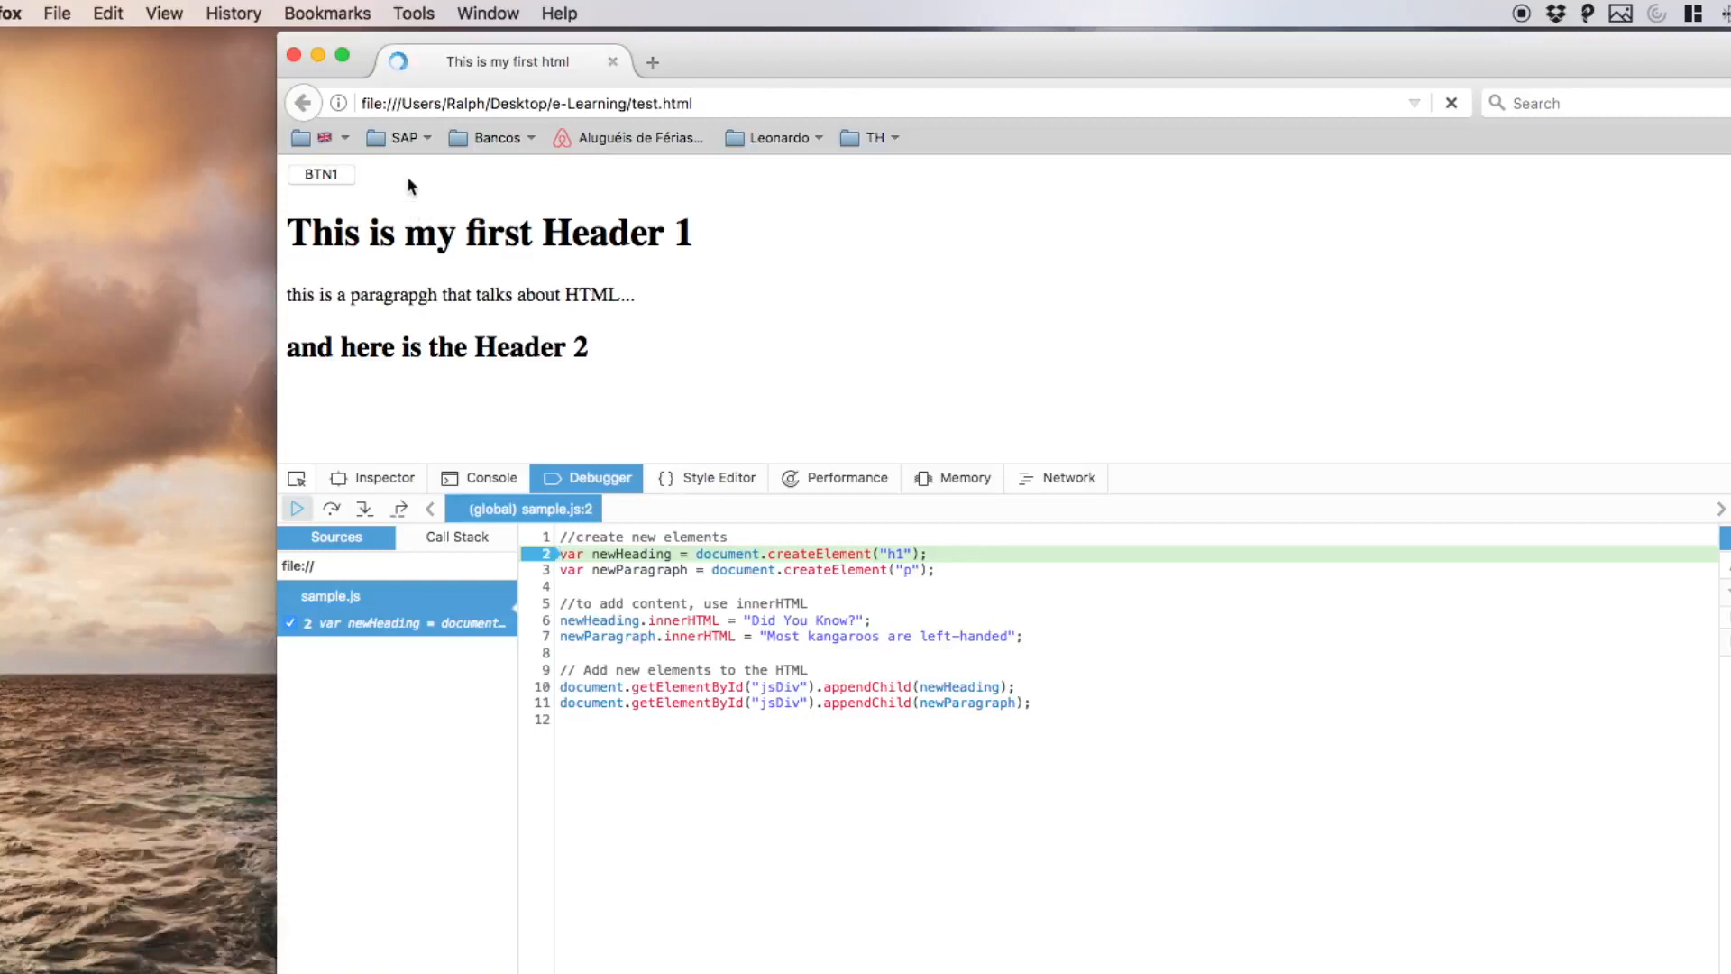
{"action": "mouse_move", "coordinate": [609, 653]}
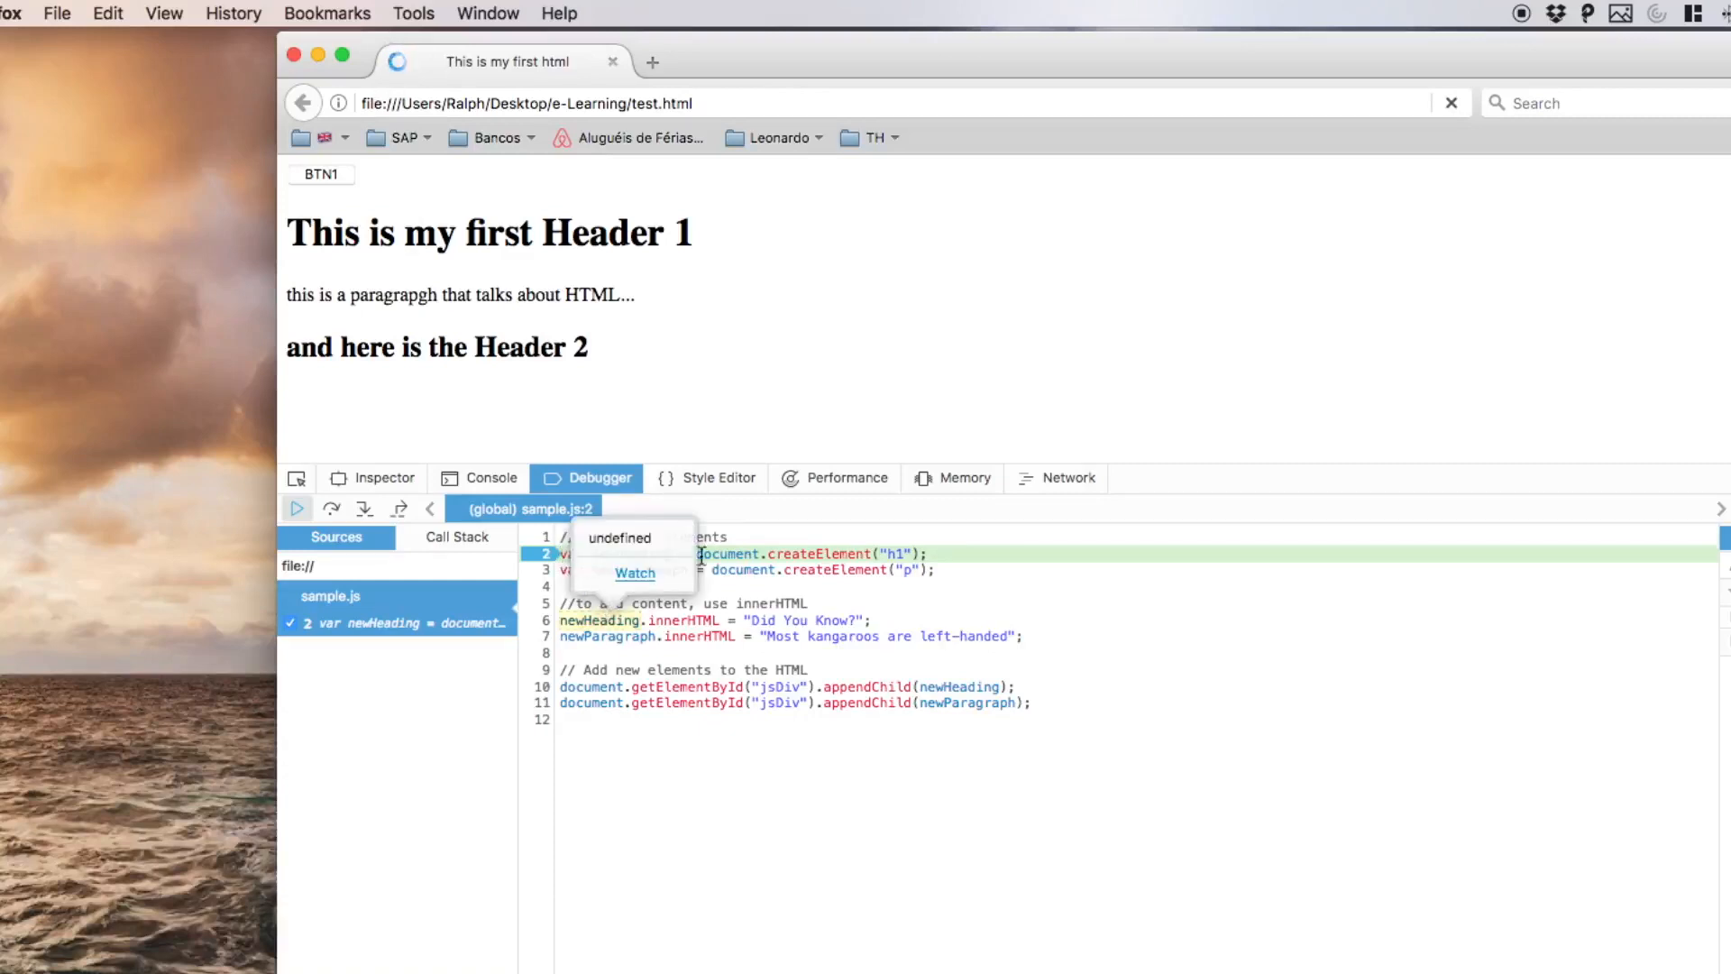
{"action": "mouse_move", "coordinate": [772, 588]}
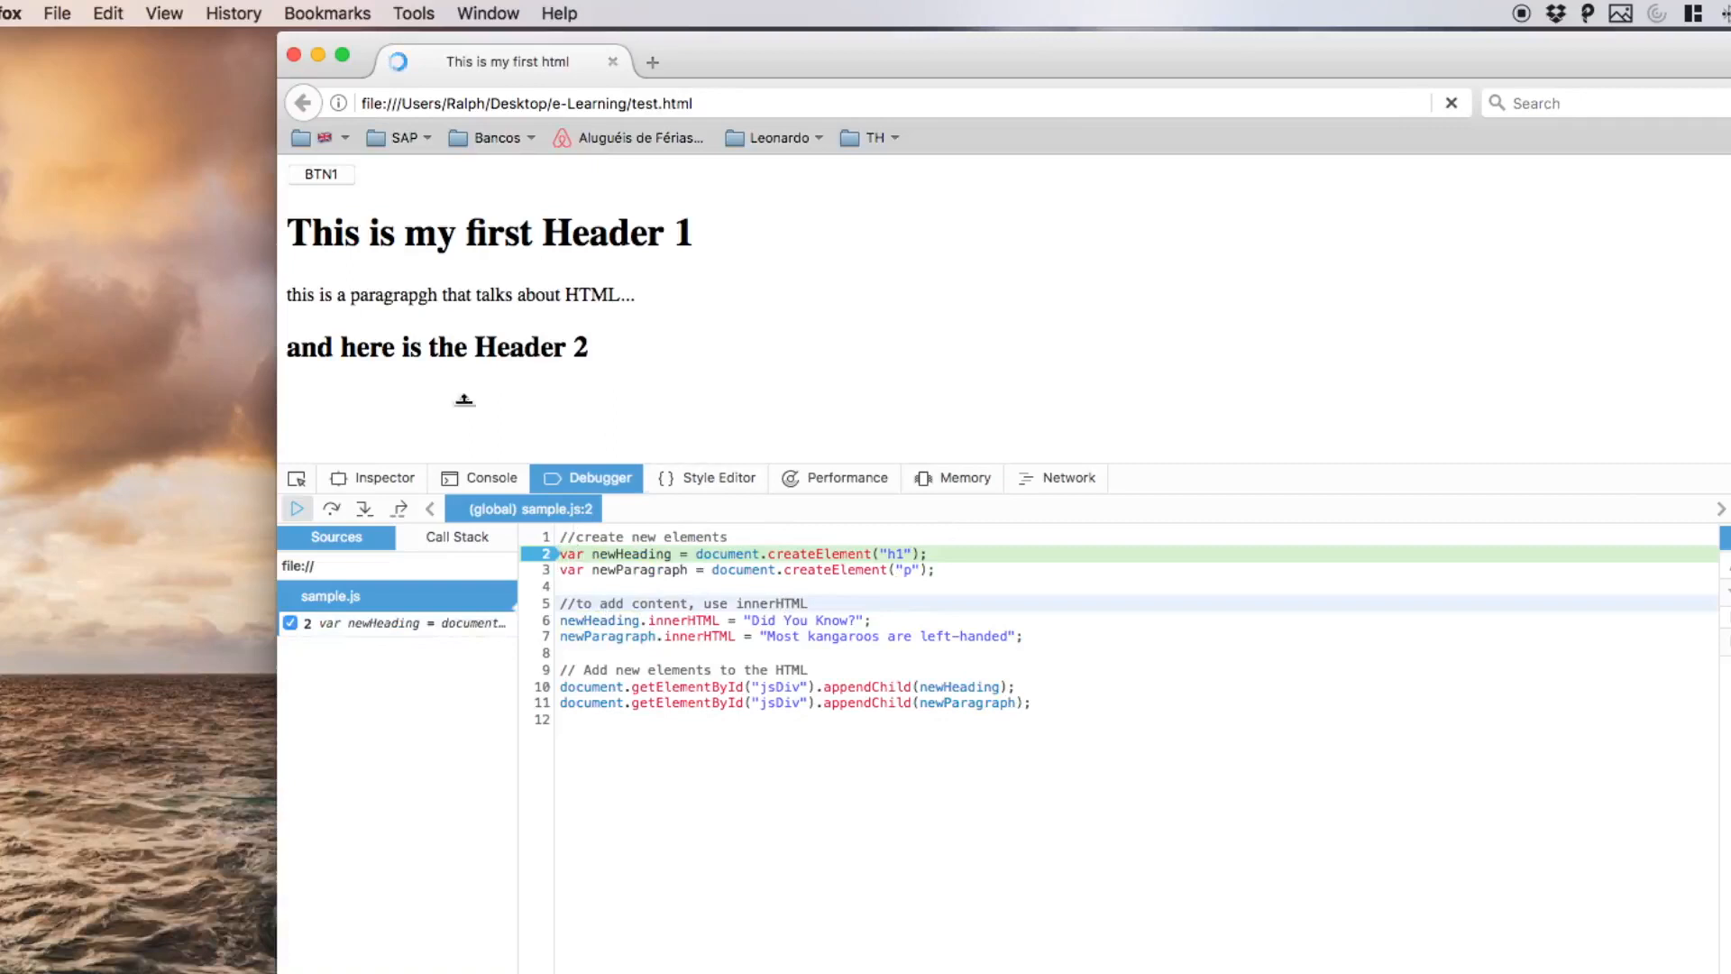
{"action": "left_click", "coordinate": [364, 508]}
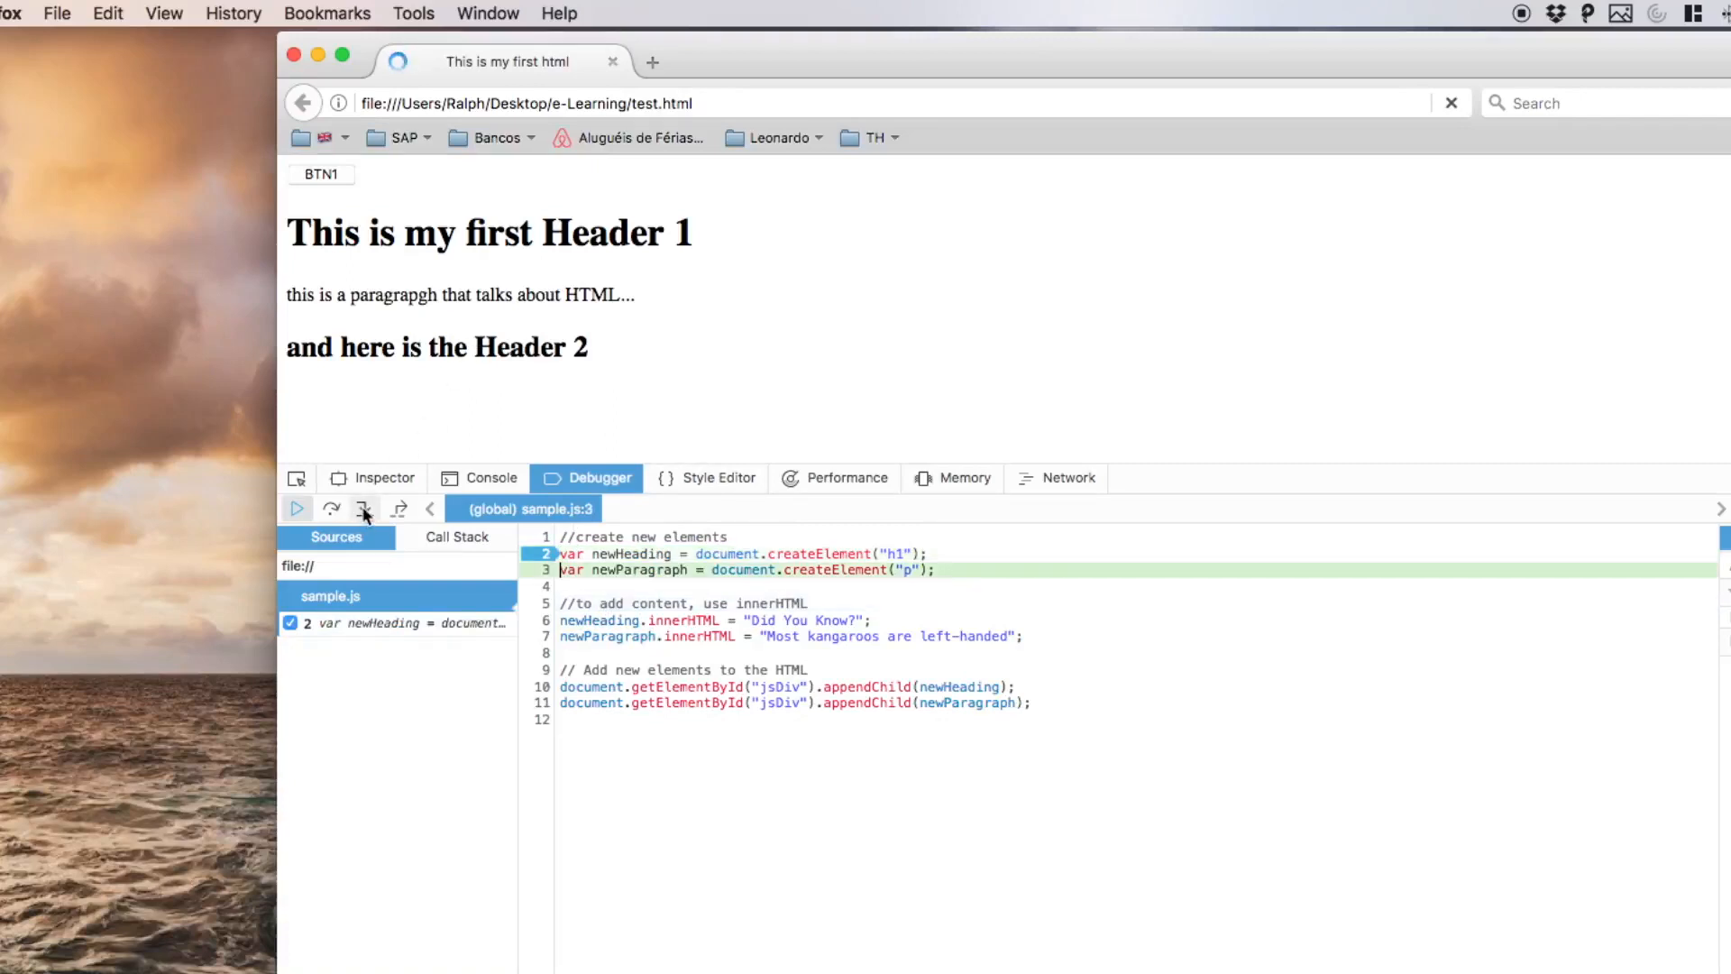
{"action": "left_click", "coordinate": [364, 509]}
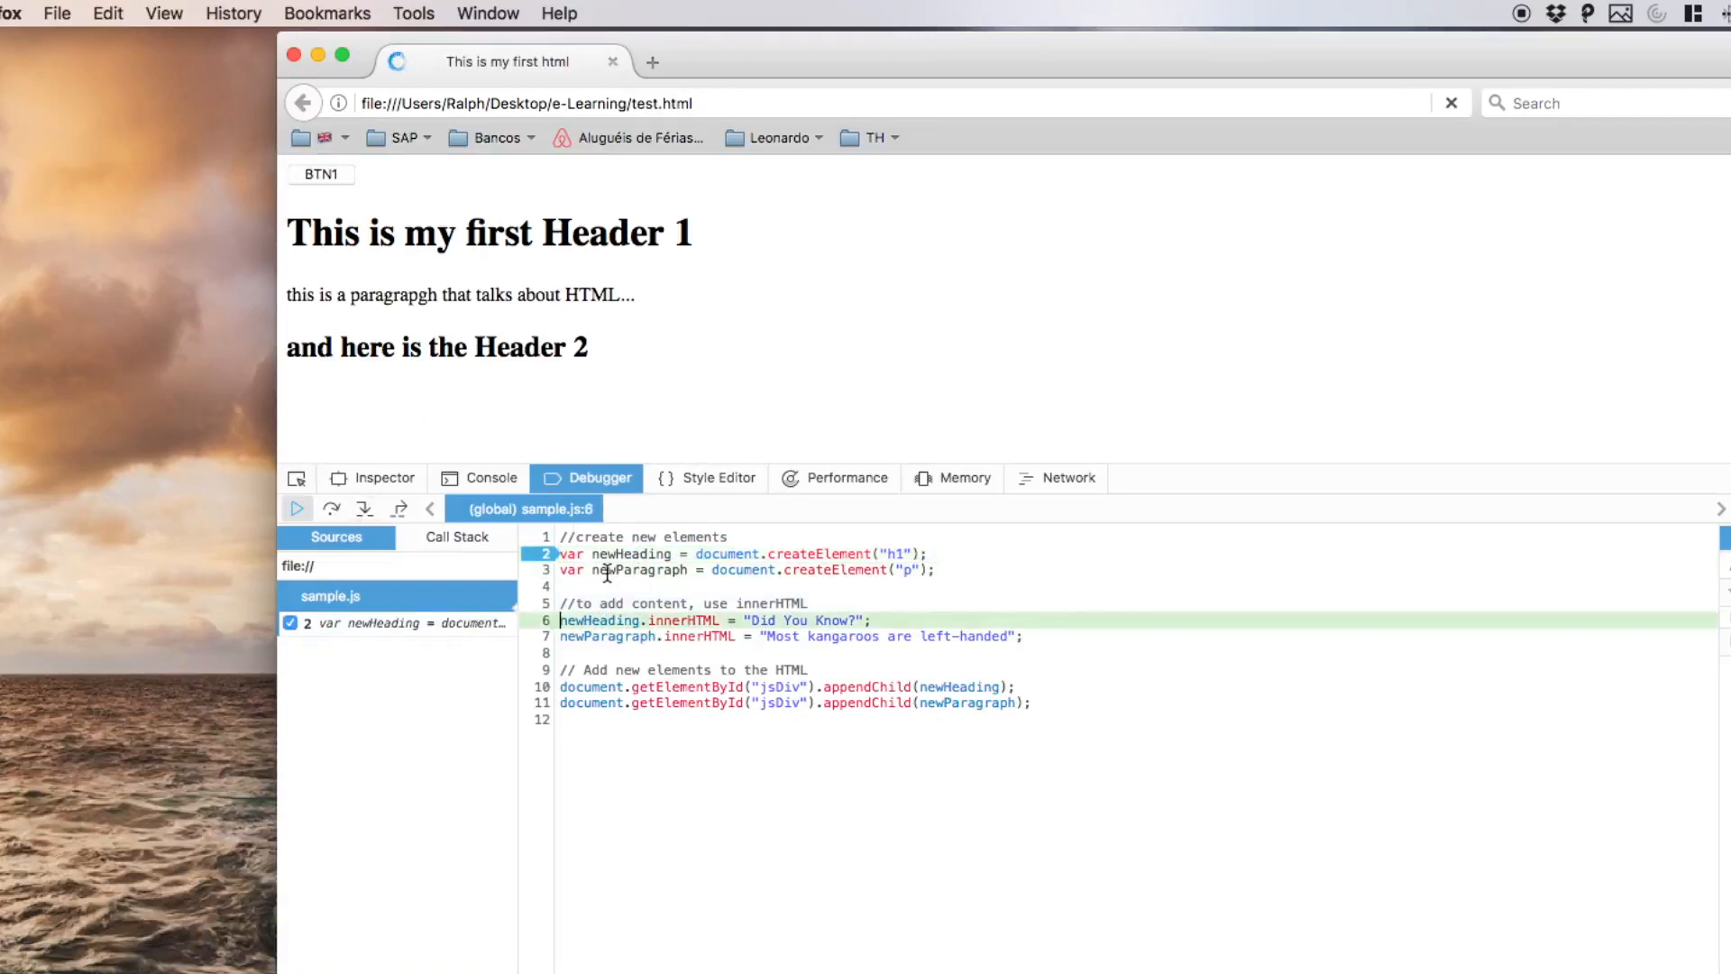
{"action": "mouse_move", "coordinate": [638, 570]}
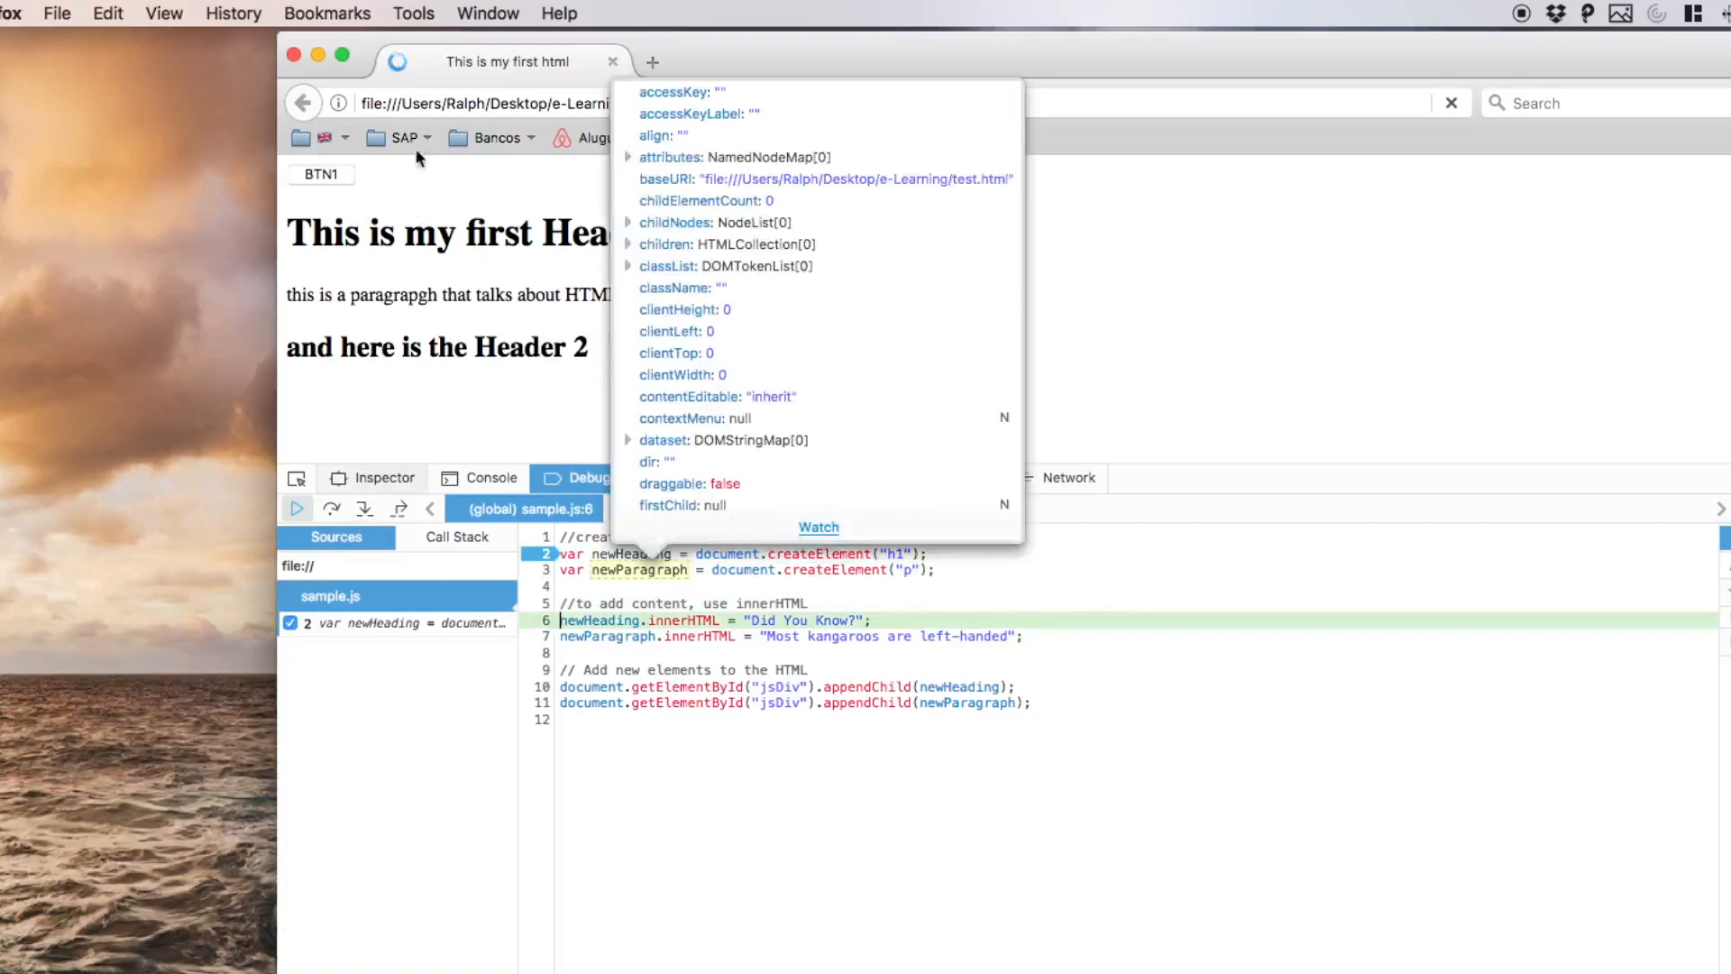
{"action": "left_click", "coordinate": [364, 509]}
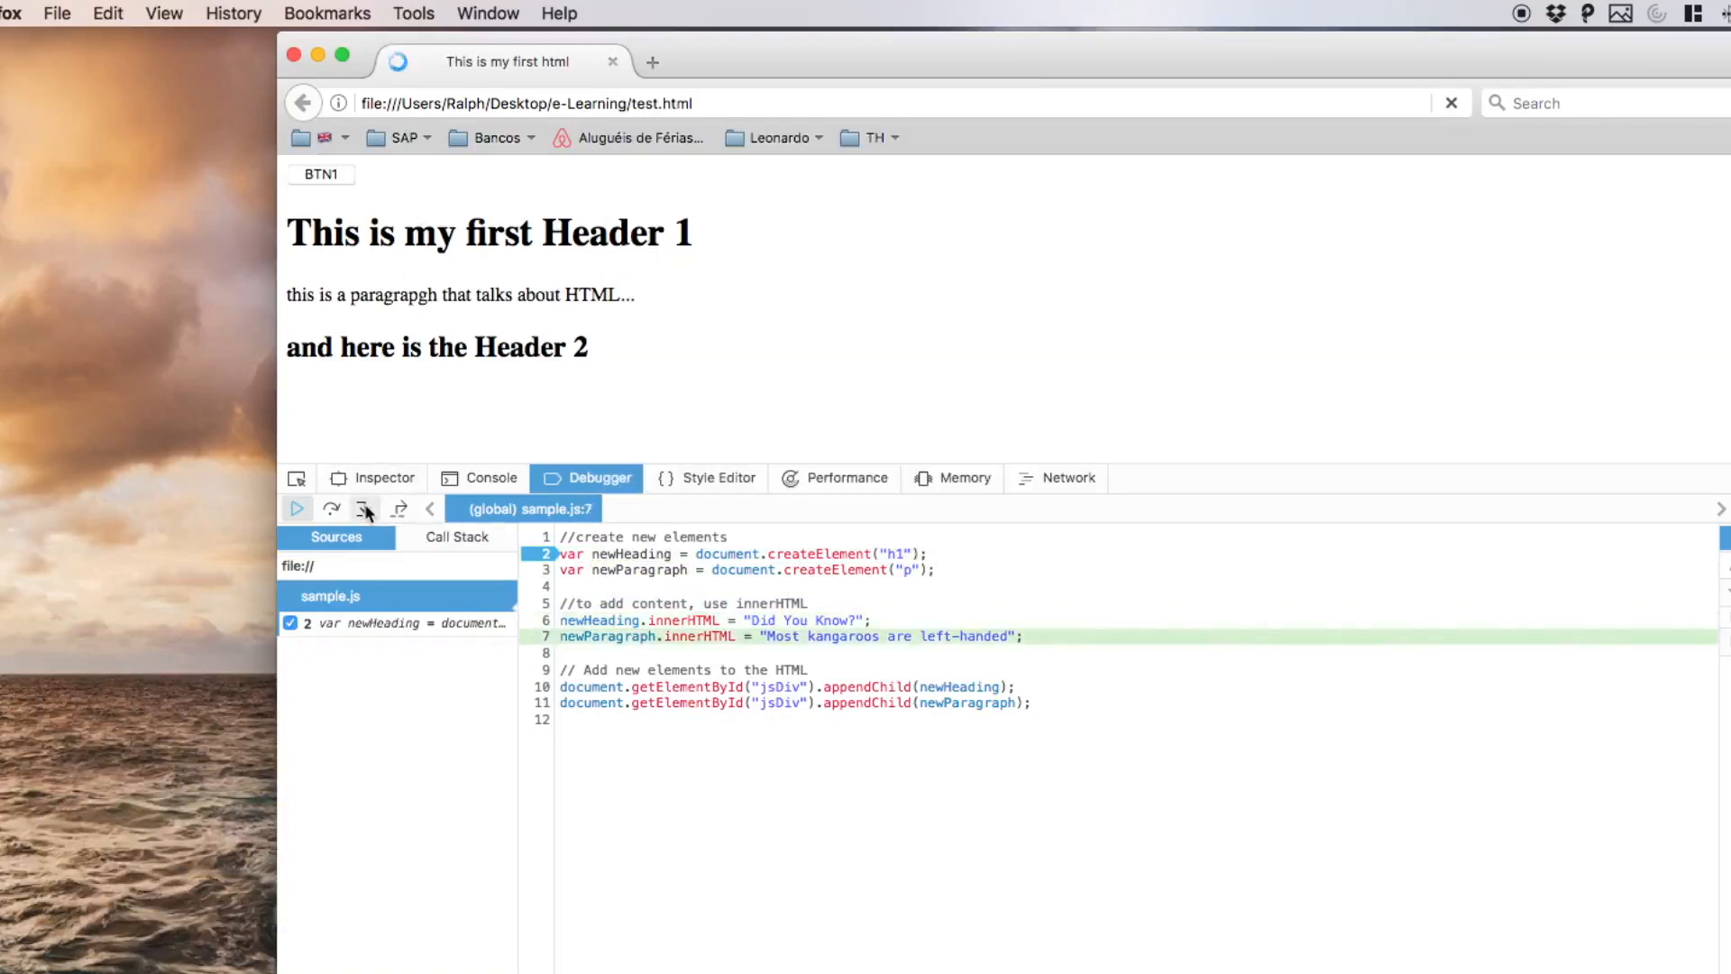
{"action": "left_click", "coordinate": [364, 508]}
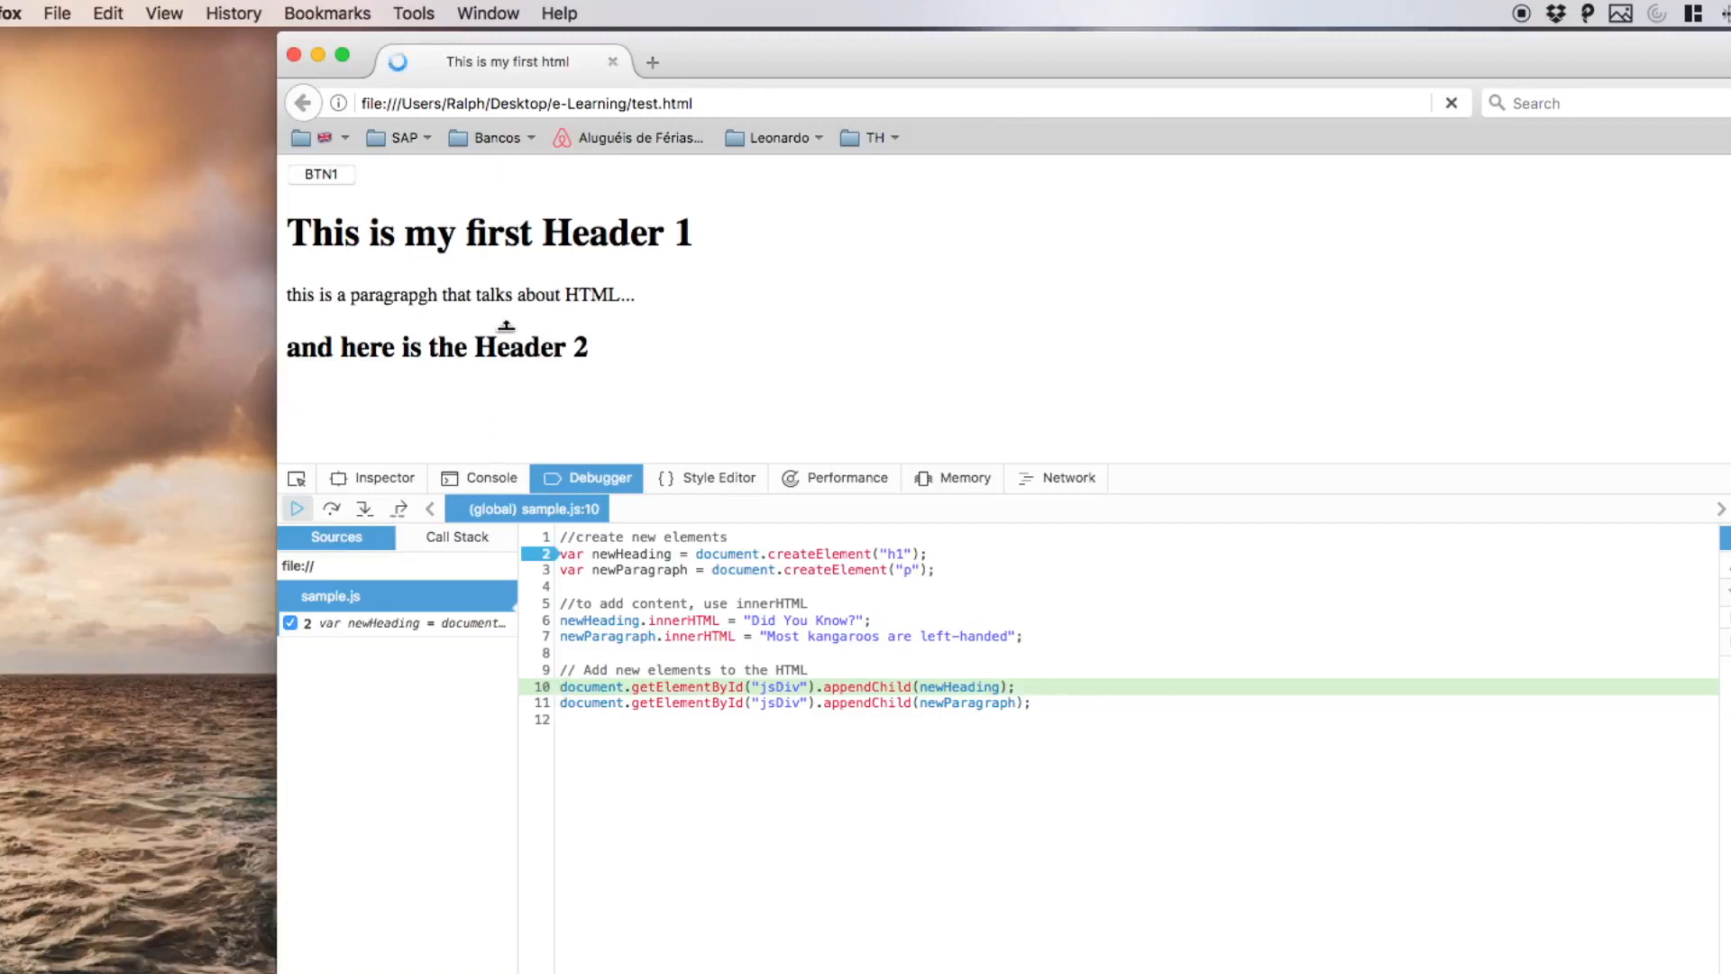
{"action": "mouse_move", "coordinate": [527, 390]}
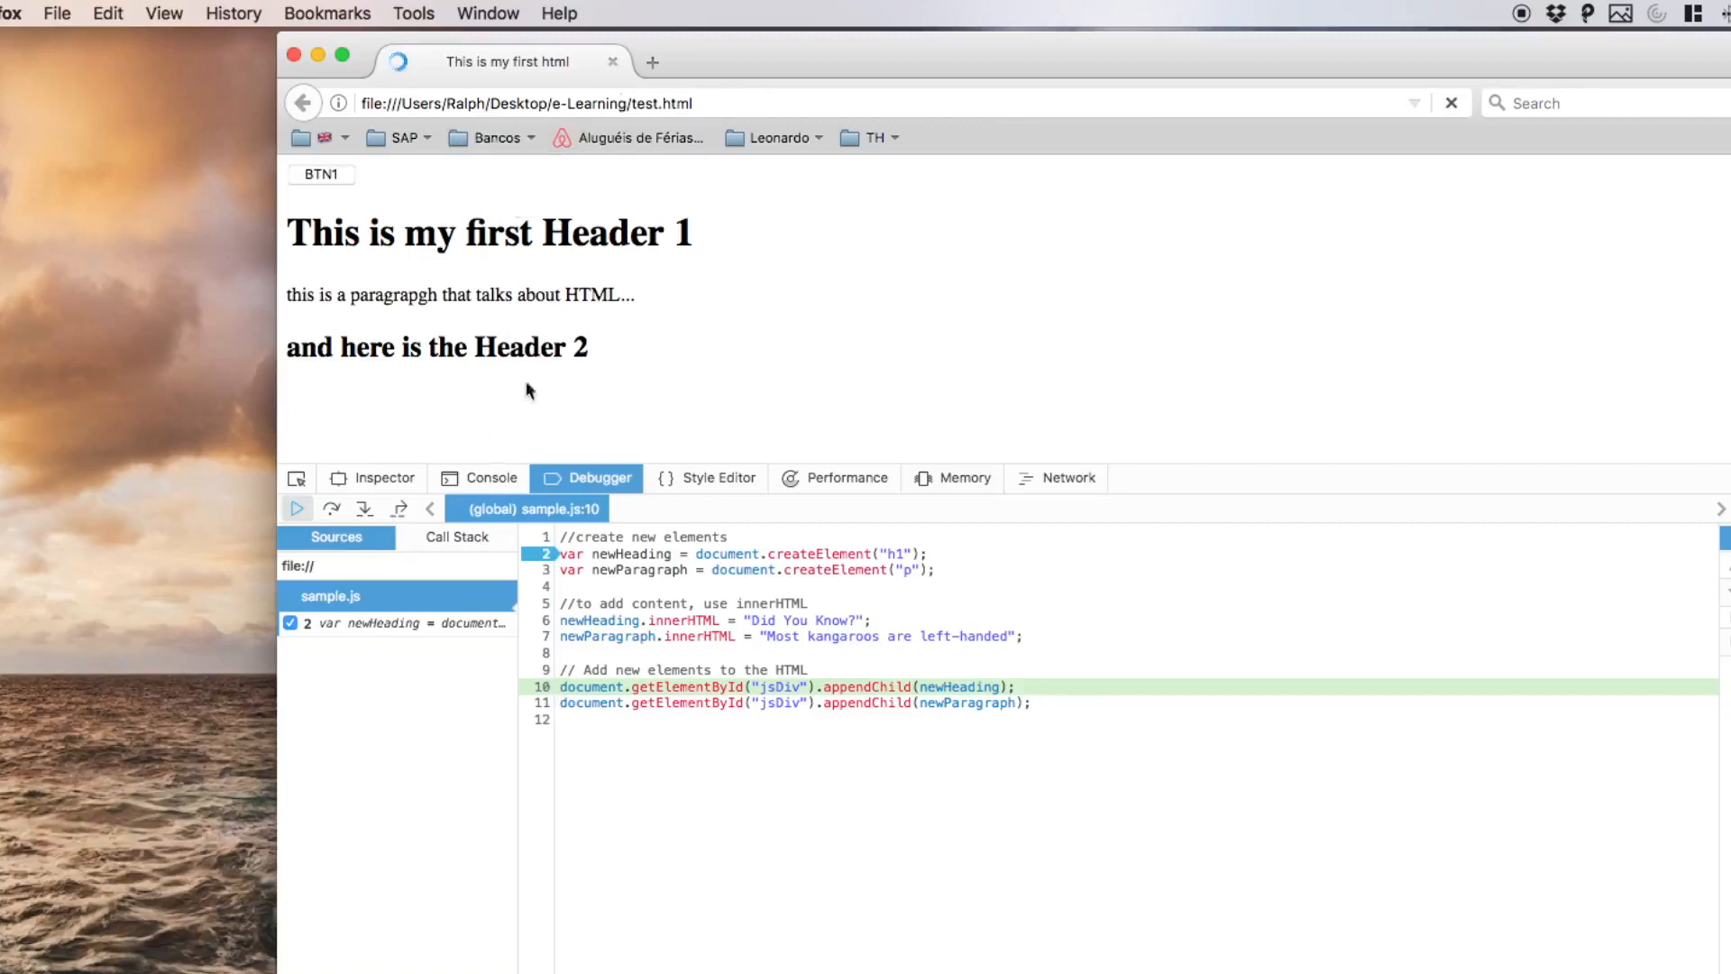
{"action": "mouse_move", "coordinate": [365, 509]}
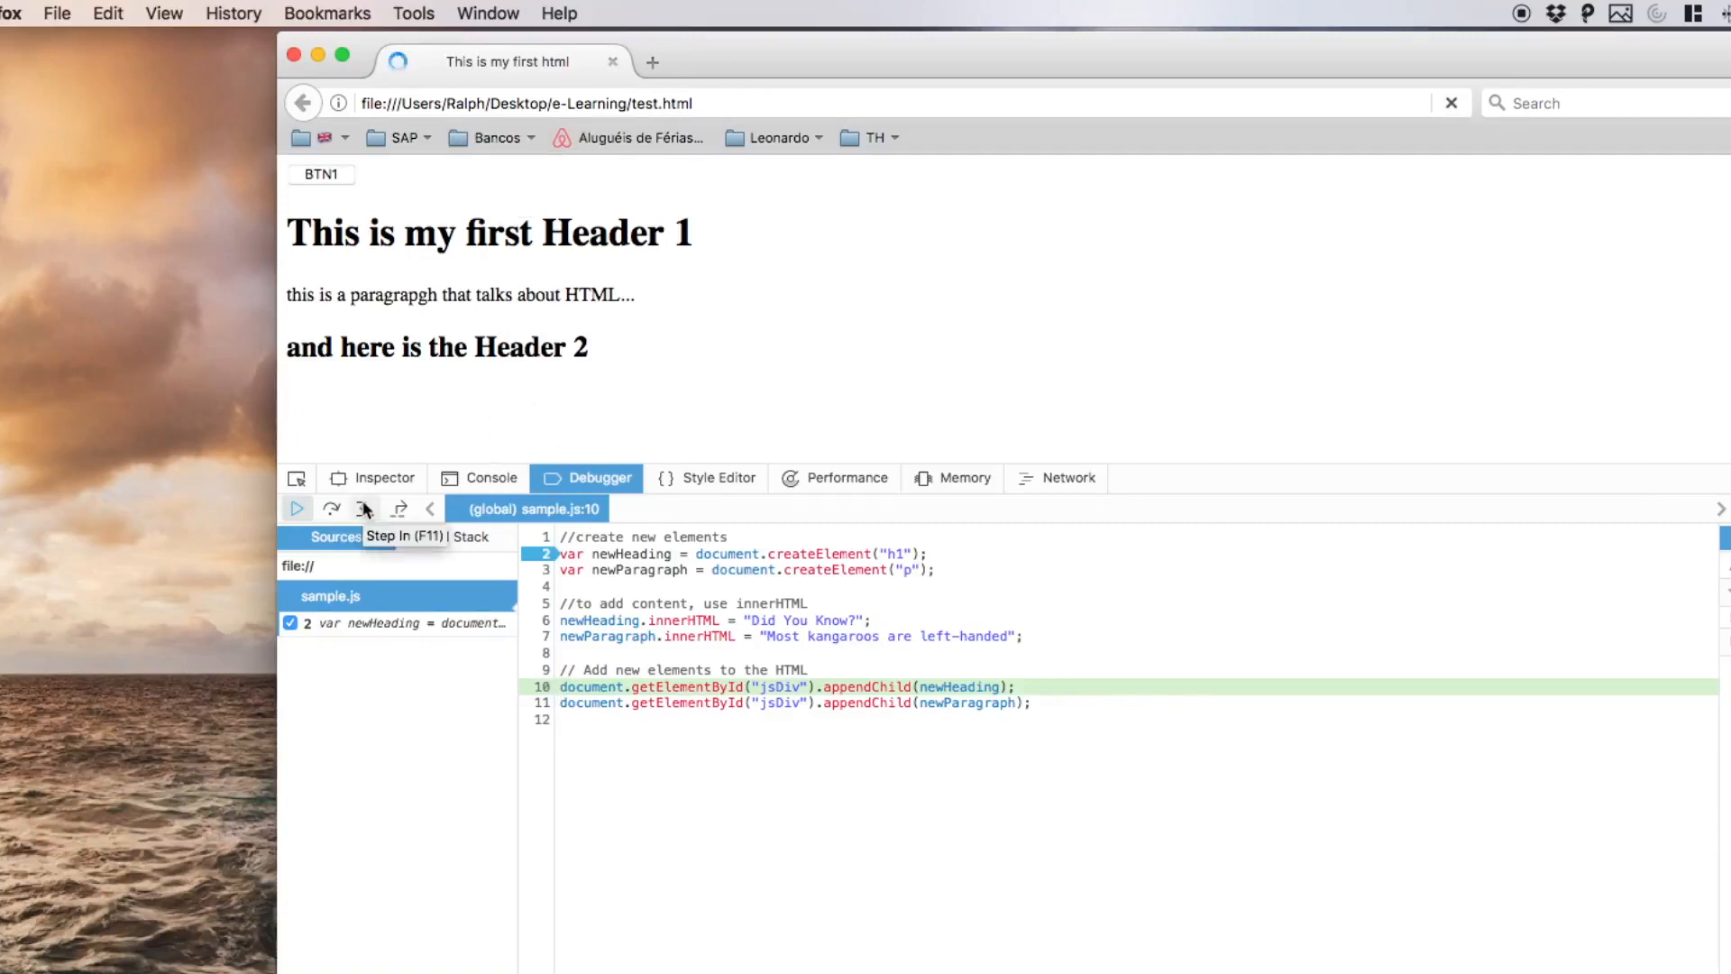
{"action": "left_click", "coordinate": [365, 509]}
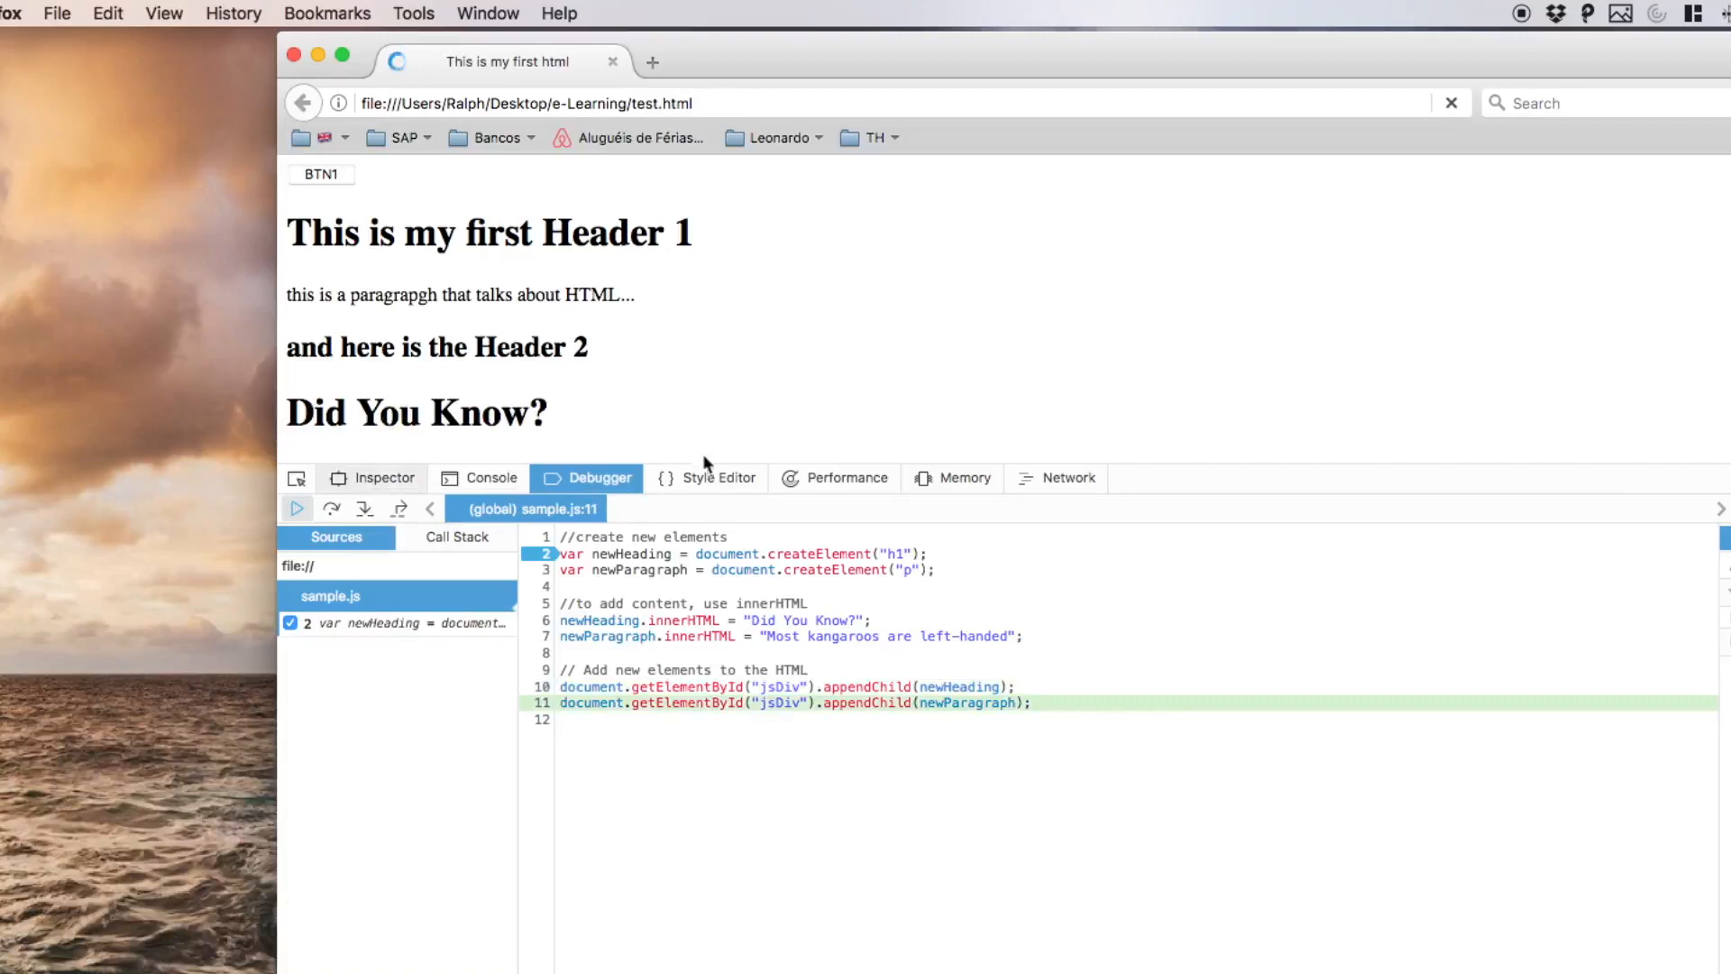
{"action": "left_click", "coordinate": [331, 508]}
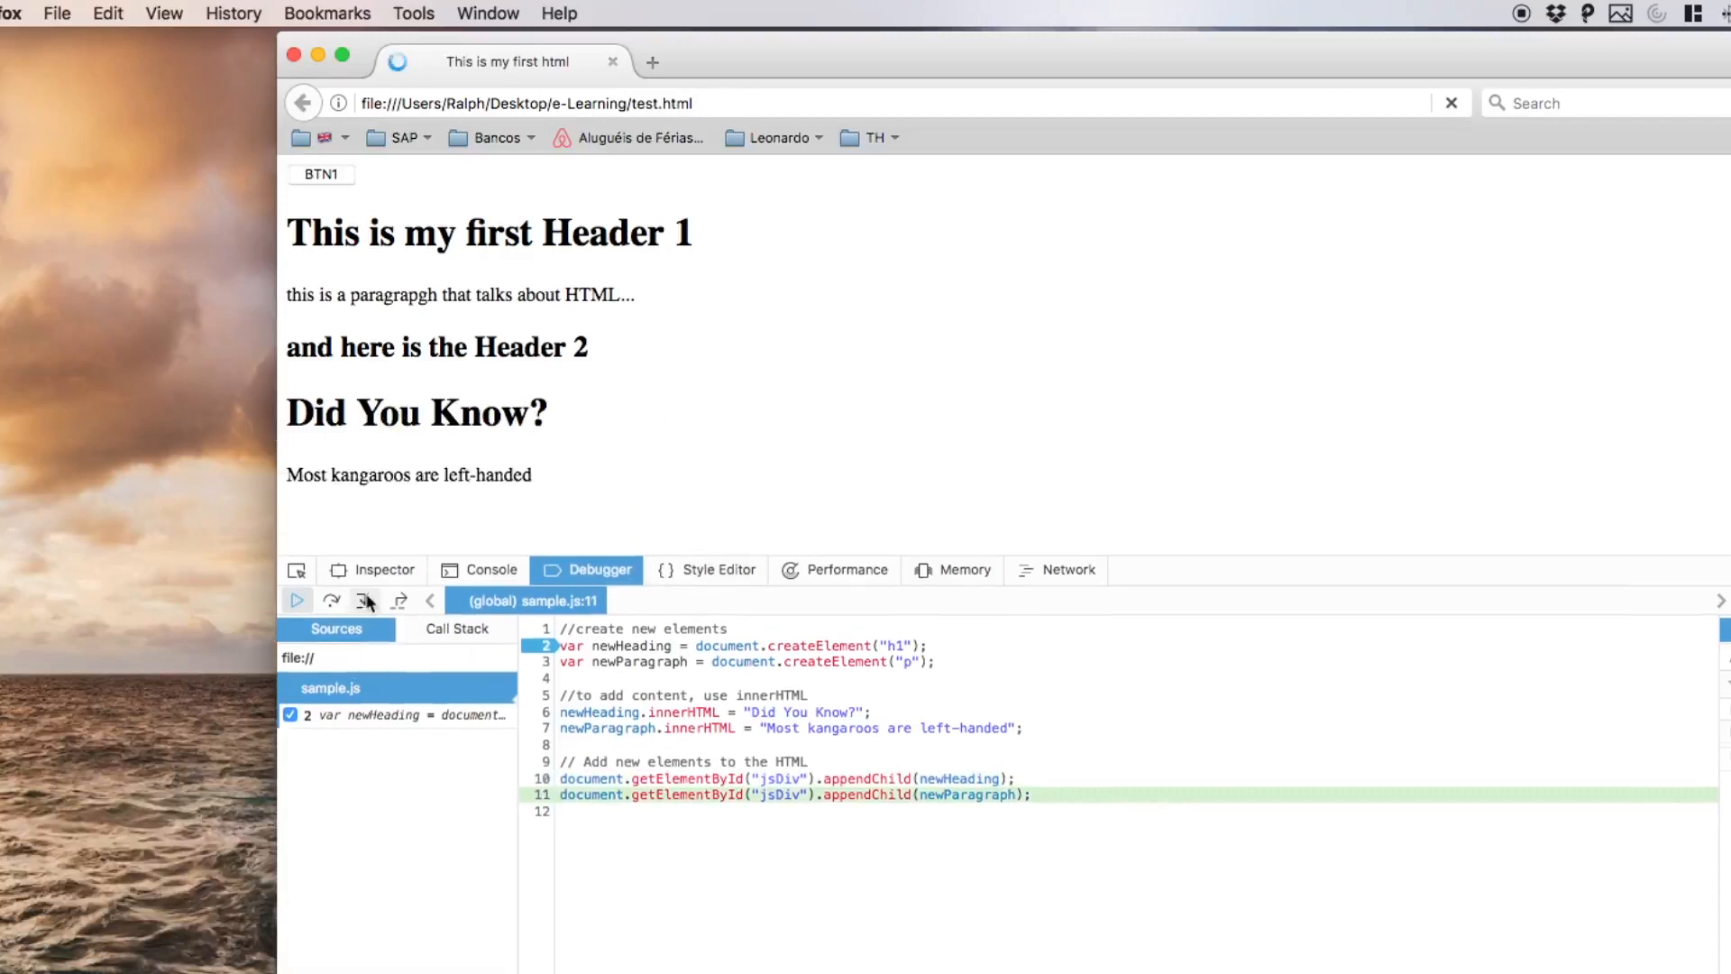